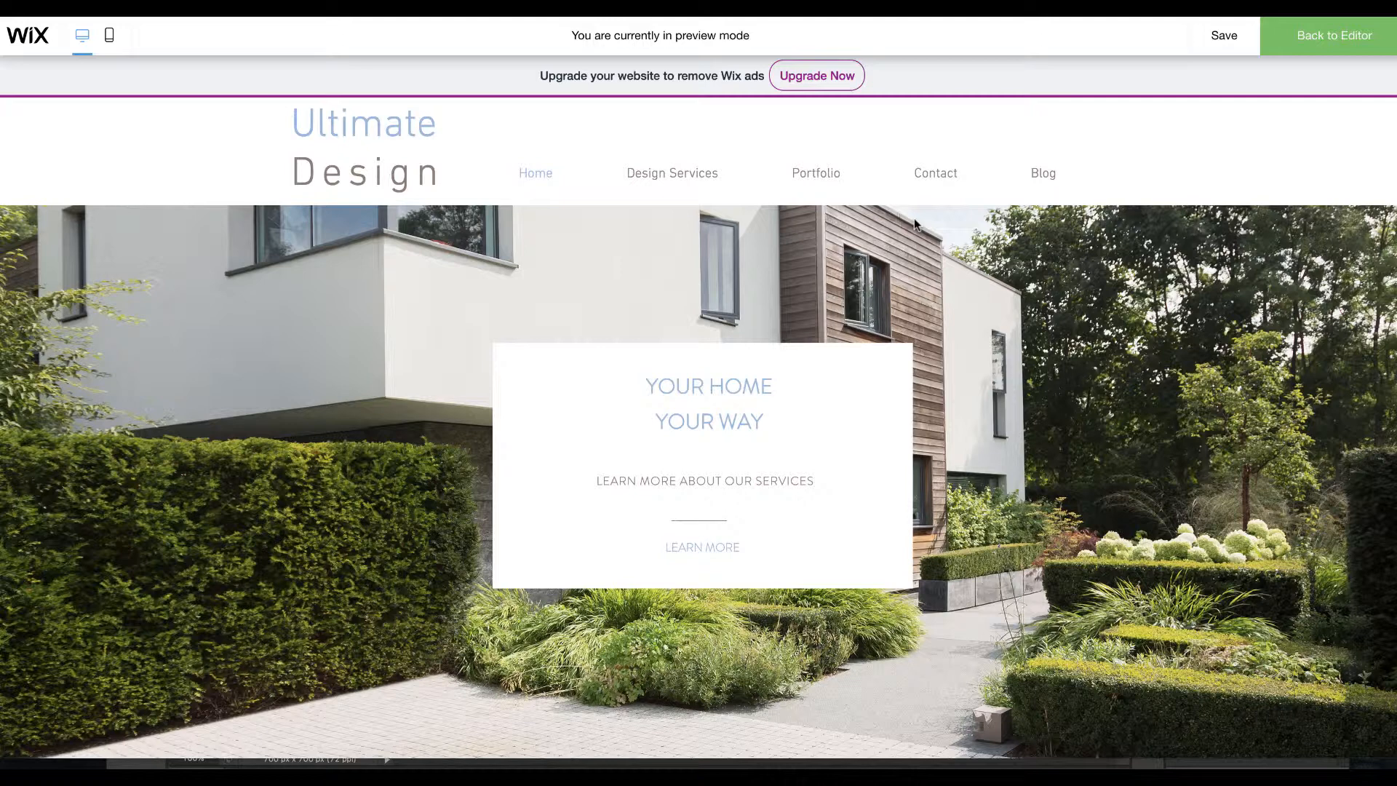
{"action": "mouse_move", "coordinate": [654, 175]}
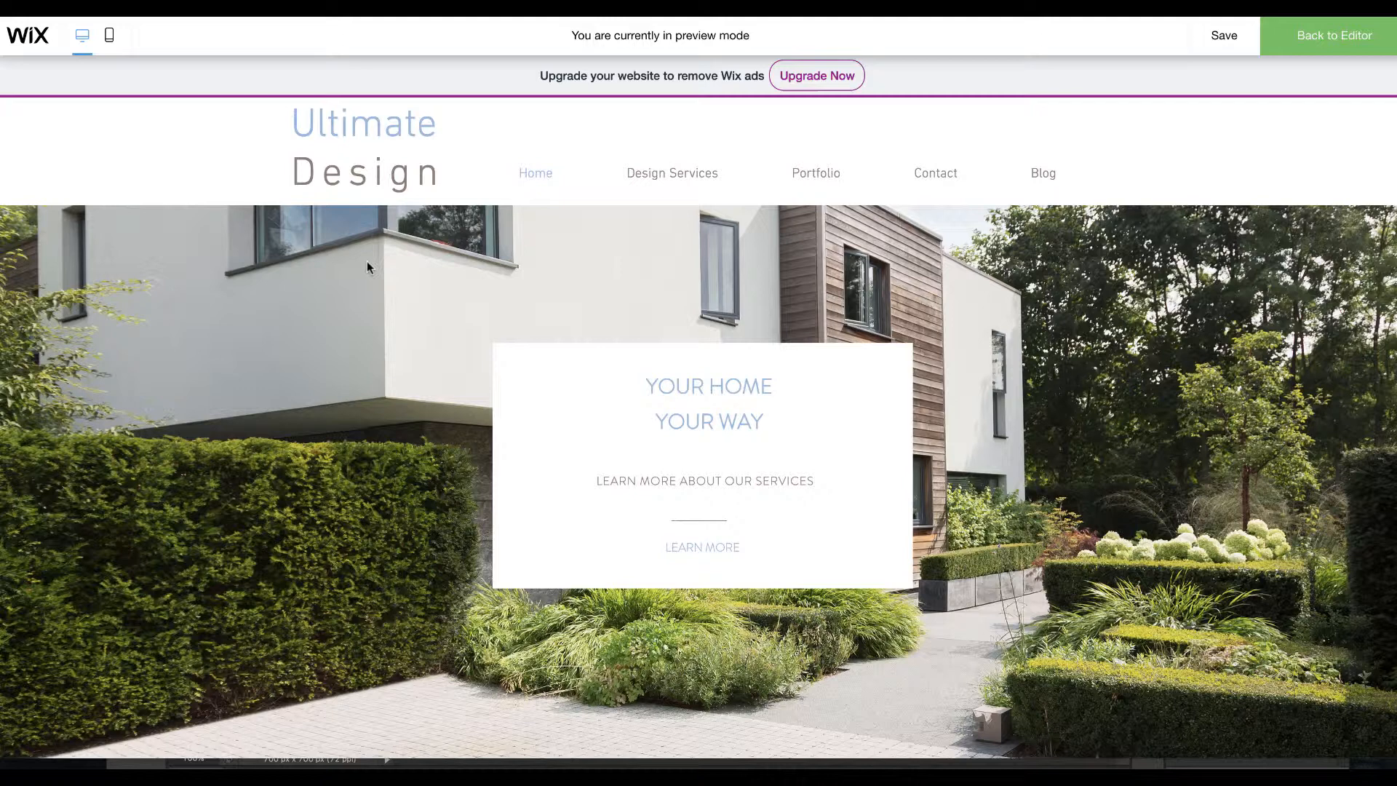
{"action": "mouse_move", "coordinate": [768, 275]}
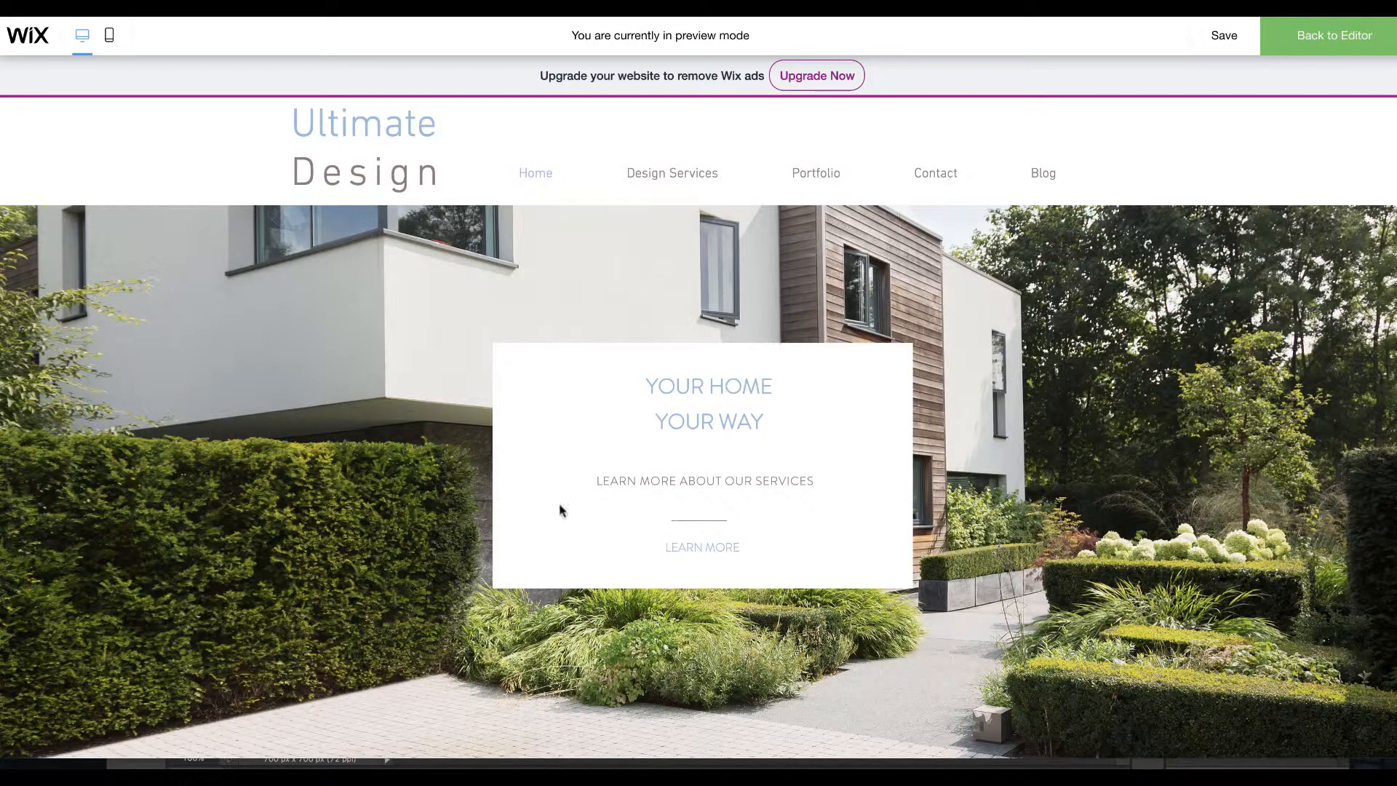
Open the Blog page in preview and scroll through the old posts, archive, tags and comments.
{"action": "left_click", "coordinate": [1043, 173]}
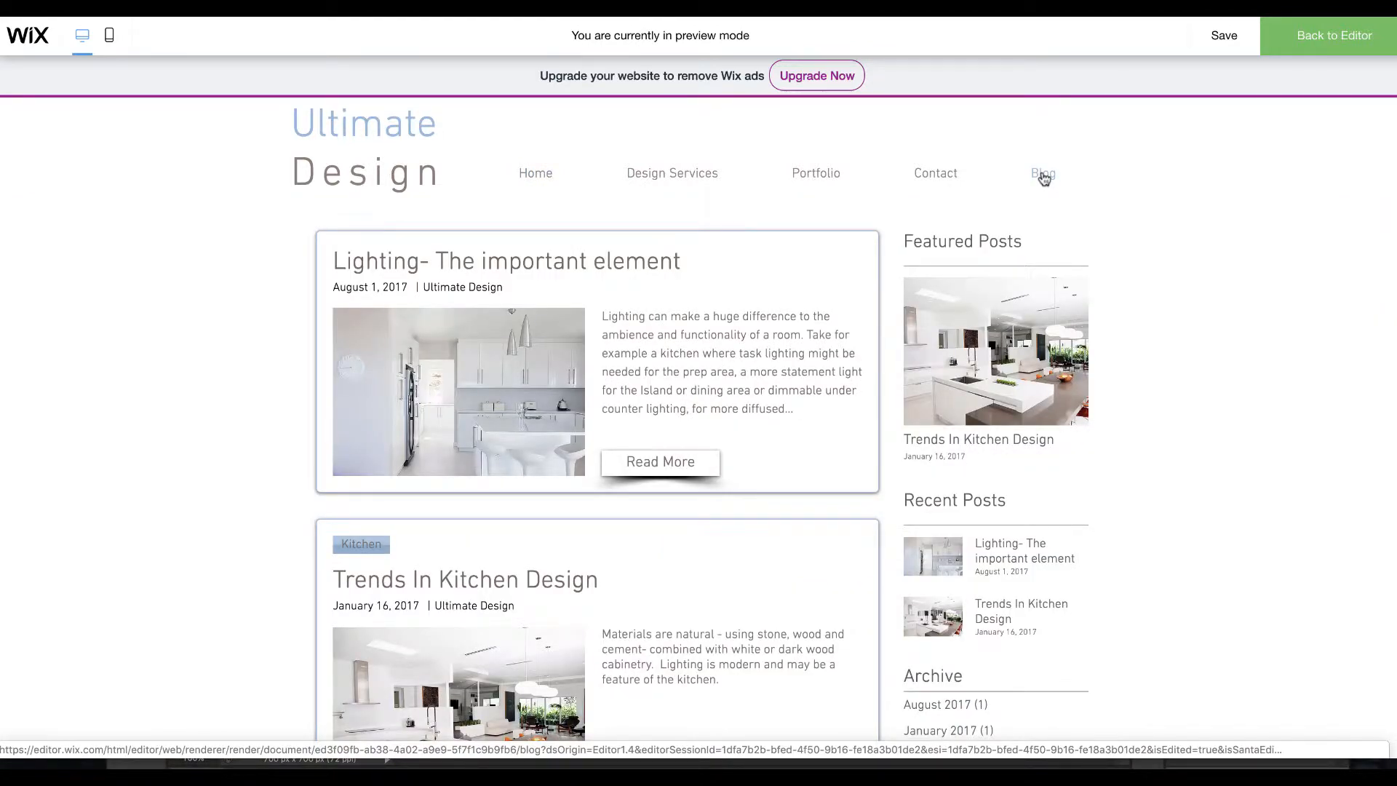
{"action": "mouse_move", "coordinate": [778, 503]}
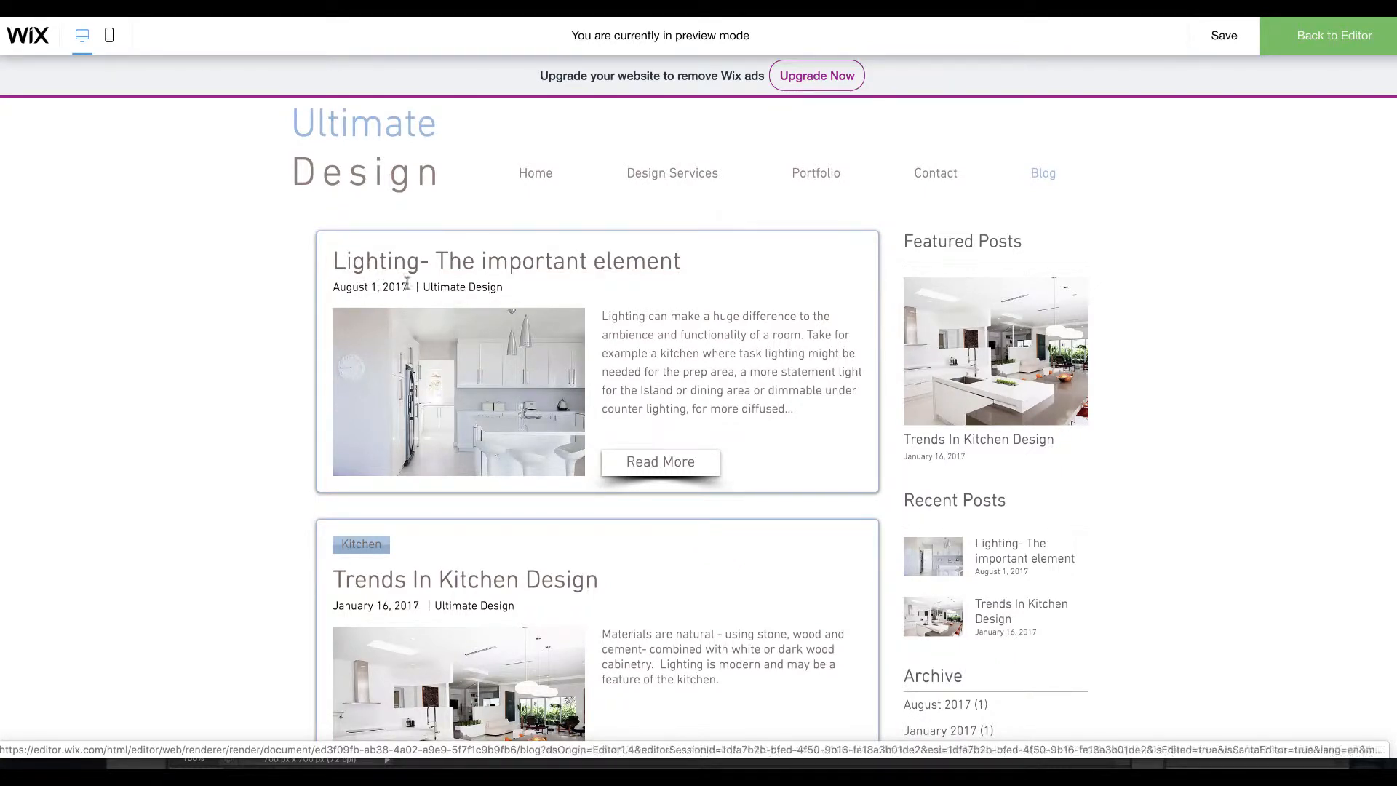
{"action": "mouse_move", "coordinate": [681, 336]}
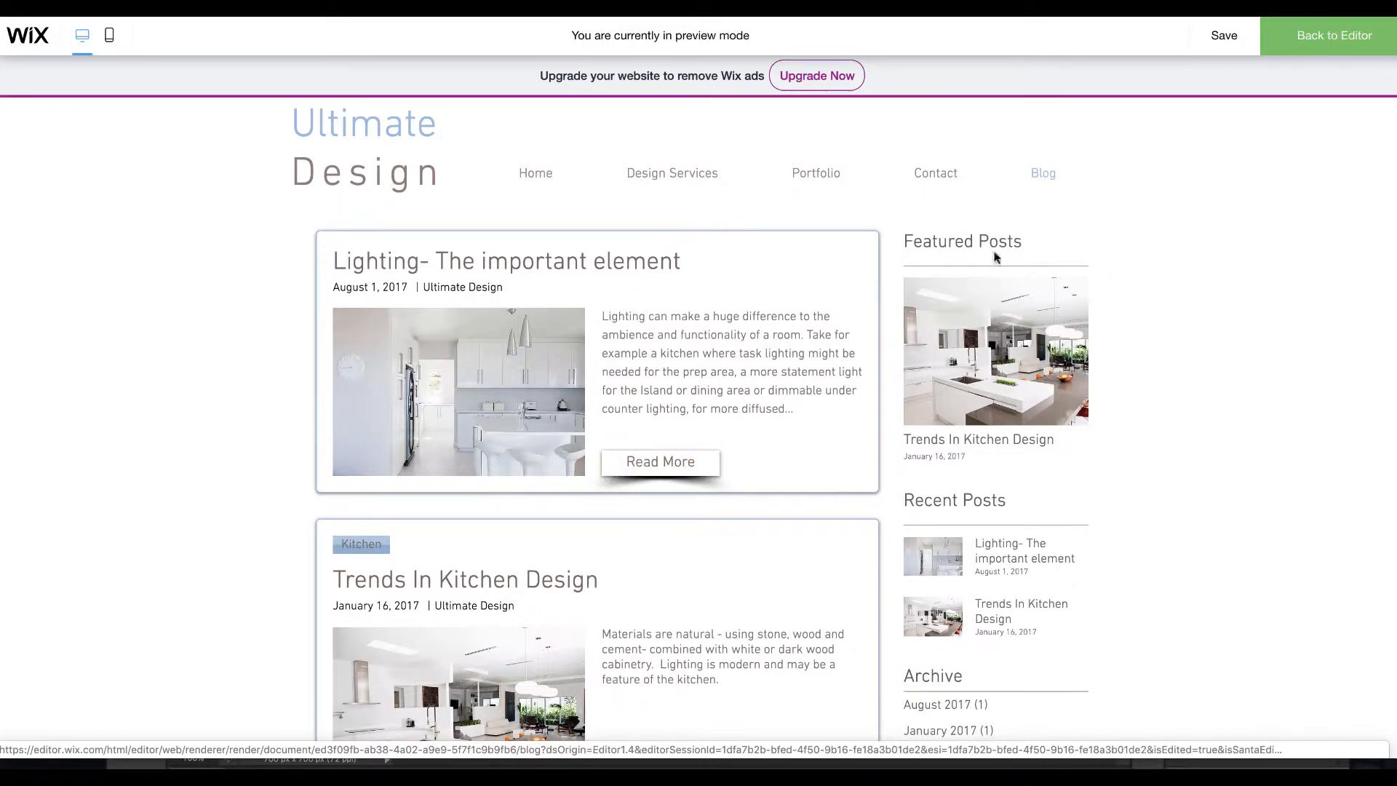
{"action": "scroll", "scroll_direction": "down", "scroll_amount": 3}
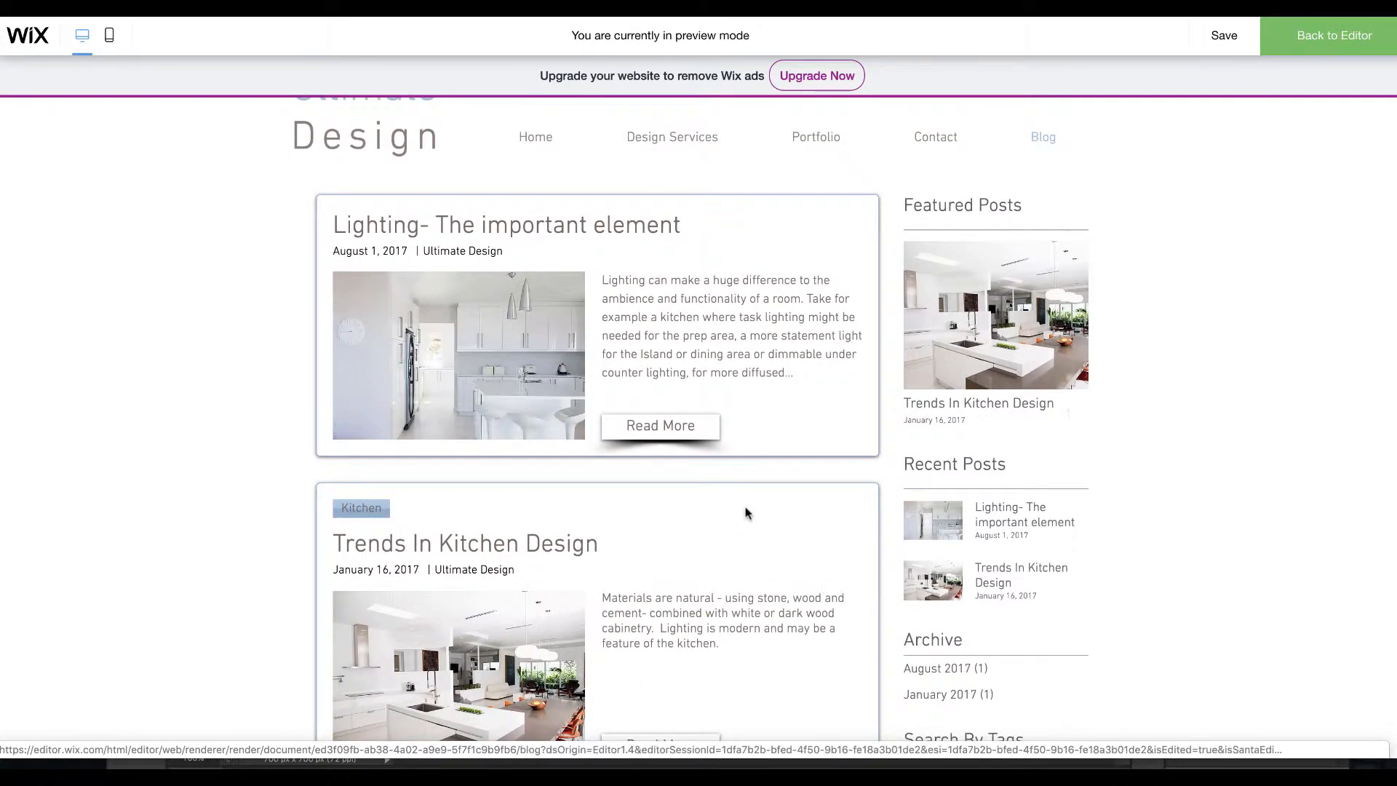
{"action": "scroll", "scroll_direction": "down", "scroll_amount": 3}
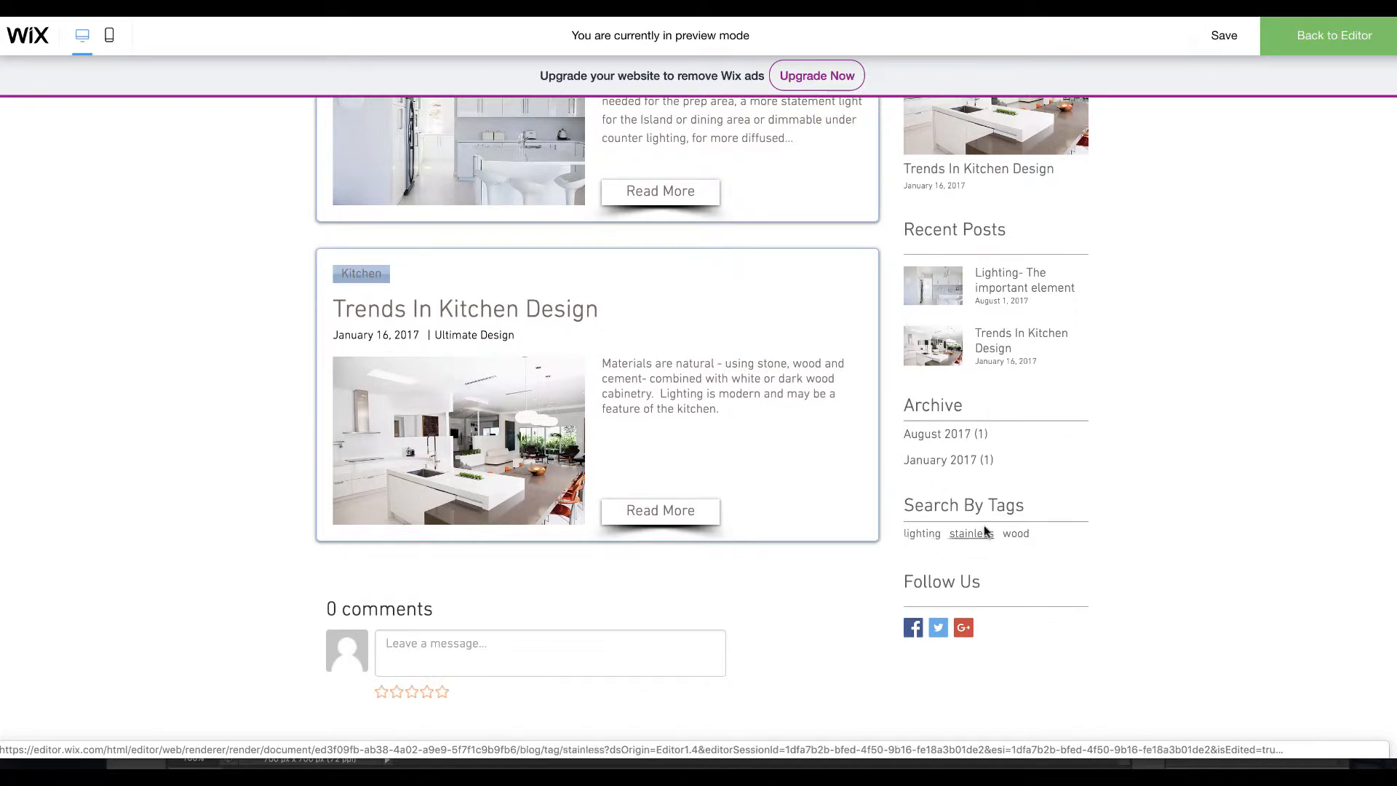
{"action": "mouse_move", "coordinate": [946, 423]}
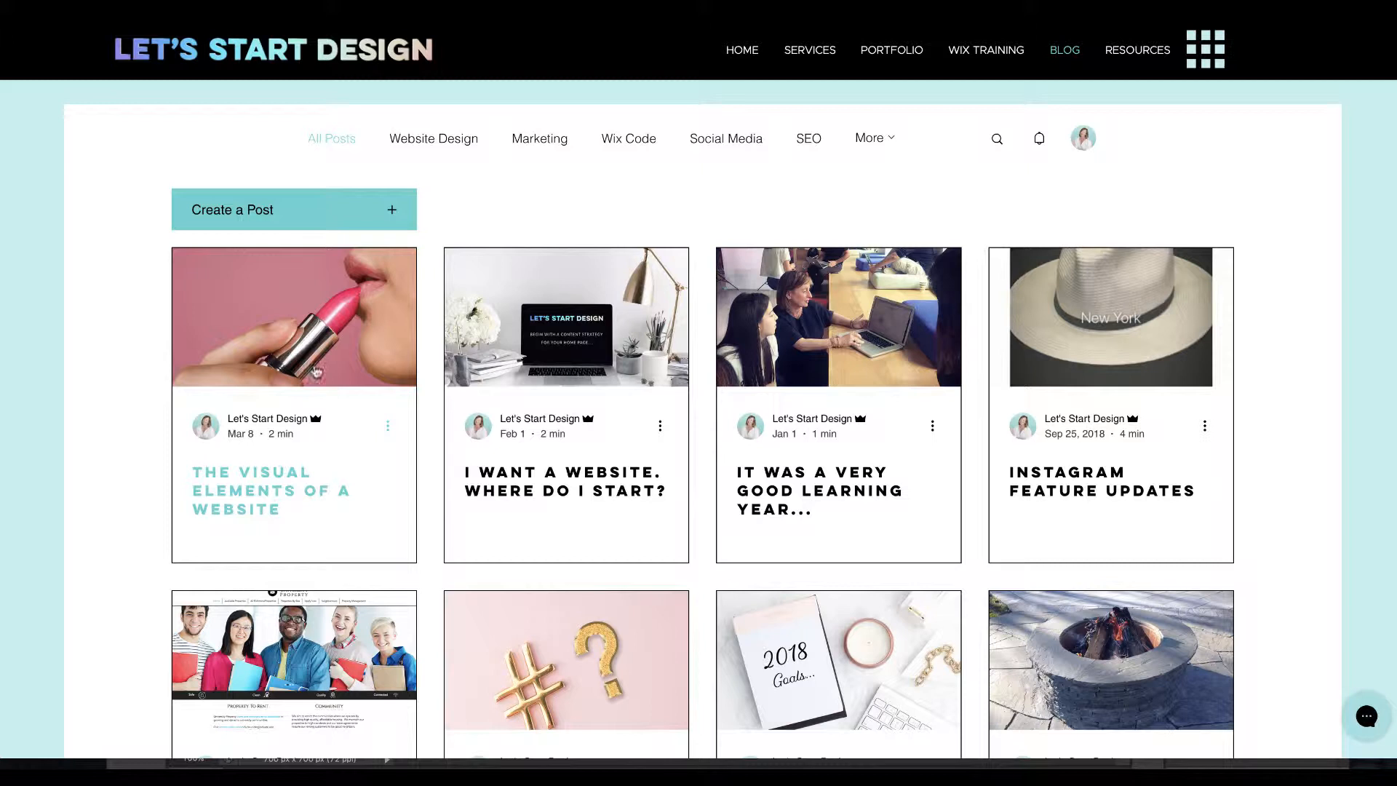
{"action": "mouse_move", "coordinate": [858, 485]}
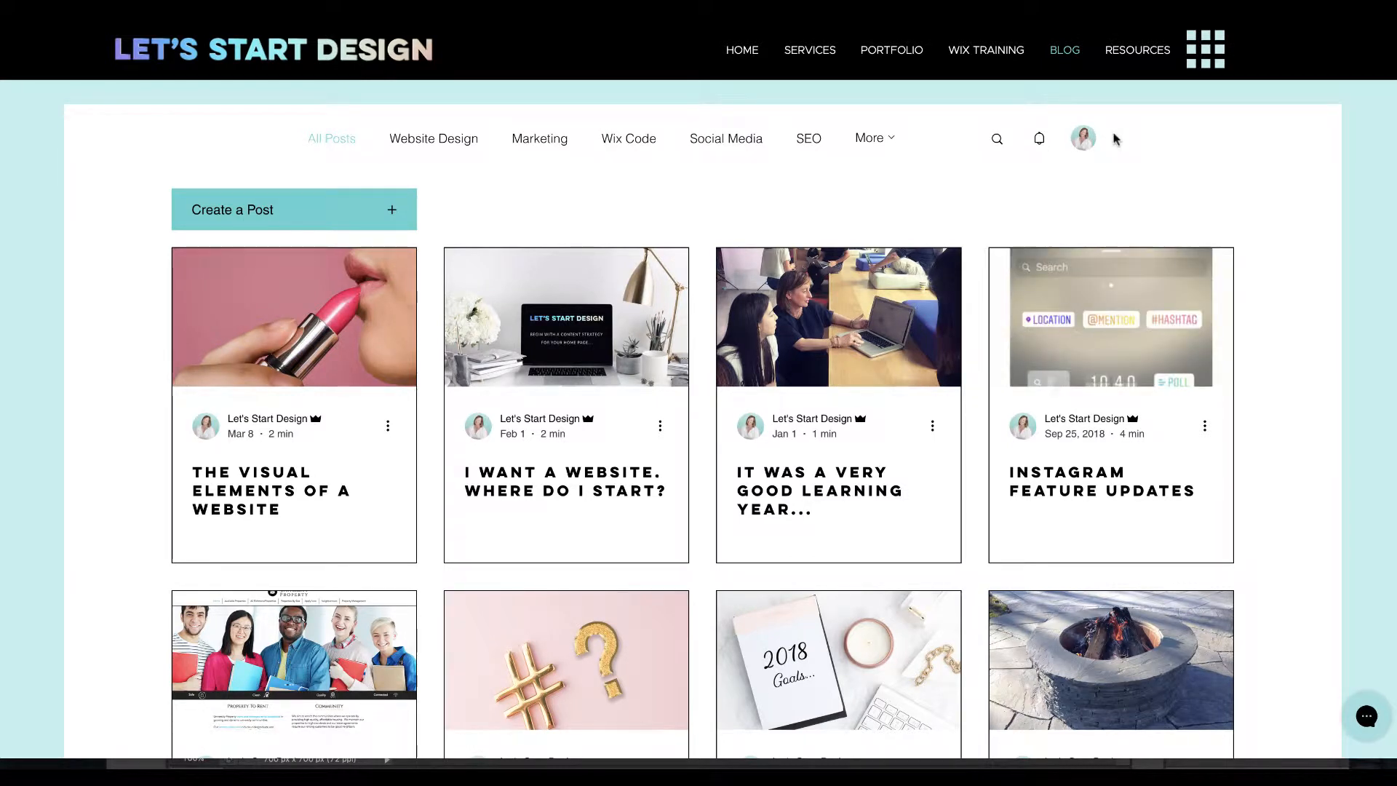
Open the post The Visual Elements of a Website from the listing and skim through it.
{"action": "left_click", "coordinate": [1083, 139]}
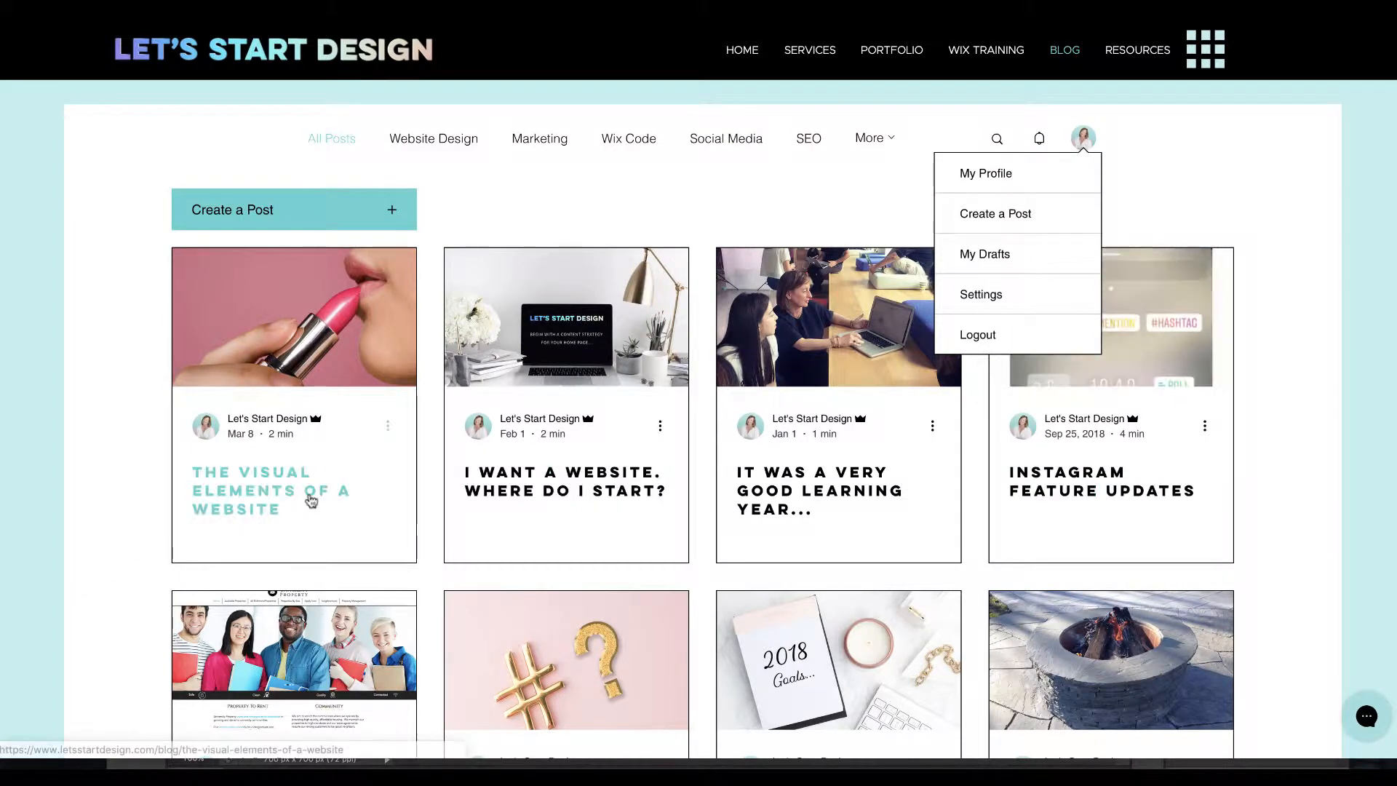
{"action": "left_click", "coordinate": [268, 490]}
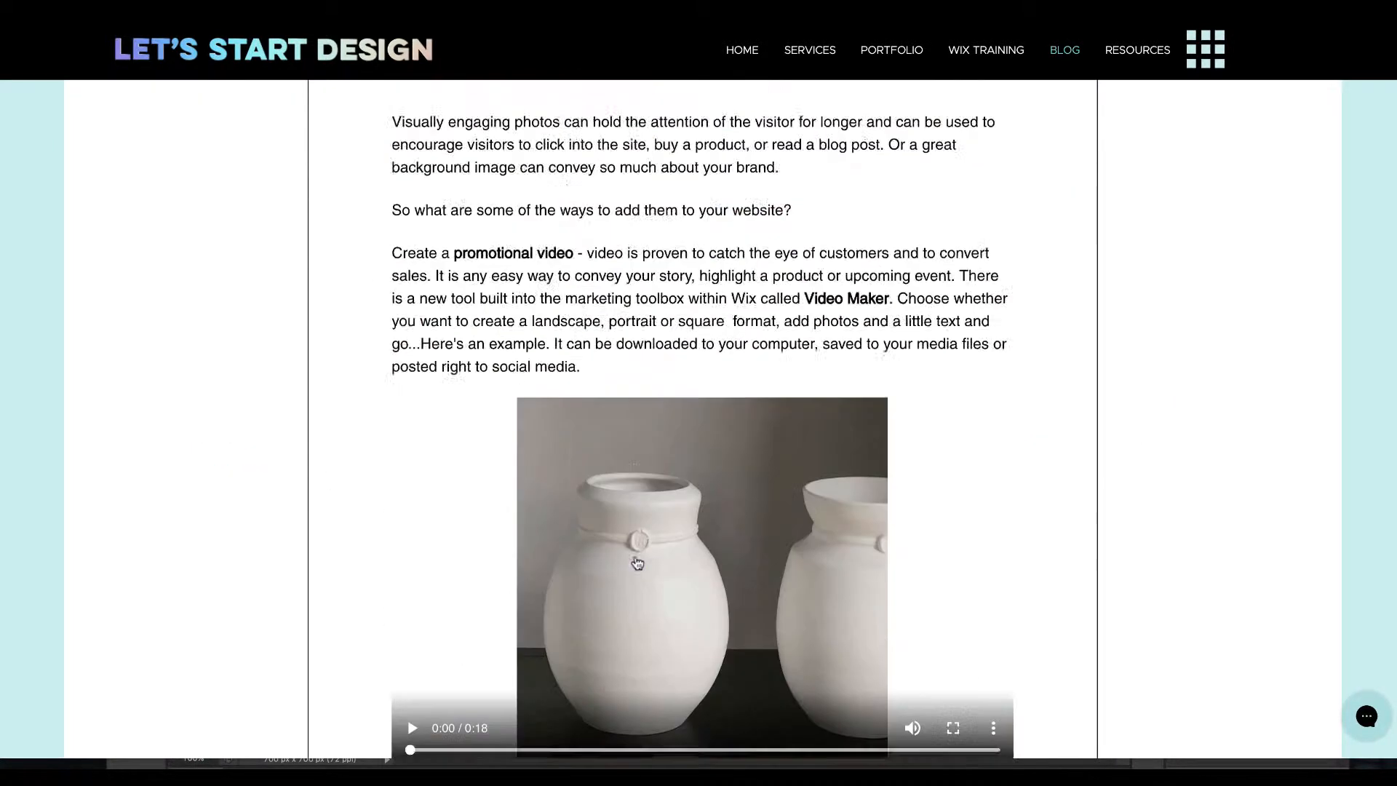
{"action": "scroll", "scroll_direction": "down", "scroll_amount": 3}
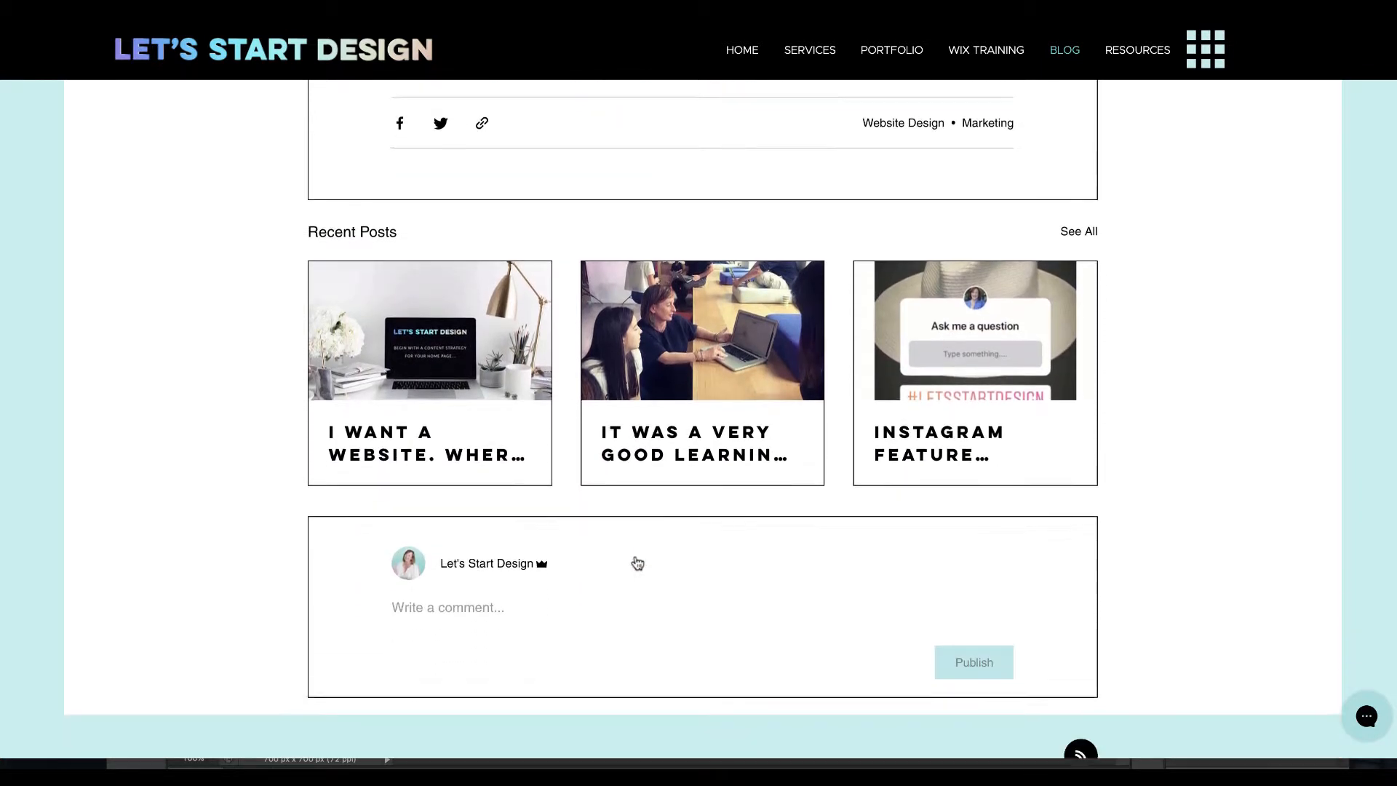
{"action": "scroll", "scroll_direction": "down", "scroll_amount": 3}
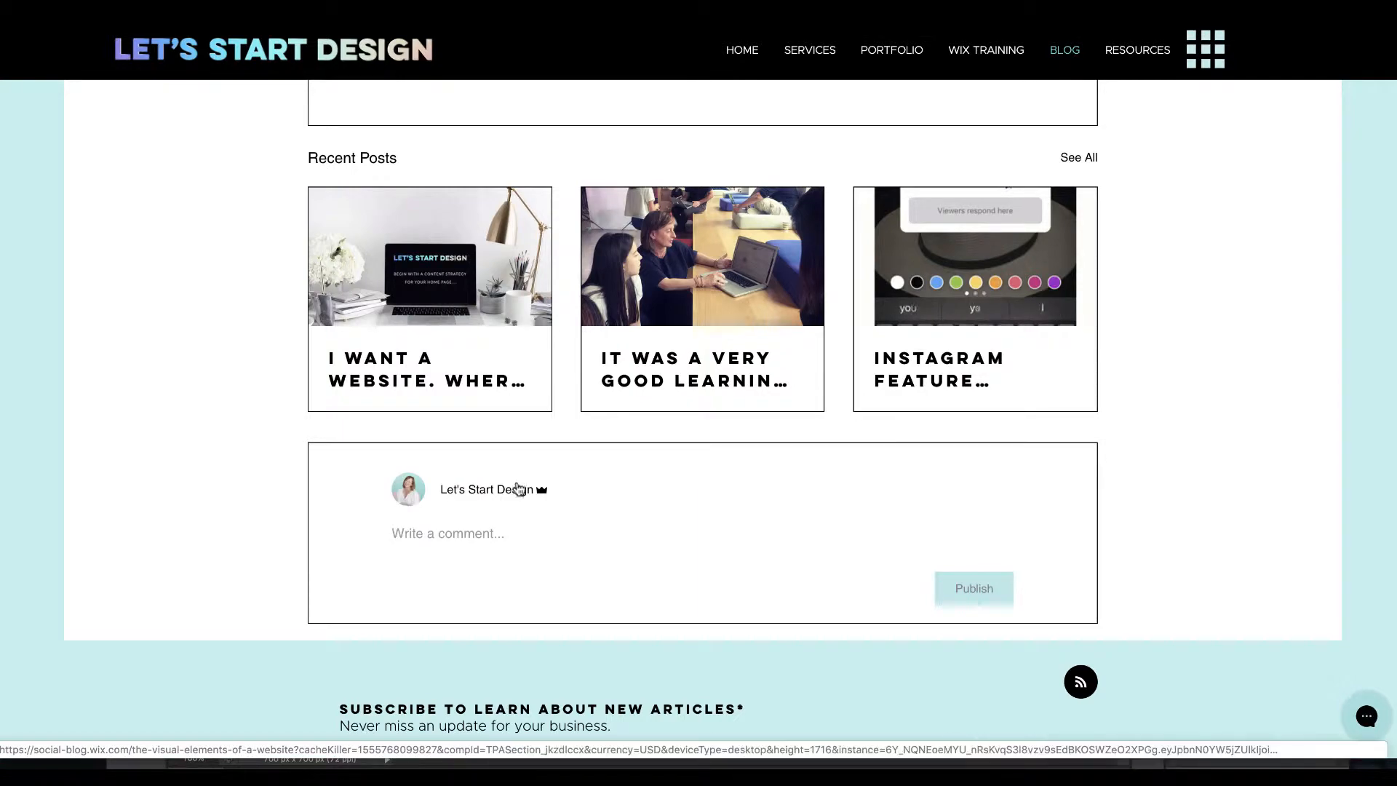
{"action": "scroll", "scroll_direction": "up", "scroll_amount": 3}
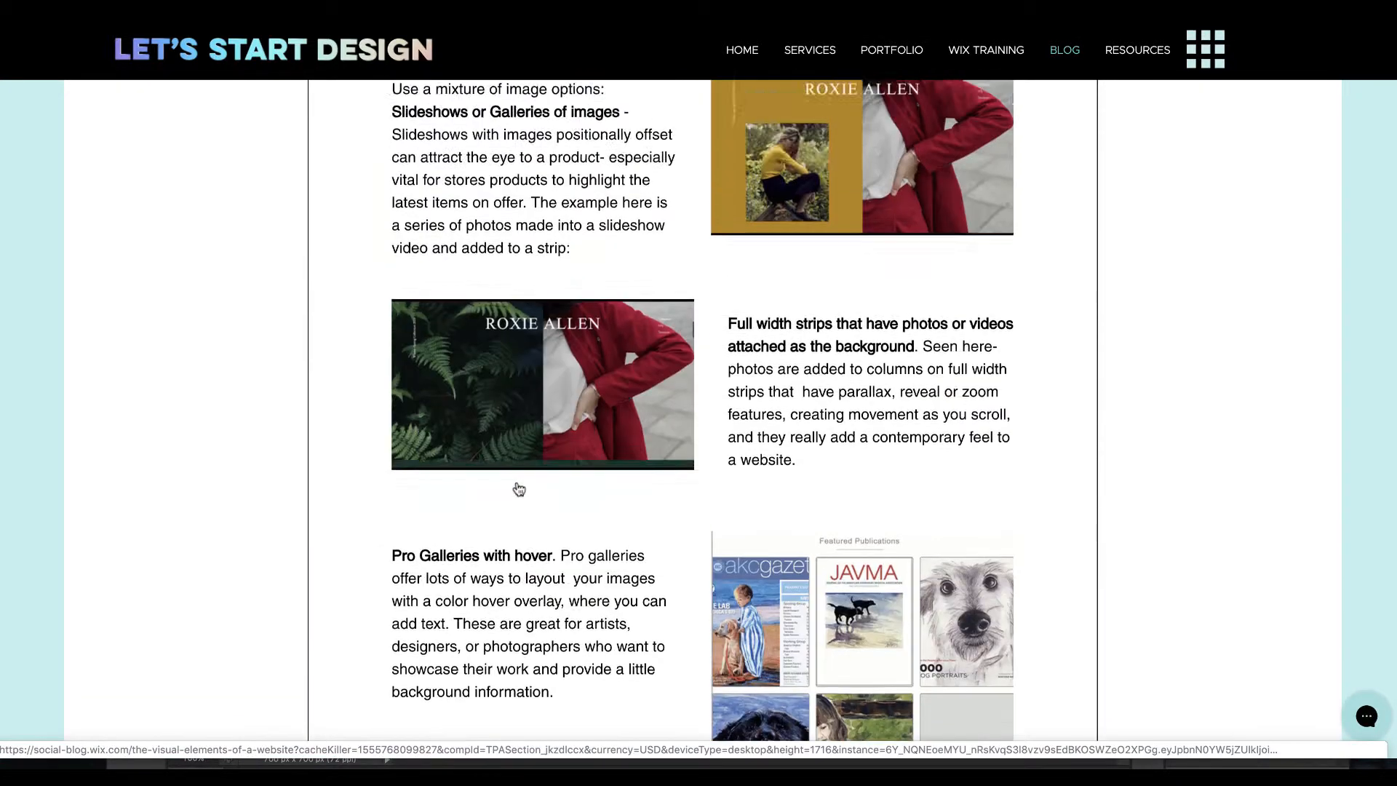
{"action": "scroll", "scroll_direction": "up", "scroll_amount": 3}
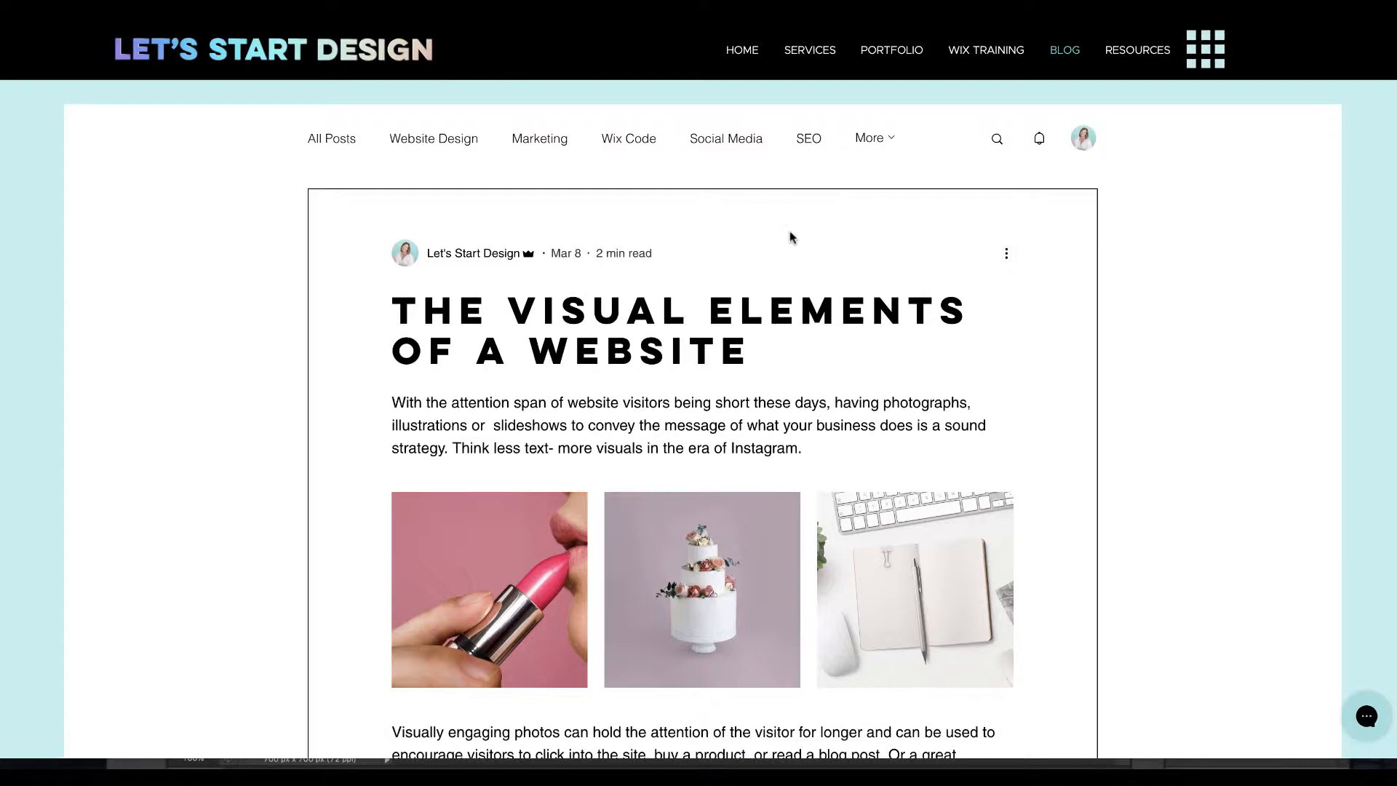
Return to All Posts, check the More categories dropdown, then reopen the post and read to its hashtags.
{"action": "left_click", "coordinate": [331, 138]}
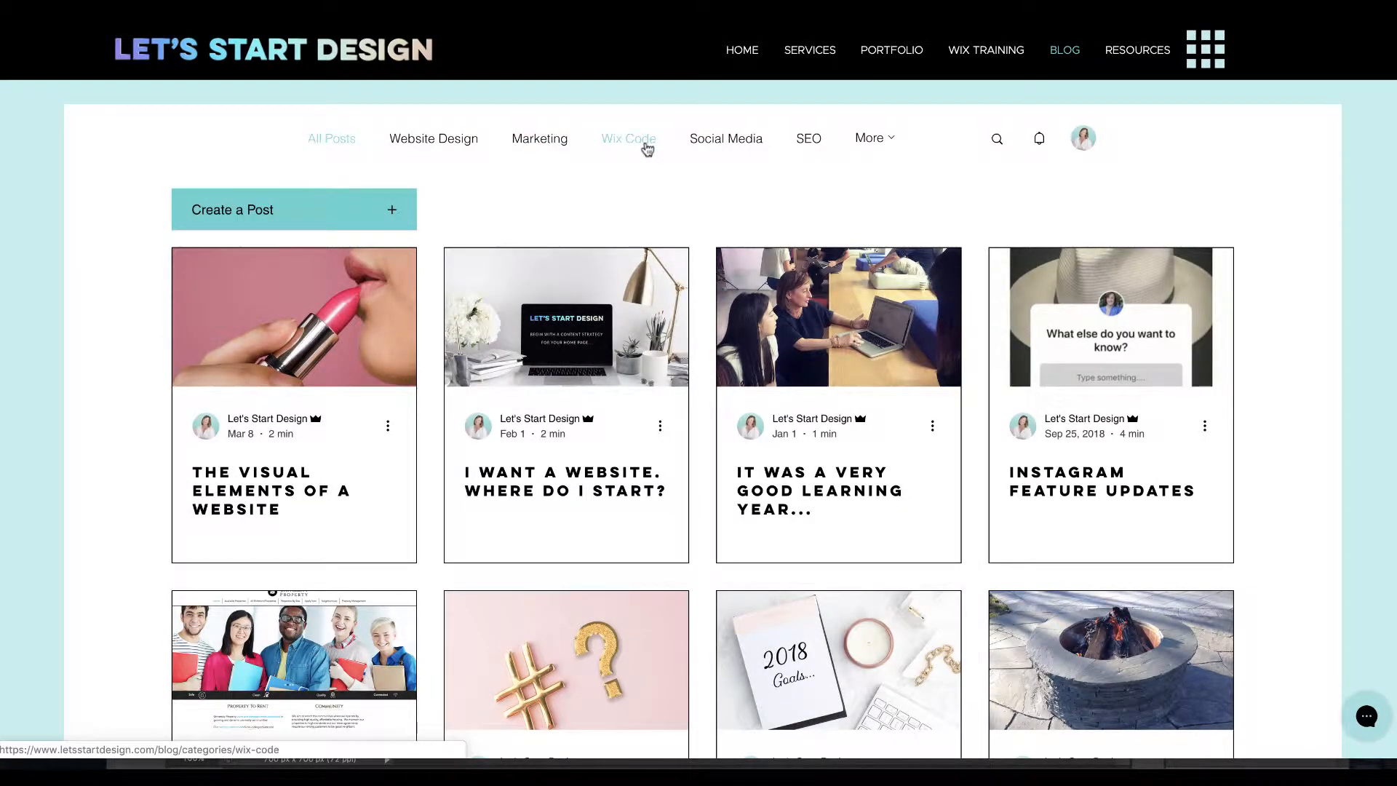
{"action": "left_click", "coordinate": [871, 137]}
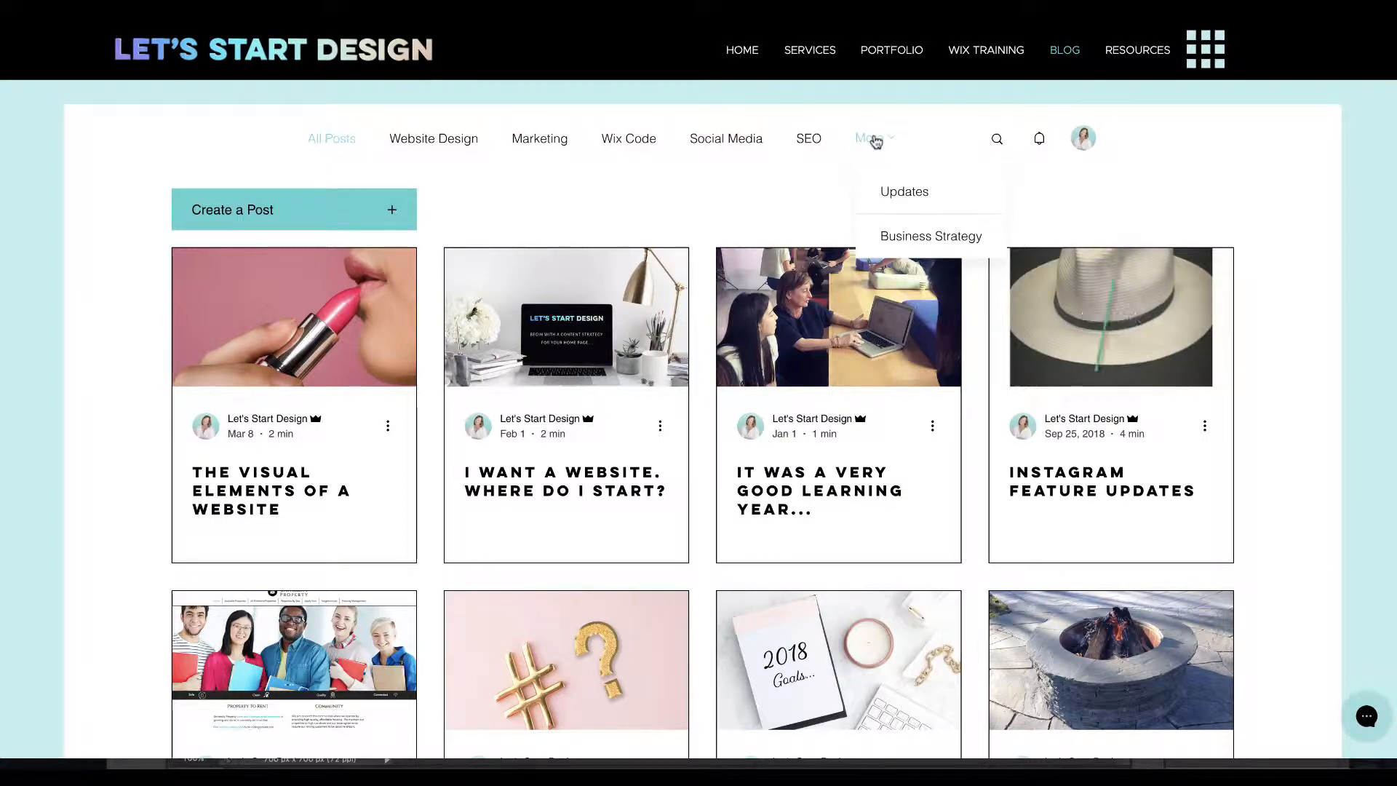
{"action": "left_click", "coordinate": [294, 317]}
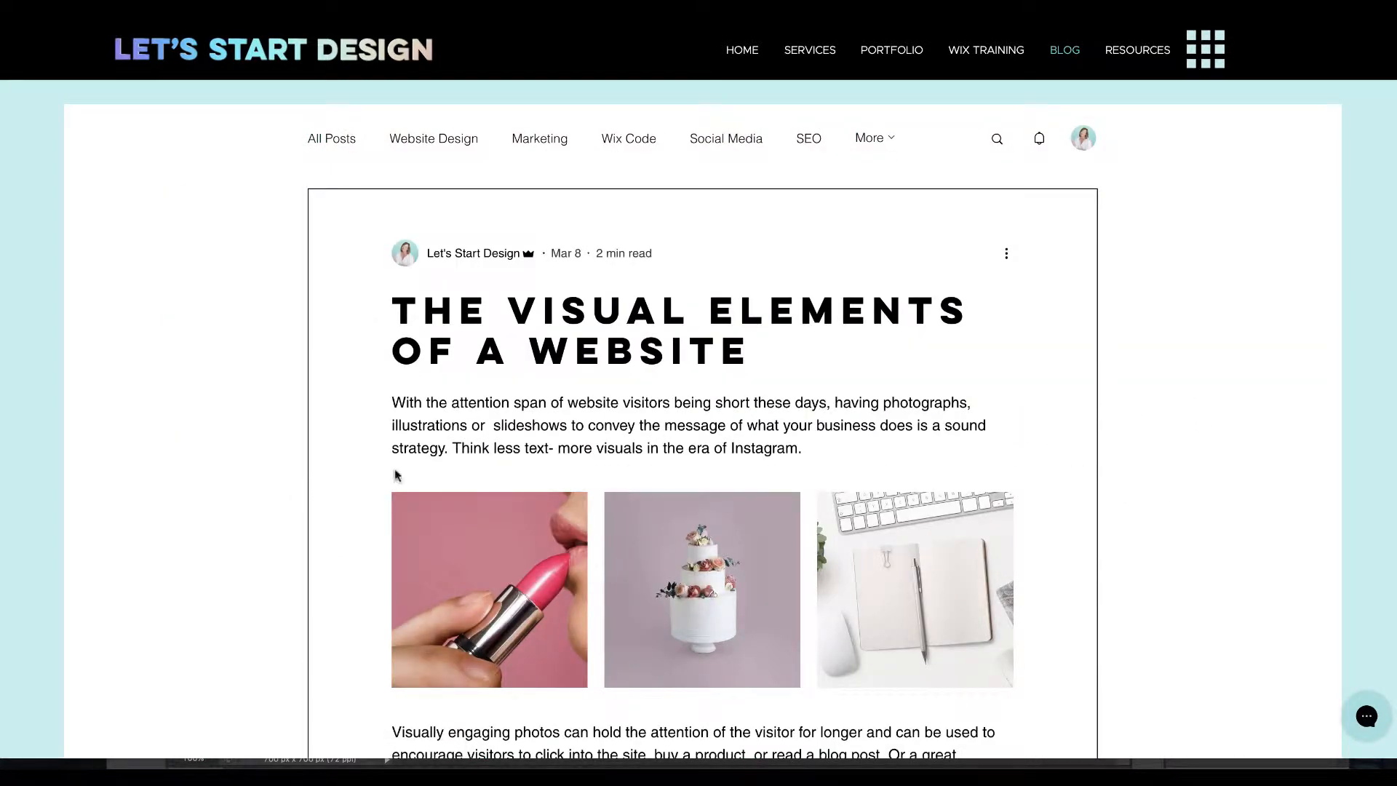
{"action": "scroll", "scroll_direction": "down", "scroll_amount": 3}
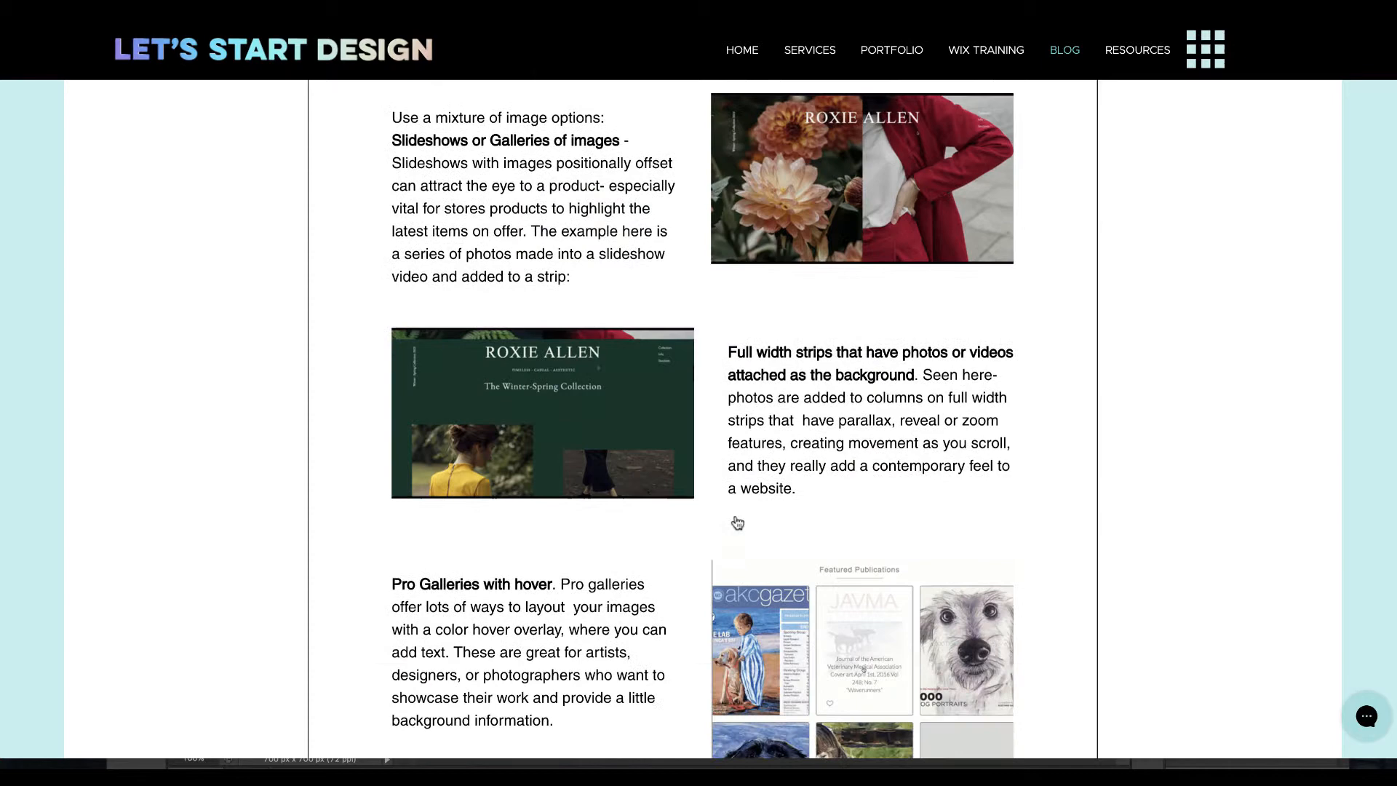
{"action": "scroll", "scroll_direction": "down", "scroll_amount": 3}
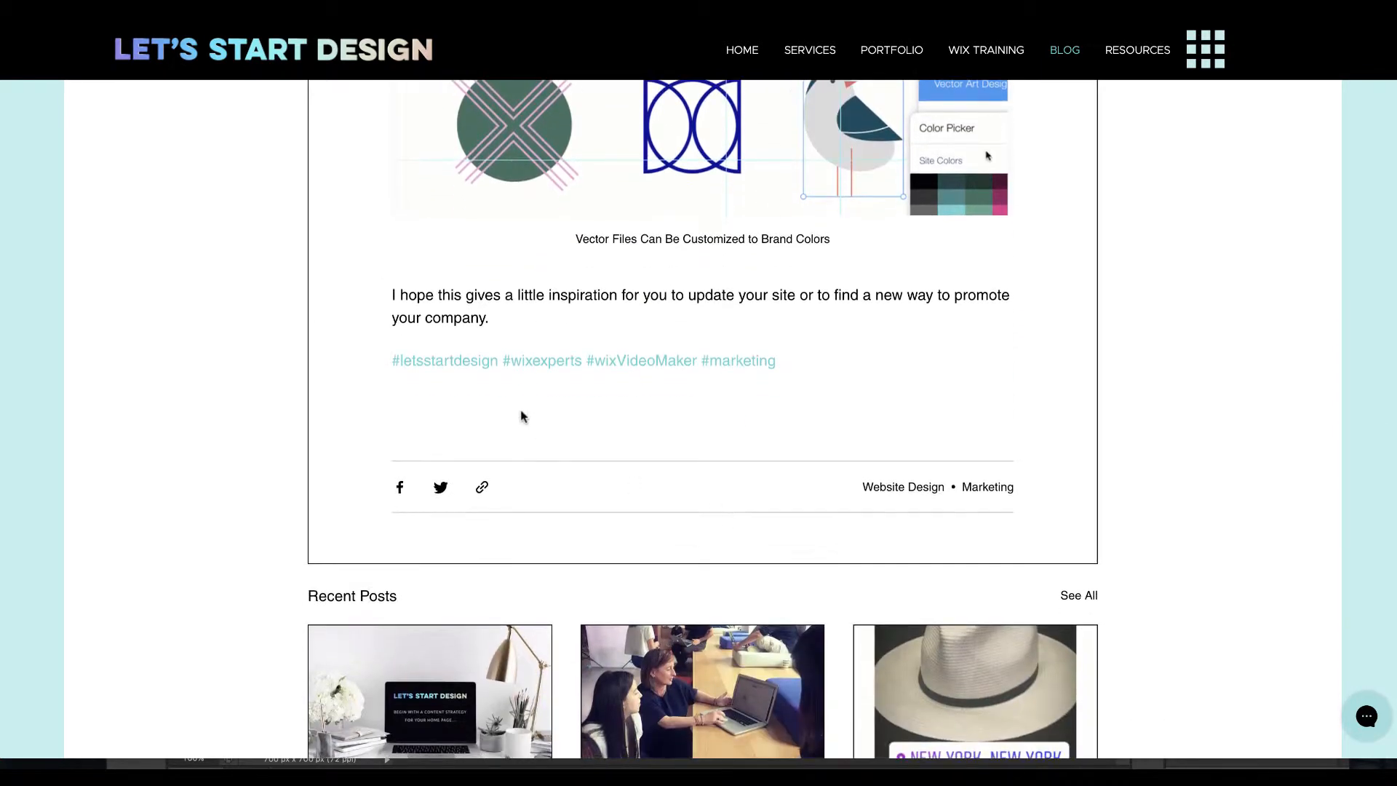
{"action": "mouse_move", "coordinate": [731, 373]}
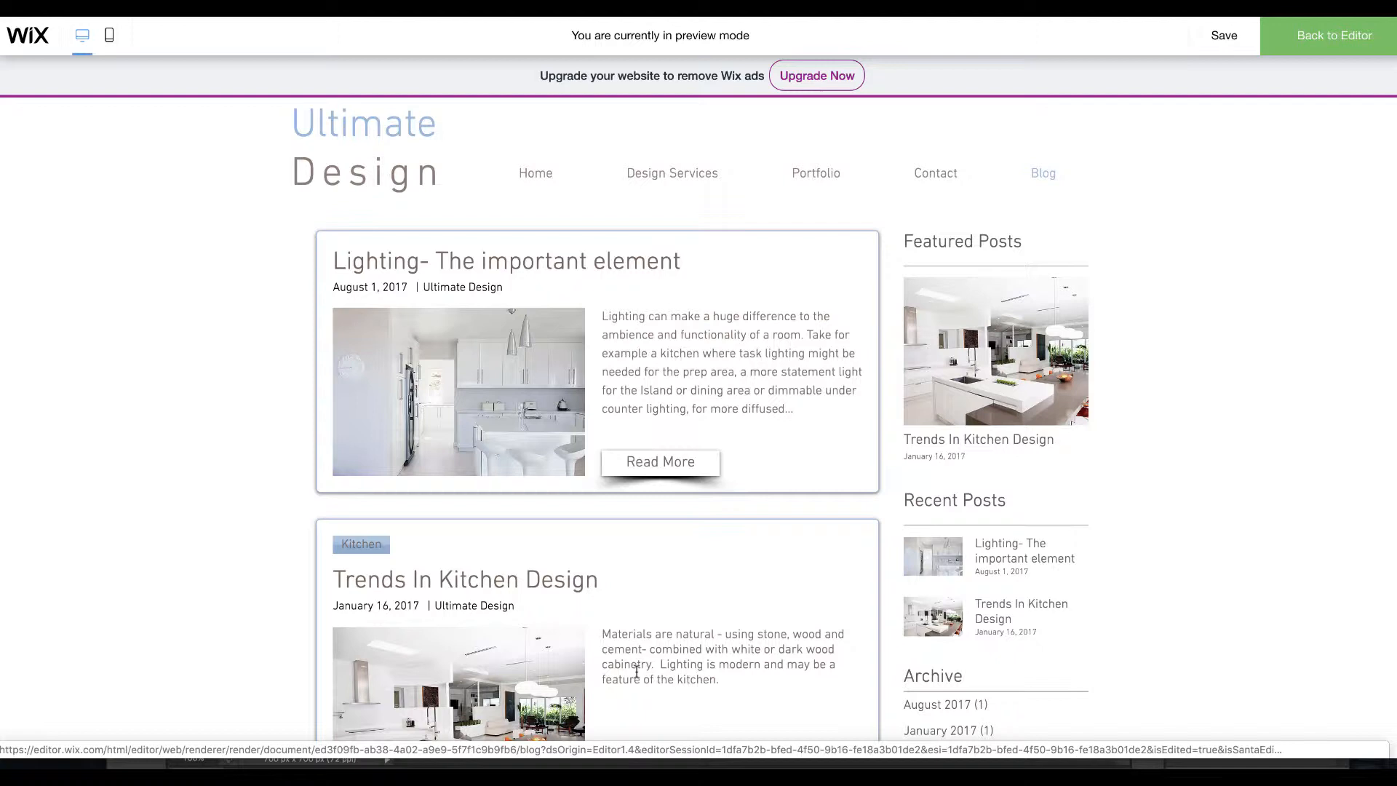
{"action": "mouse_move", "coordinate": [186, 381]}
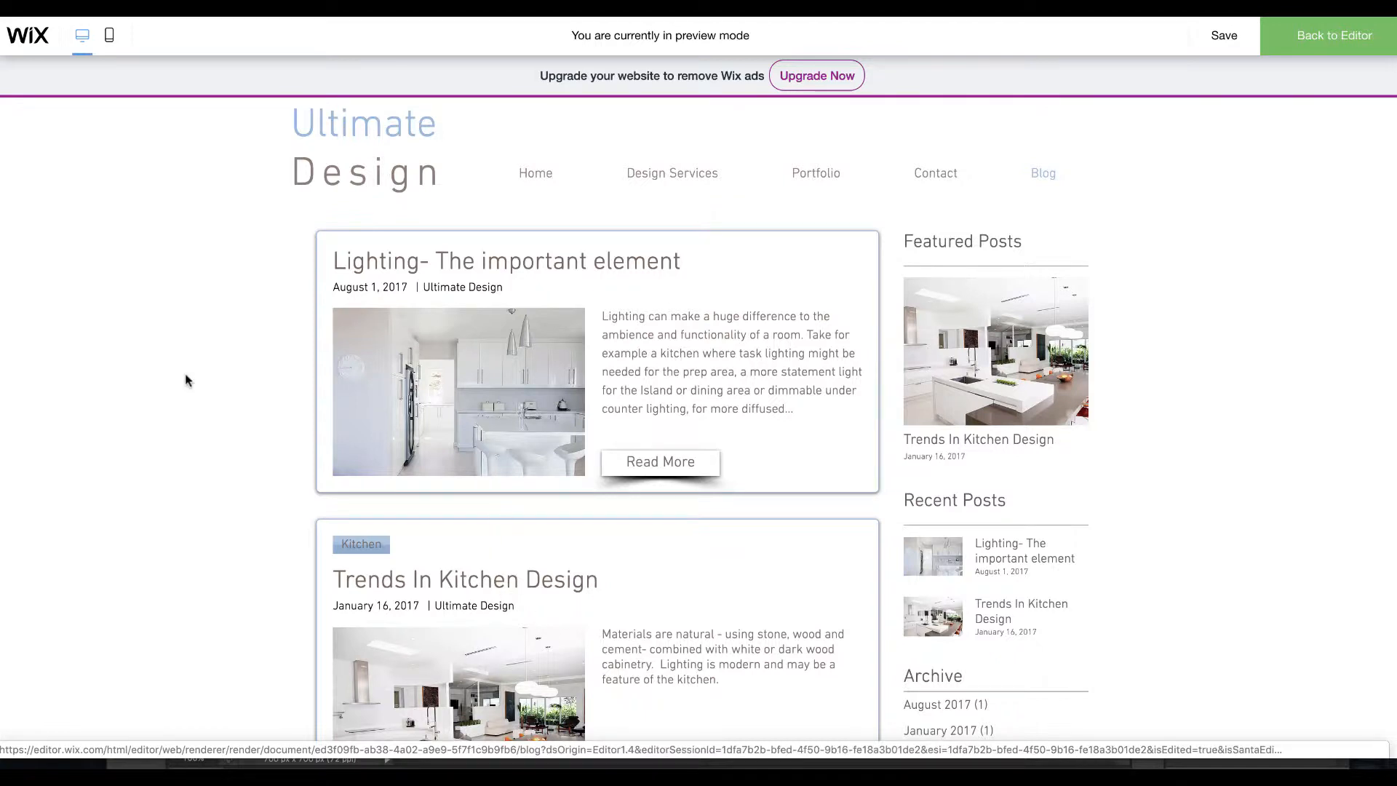
{"action": "mouse_move", "coordinate": [134, 475]}
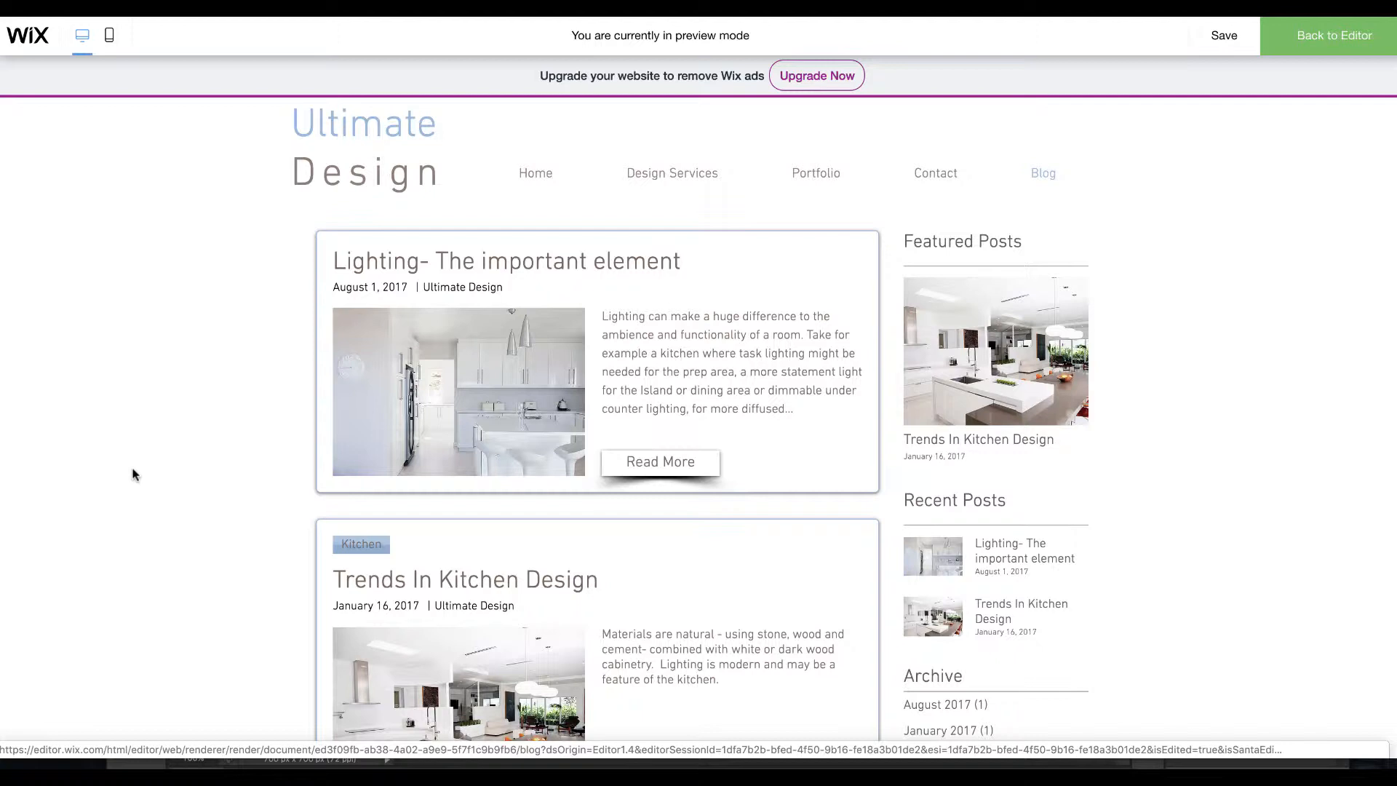
{"action": "mouse_move", "coordinate": [1353, 52]}
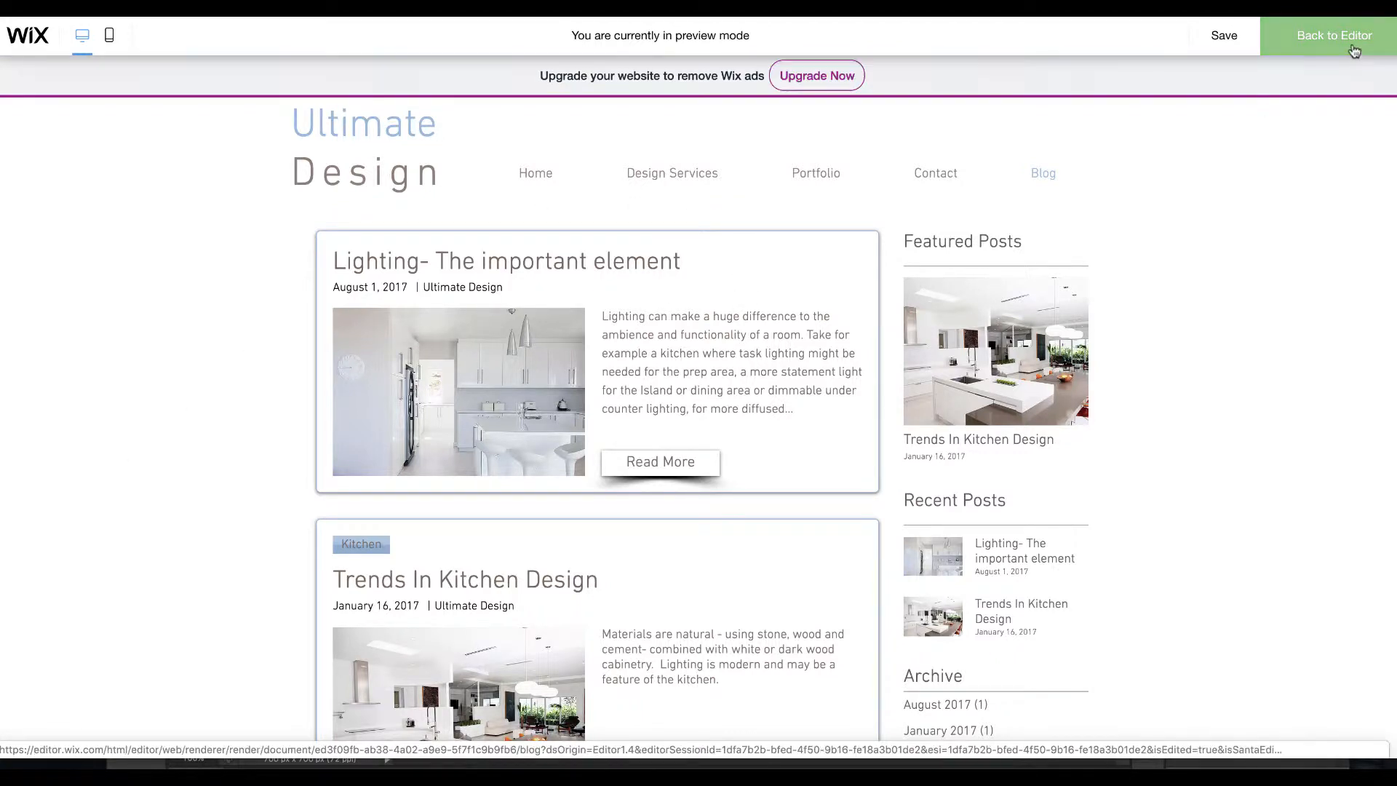
Return to the editor and add the new Wix Blog with its sample posts to the Blog page.
{"action": "left_click", "coordinate": [1334, 35]}
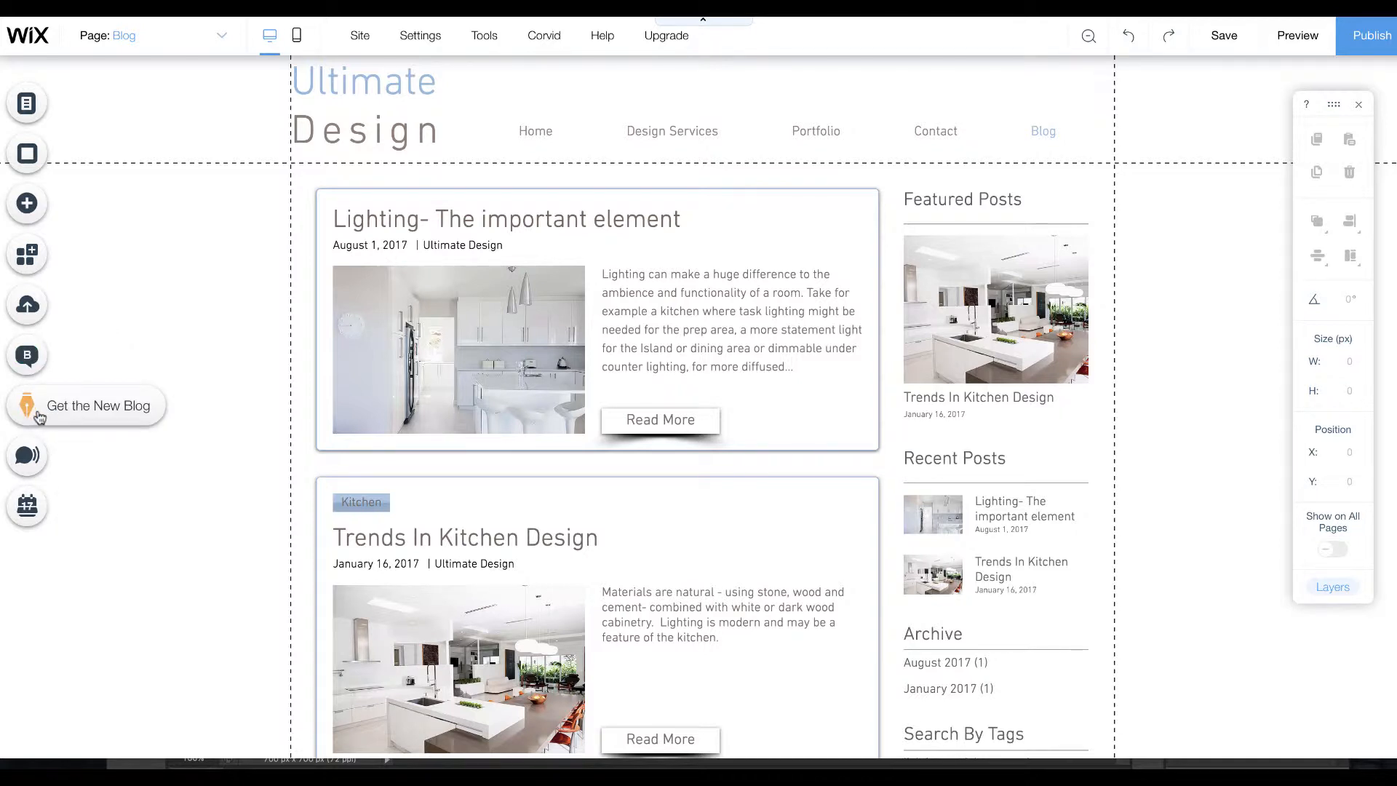
{"action": "left_click", "coordinate": [26, 404]}
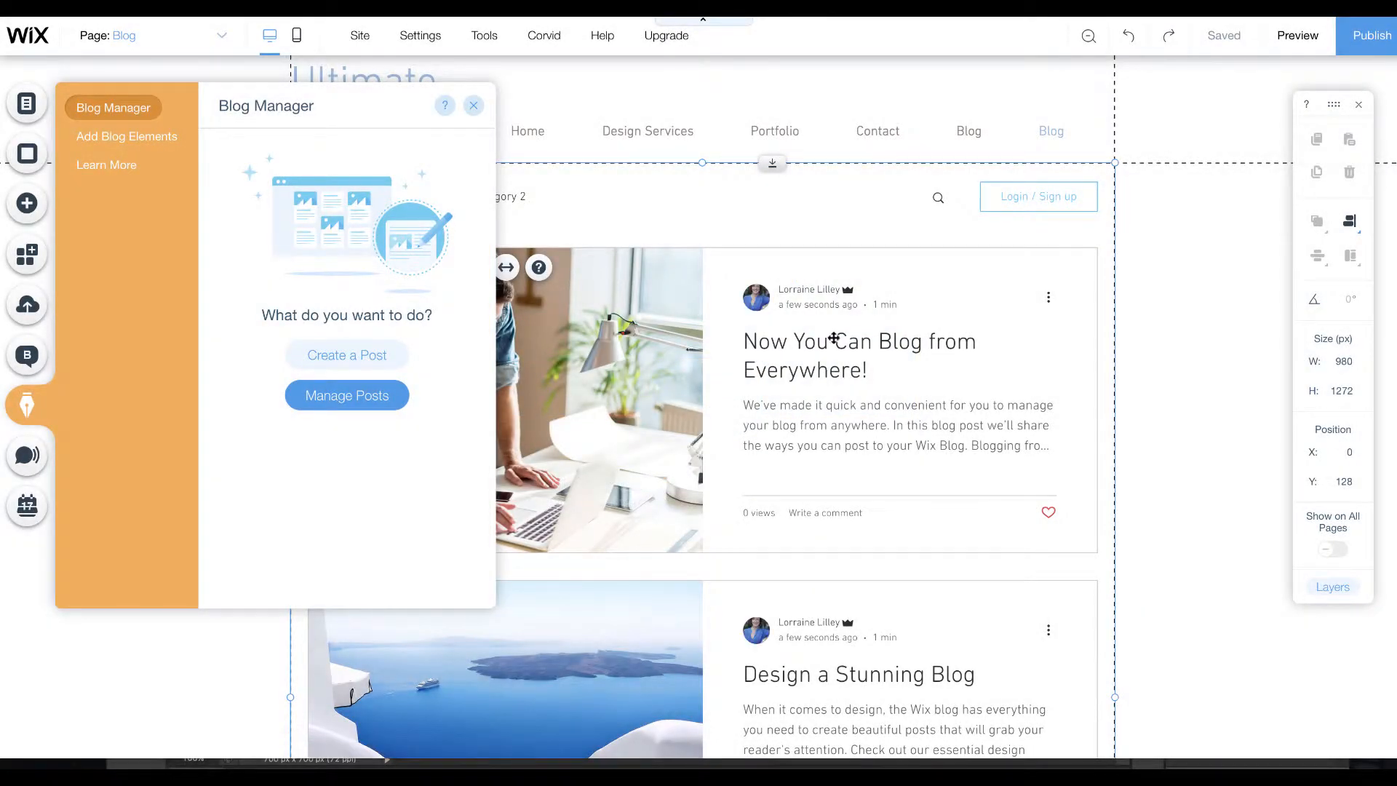
{"action": "scroll", "scroll_direction": "down", "scroll_amount": 3}
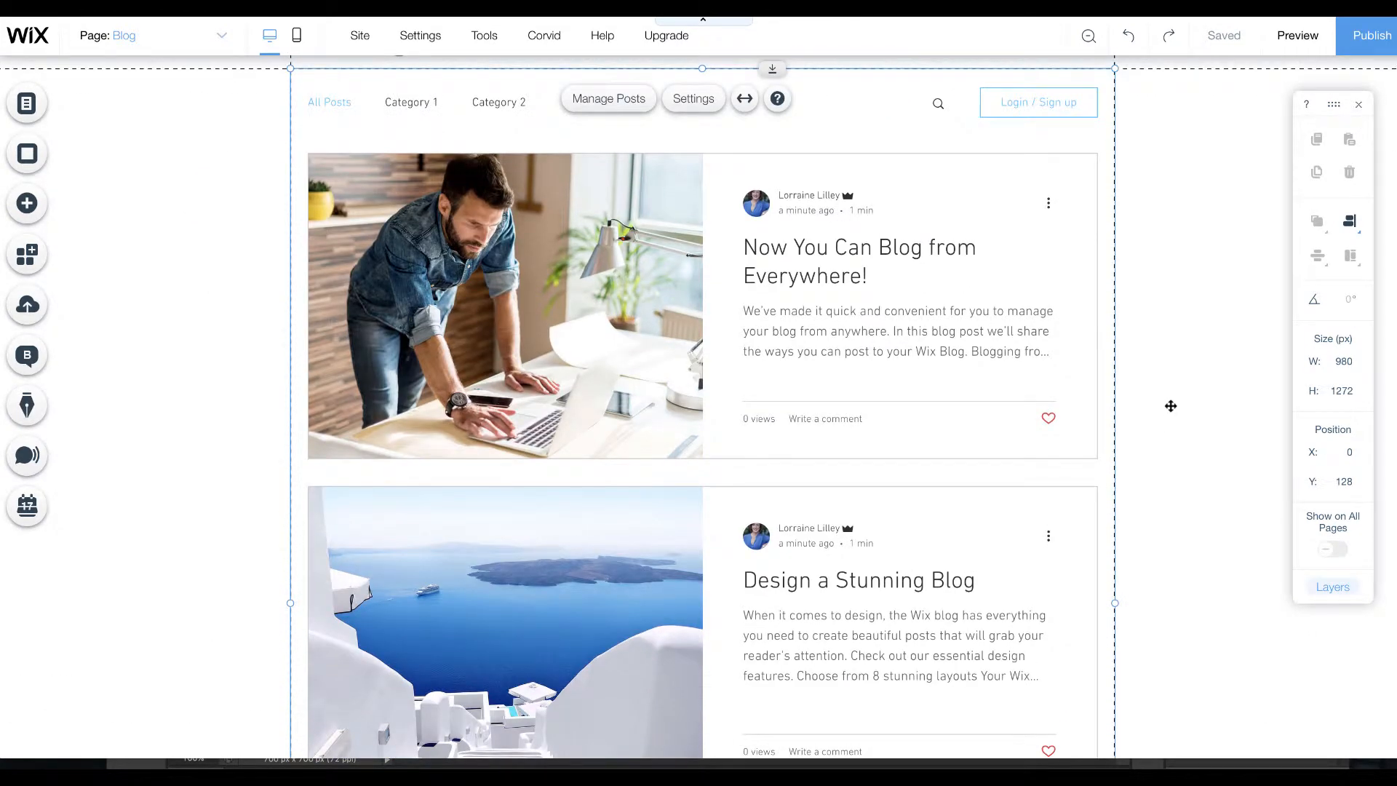
{"action": "scroll", "scroll_direction": "down", "scroll_amount": 3}
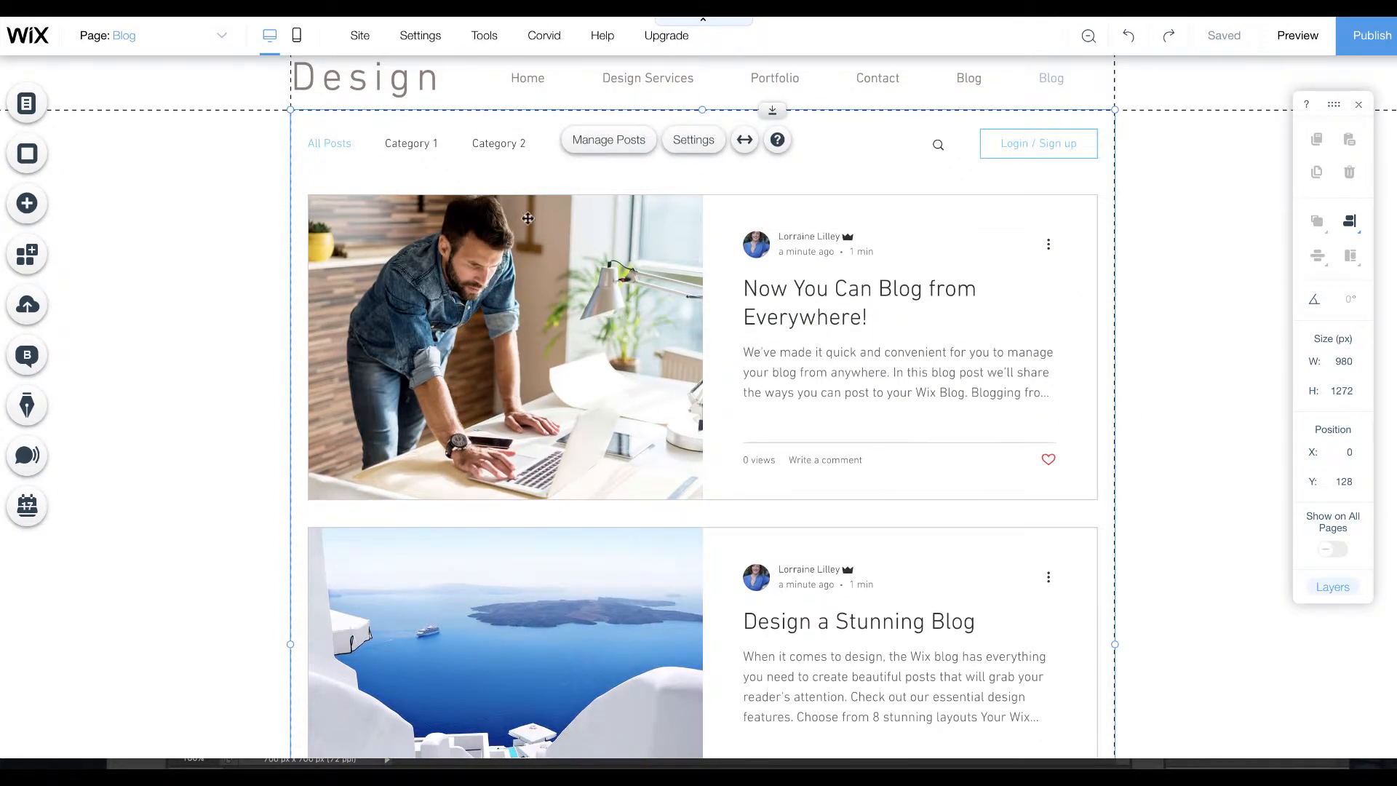
{"action": "mouse_move", "coordinate": [693, 154]}
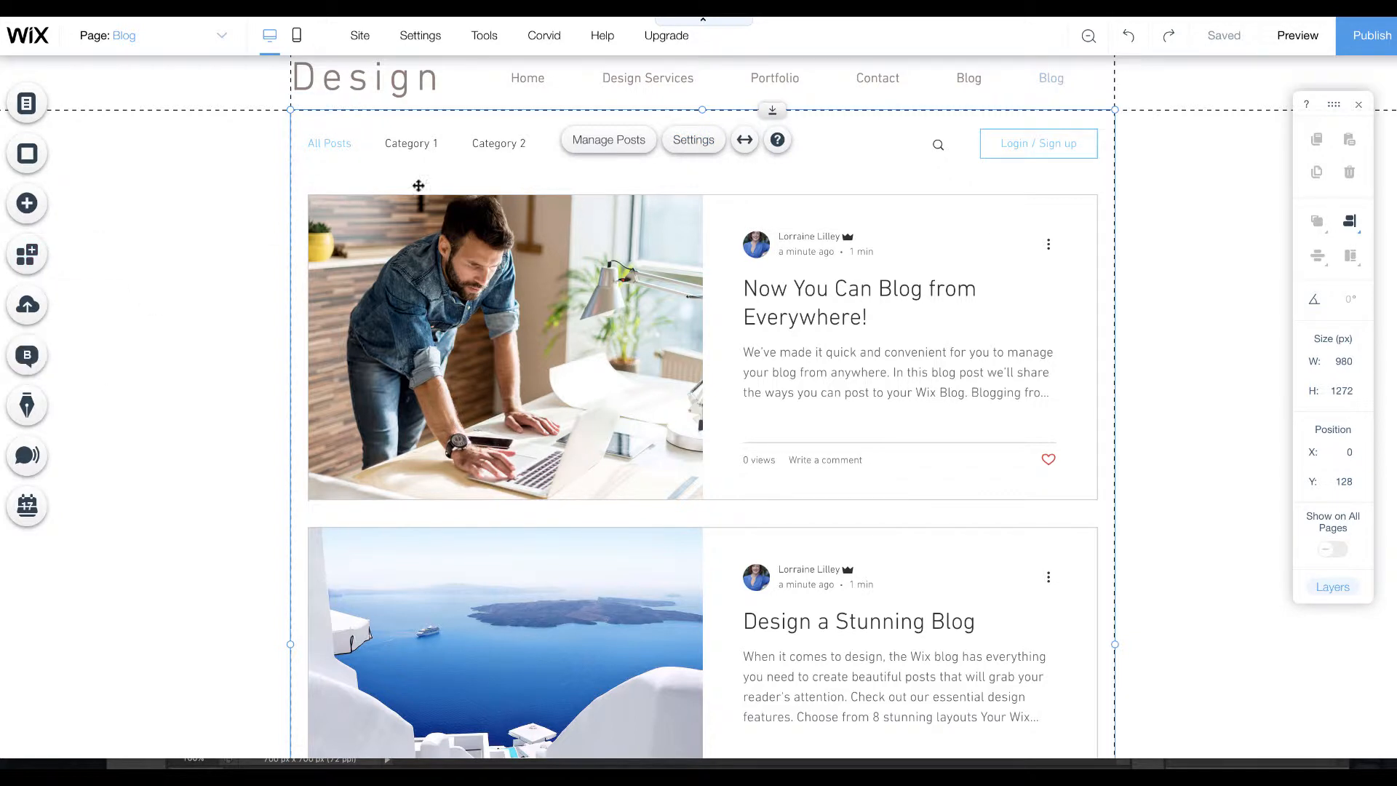
Copy the old blog's posts into the new Wix Blog from the Import options.
{"action": "left_click", "coordinate": [693, 139]}
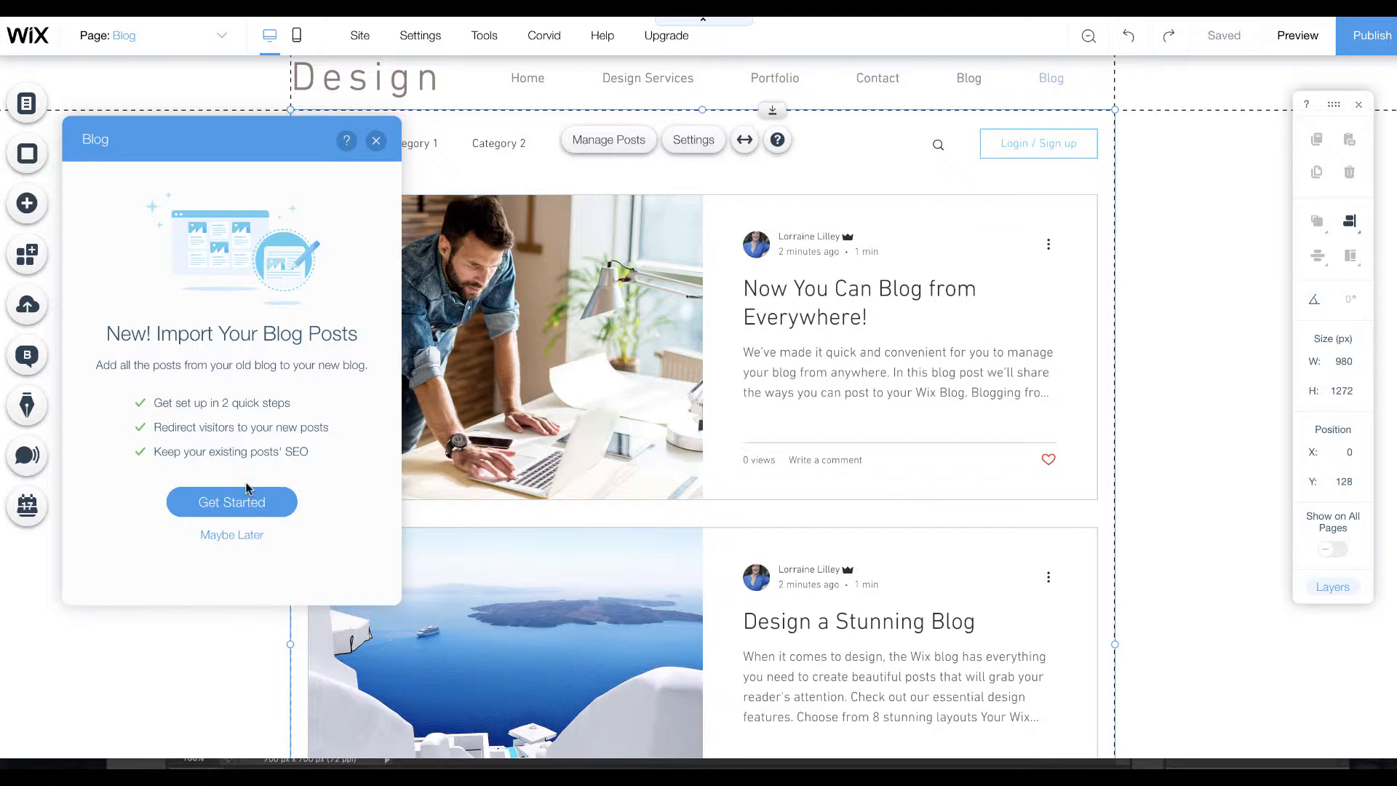
{"action": "left_click", "coordinate": [232, 502]}
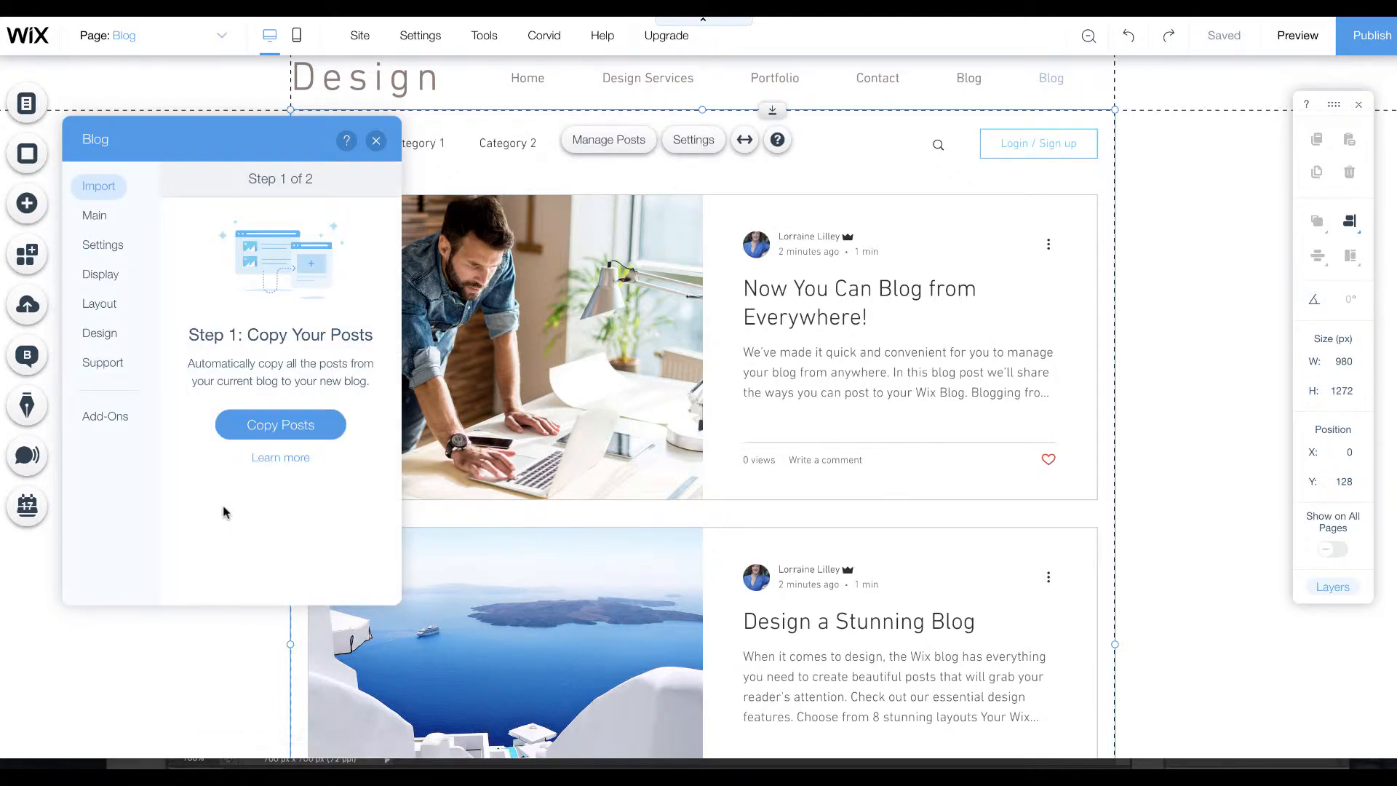
{"action": "left_click", "coordinate": [280, 424]}
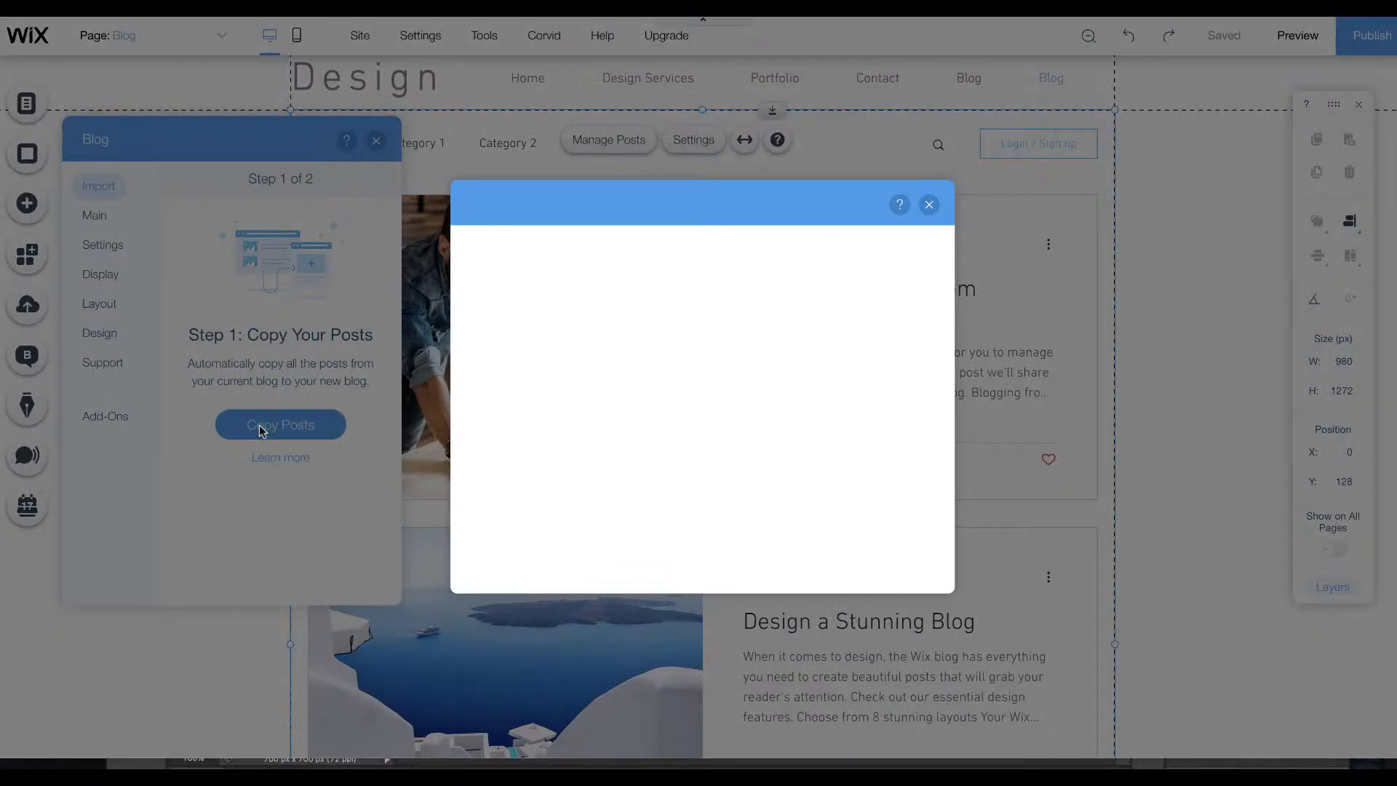
{"action": "left_click", "coordinate": [280, 424]}
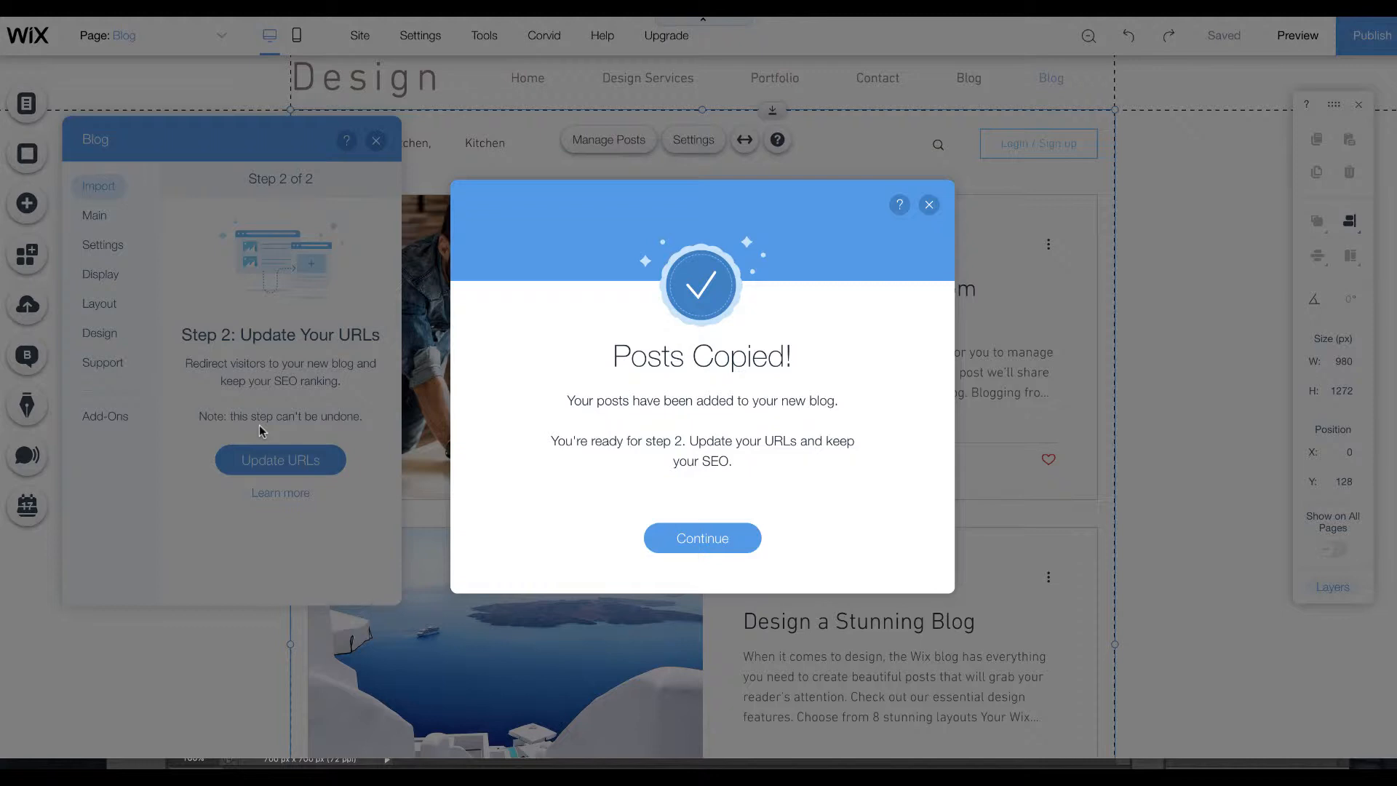
{"action": "mouse_move", "coordinate": [637, 450]}
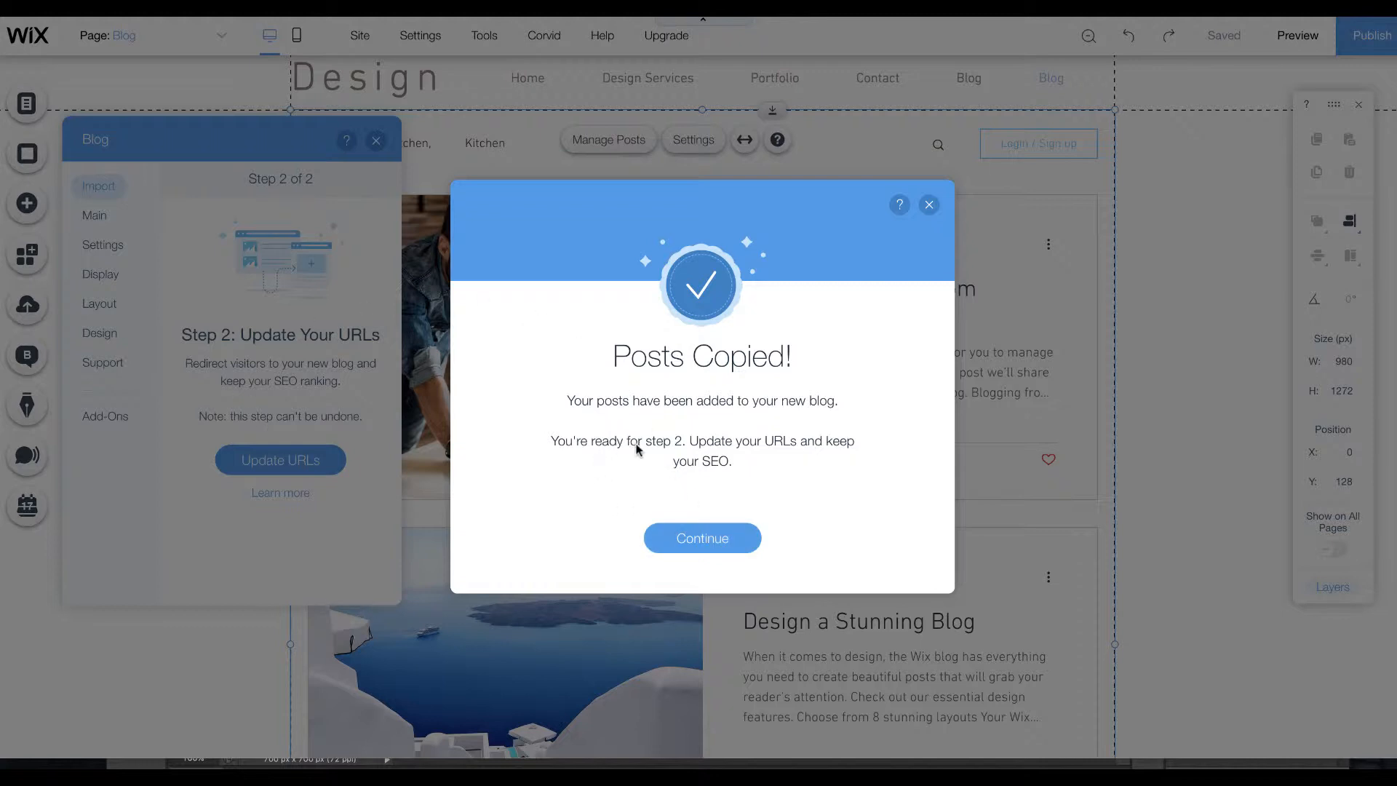
{"action": "mouse_move", "coordinate": [801, 449]}
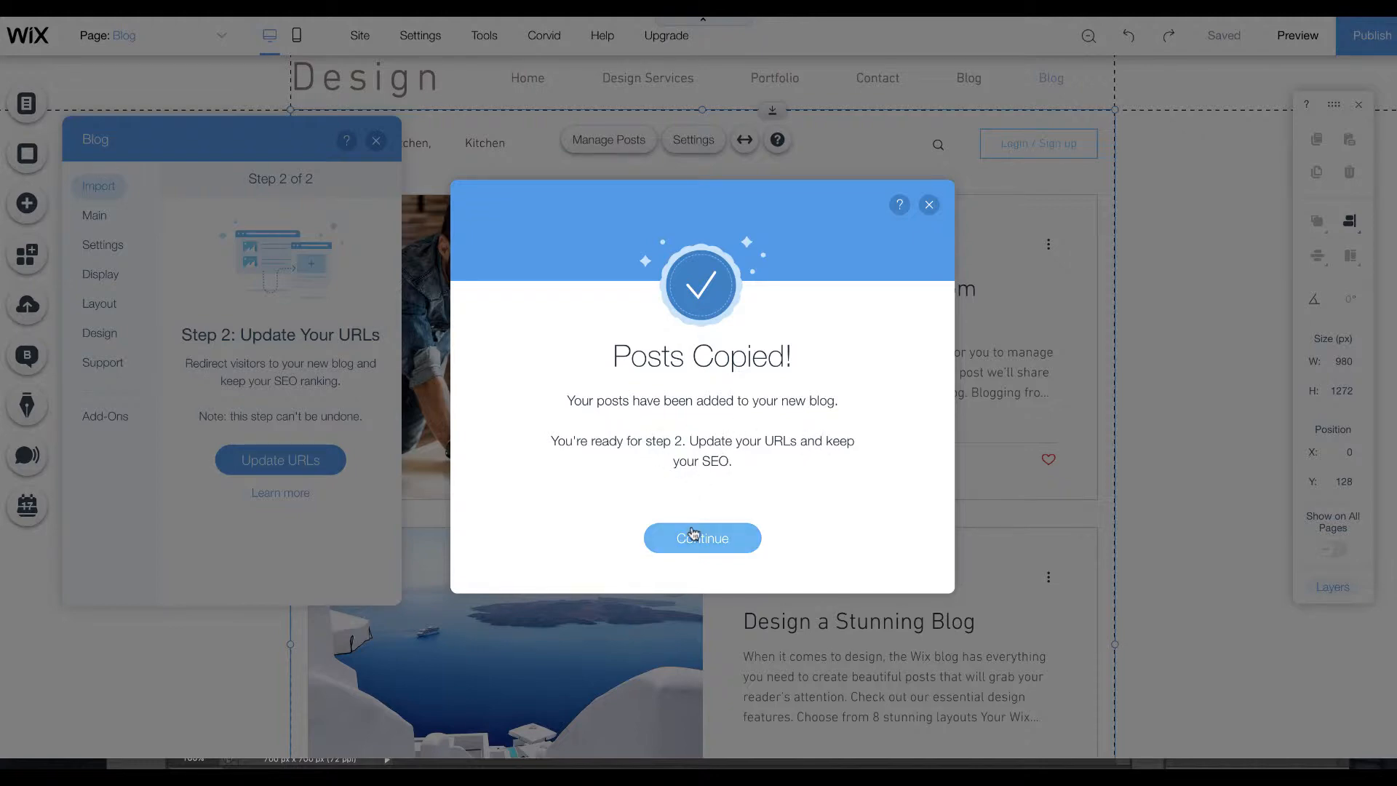
{"action": "left_click", "coordinate": [702, 538]}
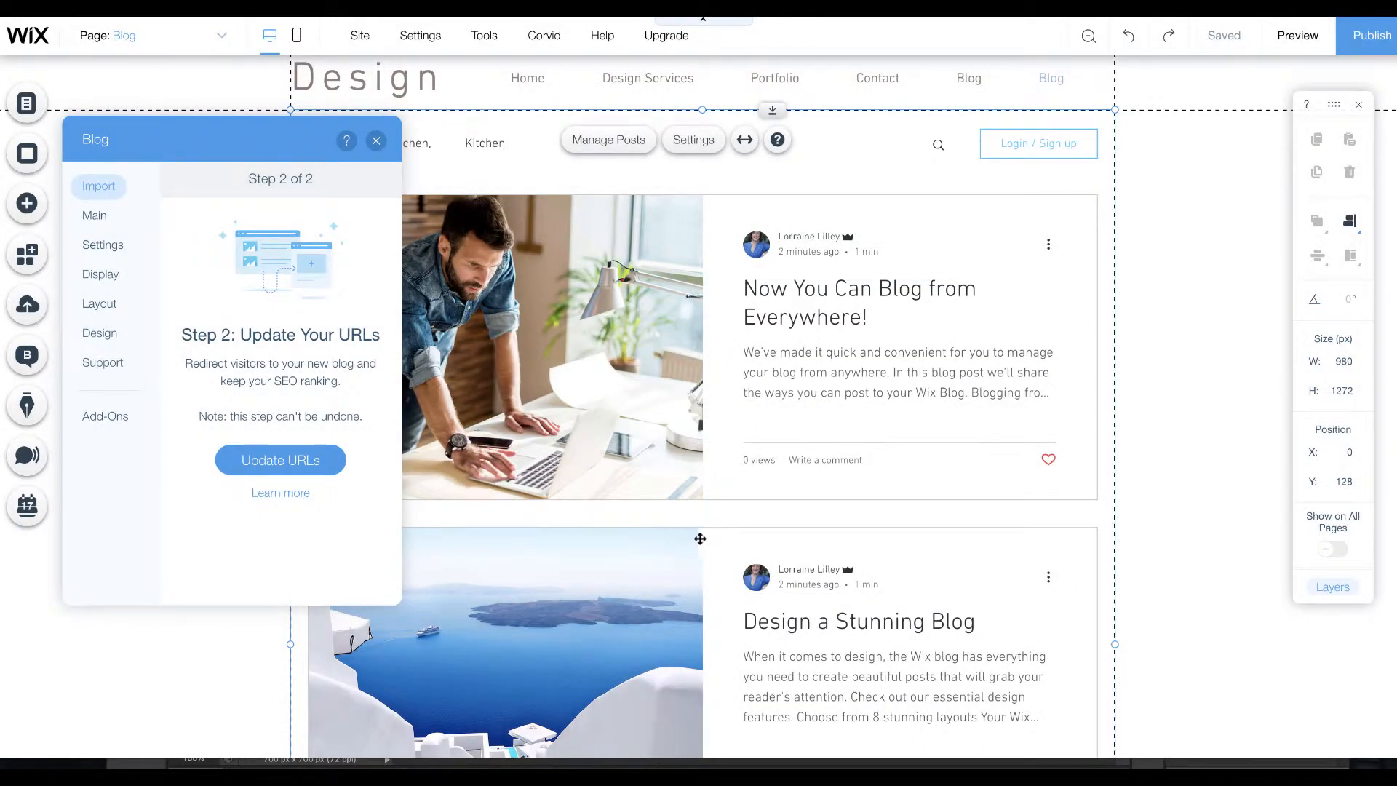
Redirect the old post URLs to the new blog and dismiss the publish reminder.
{"action": "left_click", "coordinate": [280, 460]}
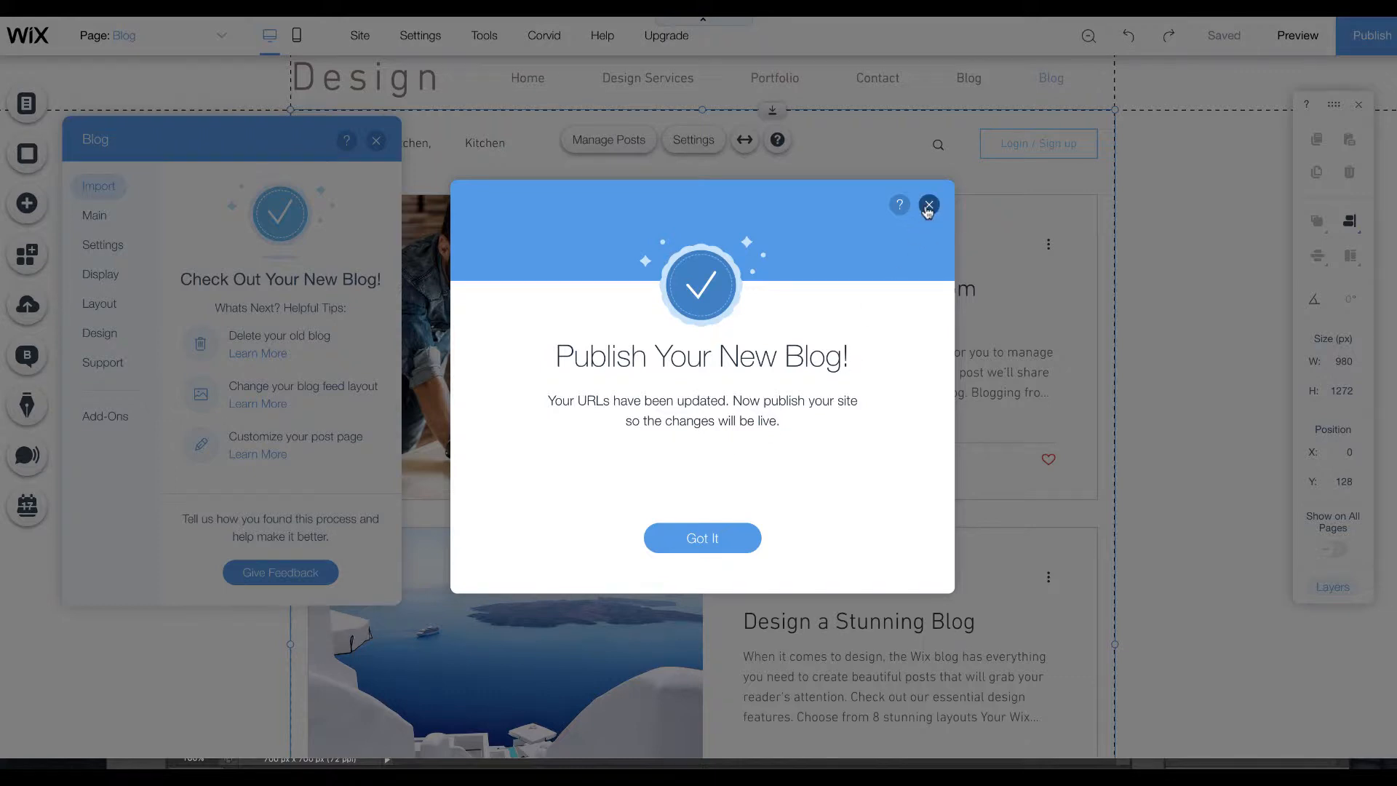
{"action": "left_click", "coordinate": [929, 203]}
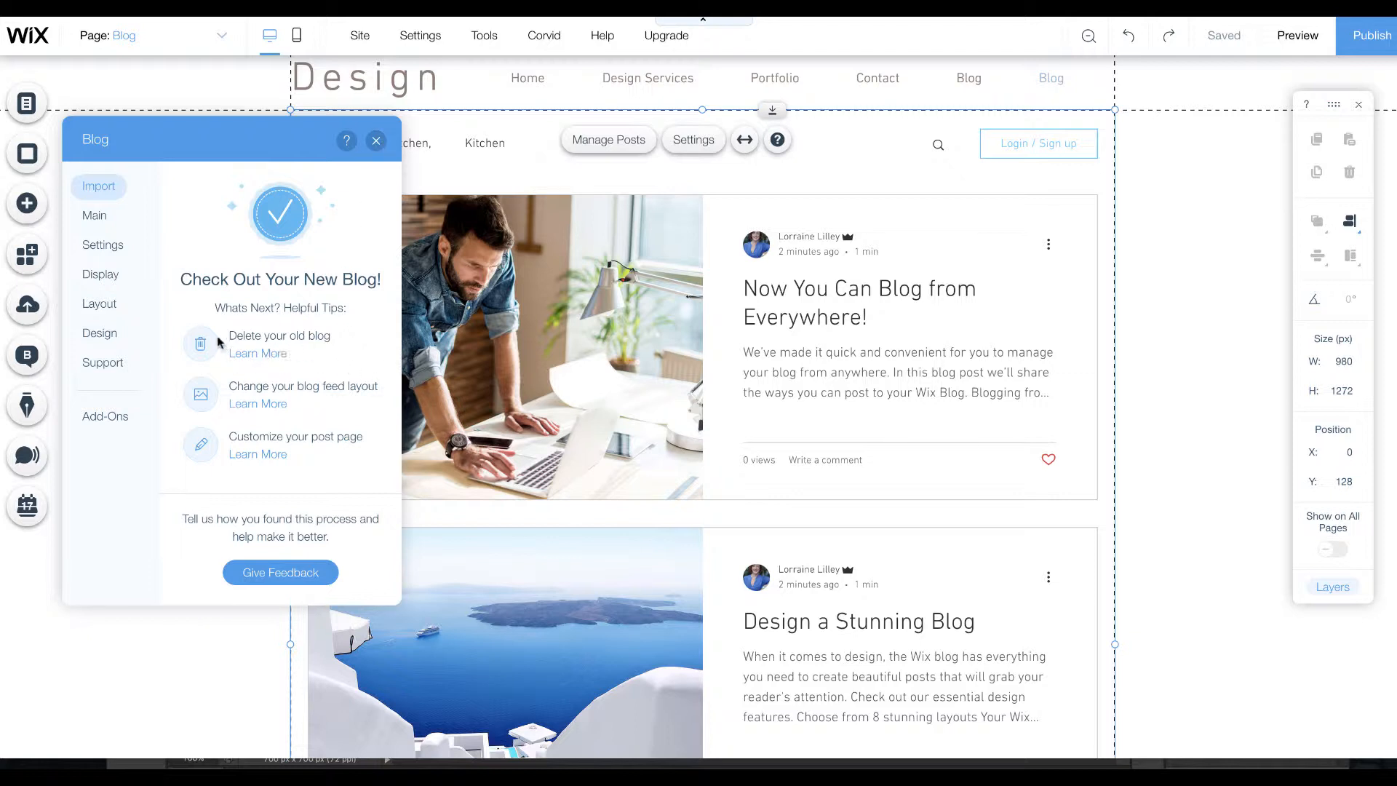
{"action": "mouse_move", "coordinate": [26, 405]}
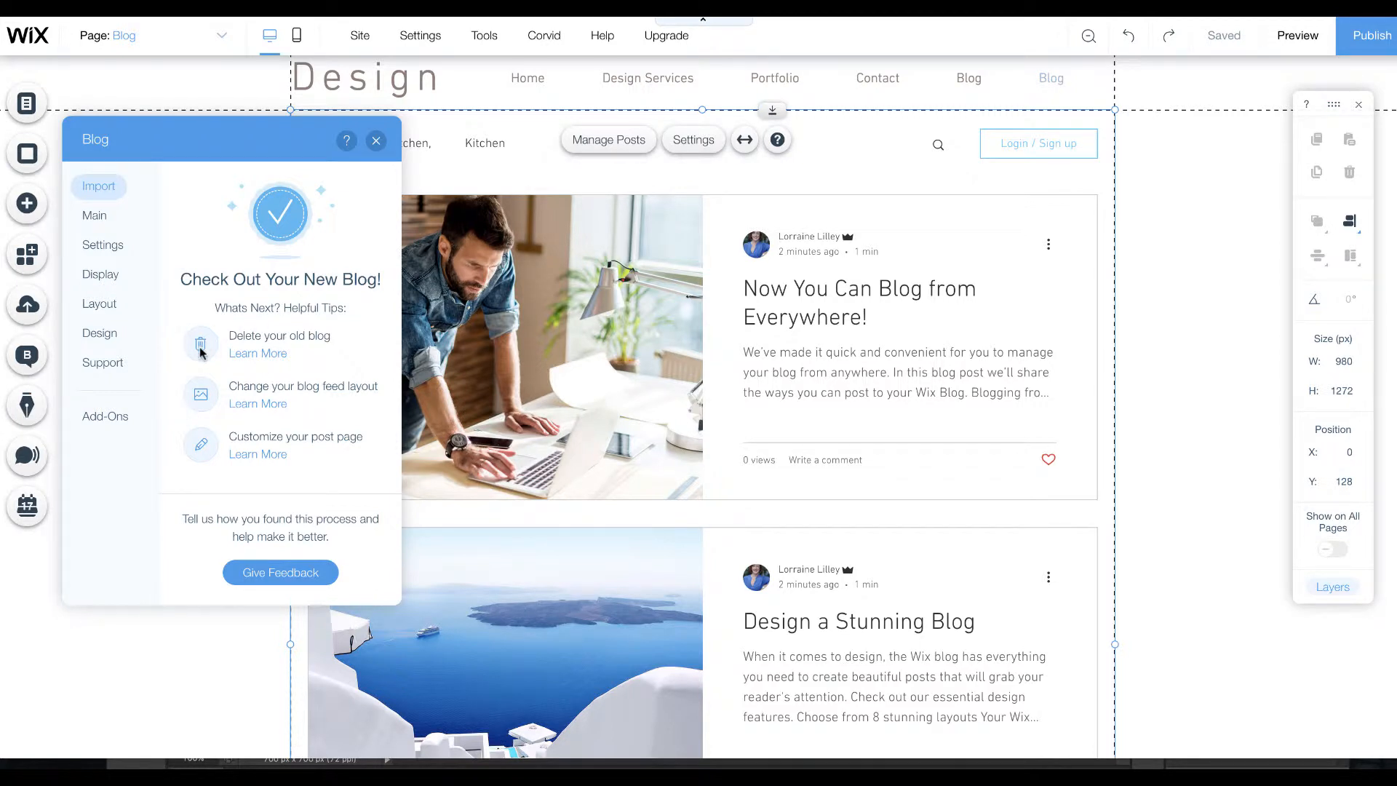
{"action": "mouse_move", "coordinate": [353, 388]}
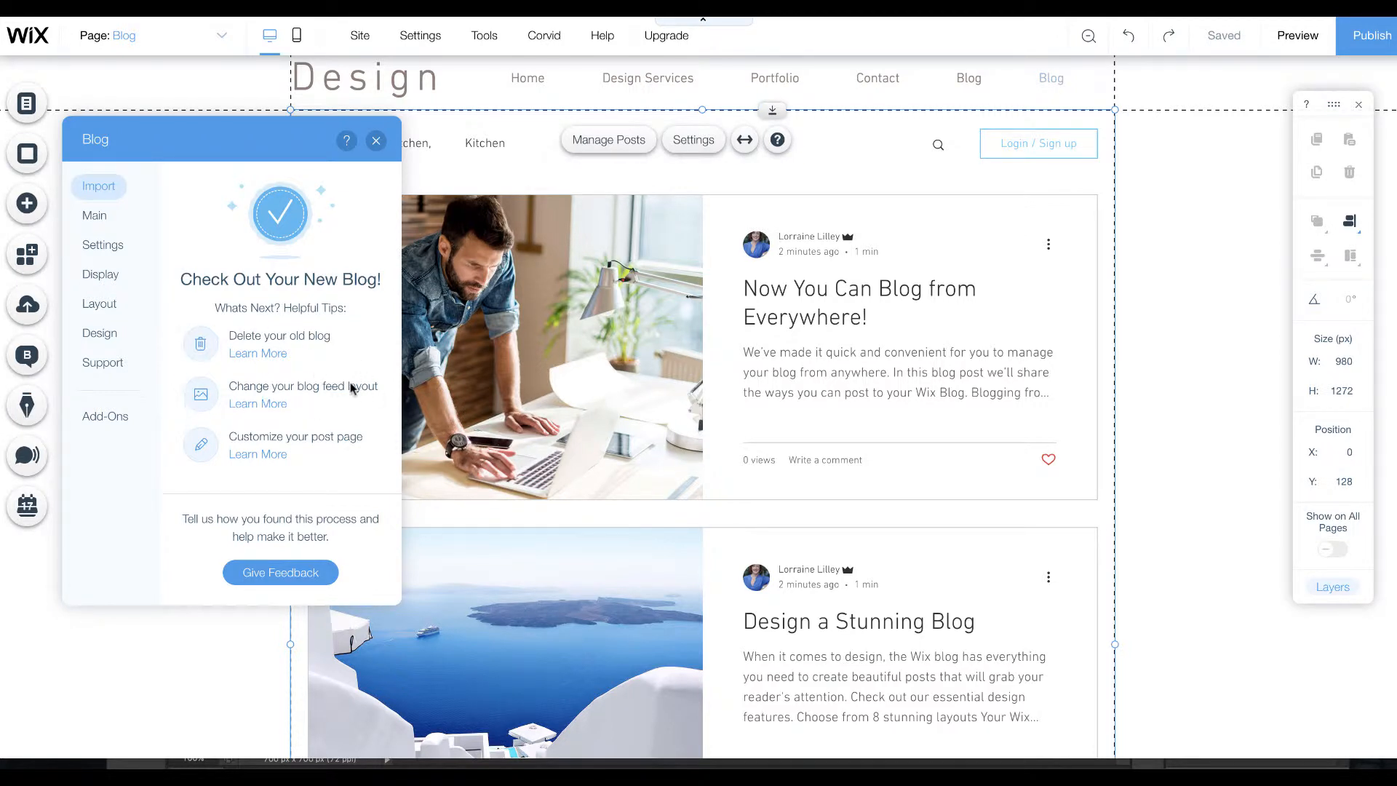
{"action": "mouse_move", "coordinate": [251, 385]}
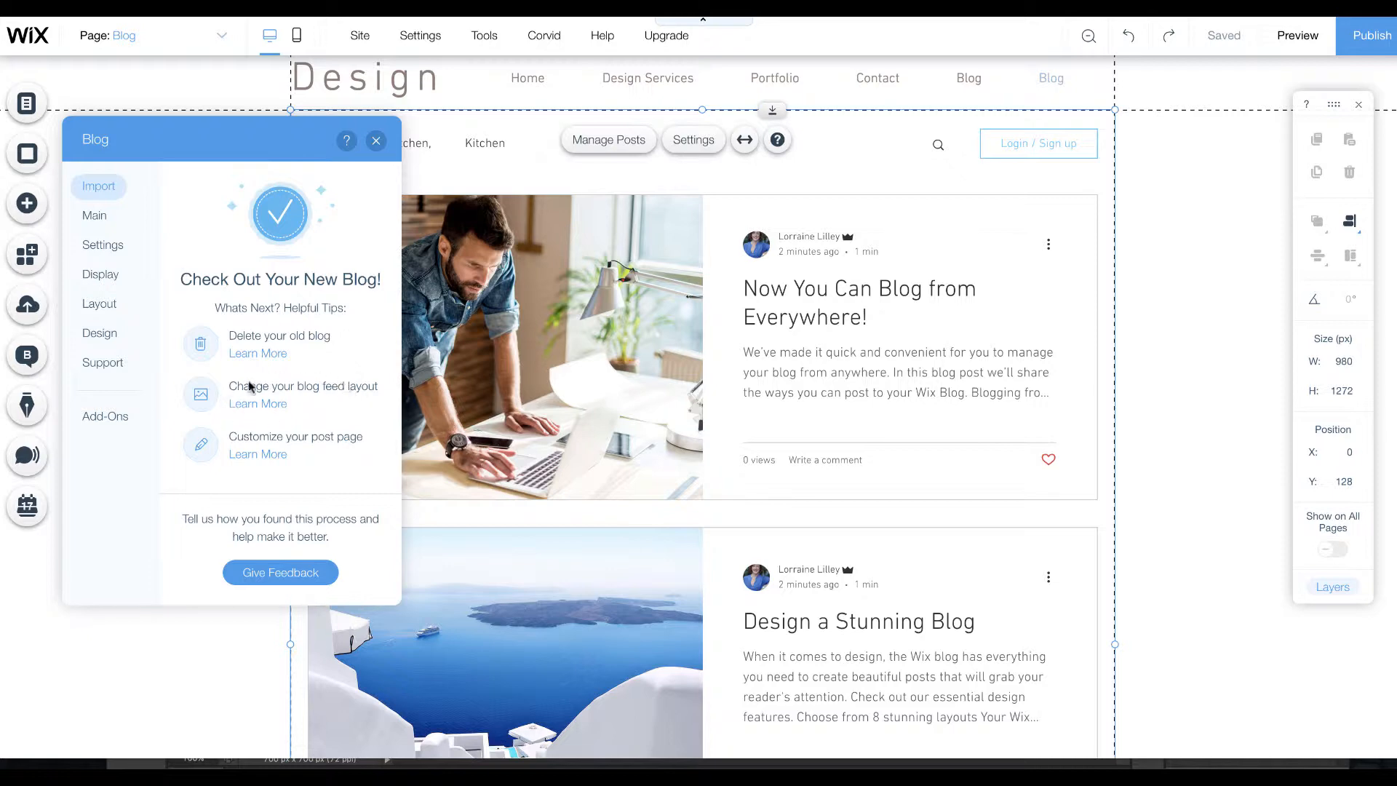
{"action": "mouse_move", "coordinate": [289, 489]}
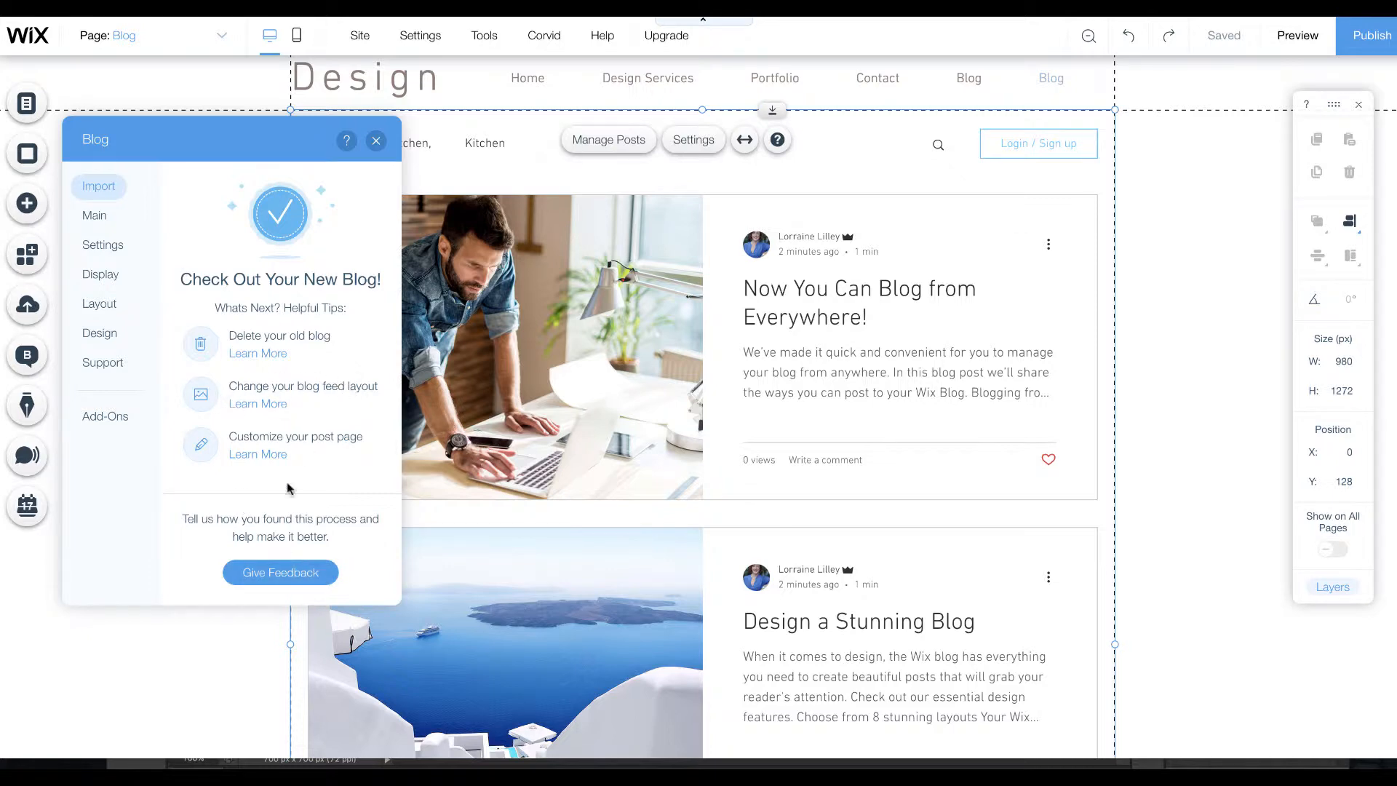
{"action": "left_click", "coordinate": [375, 140]}
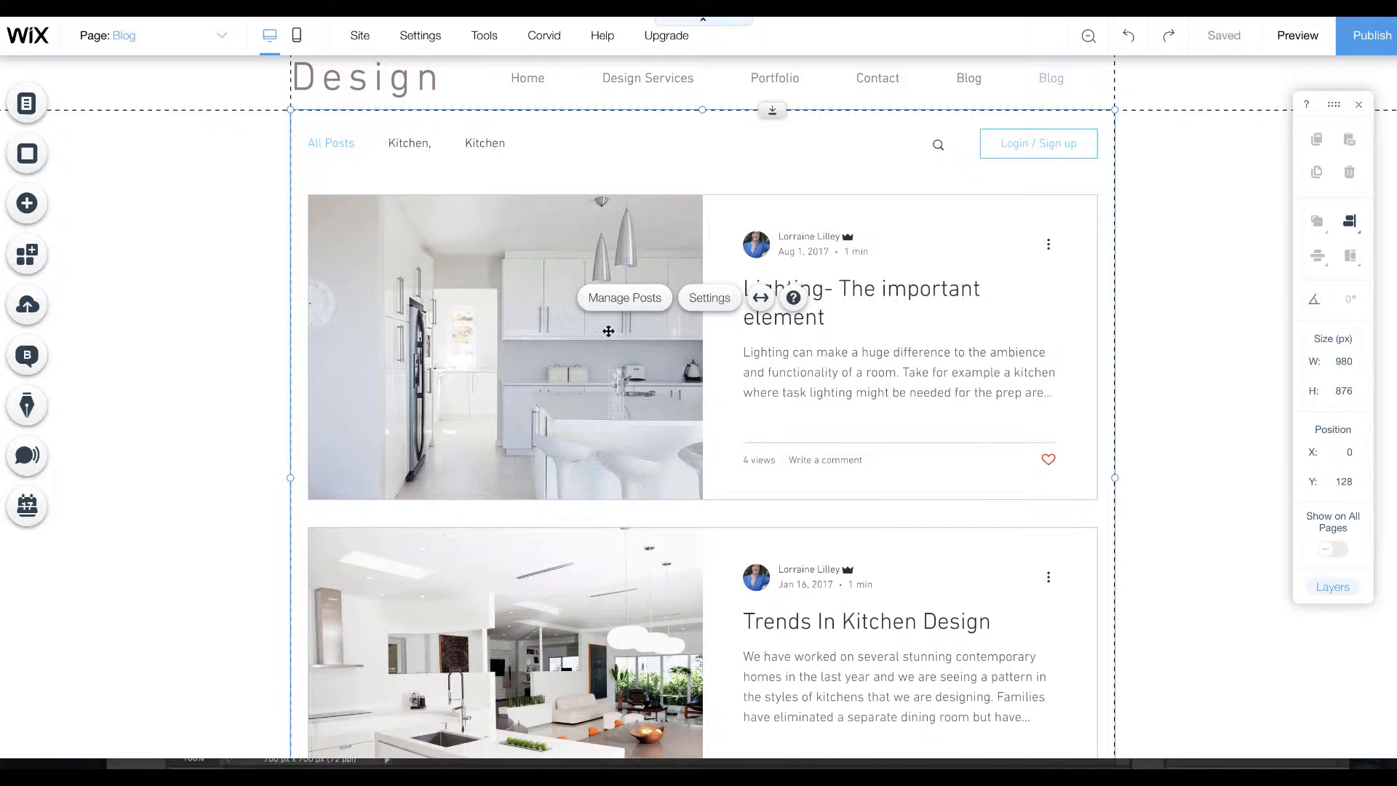
{"action": "left_click", "coordinate": [624, 298]}
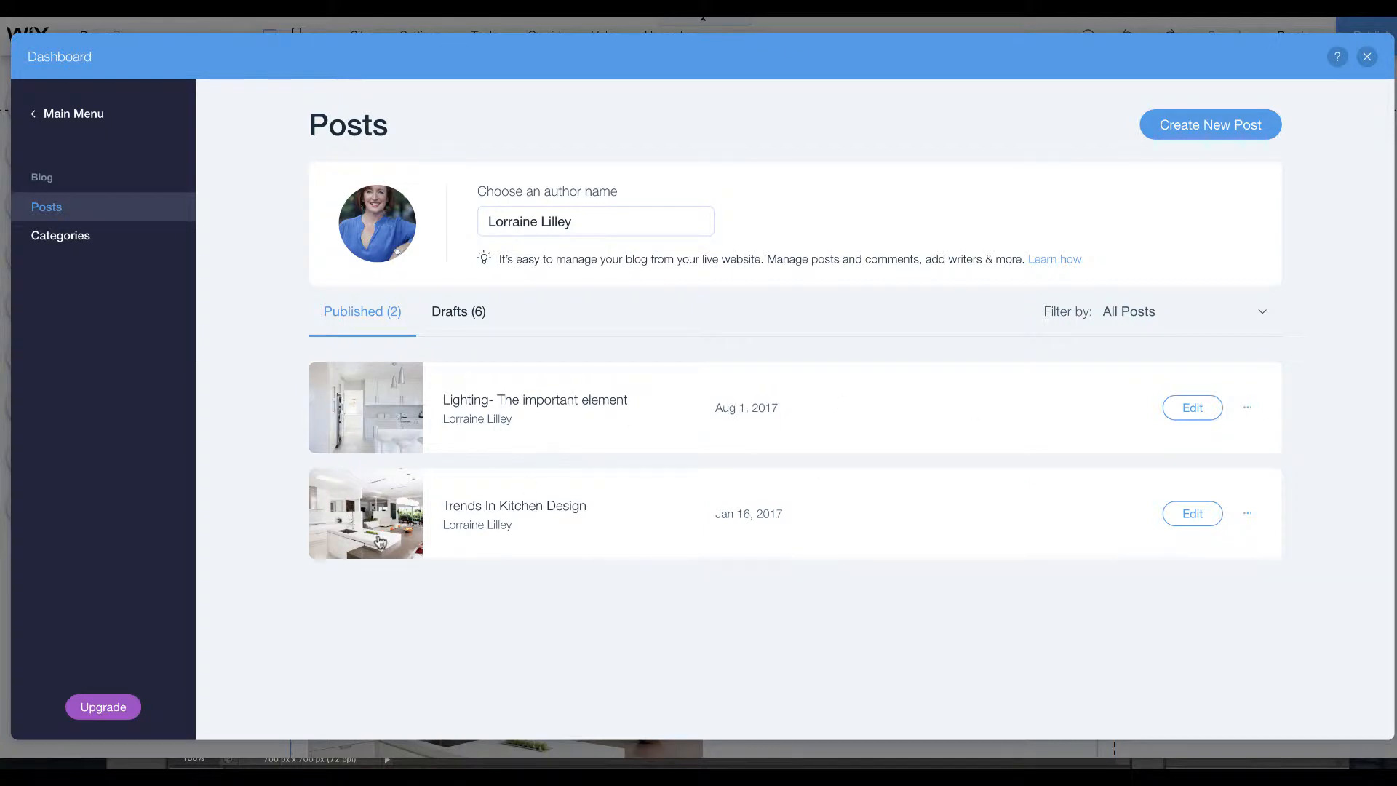
{"action": "mouse_move", "coordinate": [1373, 93]}
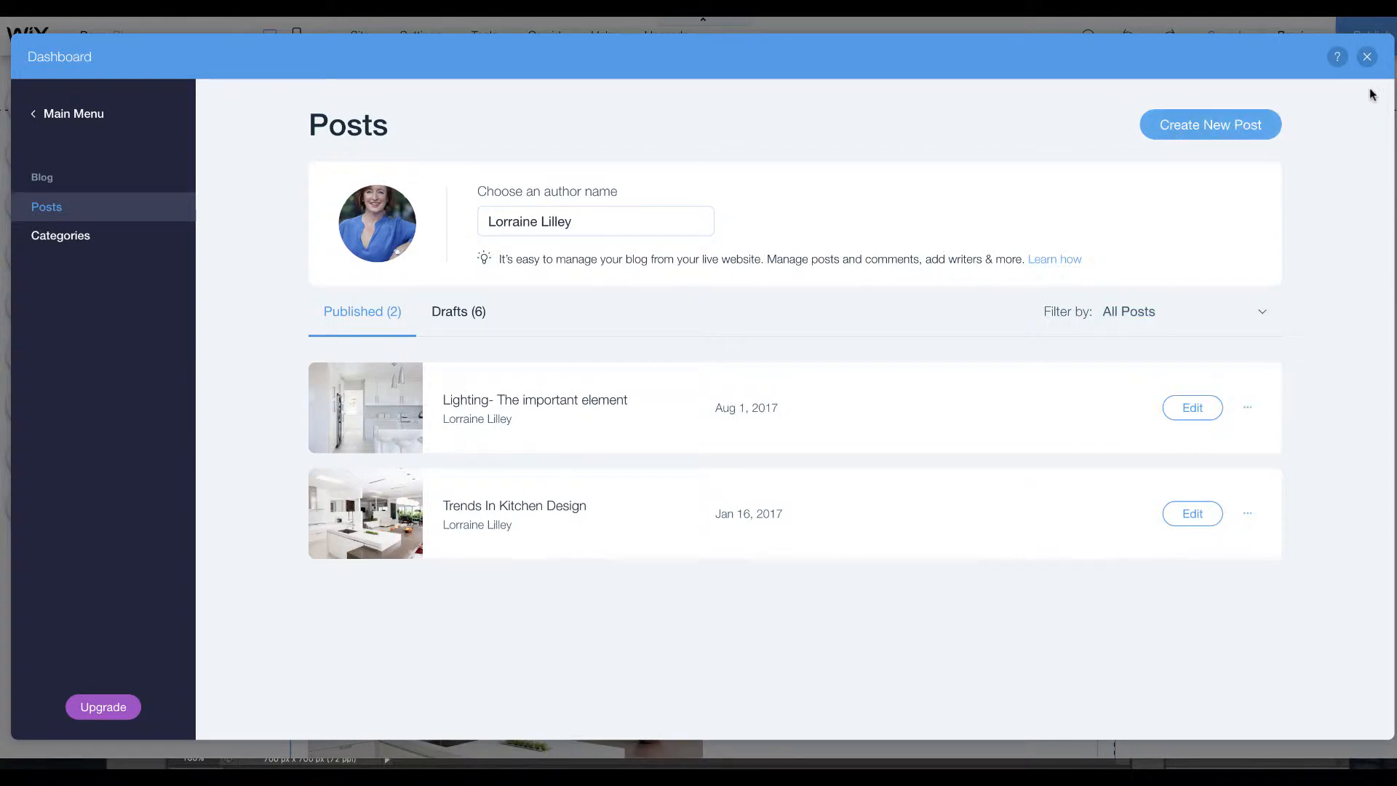
{"action": "left_click", "coordinate": [603, 221]}
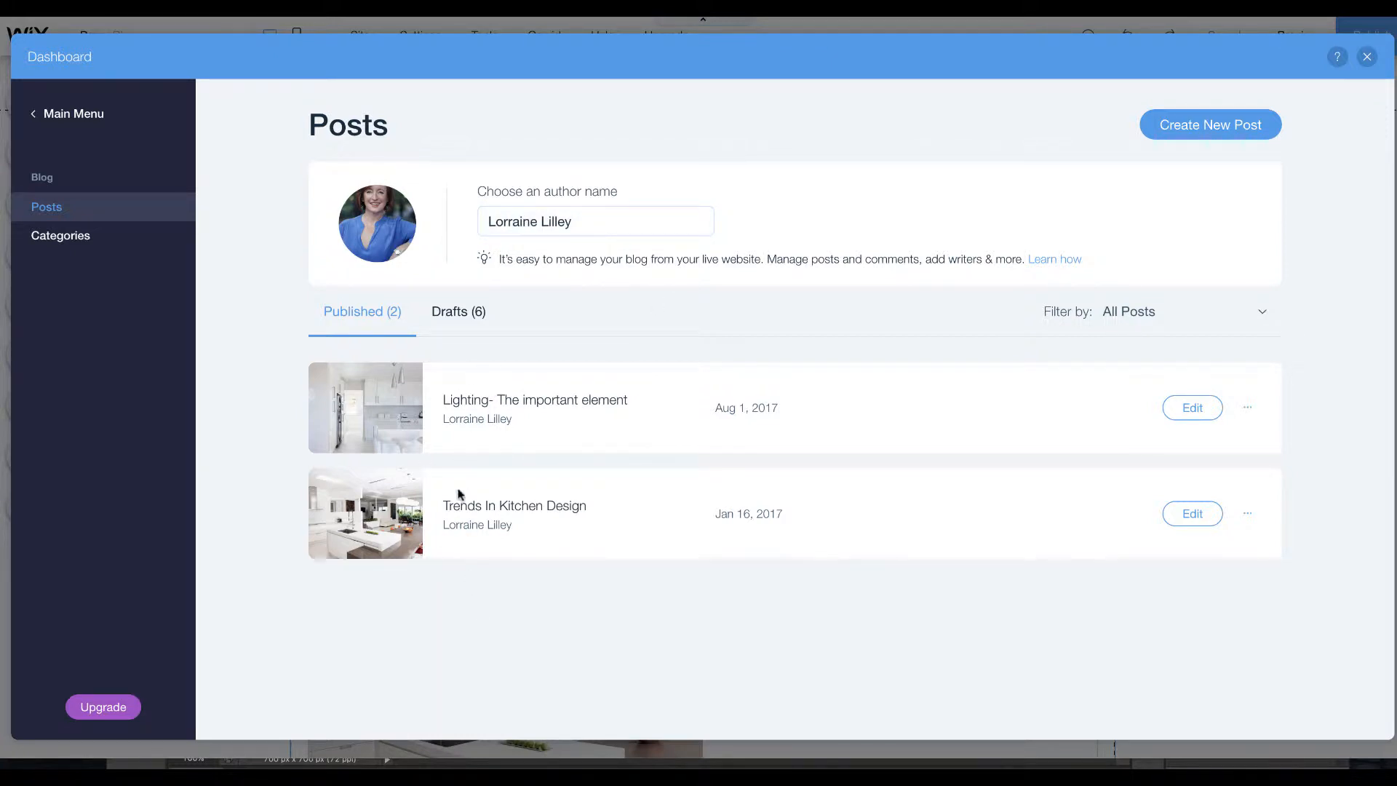
{"action": "left_click", "coordinate": [1367, 56]}
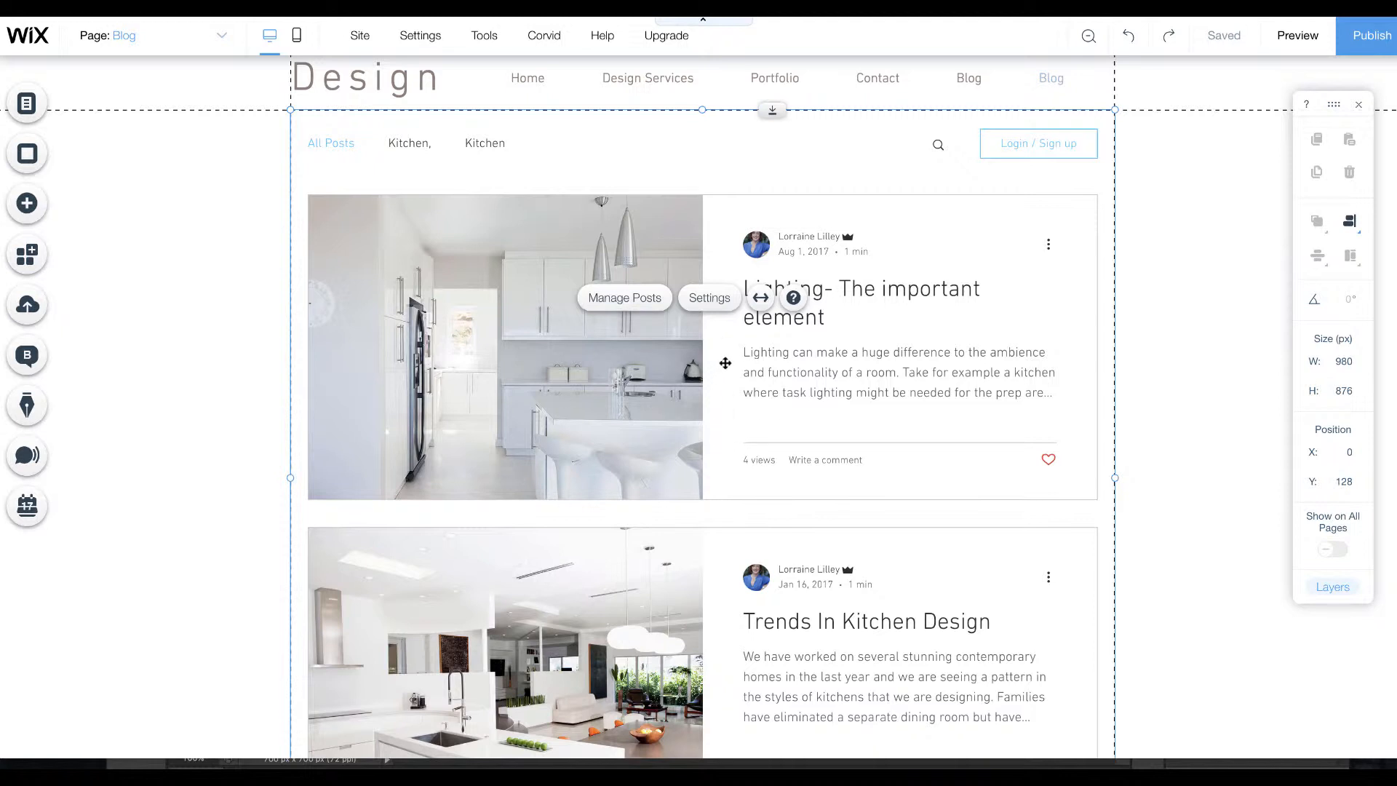
{"action": "mouse_move", "coordinate": [475, 301]}
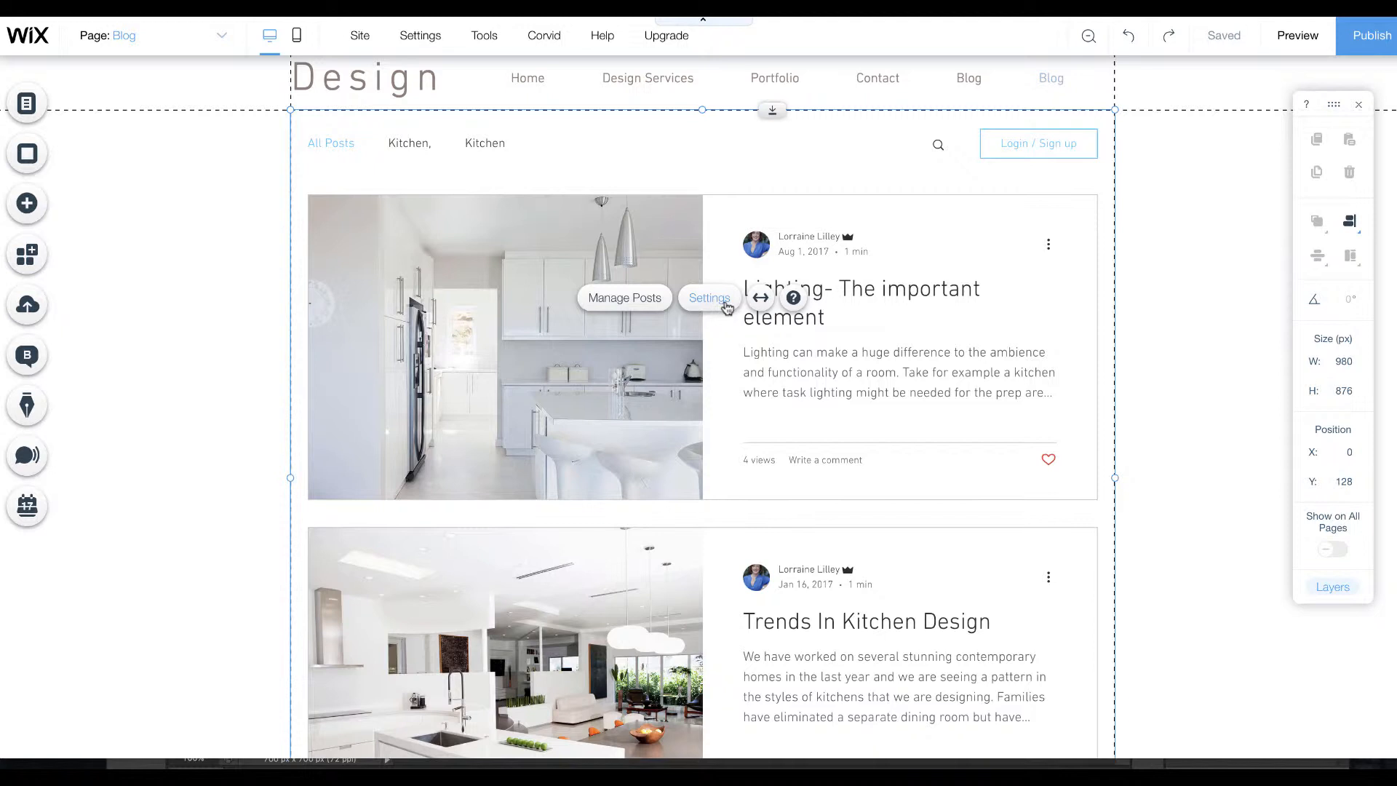
Try Tiled, Editorial and Brick feed layouts, settle on Postcard, and preview the Blog page.
{"action": "left_click", "coordinate": [709, 297]}
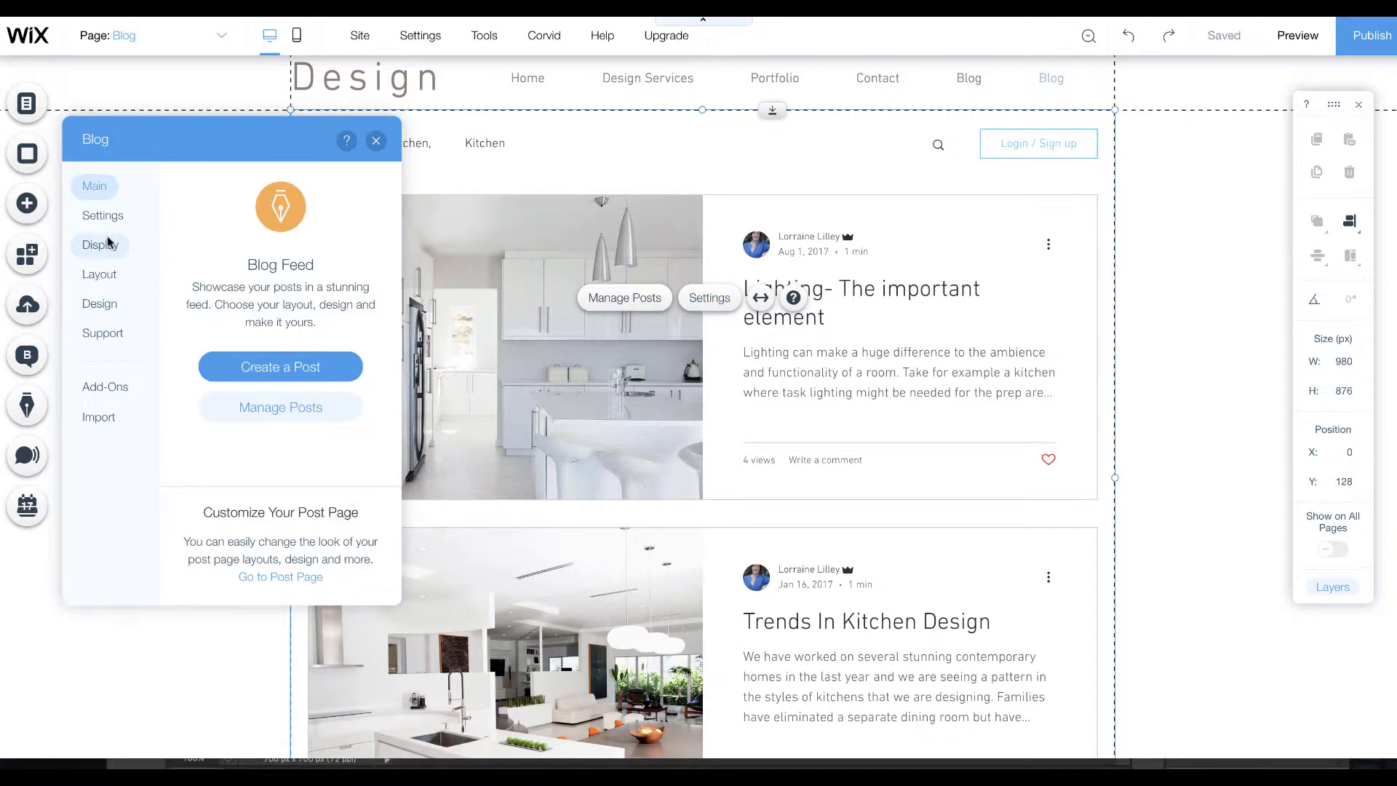
{"action": "left_click", "coordinate": [98, 275]}
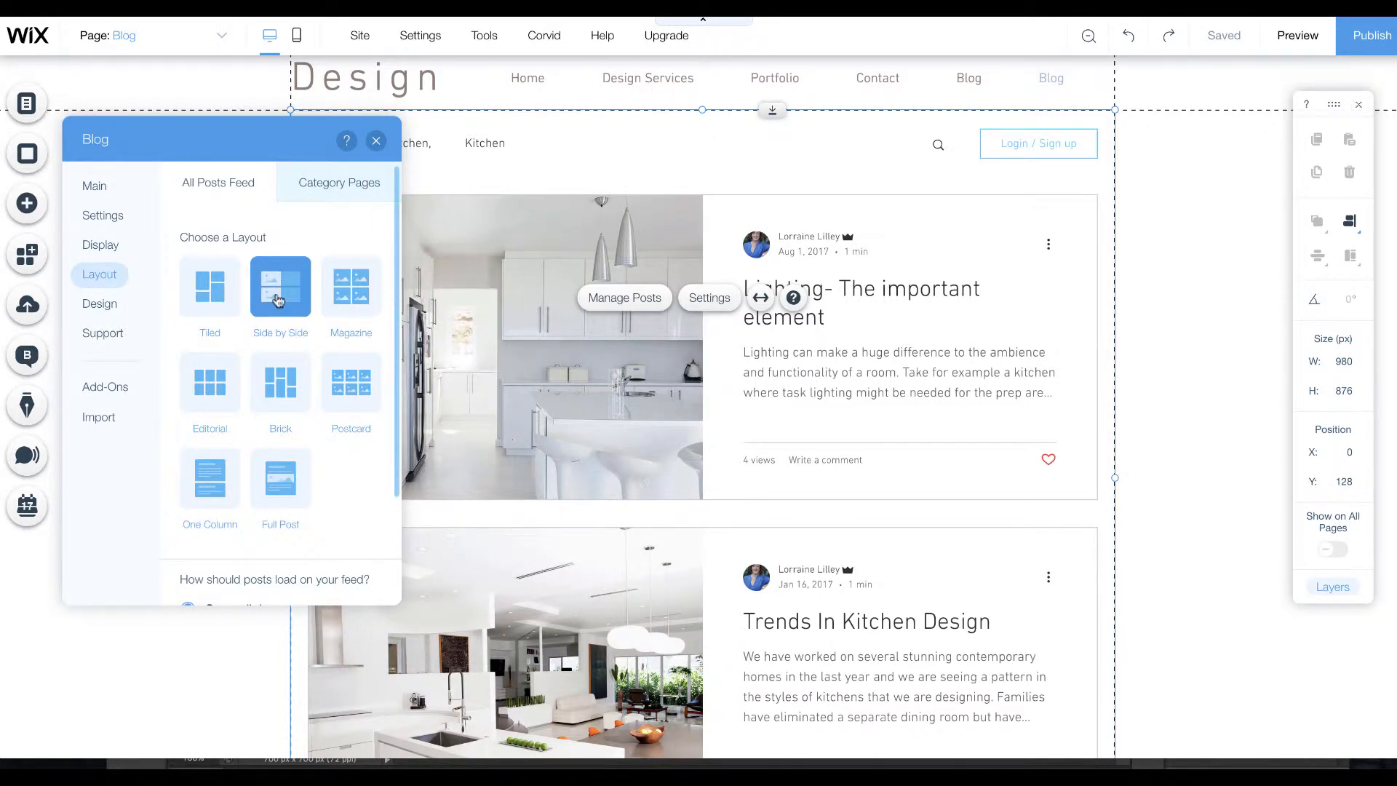
{"action": "left_click", "coordinate": [210, 286]}
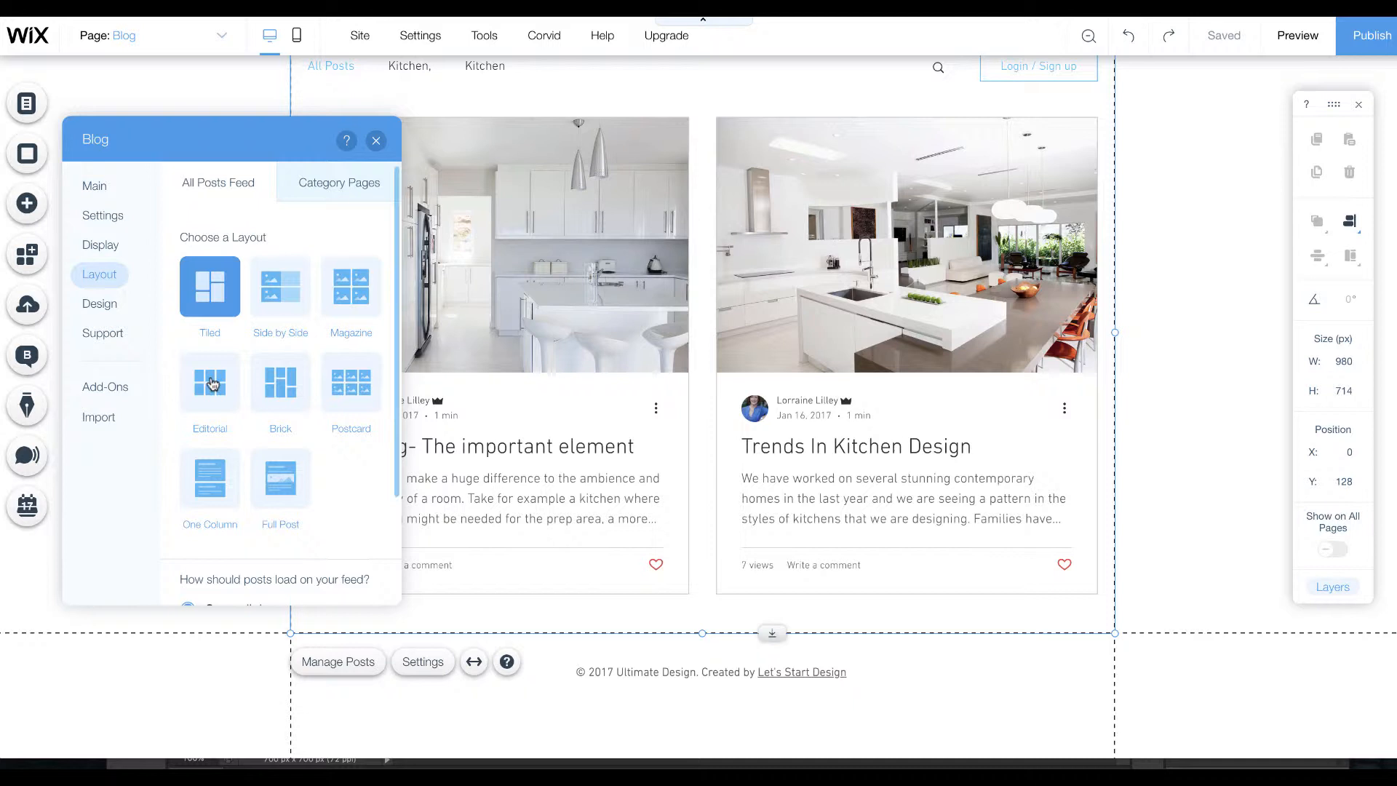
{"action": "left_click", "coordinate": [210, 383]}
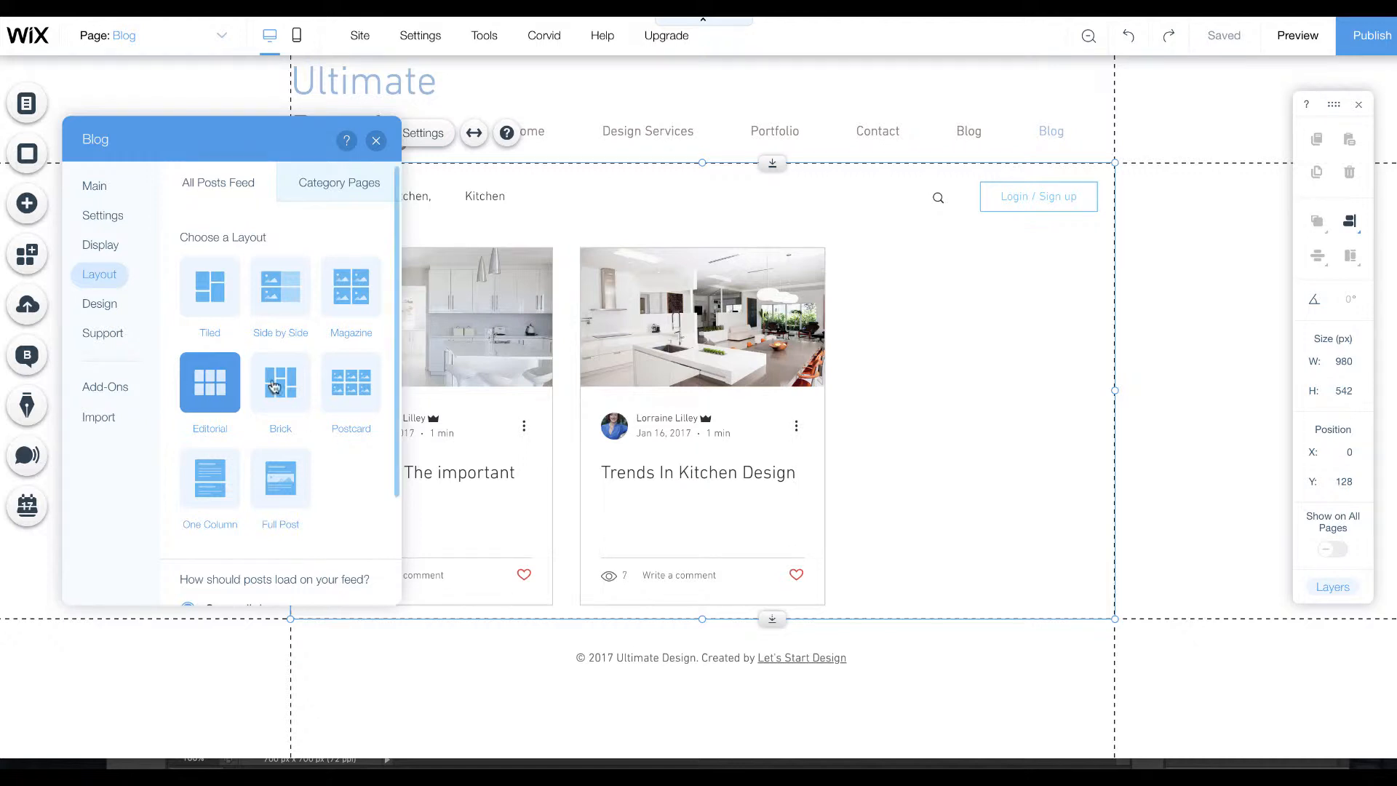
{"action": "left_click", "coordinate": [281, 384]}
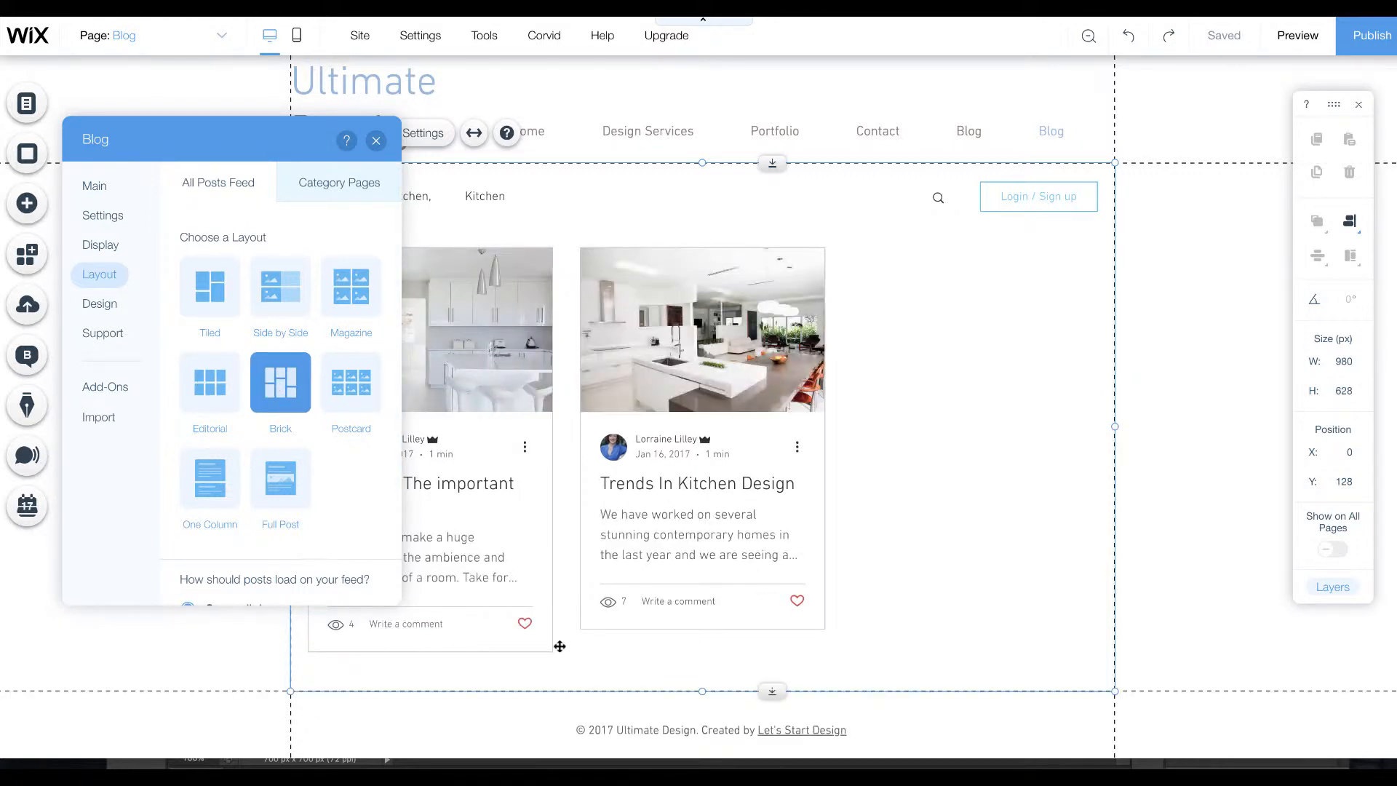
{"action": "mouse_move", "coordinate": [728, 403]}
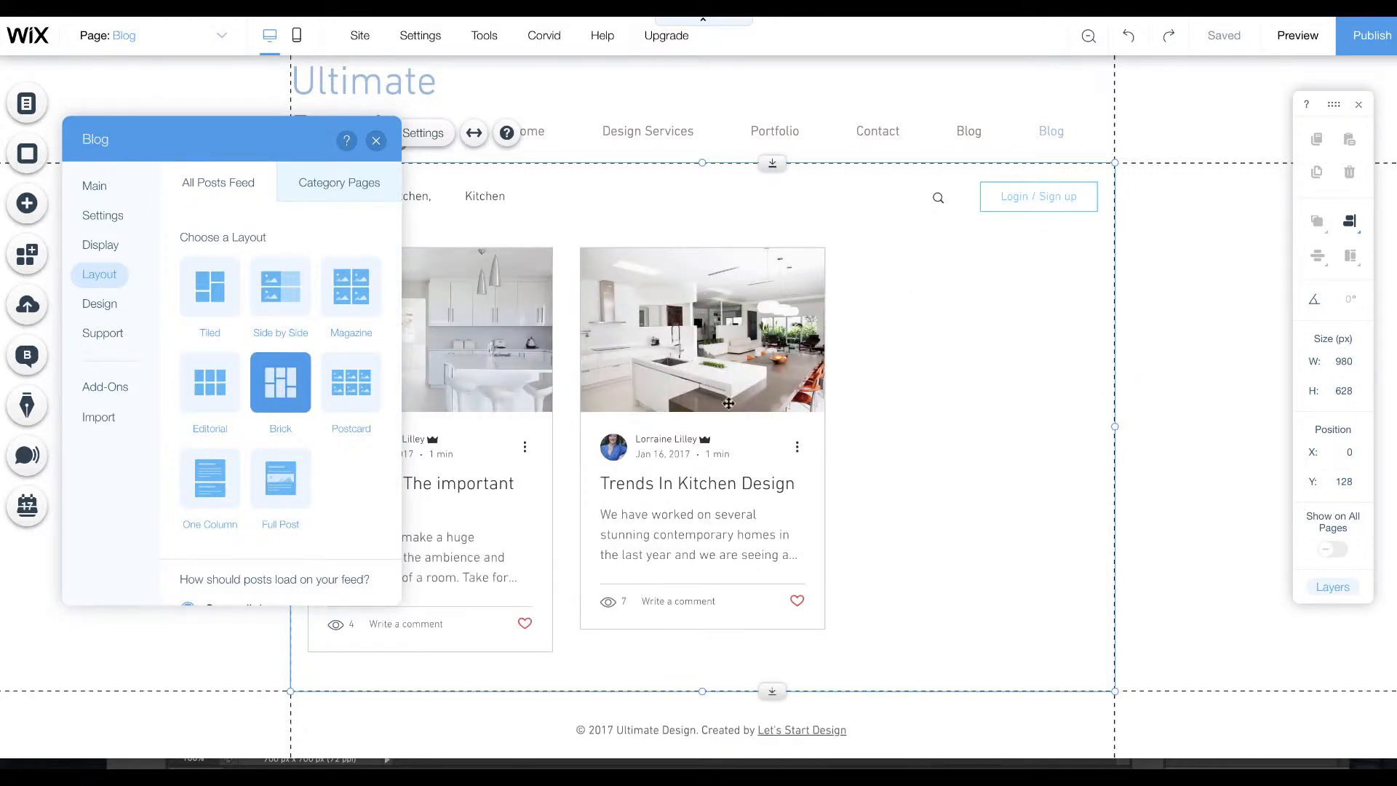
{"action": "left_click", "coordinate": [351, 383]}
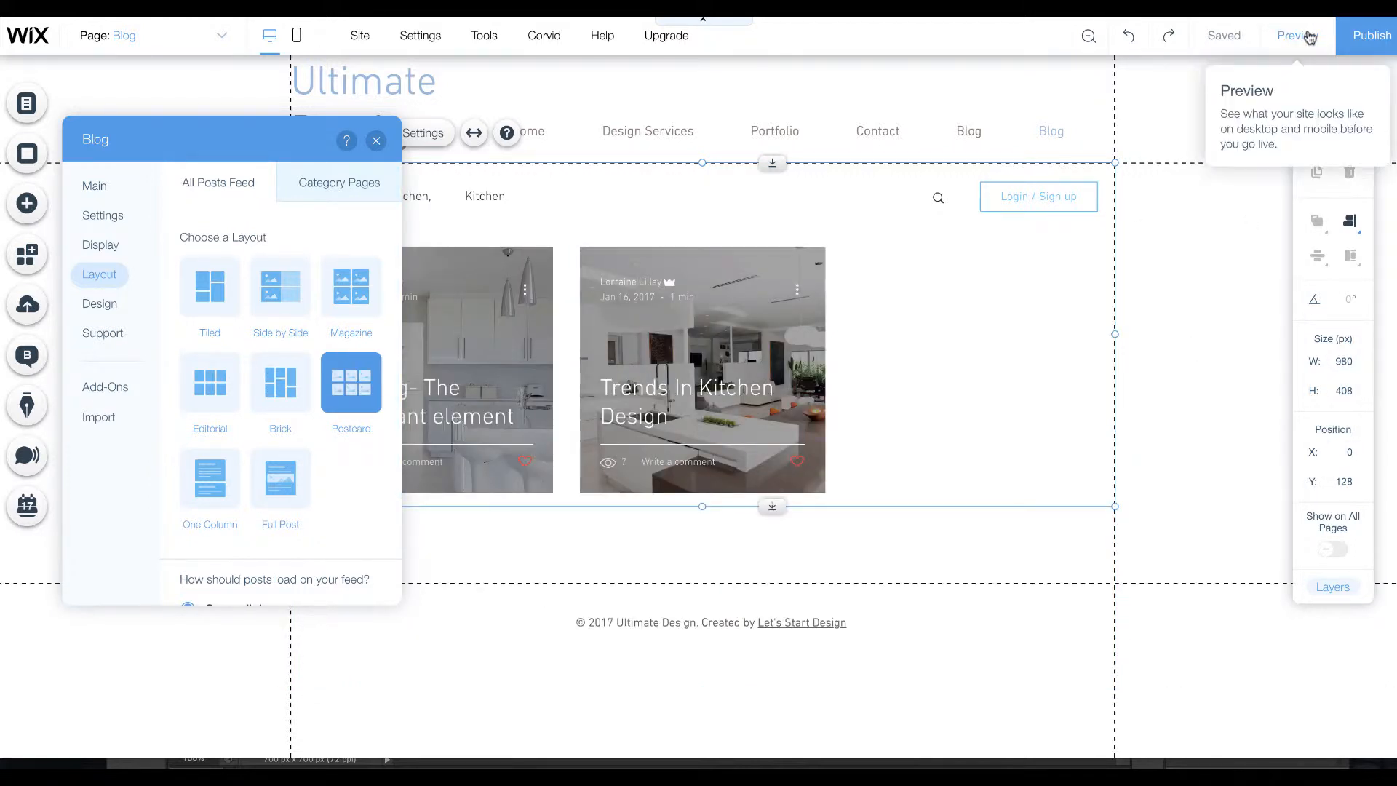
{"action": "left_click", "coordinate": [1297, 35]}
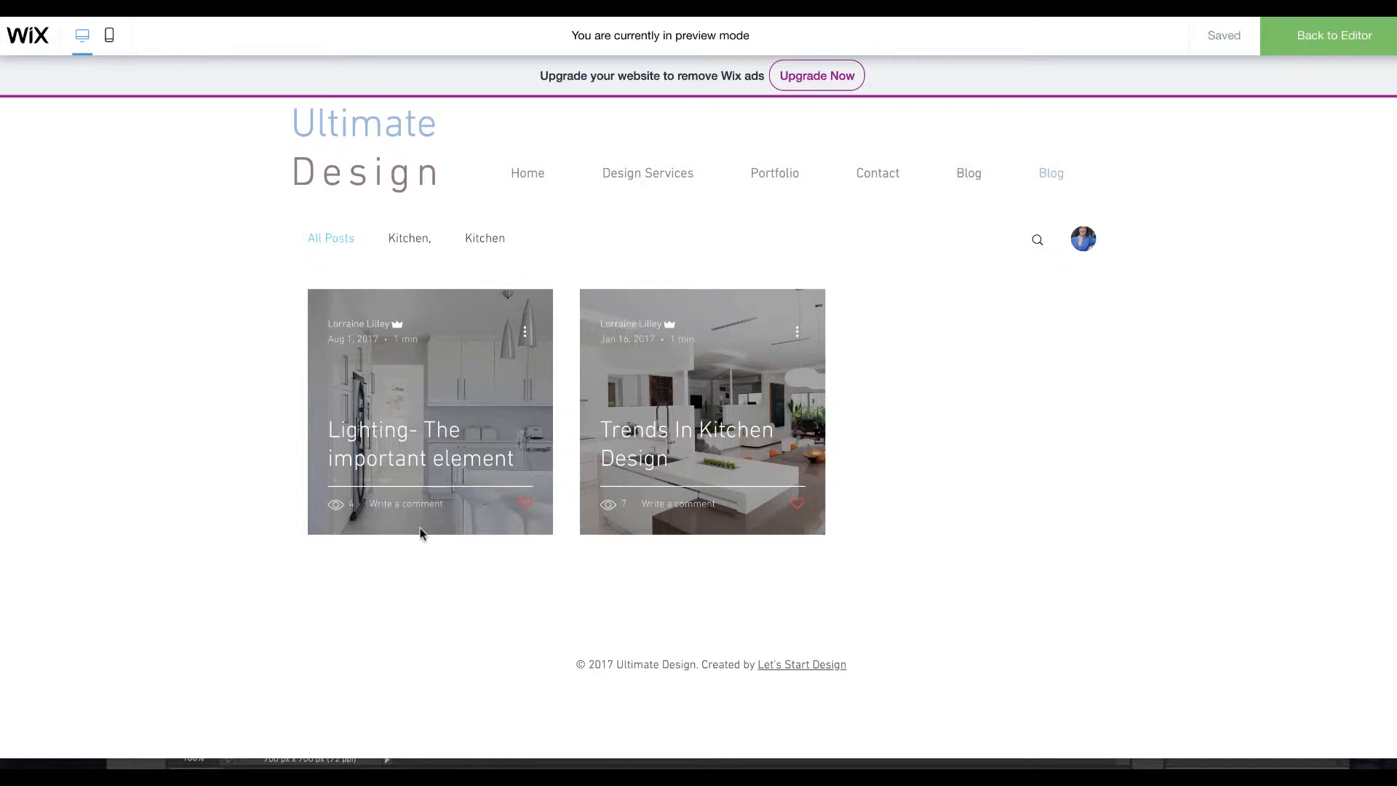
{"action": "mouse_move", "coordinate": [731, 430]}
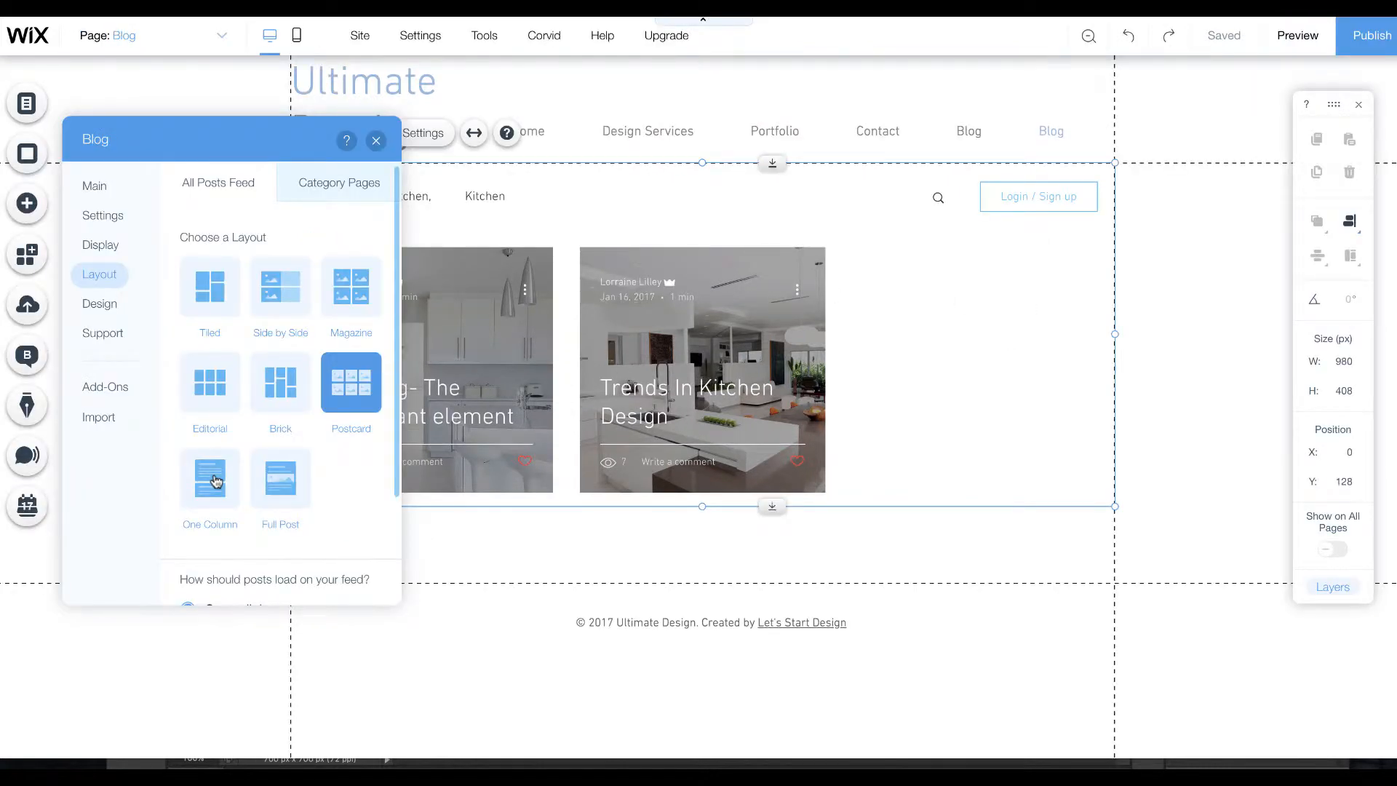
Try one-column, full-post and editorial layouts, then return the feed to Side by Side.
{"action": "left_click", "coordinate": [210, 478]}
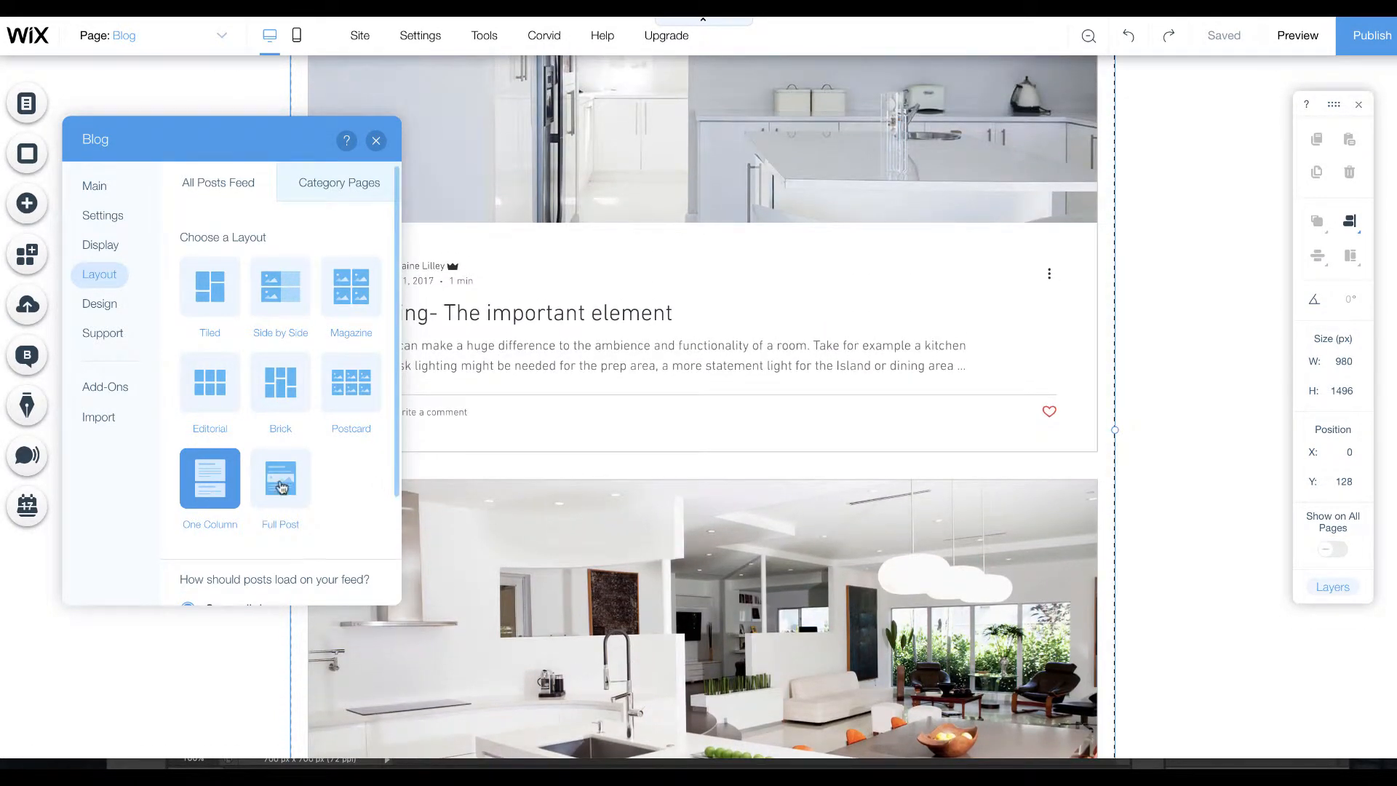
{"action": "left_click", "coordinate": [280, 478]}
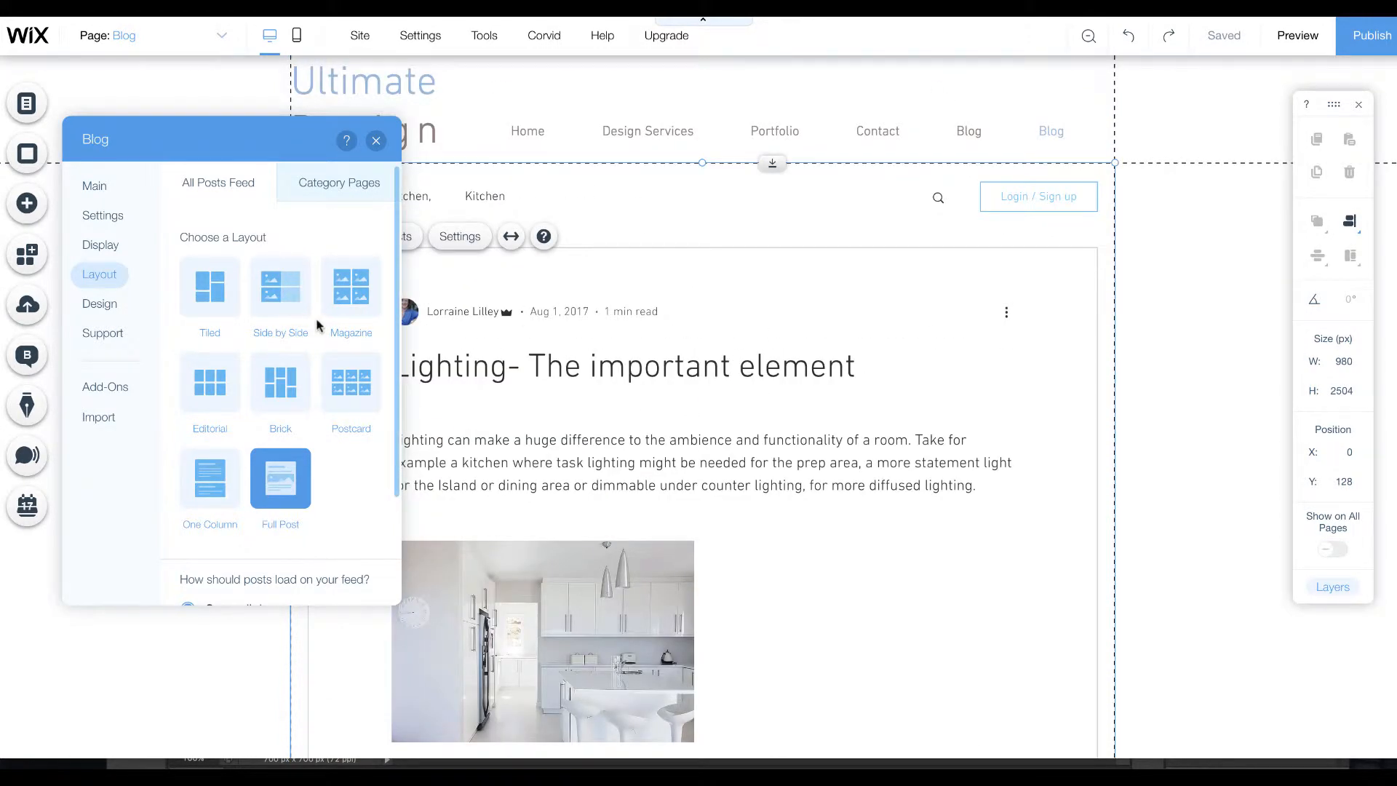
{"action": "left_click", "coordinate": [350, 286]}
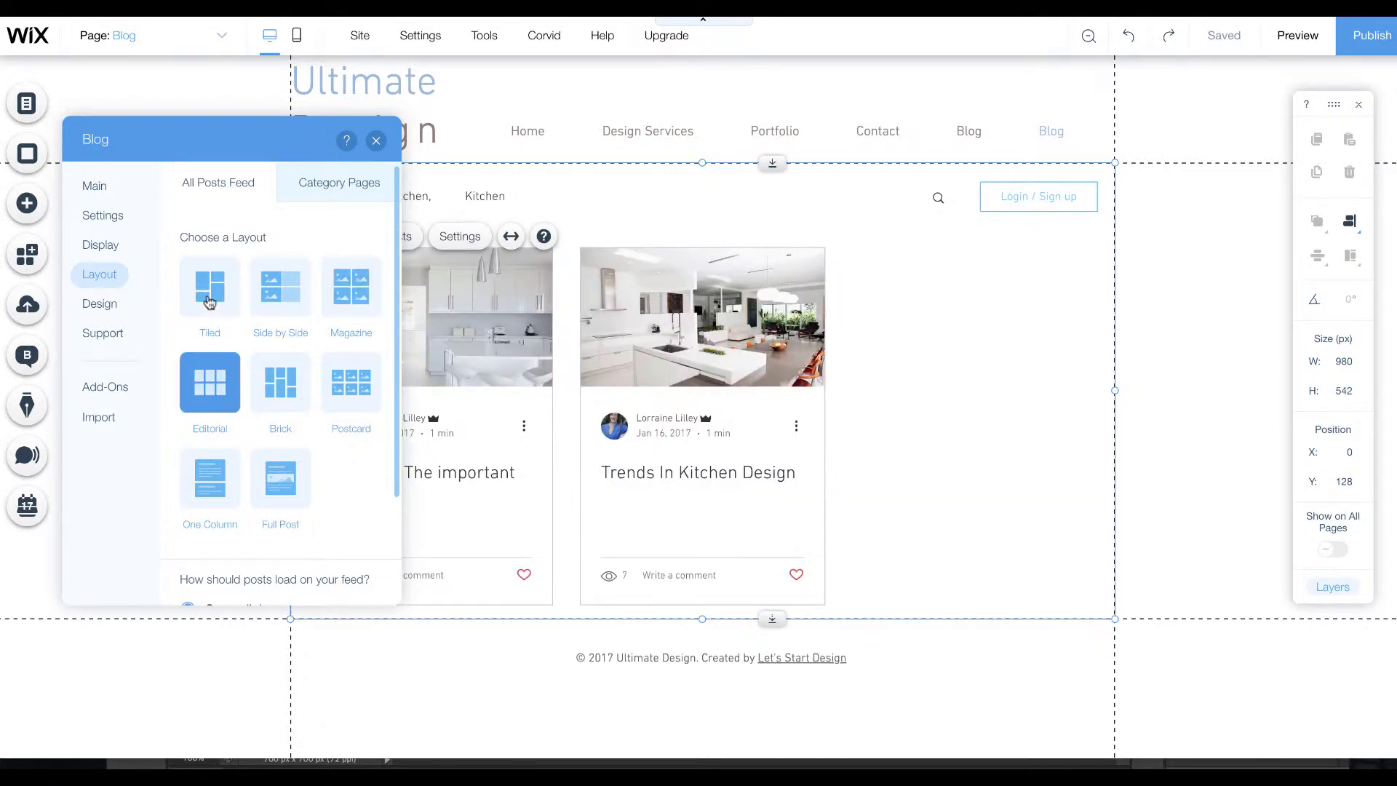
{"action": "left_click", "coordinate": [280, 286]}
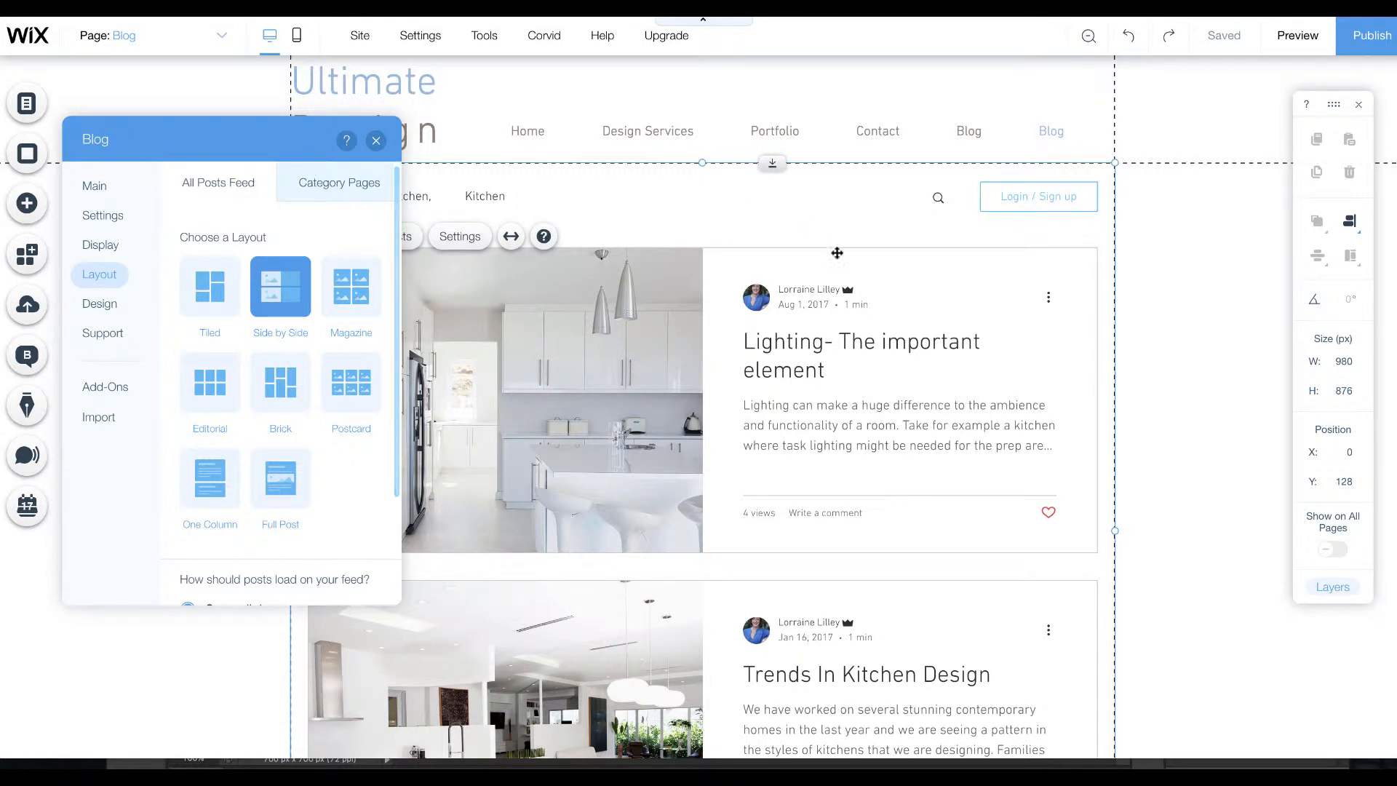
{"action": "left_click", "coordinate": [375, 140]}
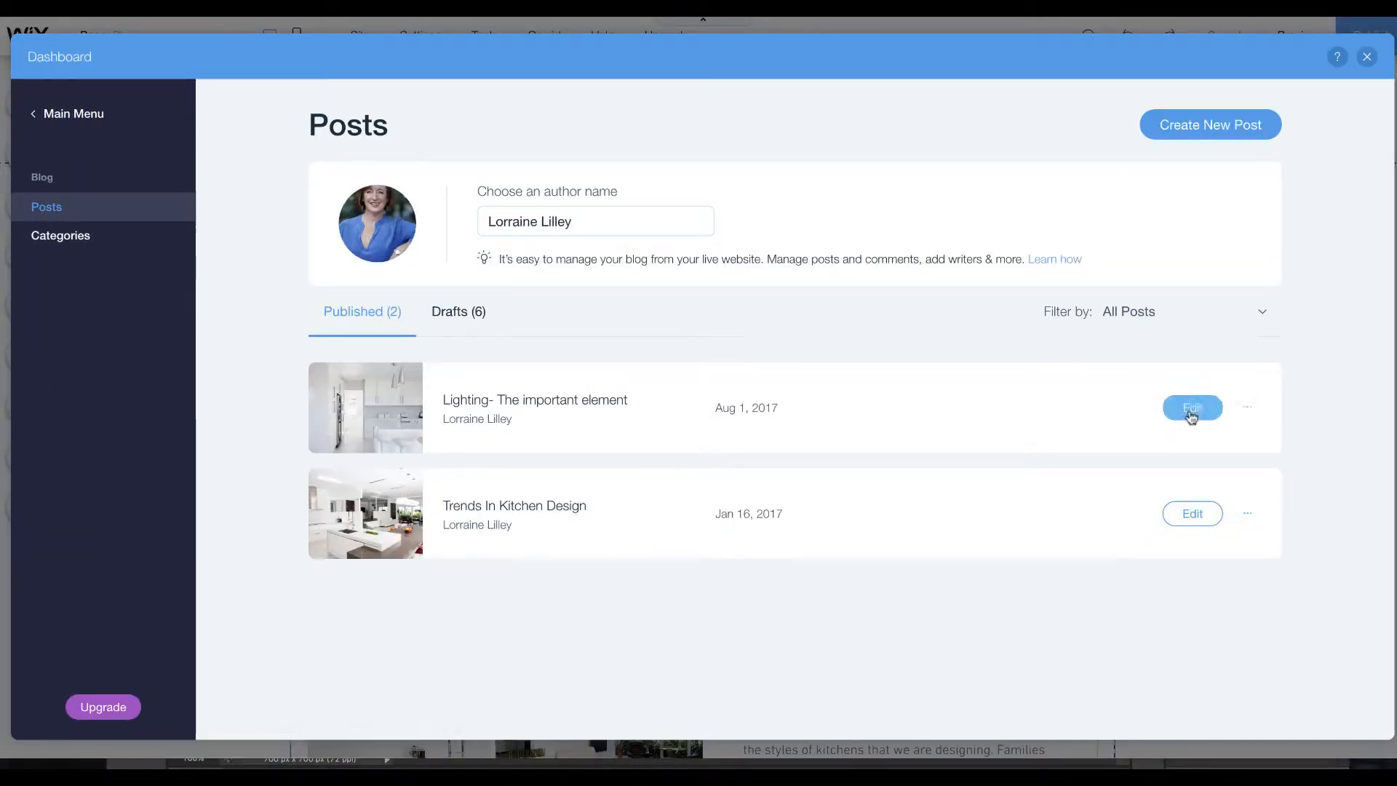
Open the Lighting- The important element post for editing and bring up its Post Settings.
{"action": "left_click", "coordinate": [1192, 407]}
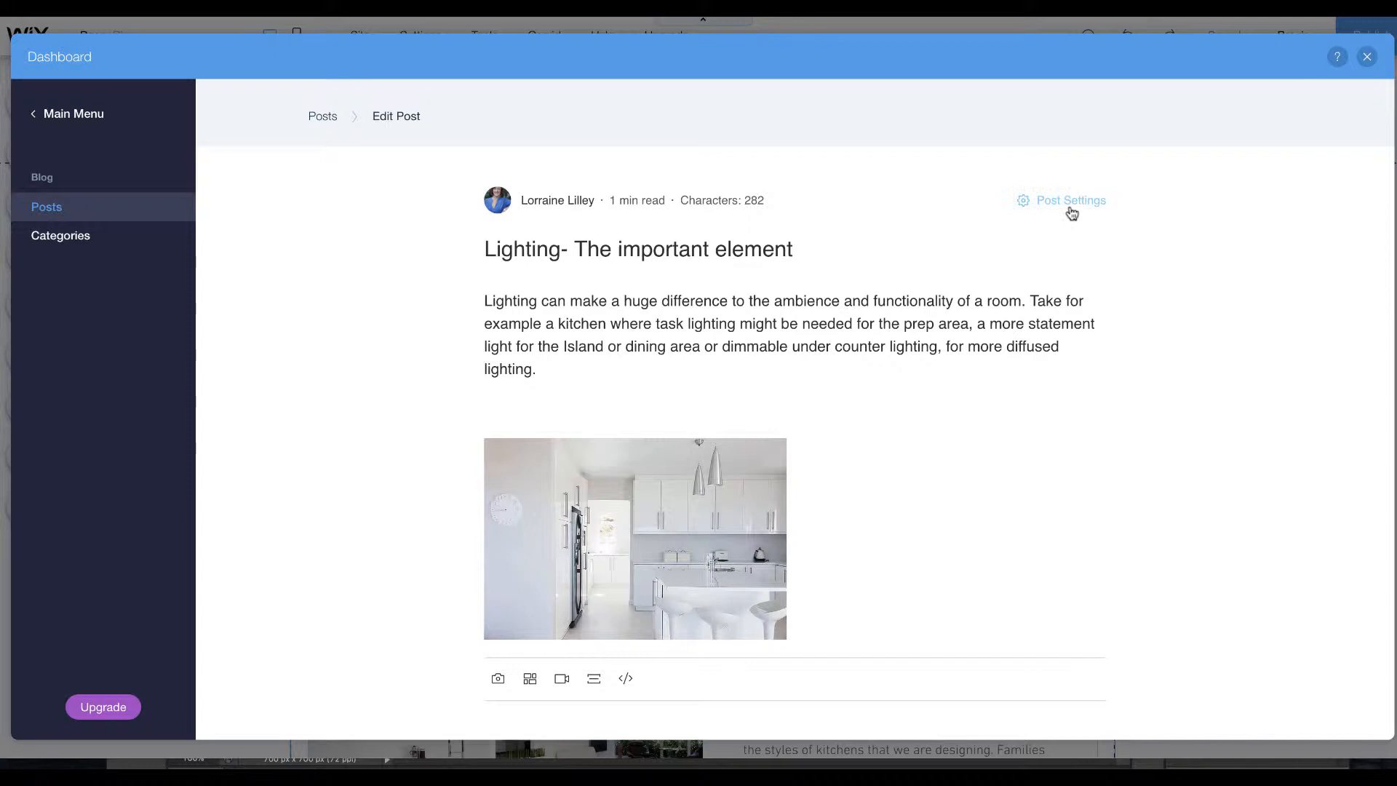
{"action": "left_click", "coordinate": [1071, 201]}
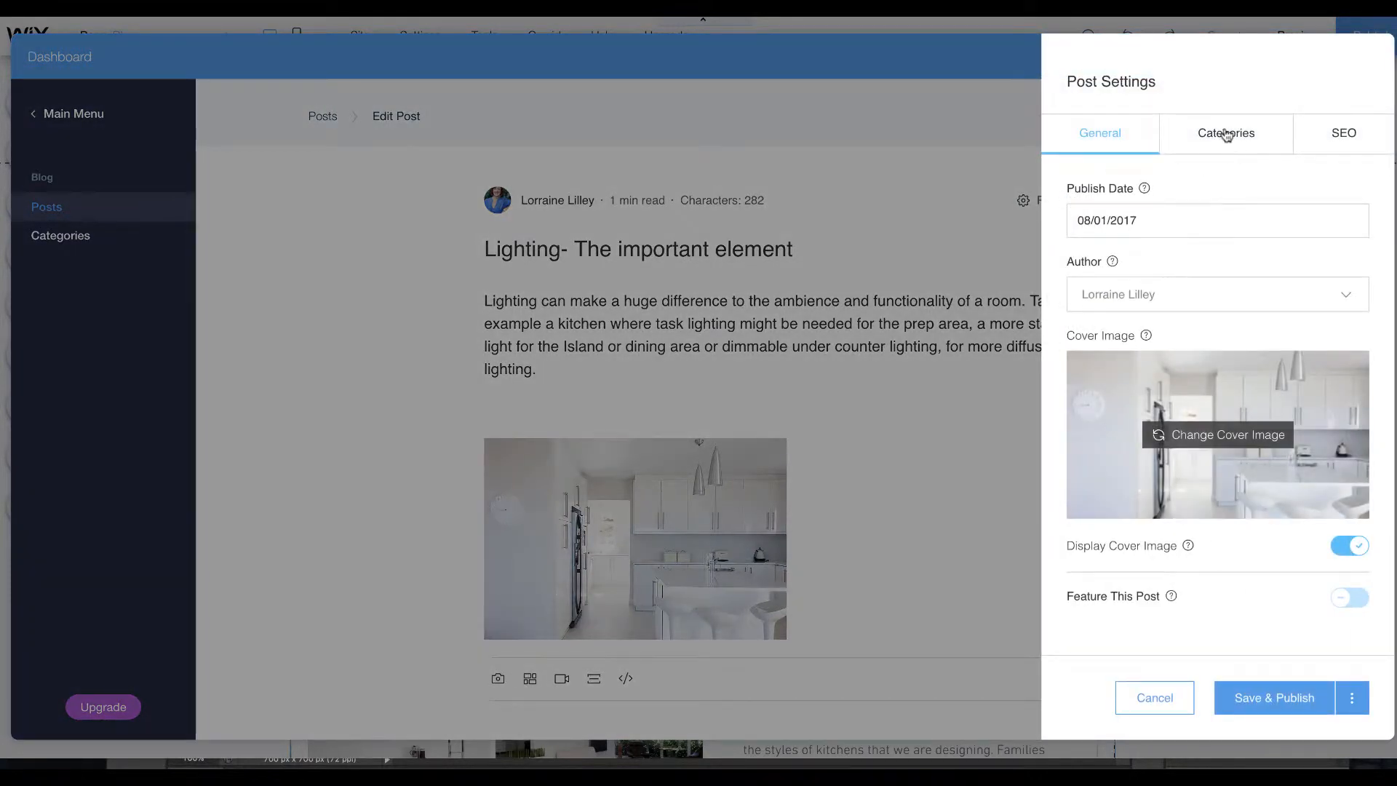
Create a new Exterior Design category from the post's Categories settings.
{"action": "left_click", "coordinate": [1226, 134]}
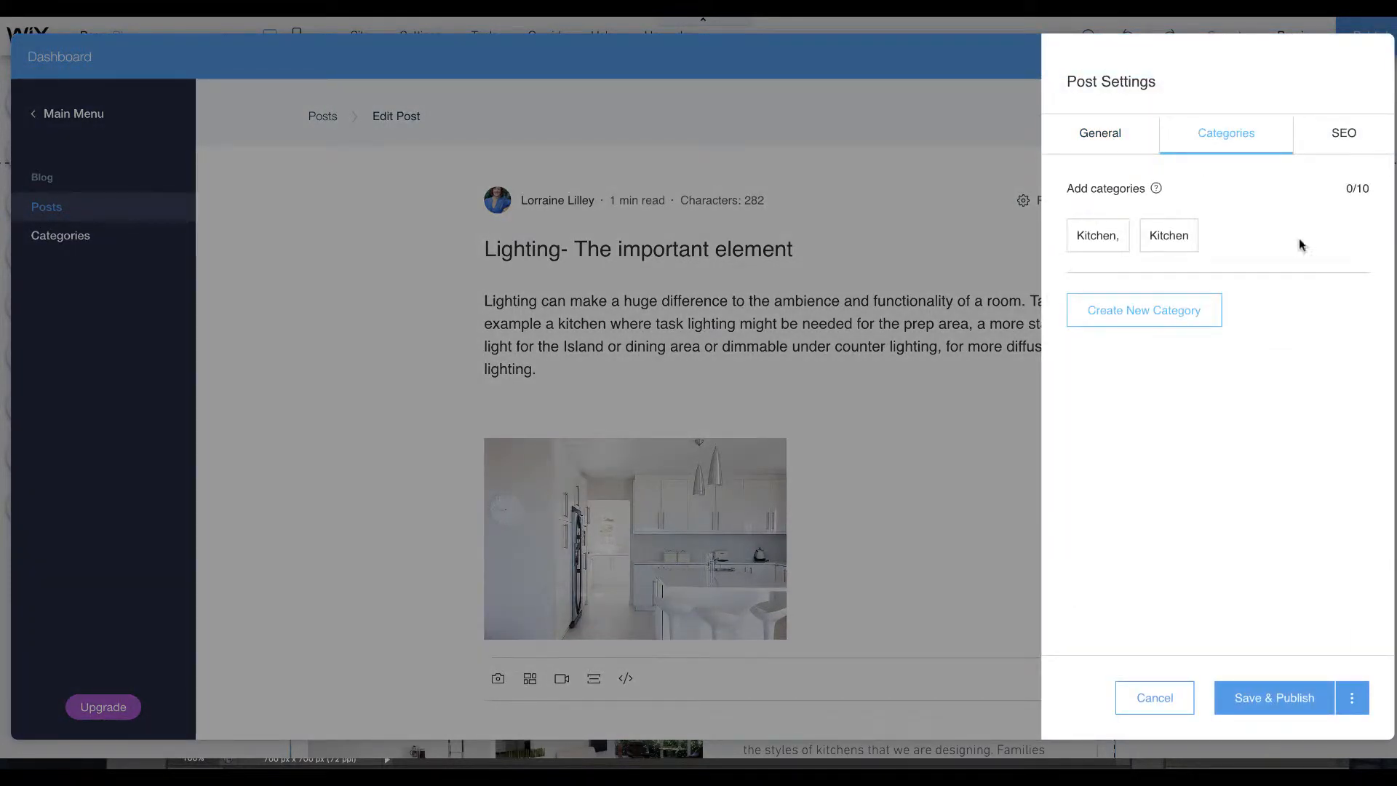
{"action": "left_click", "coordinate": [1144, 310]}
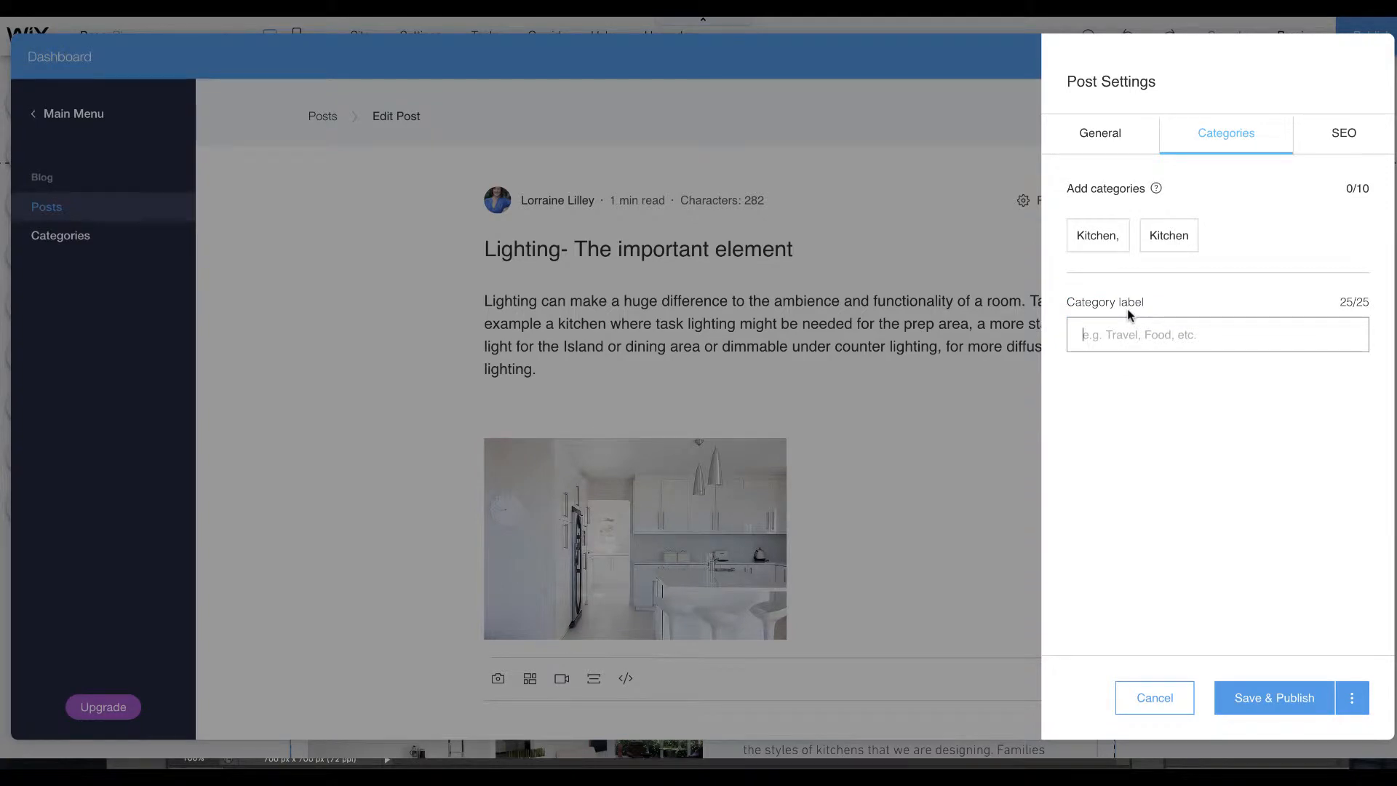
{"action": "type", "text": "Kitchen"}
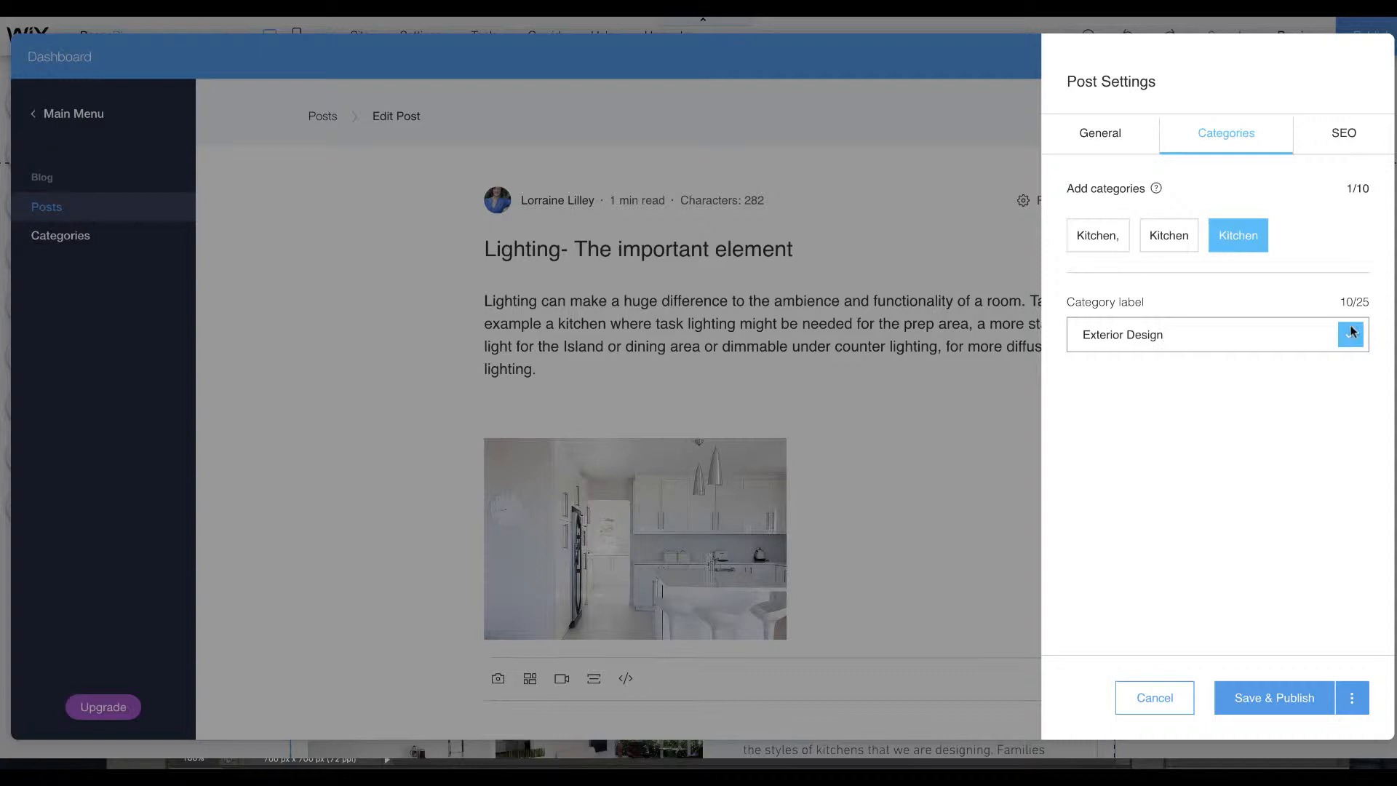
{"action": "left_click", "coordinate": [1353, 332]}
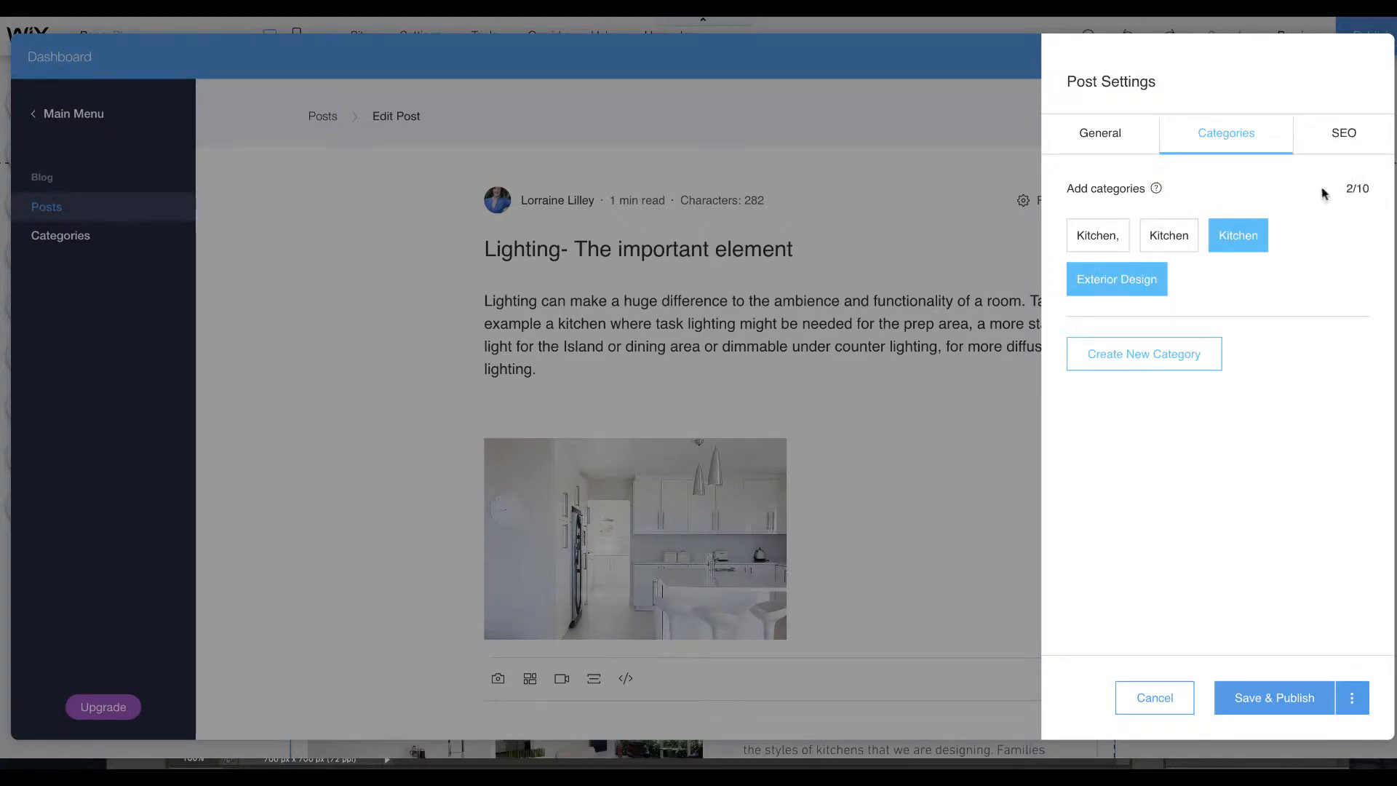
{"action": "mouse_move", "coordinate": [992, 231]}
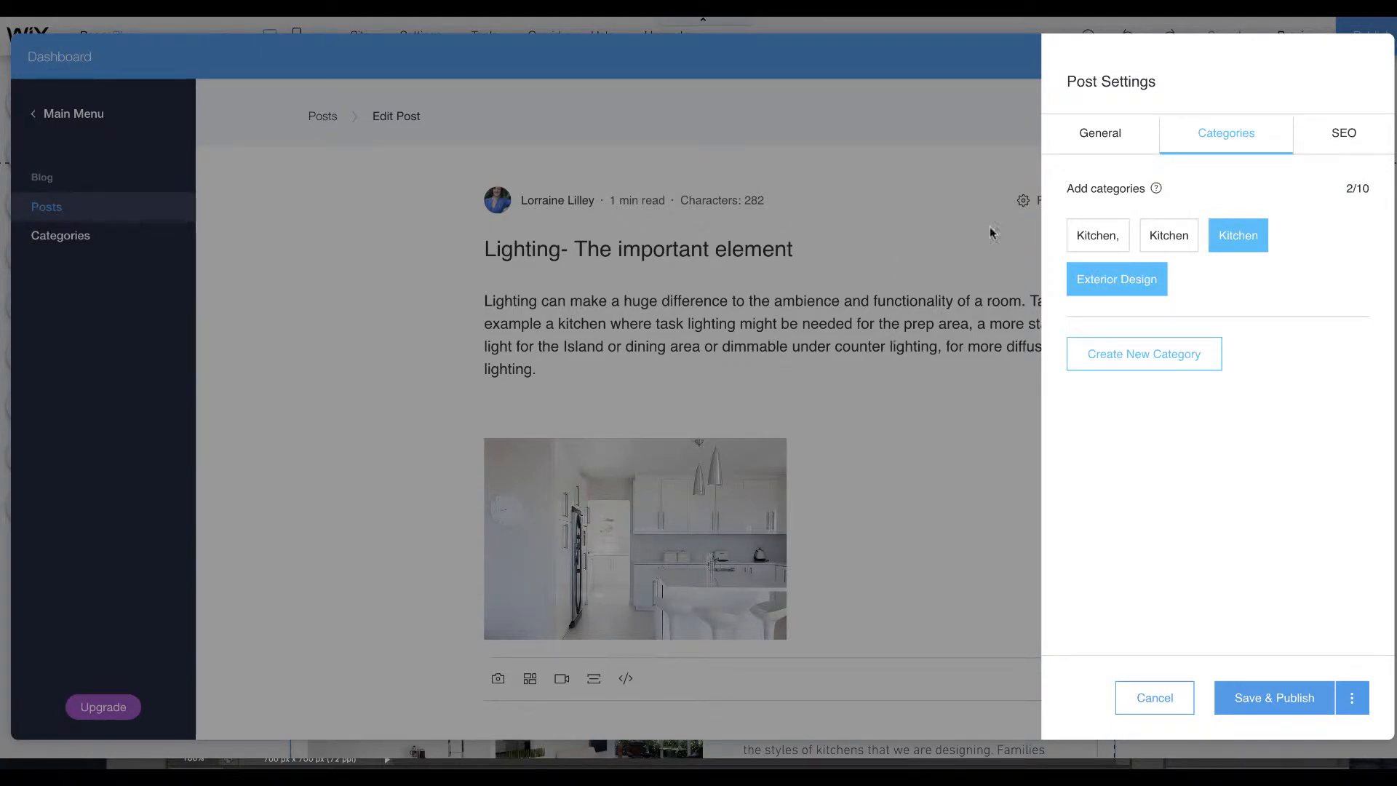
{"action": "mouse_move", "coordinate": [1125, 282]}
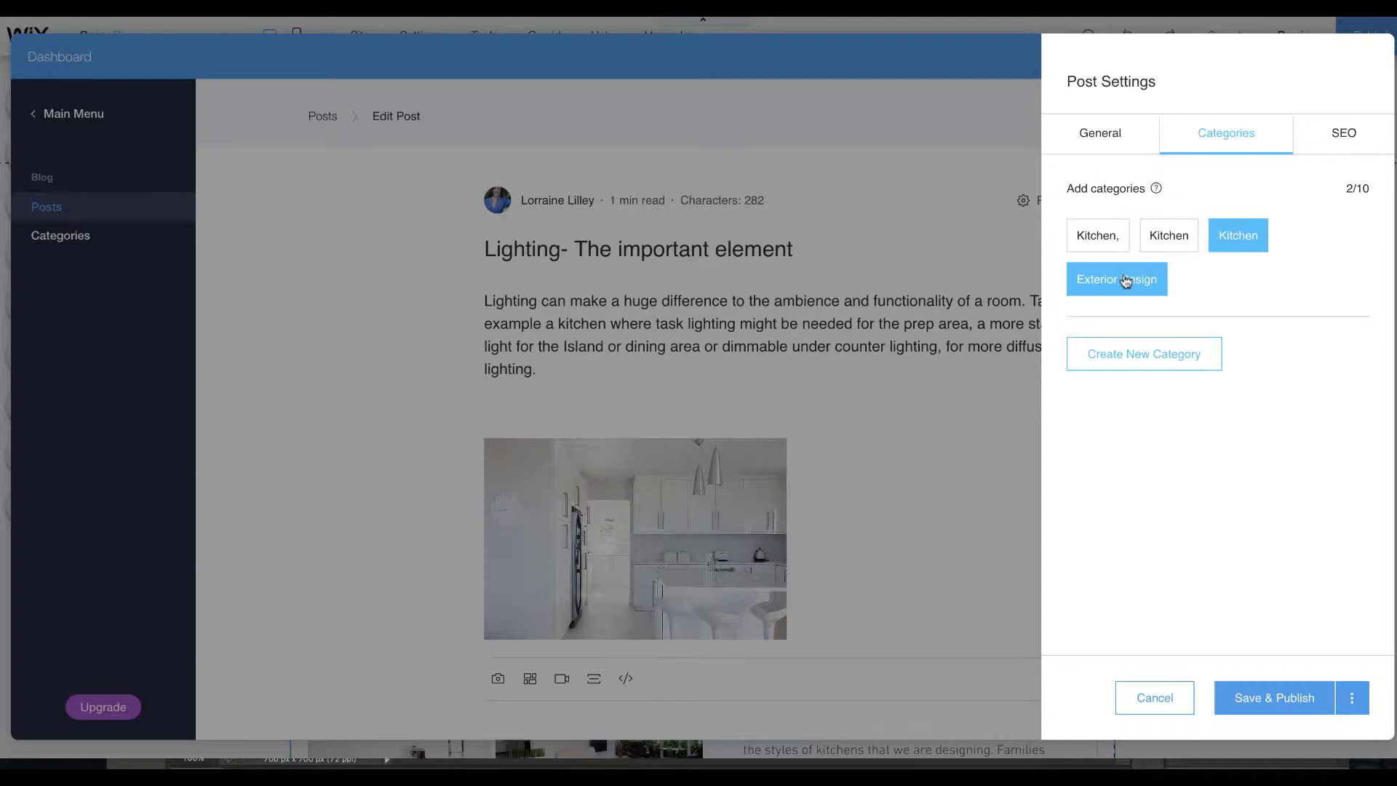
Deselect Exterior Design so the post stays under Kitchen only, save, and move to the SEO settings.
{"action": "left_click", "coordinate": [1117, 278]}
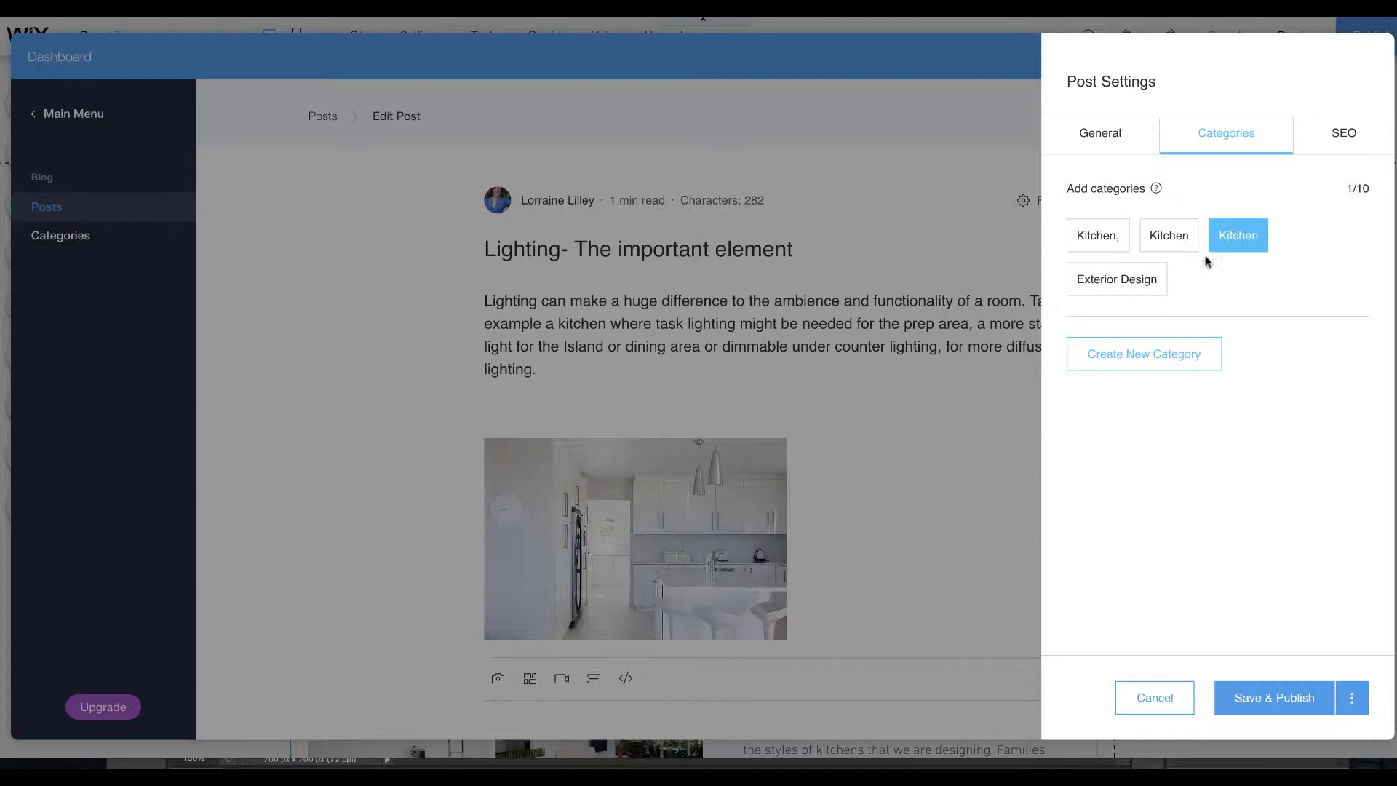
{"action": "mouse_move", "coordinate": [1246, 220]}
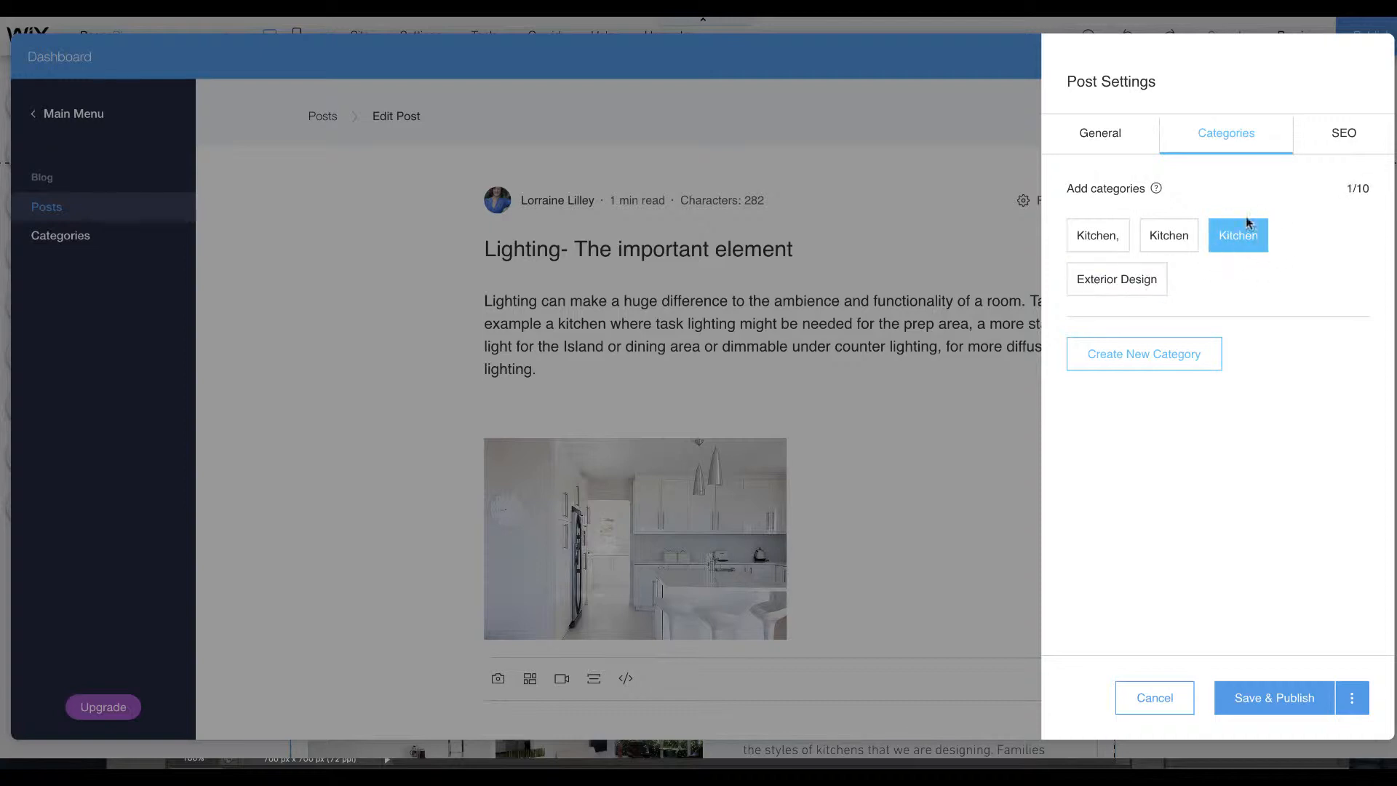
{"action": "left_click", "coordinate": [1275, 698]}
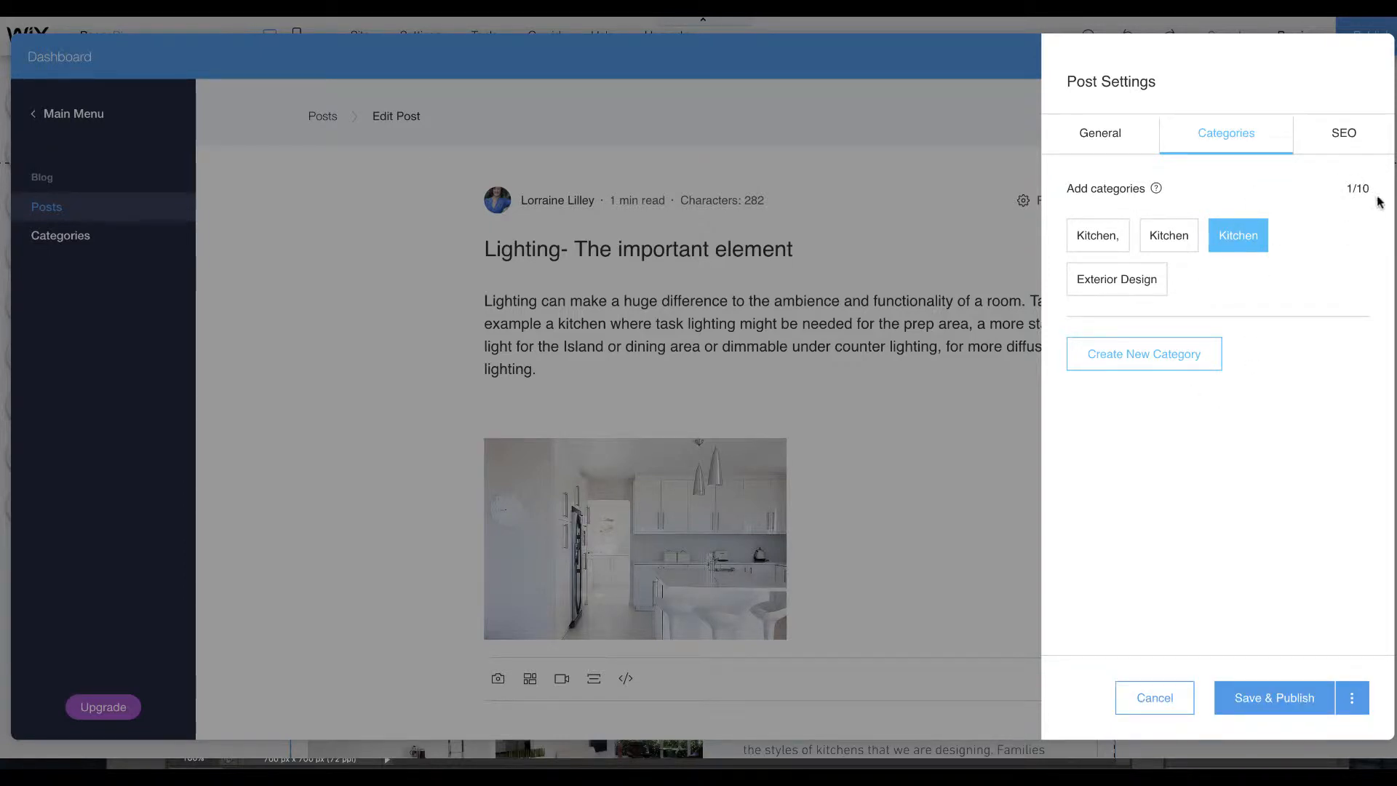
{"action": "mouse_move", "coordinate": [1196, 237]}
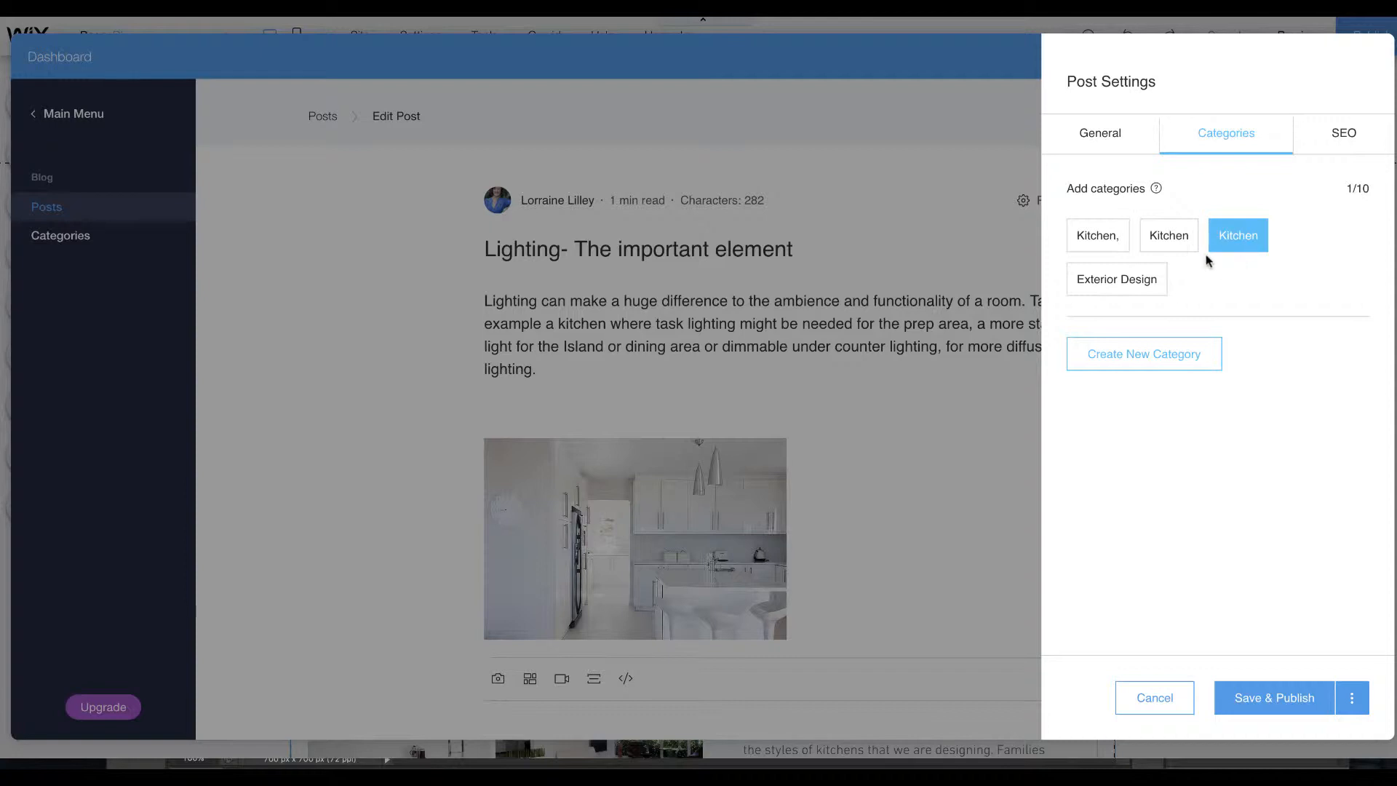
{"action": "mouse_move", "coordinate": [1084, 431]}
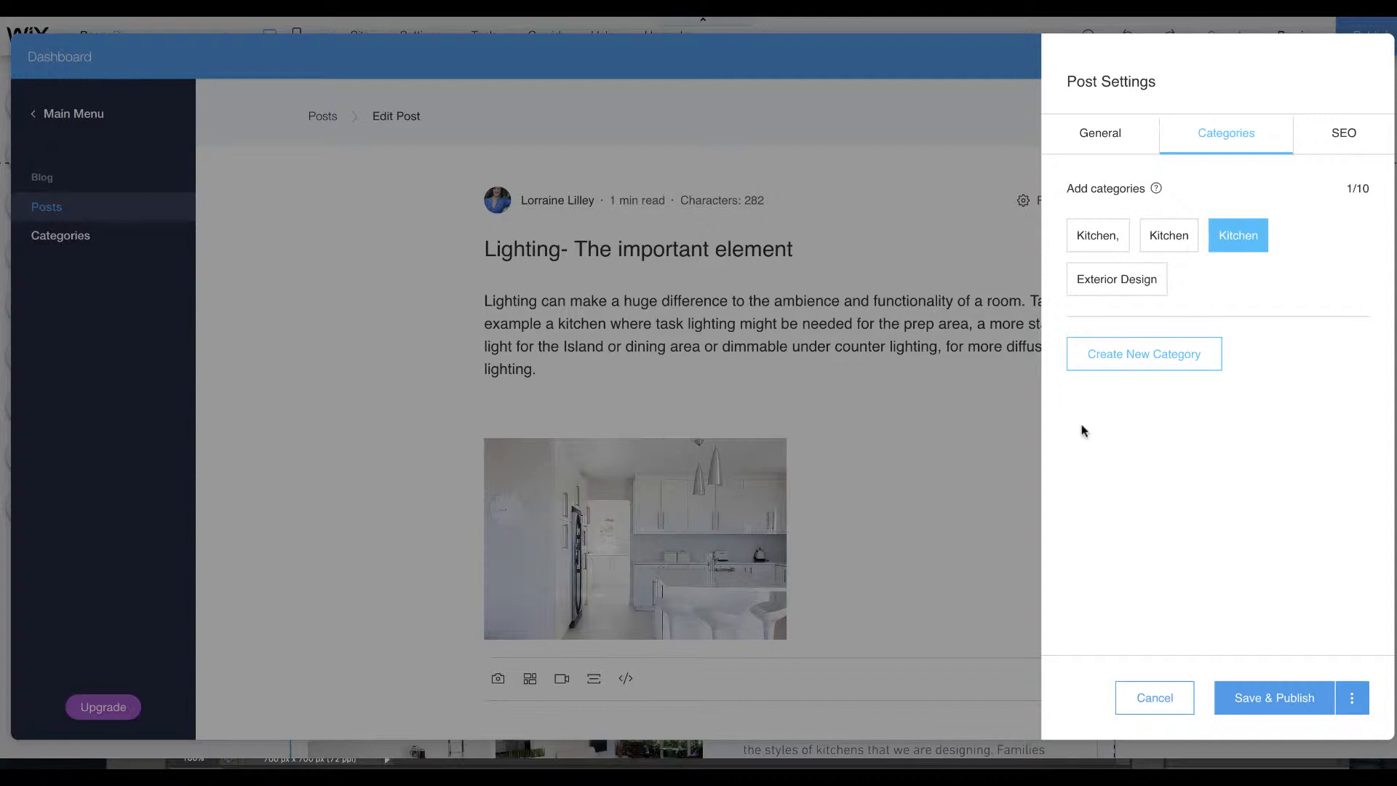
{"action": "mouse_move", "coordinate": [788, 513]}
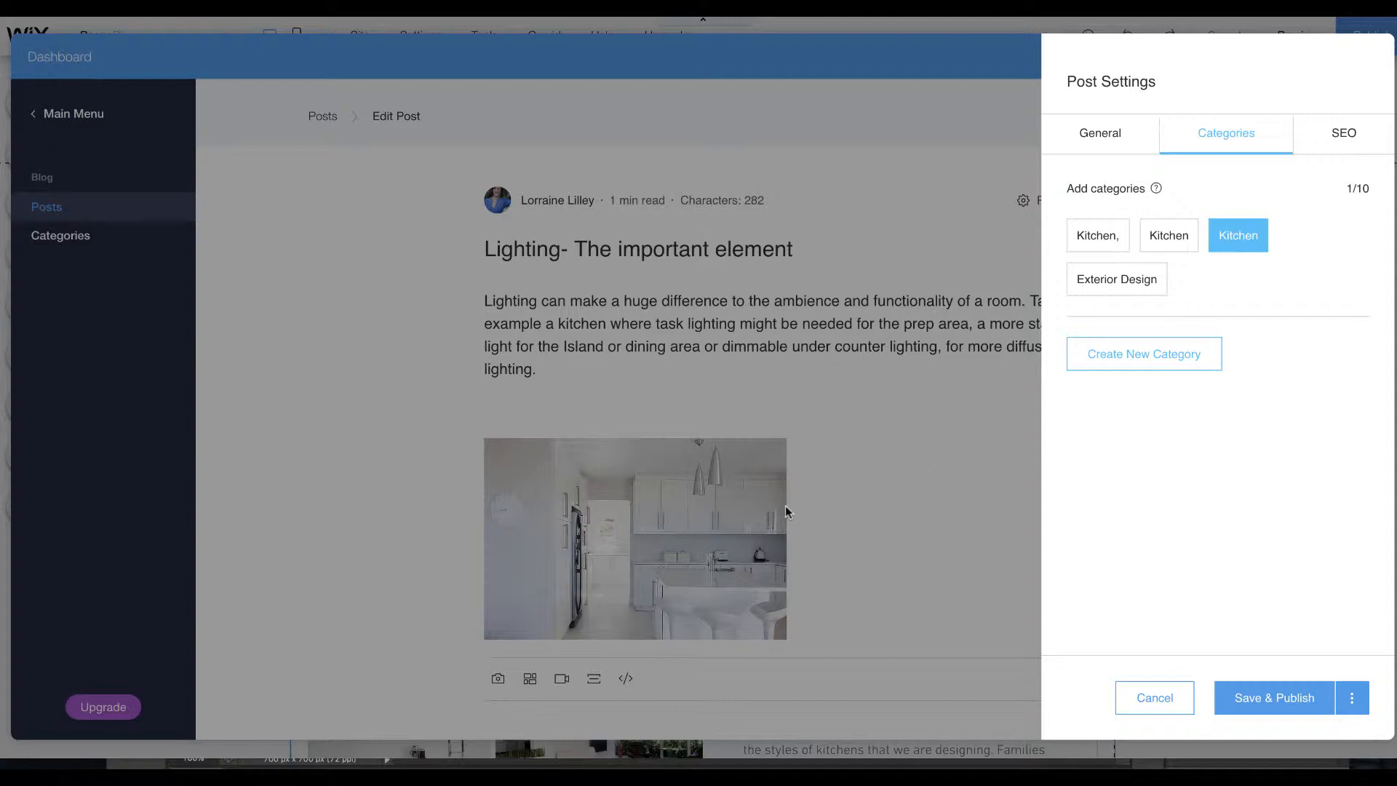
{"action": "mouse_move", "coordinate": [890, 531]}
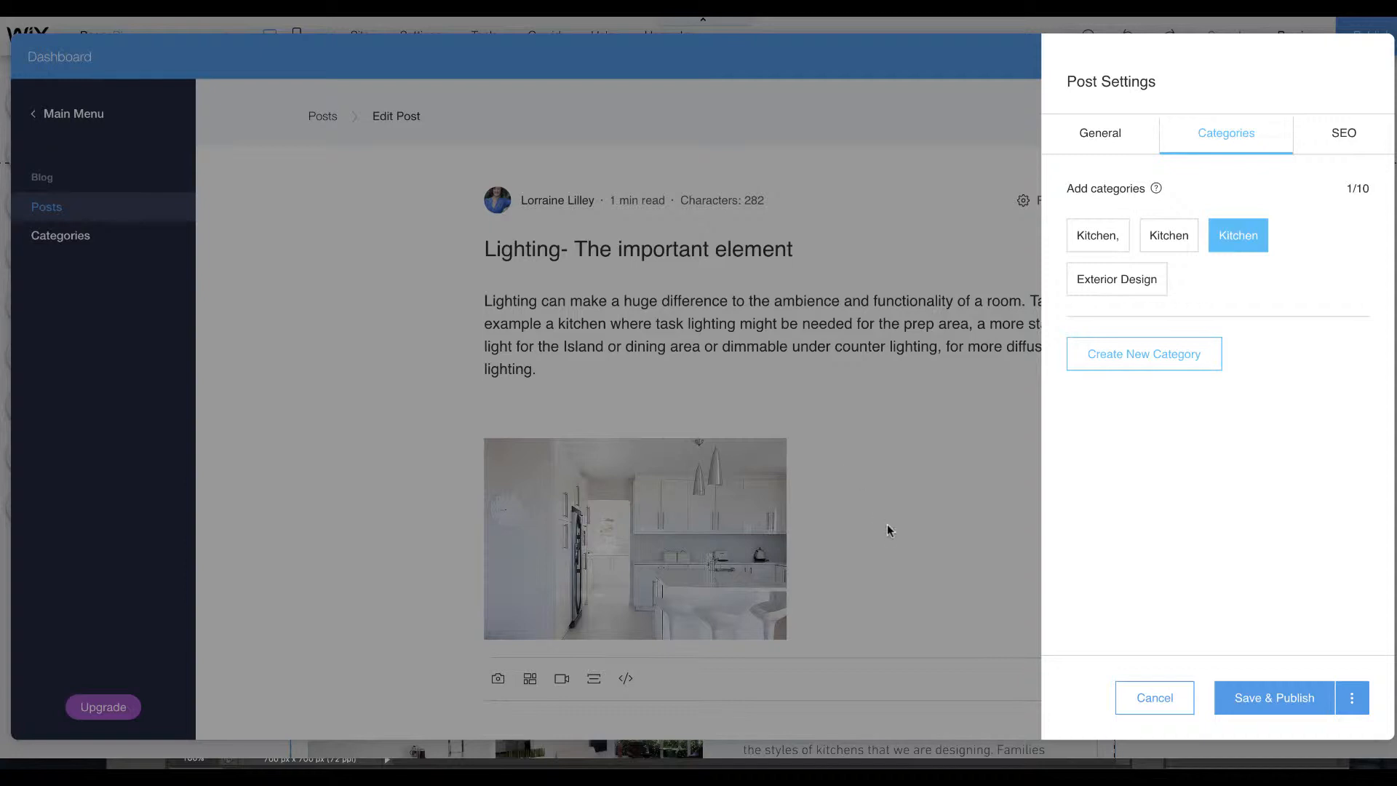
{"action": "mouse_move", "coordinate": [696, 328]}
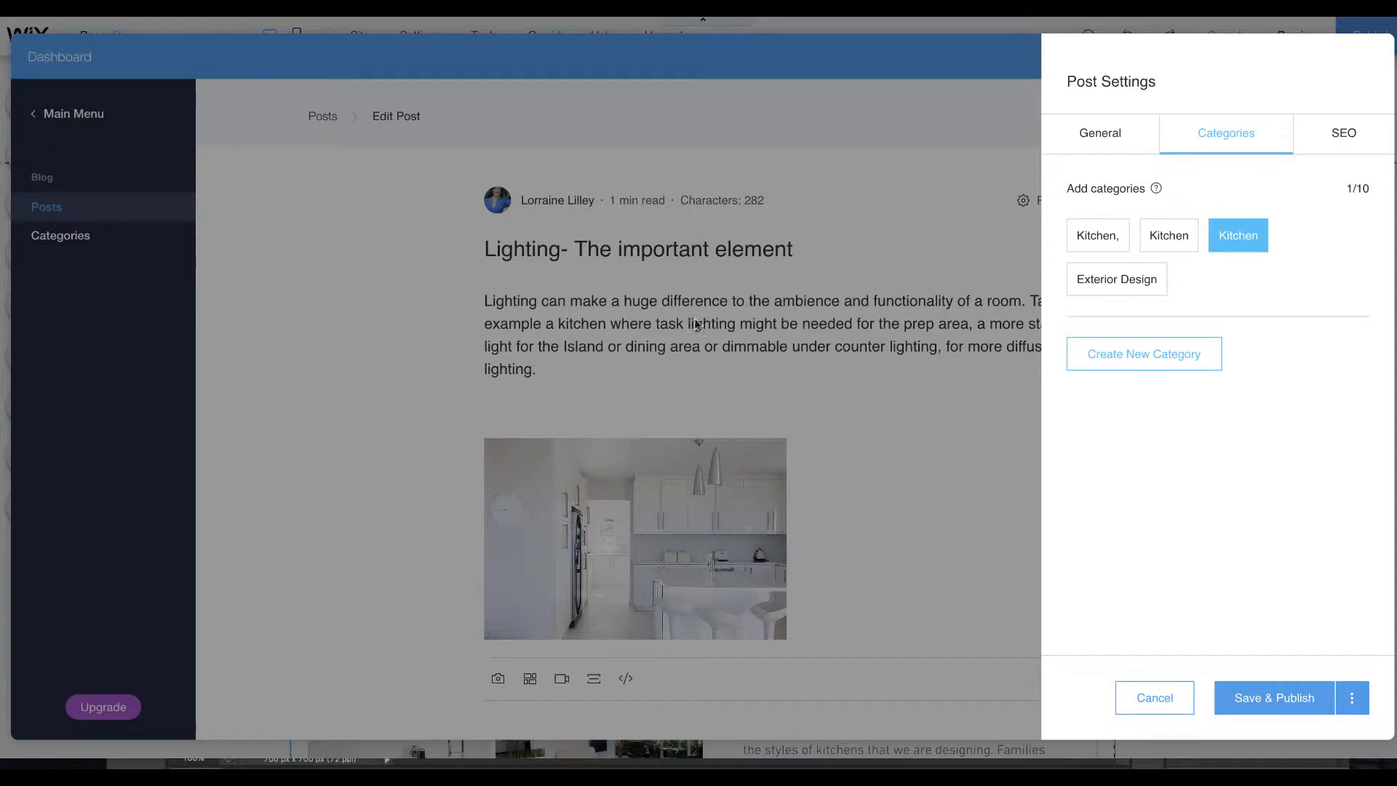
{"action": "left_click", "coordinate": [1343, 133]}
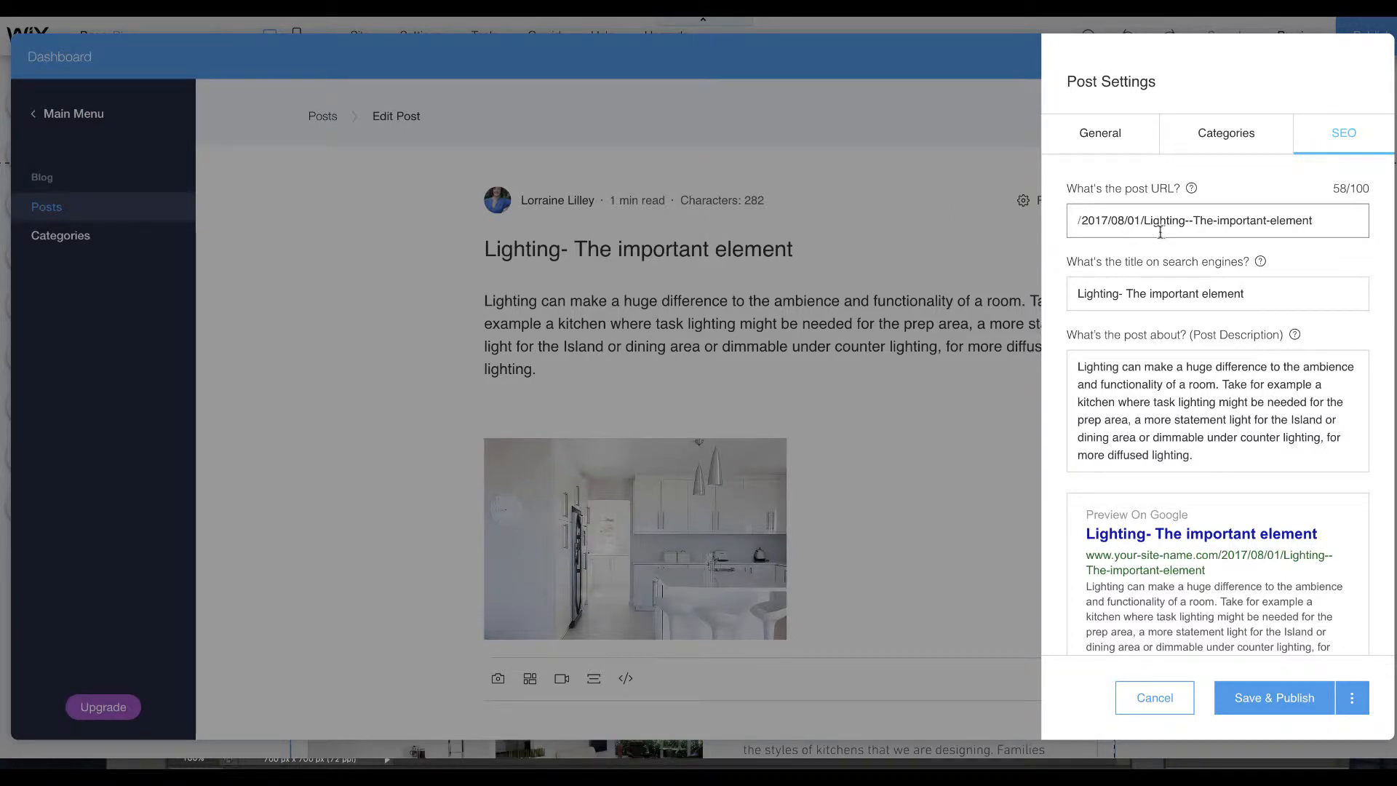
{"action": "mouse_move", "coordinate": [1225, 241]}
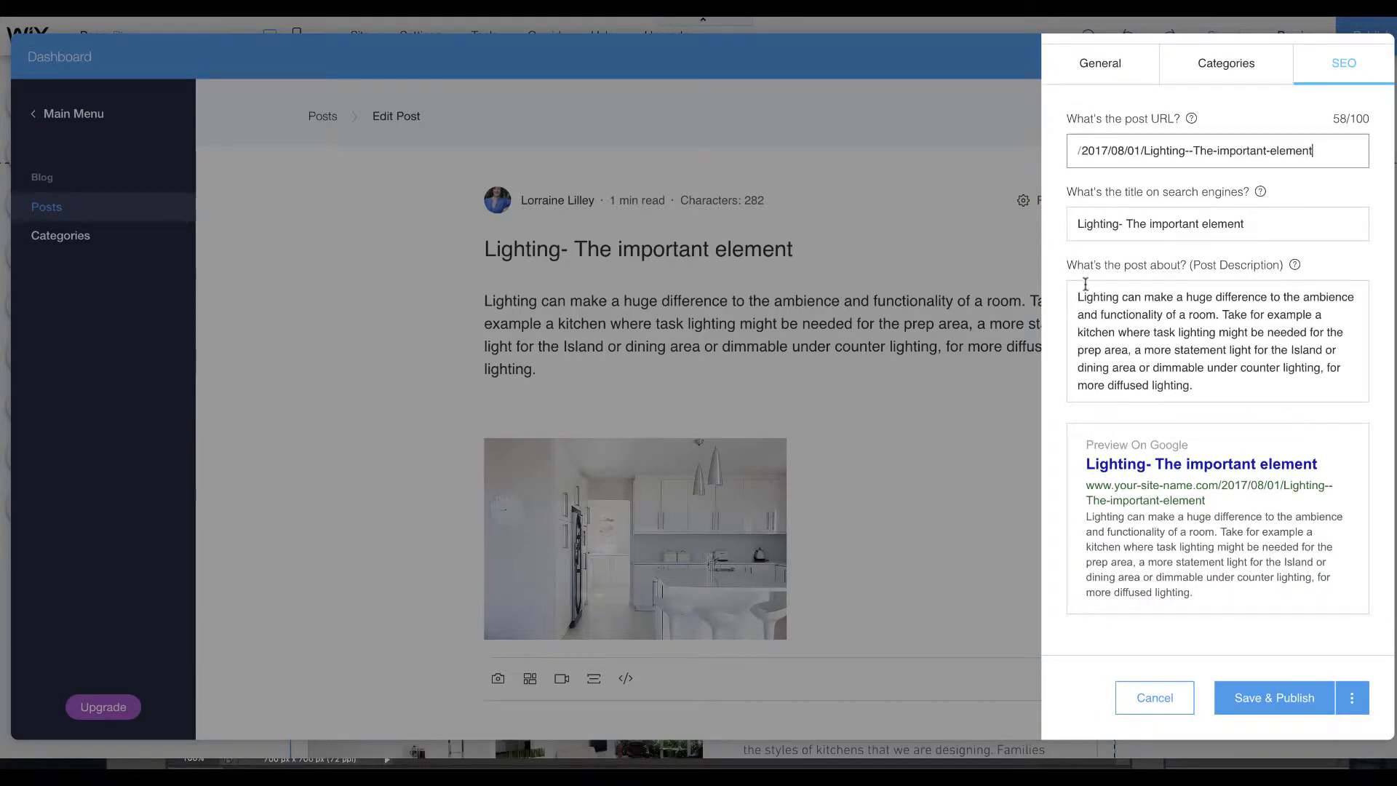
{"action": "mouse_move", "coordinate": [687, 308]}
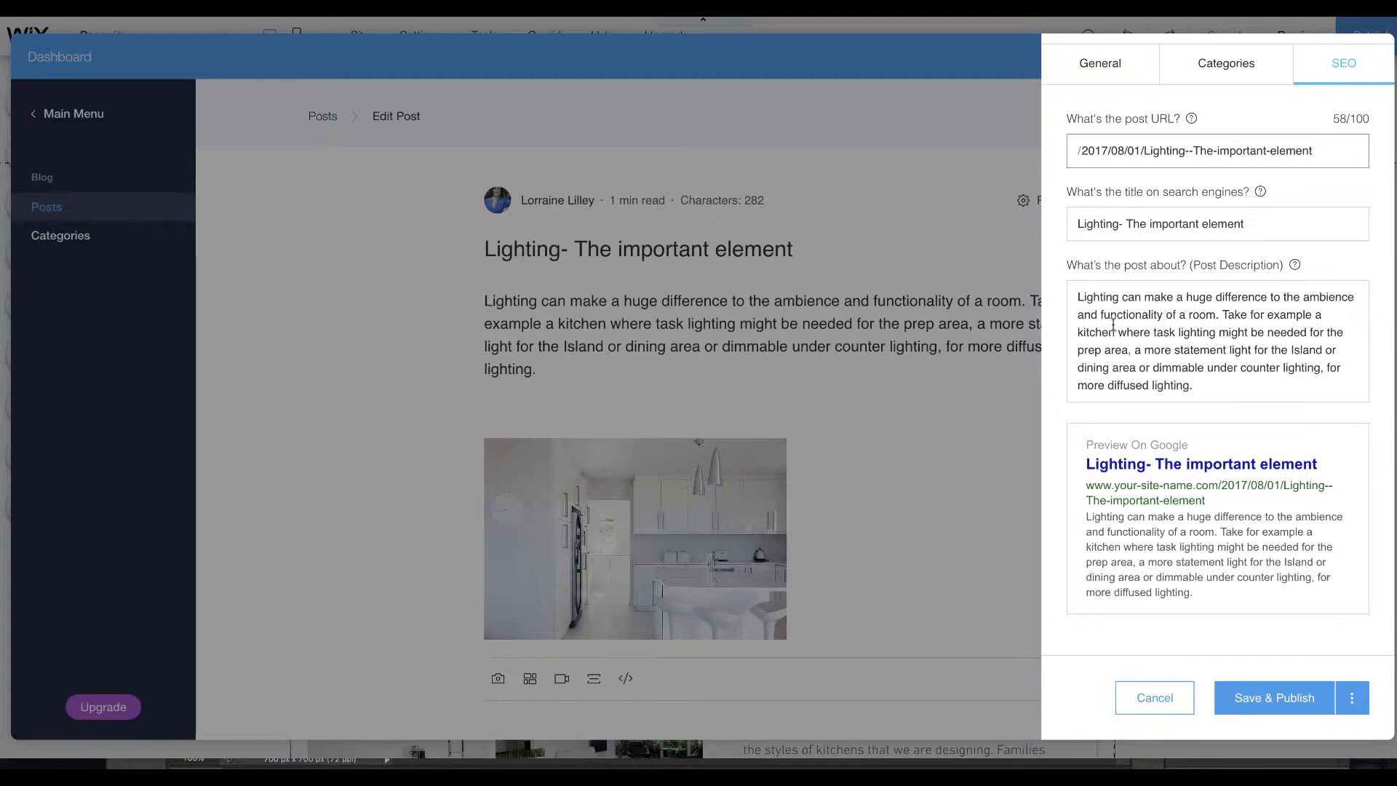
{"action": "mouse_move", "coordinate": [1163, 368]}
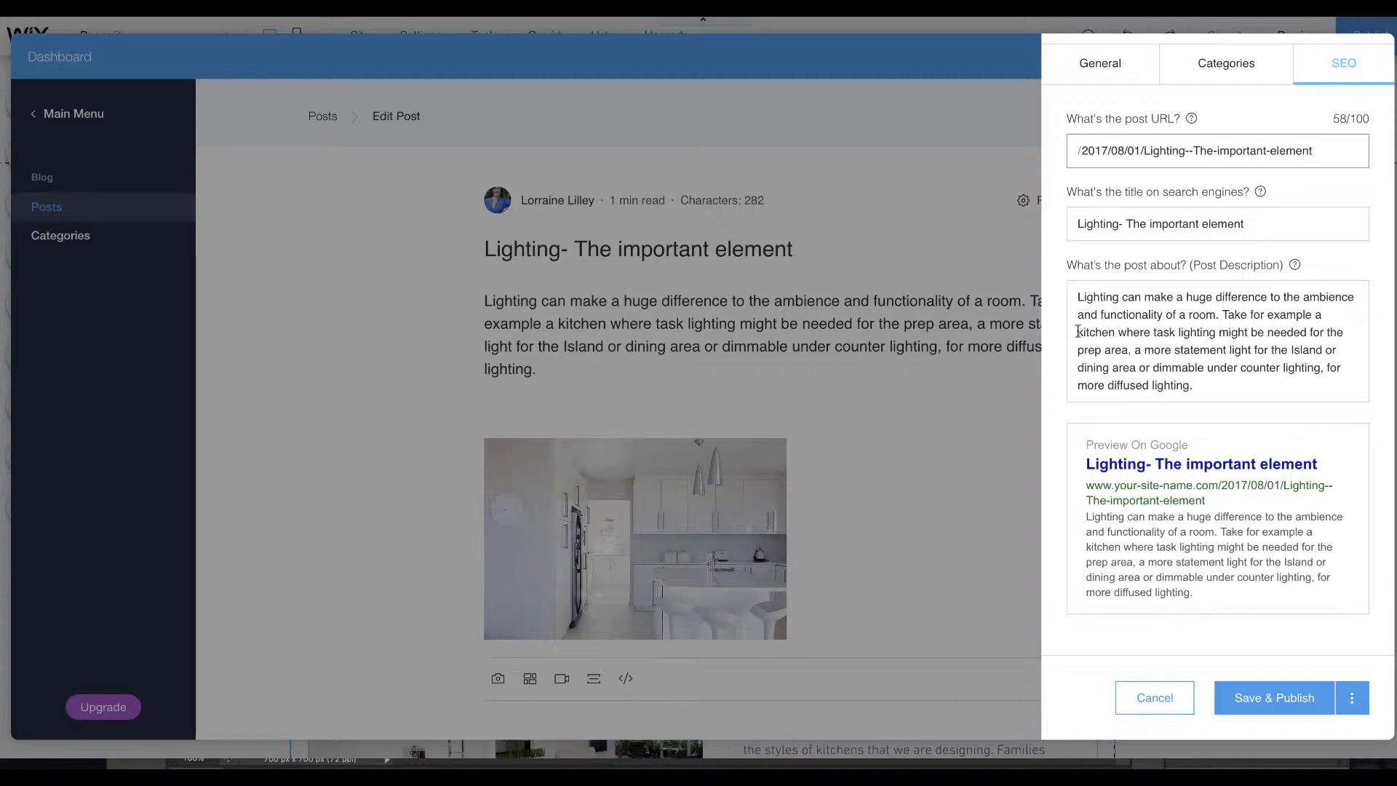
{"action": "mouse_move", "coordinate": [911, 502]}
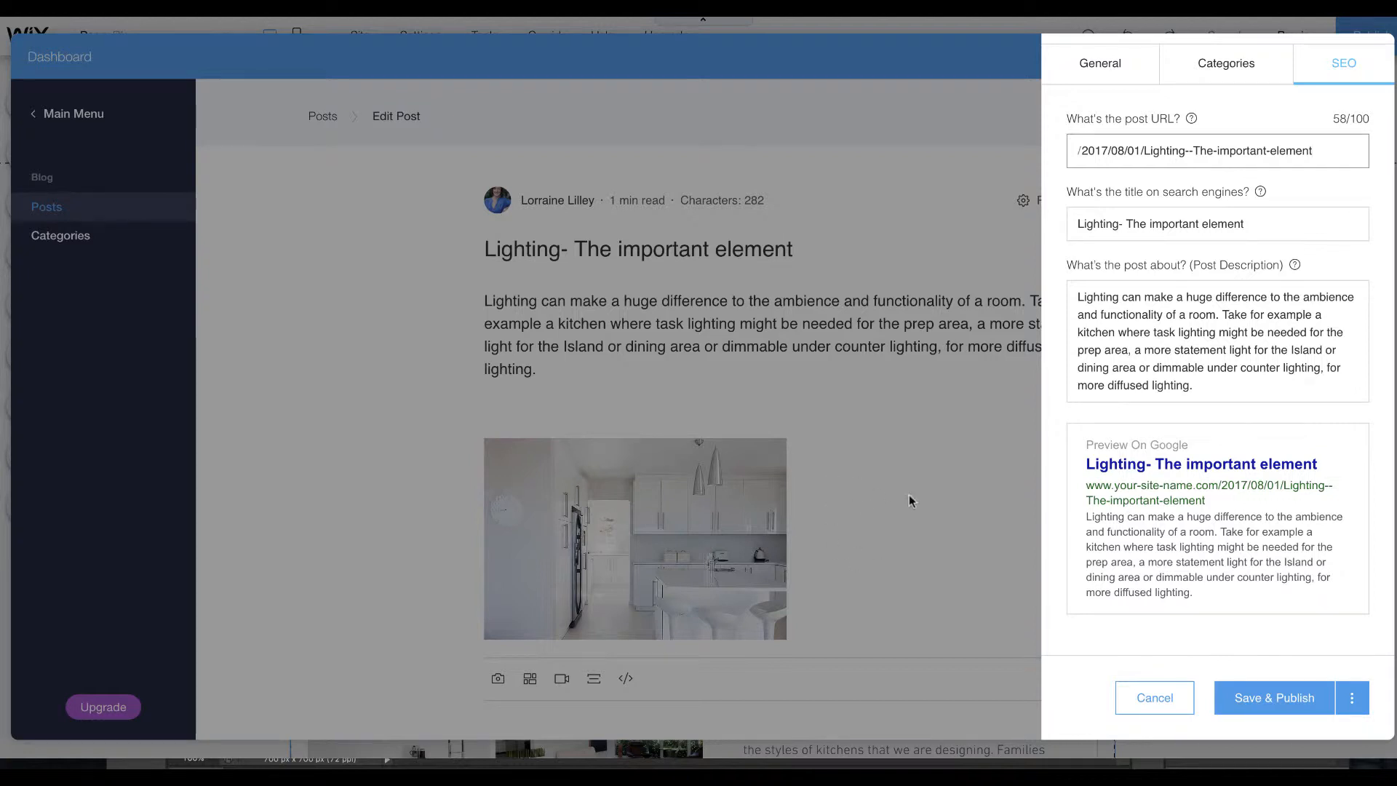
{"action": "mouse_move", "coordinate": [884, 483]}
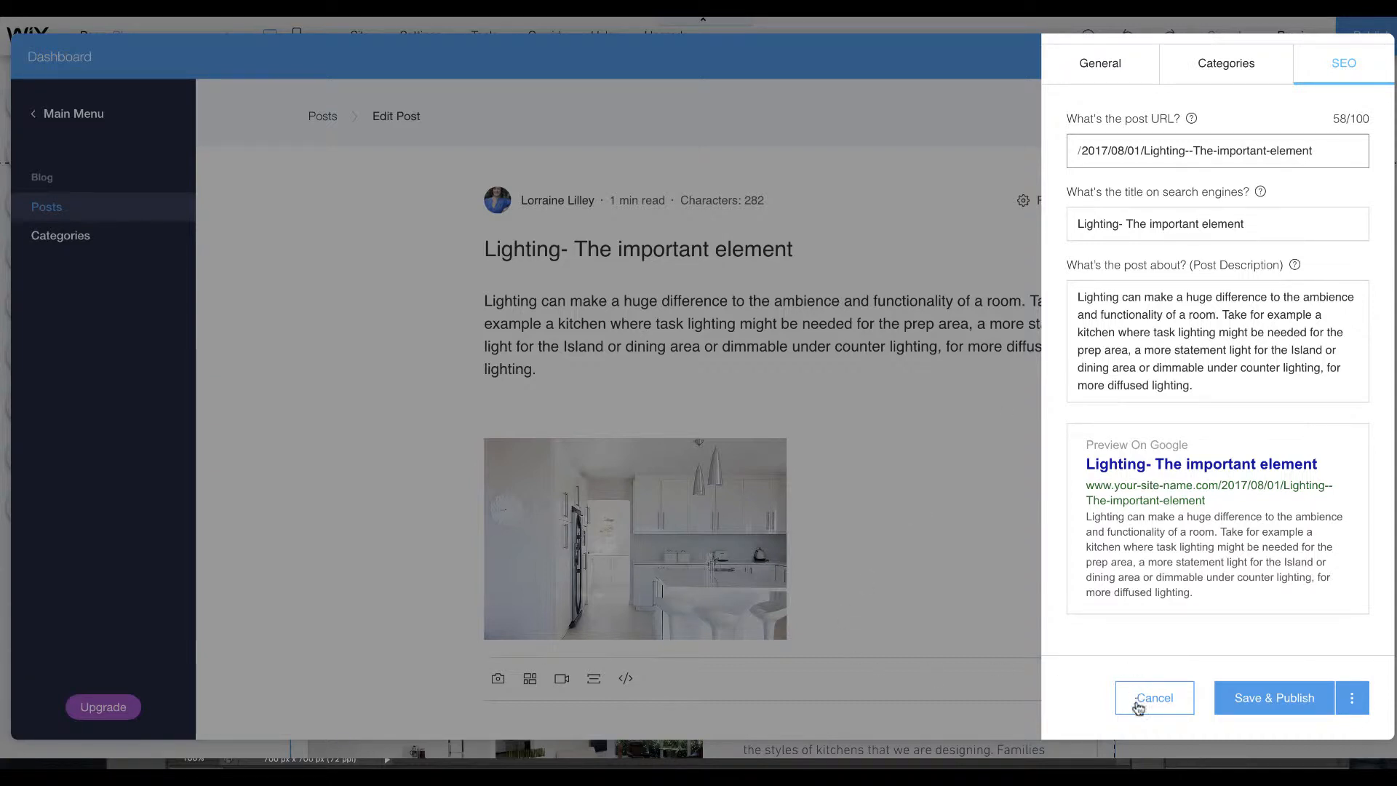
{"action": "mouse_move", "coordinate": [1158, 501]}
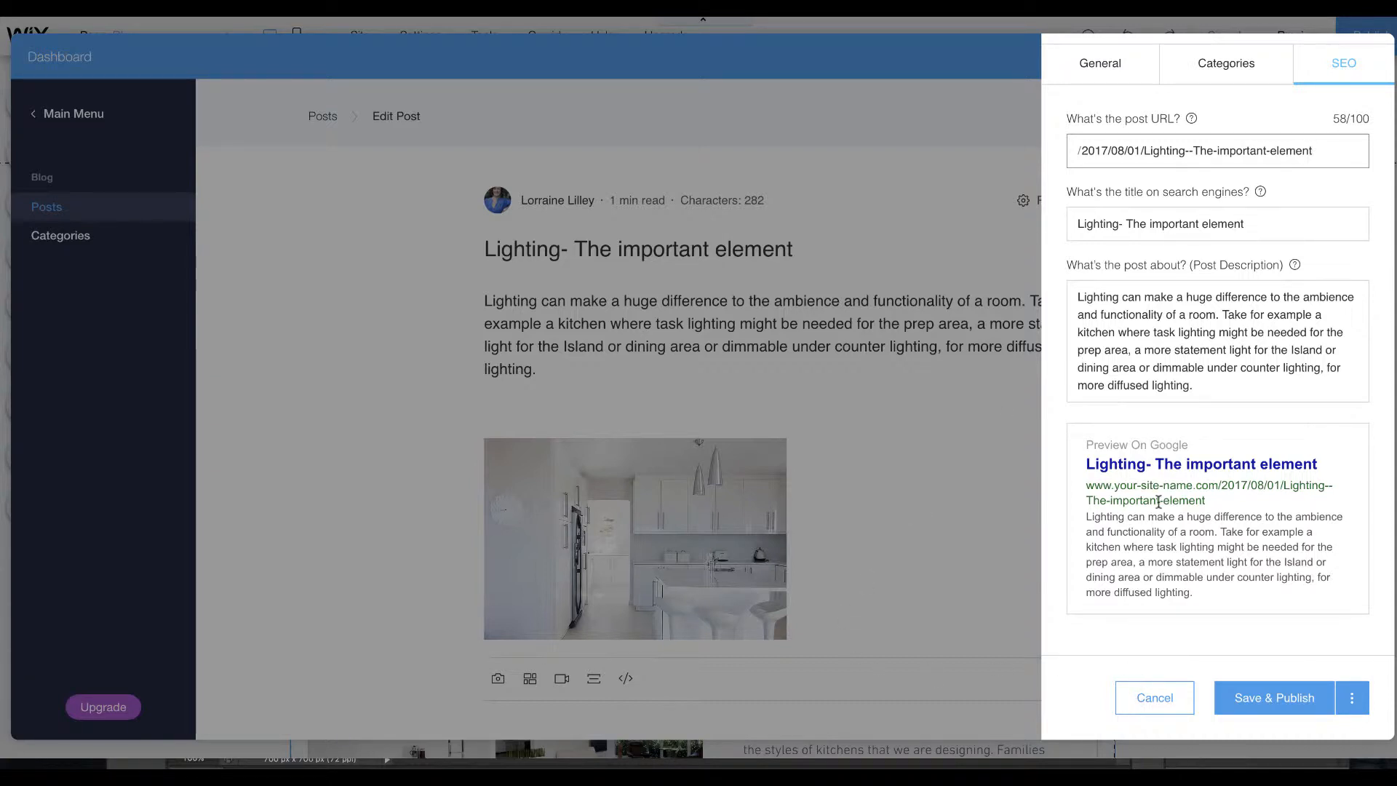
Switch on Feature This Post in General settings and Save & Publish the Lighting post.
{"action": "left_click", "coordinate": [1099, 63]}
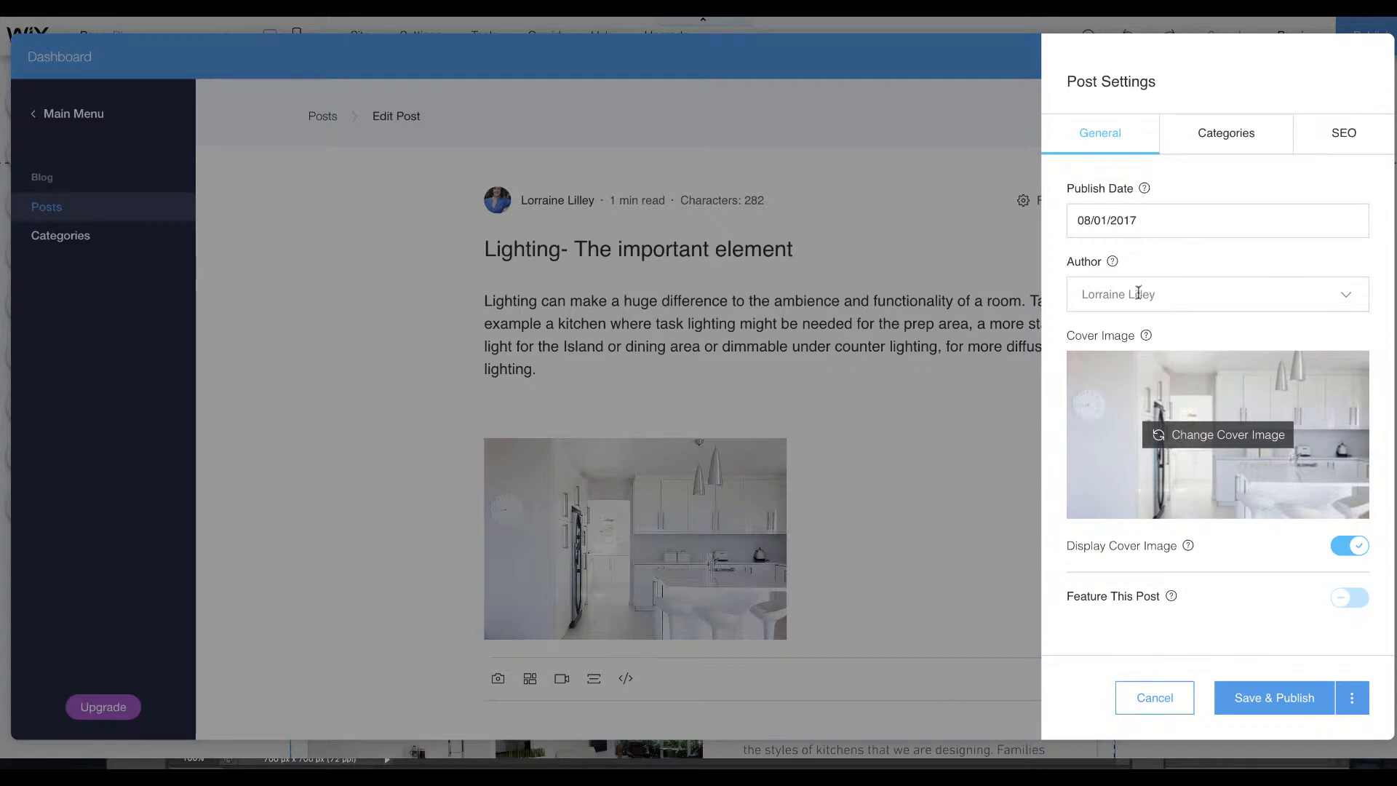
{"action": "mouse_move", "coordinate": [1181, 295]}
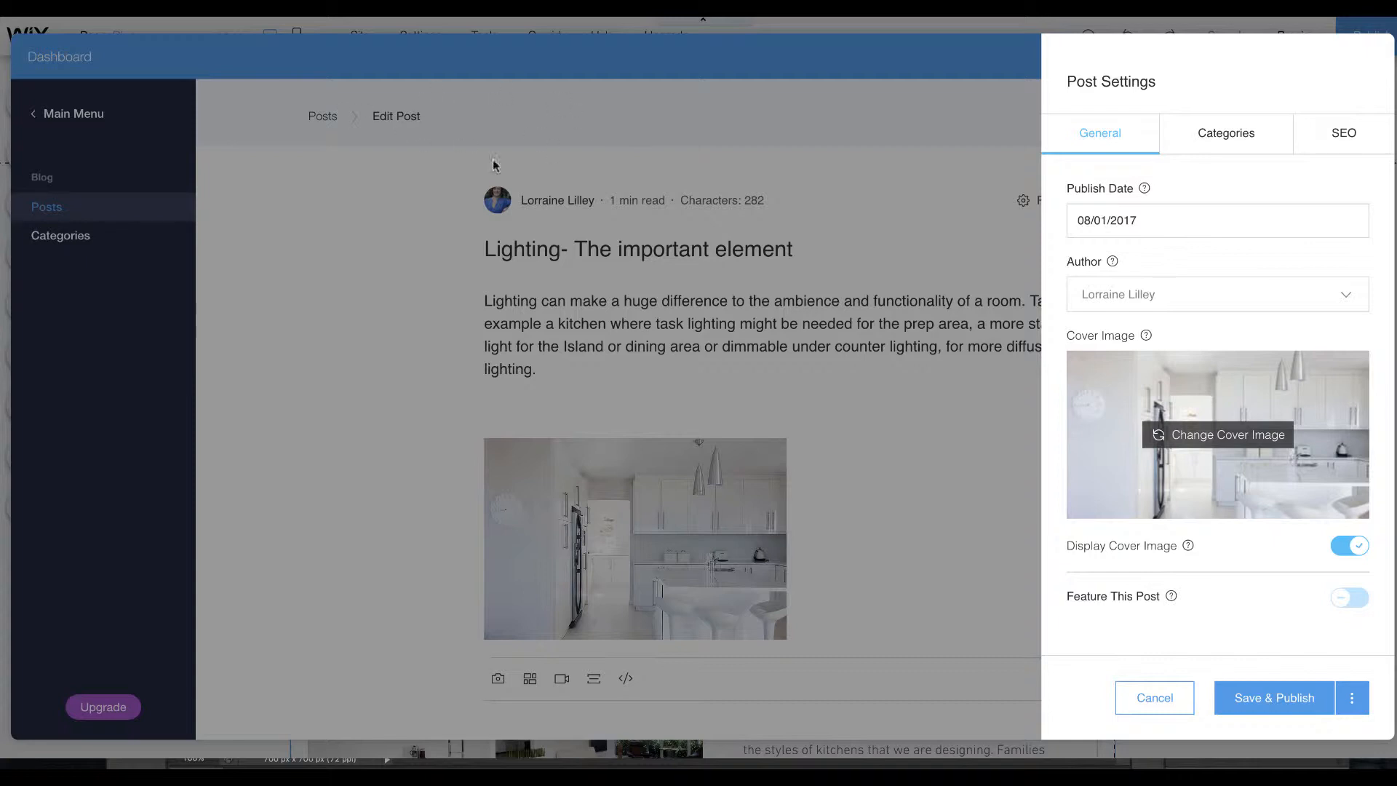
{"action": "mouse_move", "coordinate": [1169, 578]}
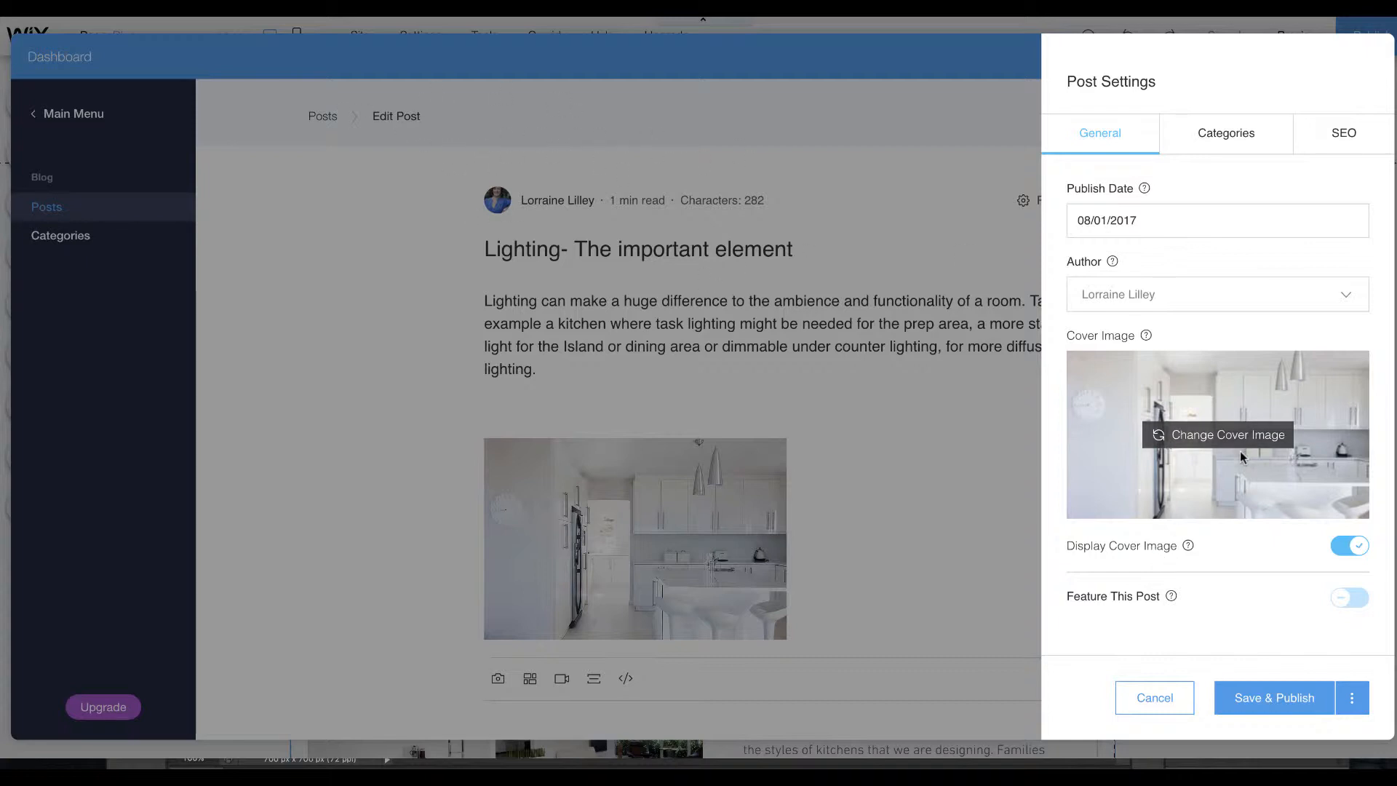
{"action": "mouse_move", "coordinate": [478, 459]}
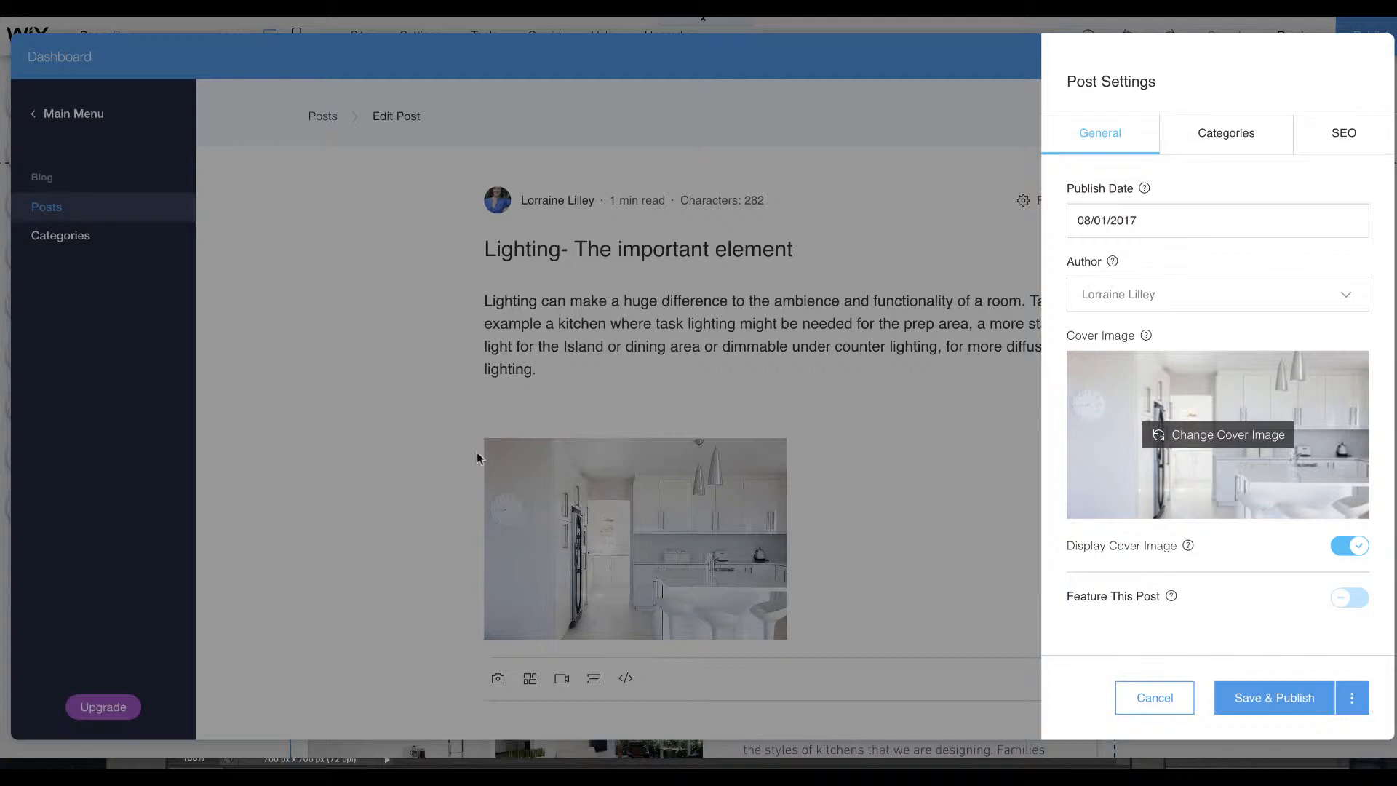
{"action": "mouse_move", "coordinate": [626, 600]}
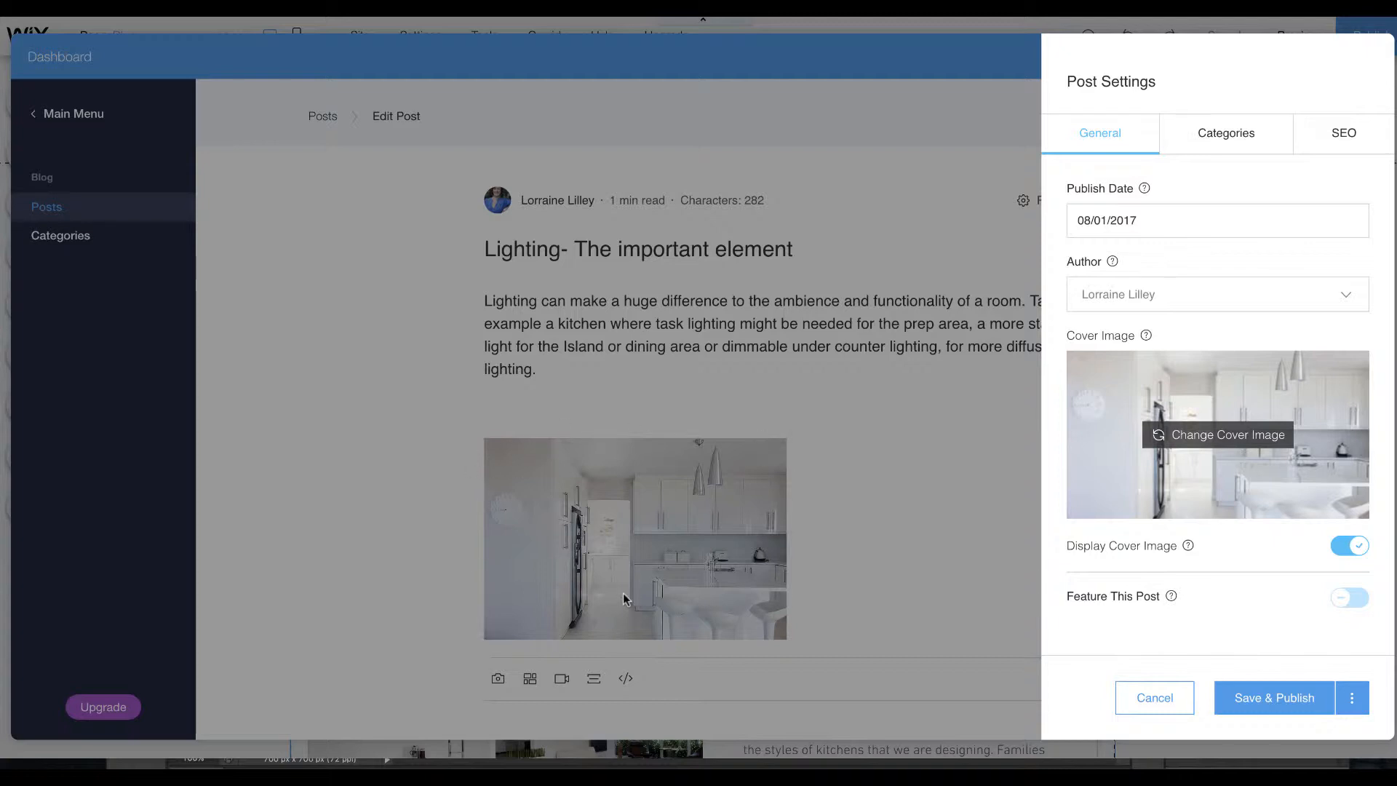
{"action": "mouse_move", "coordinate": [1266, 448]}
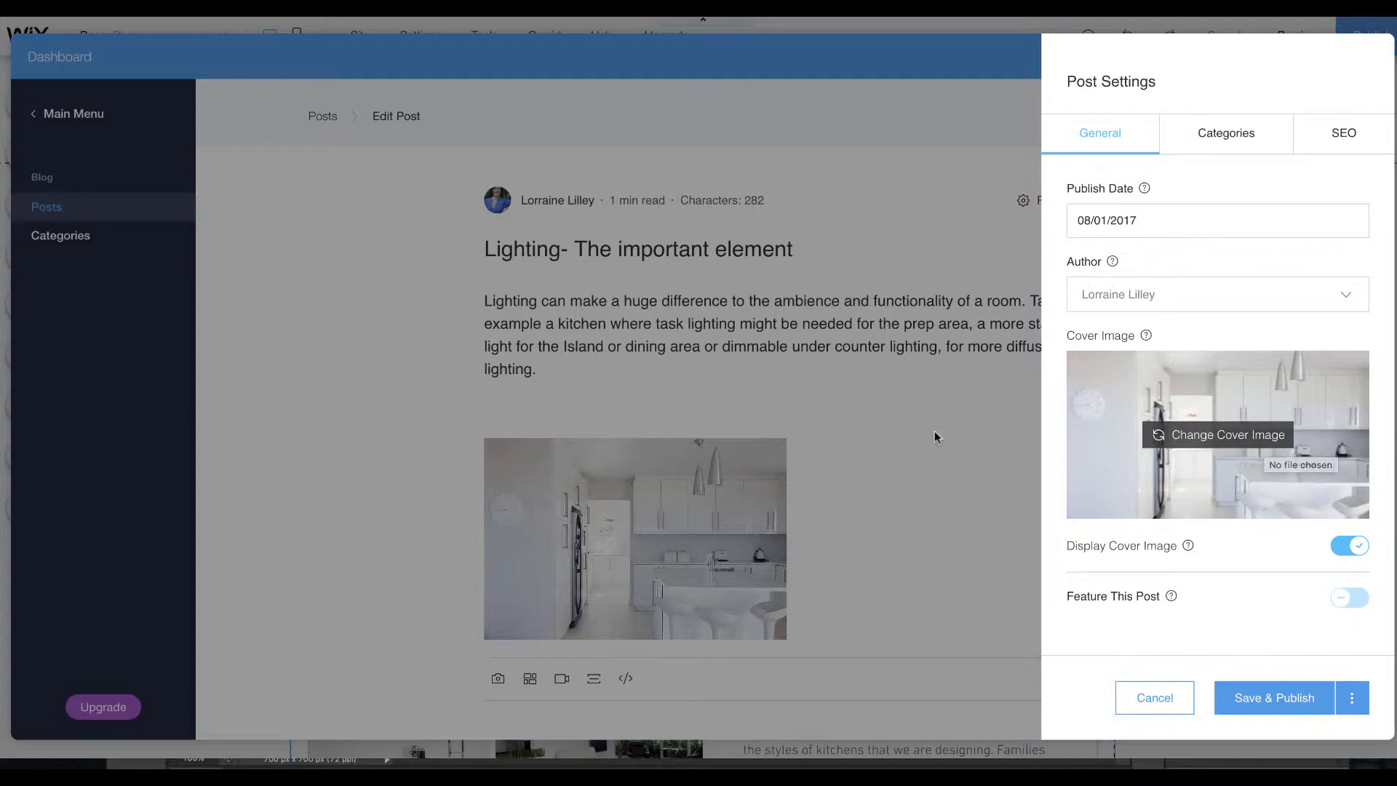
{"action": "mouse_move", "coordinate": [836, 504]}
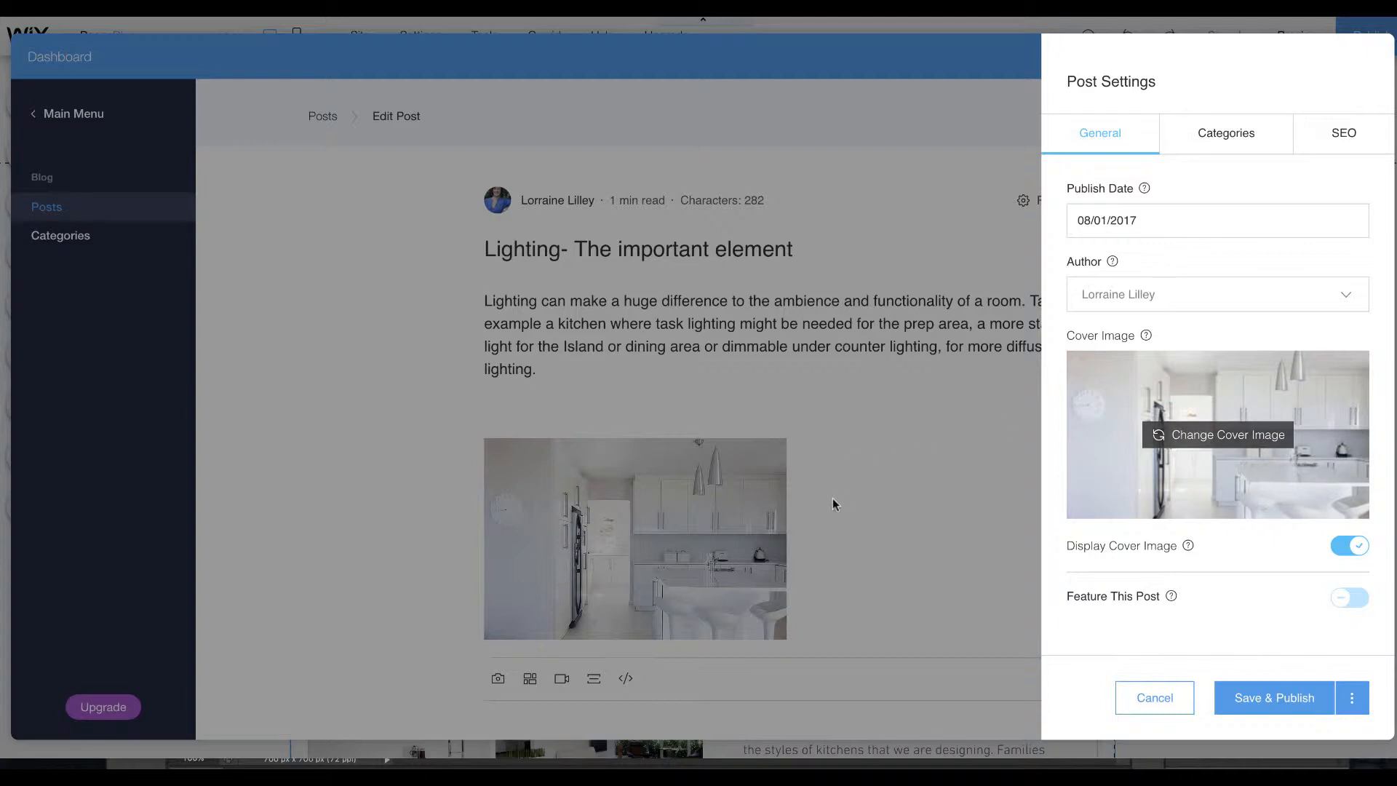
{"action": "mouse_move", "coordinate": [1167, 440]}
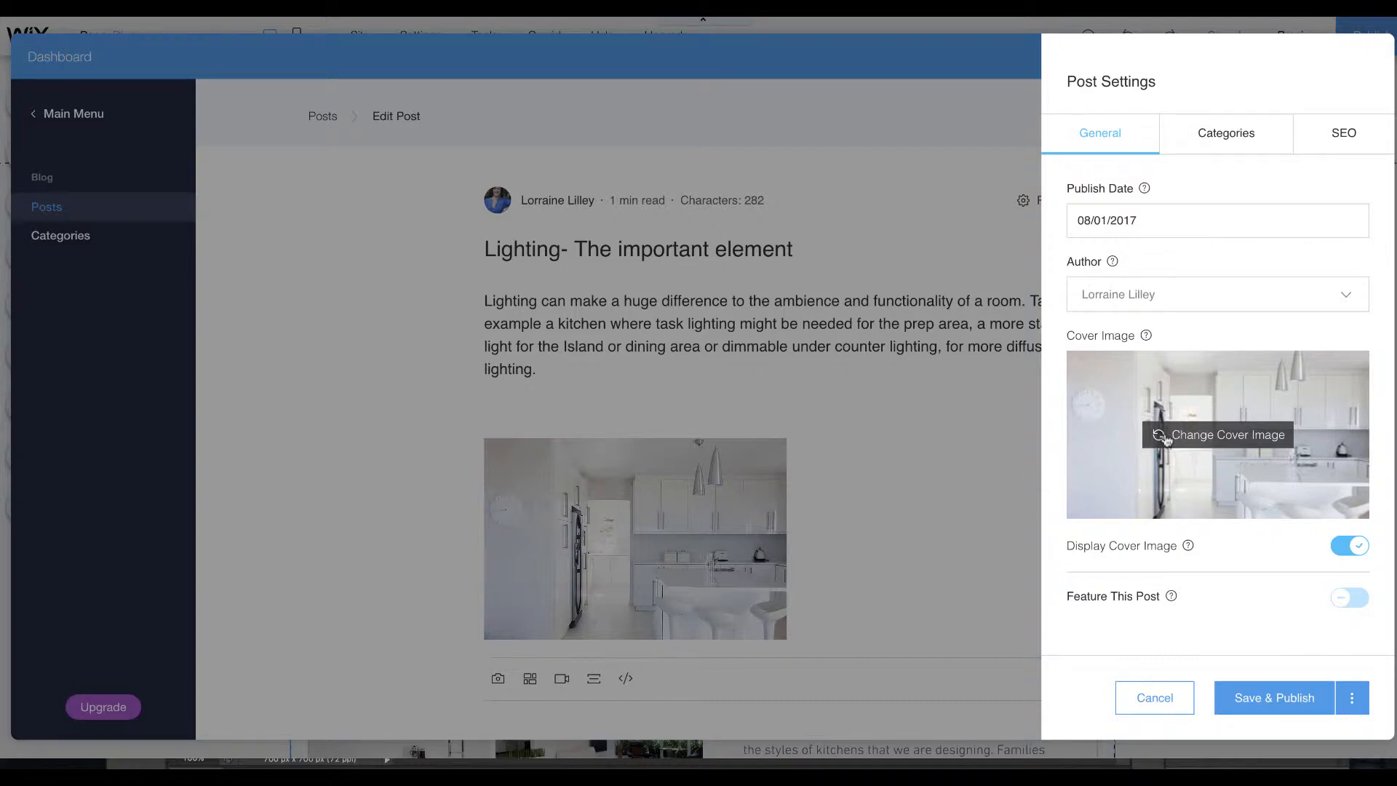
{"action": "mouse_move", "coordinate": [1182, 435]}
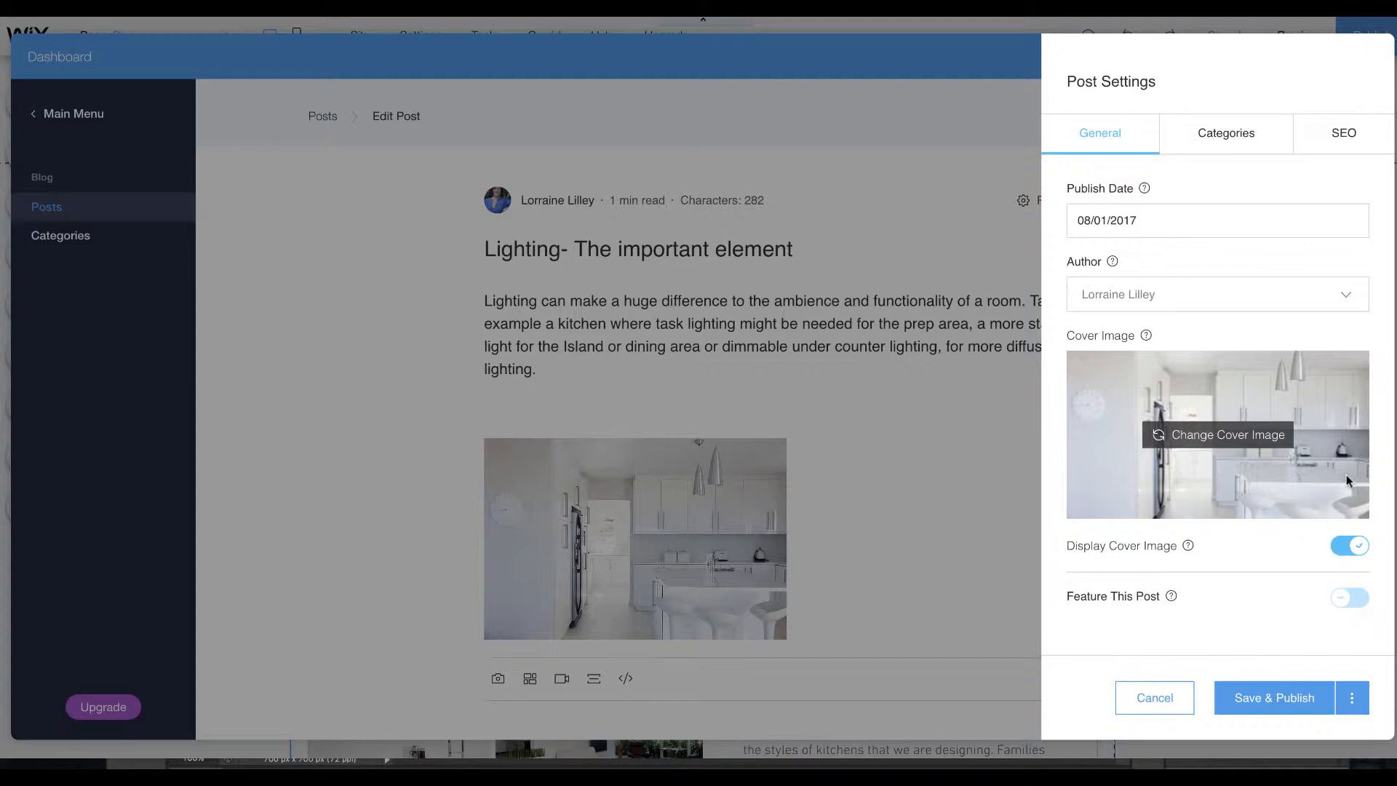
{"action": "mouse_move", "coordinate": [1145, 462]}
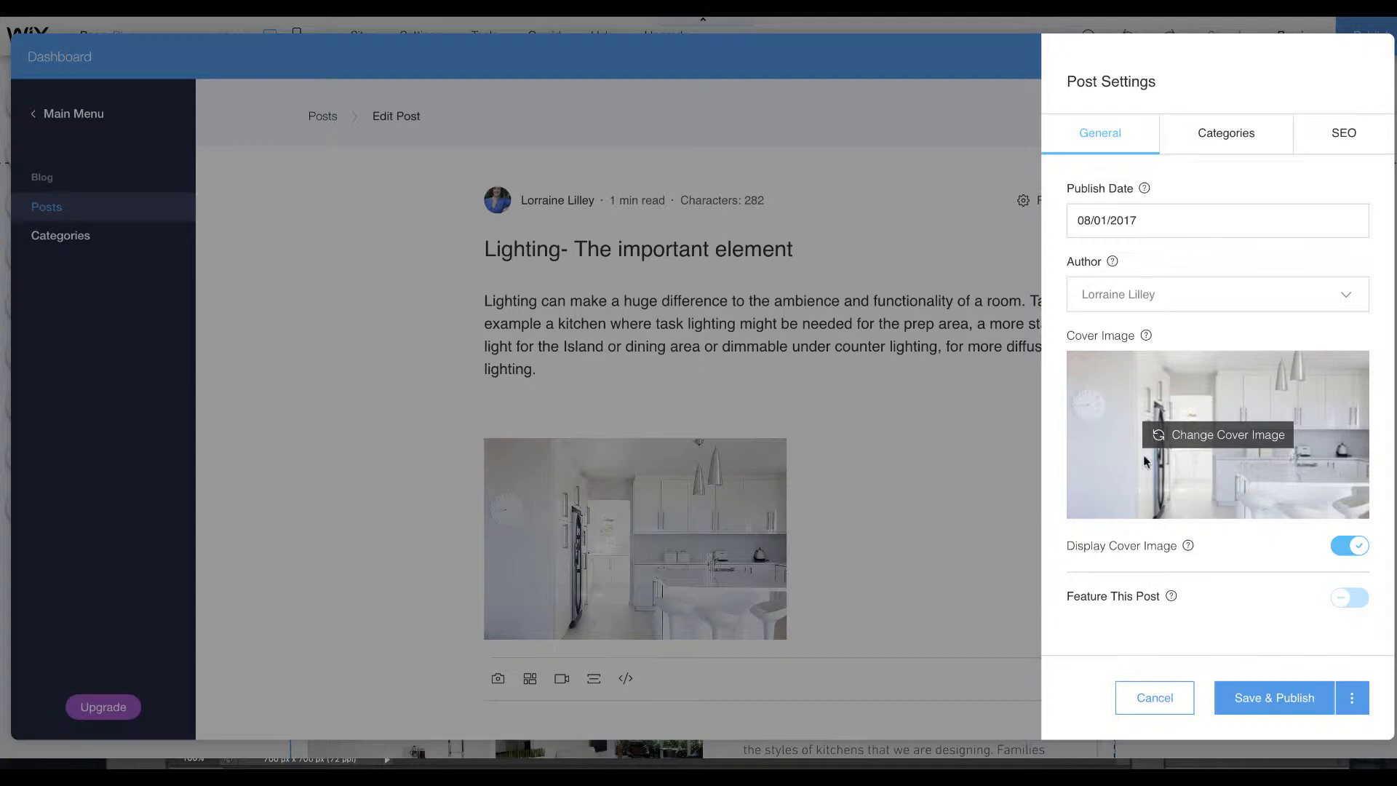
{"action": "mouse_move", "coordinate": [1203, 641]}
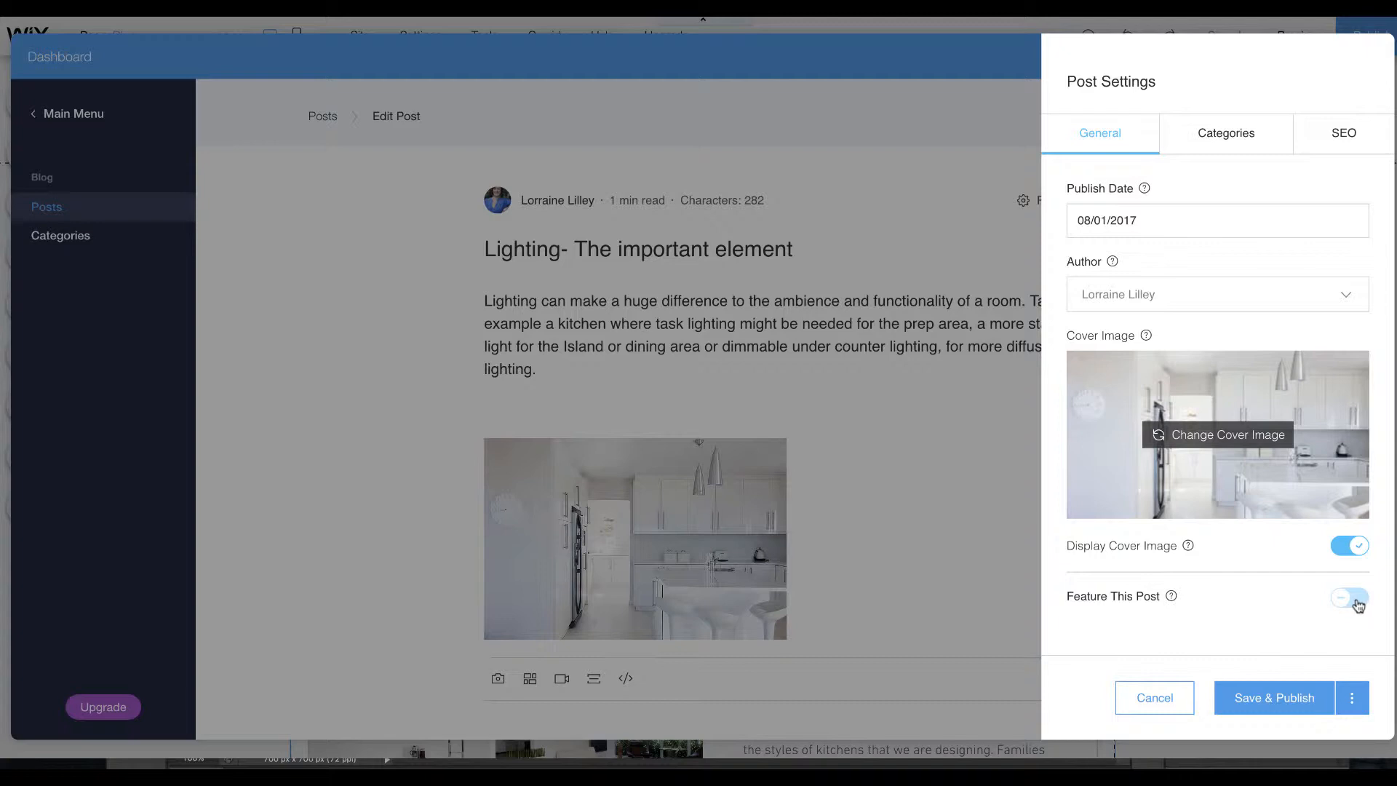
{"action": "left_click", "coordinate": [1346, 616]}
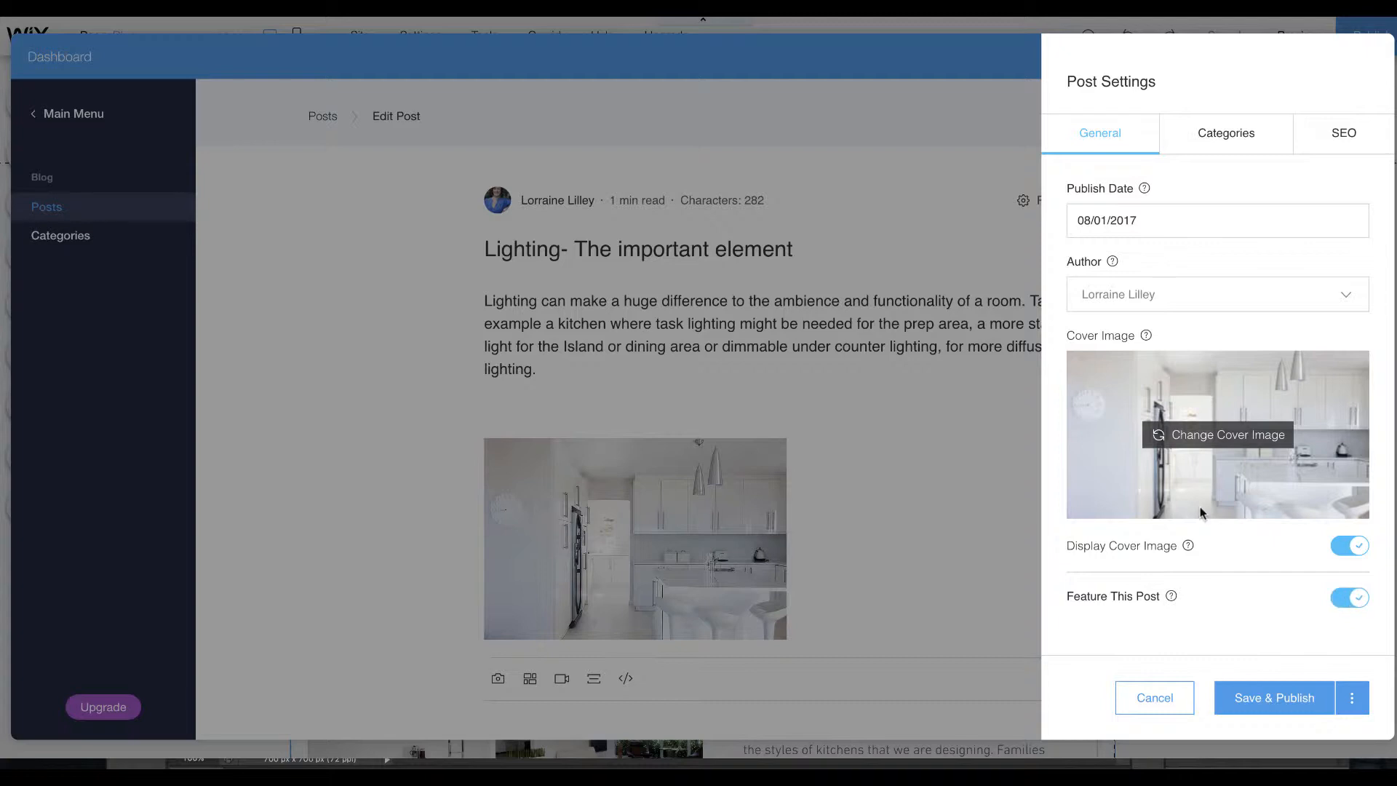
{"action": "mouse_move", "coordinate": [1153, 521]}
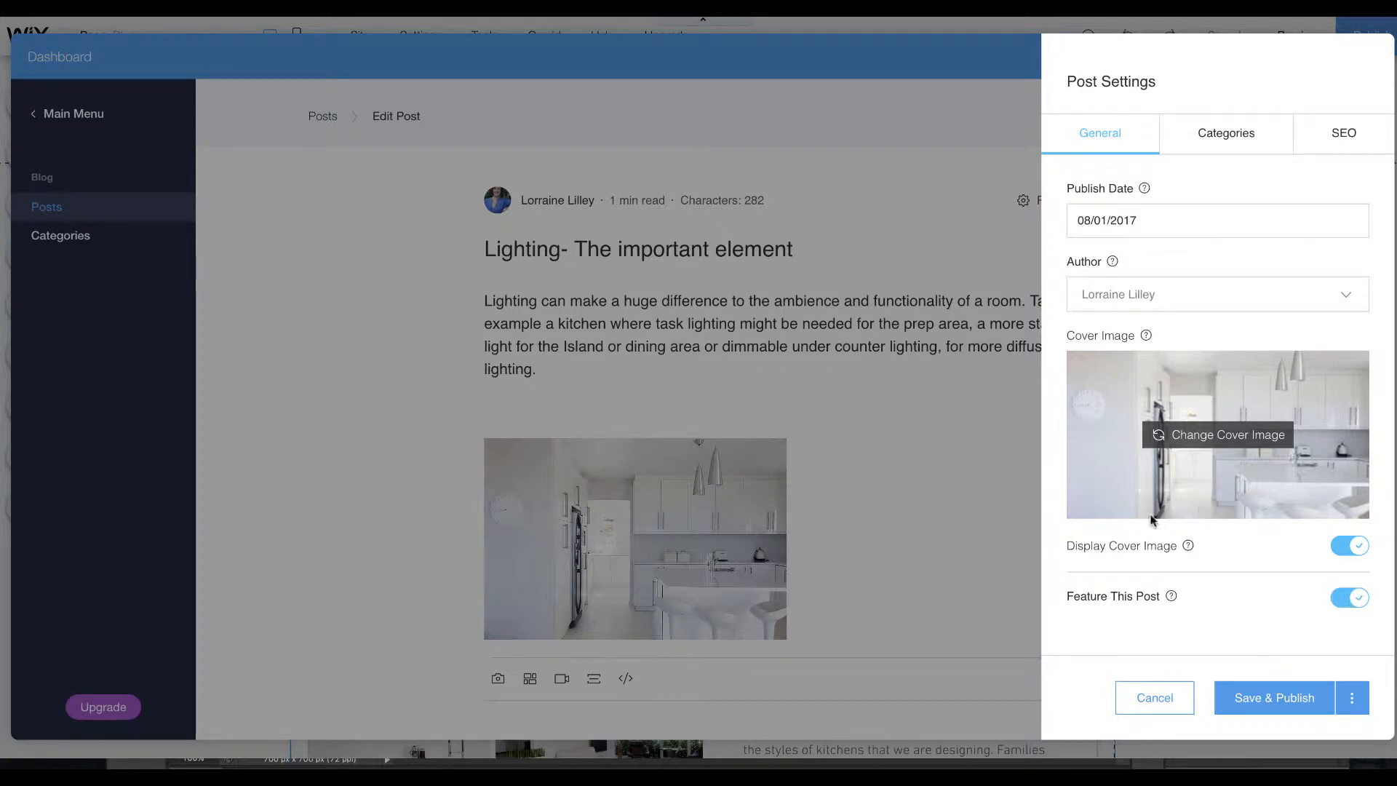
{"action": "mouse_move", "coordinate": [1257, 671]}
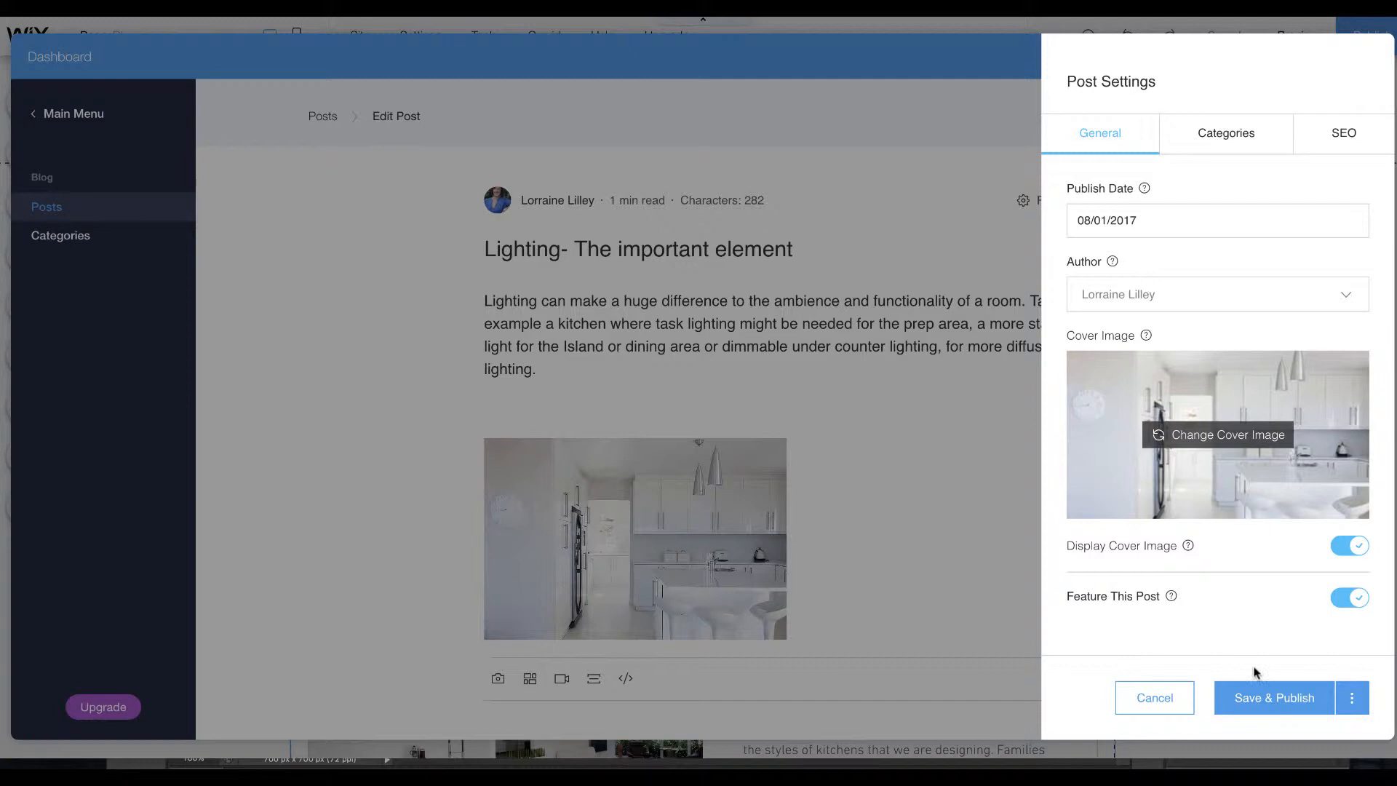
{"action": "left_click", "coordinate": [1274, 698]}
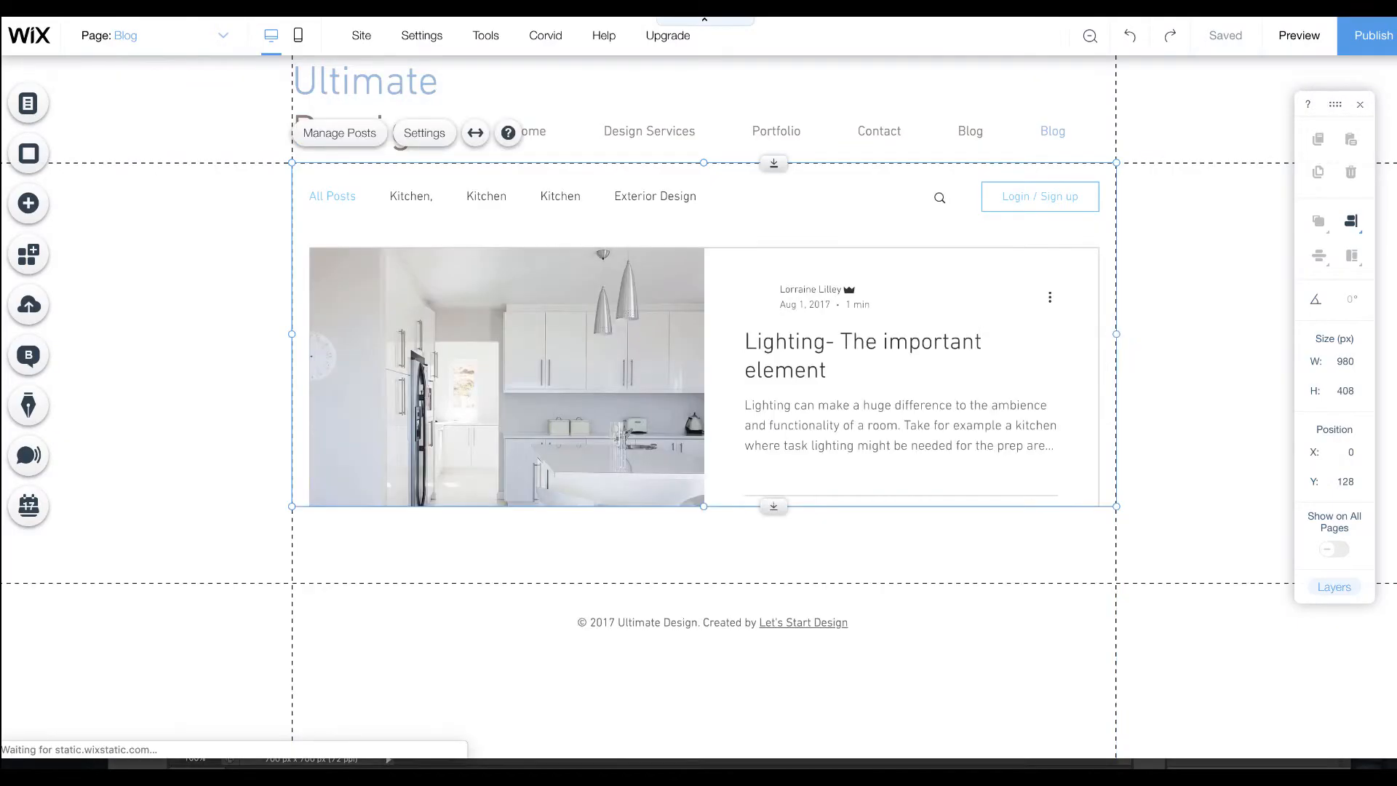
Switch to the Home page from the Pages menu and scroll down to the footer.
{"action": "left_click", "coordinate": [27, 102]}
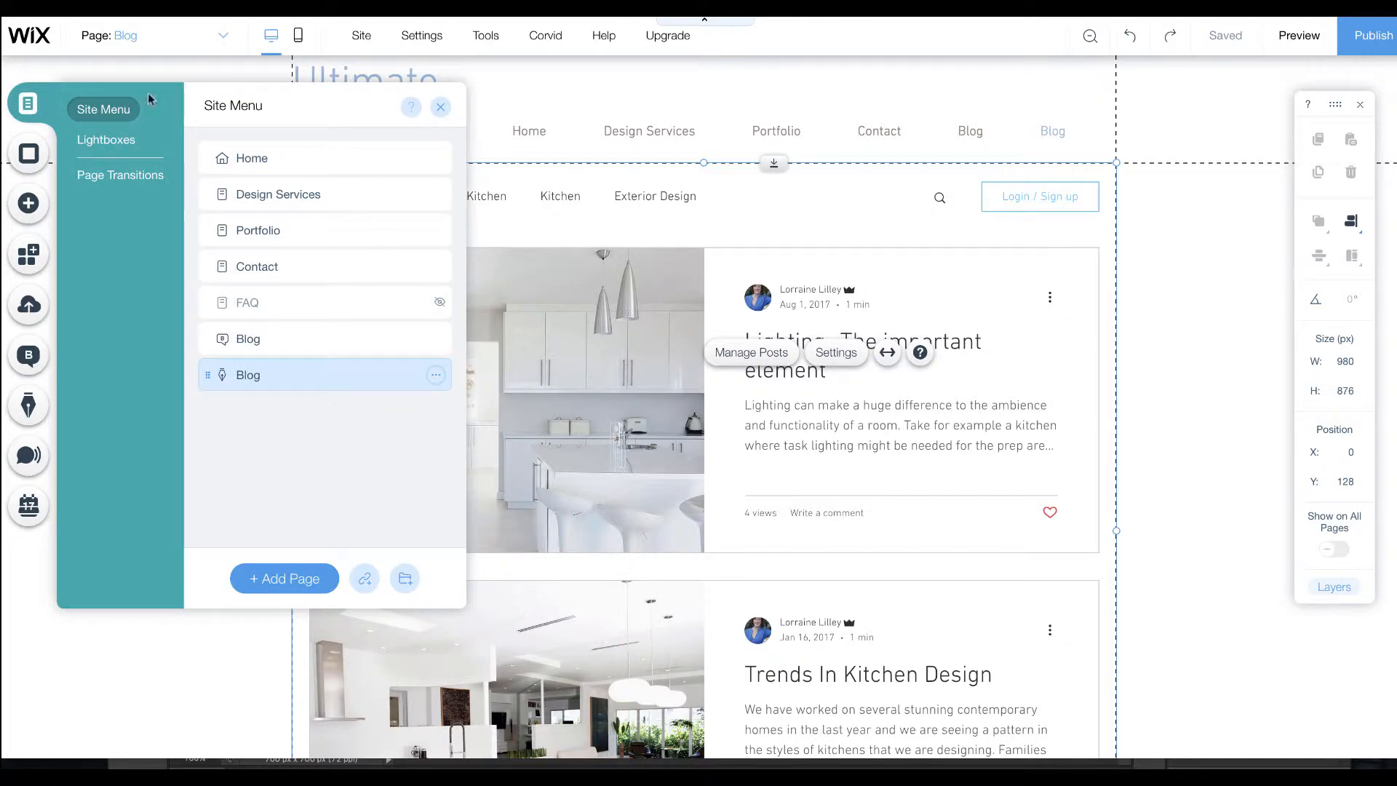
{"action": "left_click", "coordinate": [254, 158]}
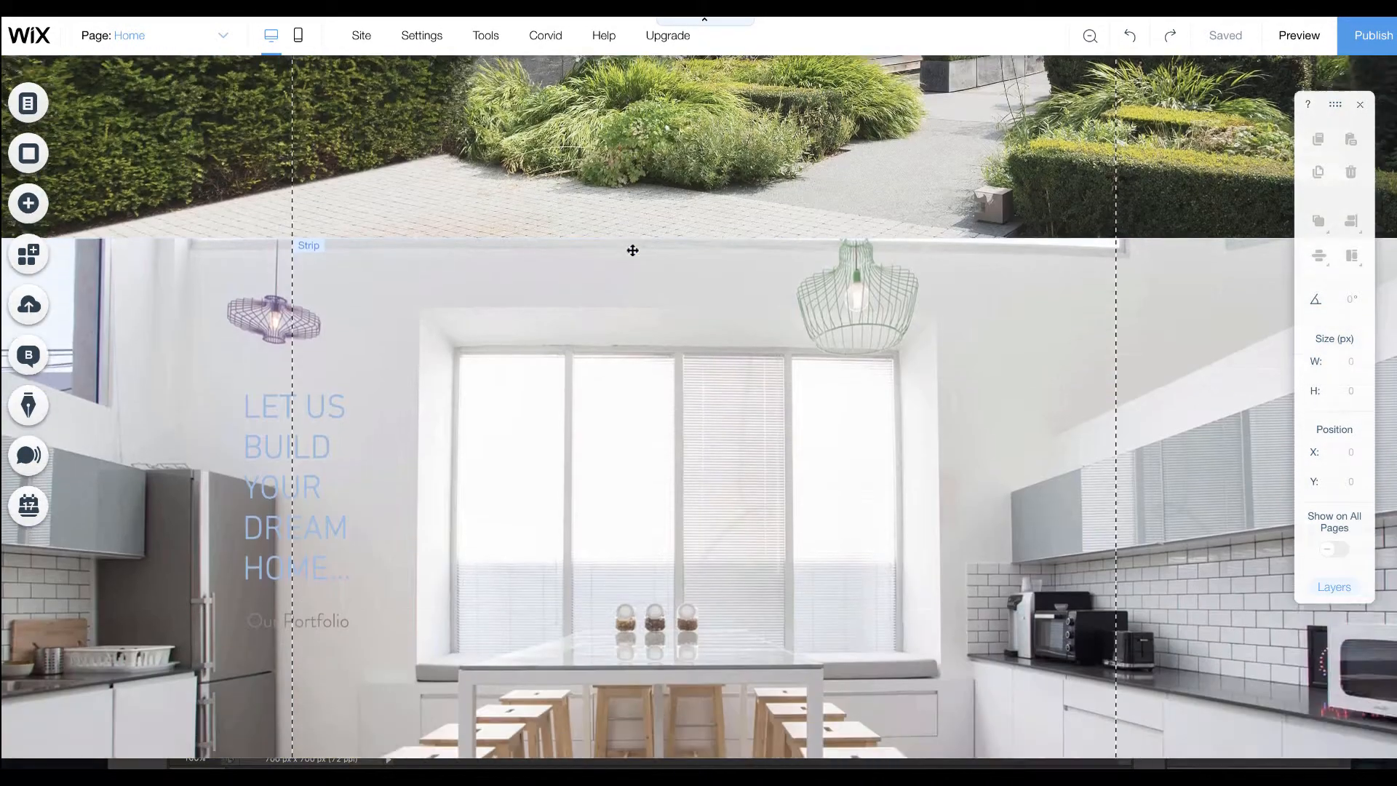
{"action": "scroll", "scroll_direction": "down", "scroll_amount": 3}
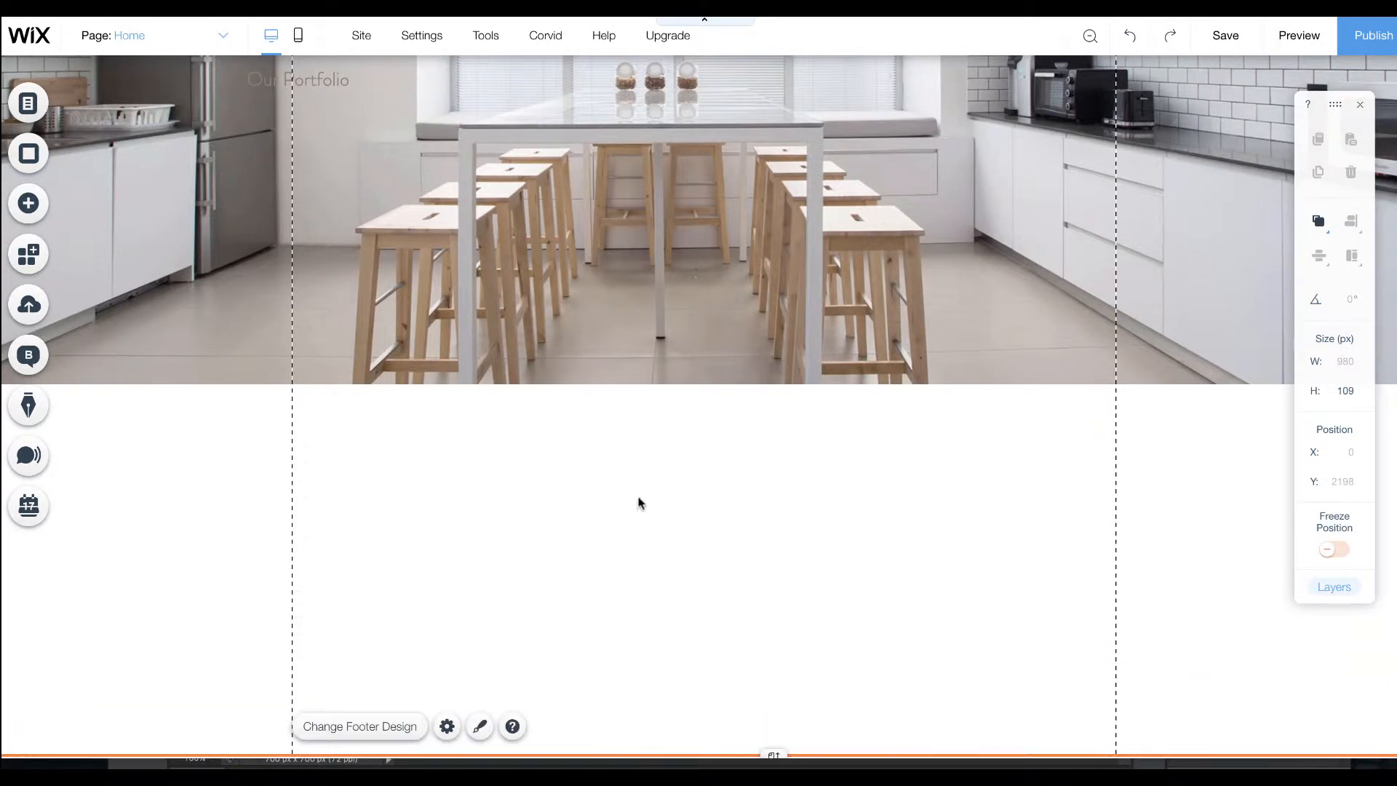
{"action": "mouse_move", "coordinate": [182, 471]}
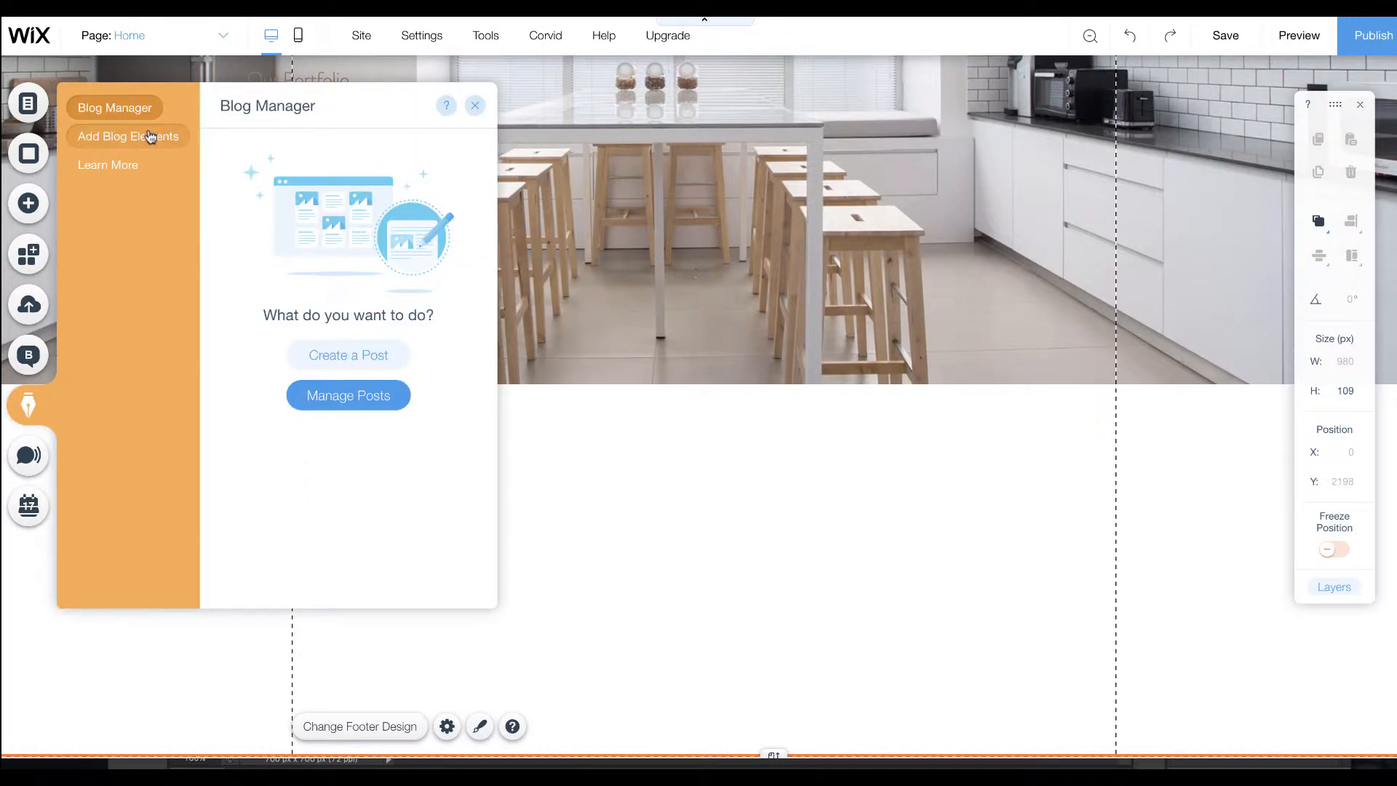
Add a Postcard custom feed from Add Blog Elements, showing the two kitchen posts on the Home page.
{"action": "left_click", "coordinate": [128, 136]}
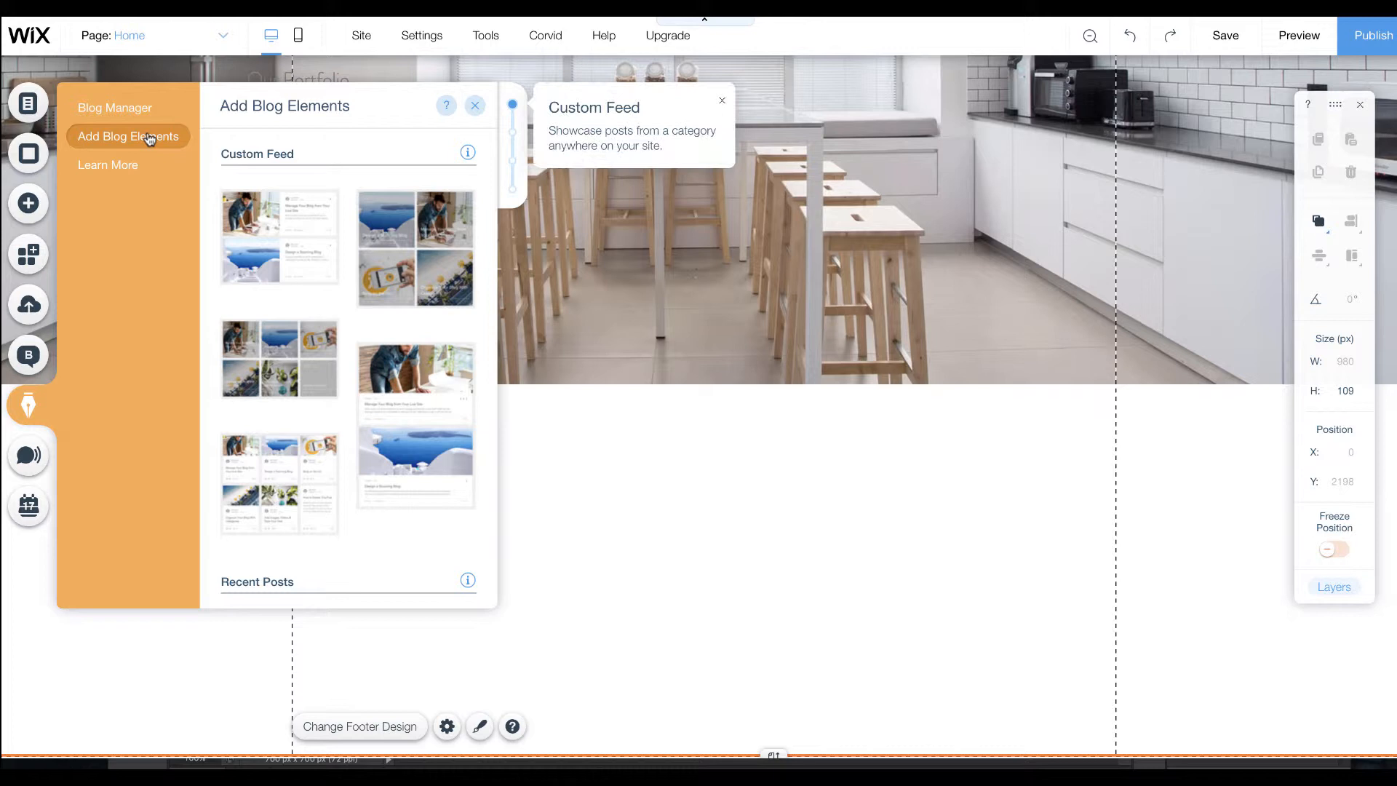
{"action": "mouse_move", "coordinate": [301, 369]}
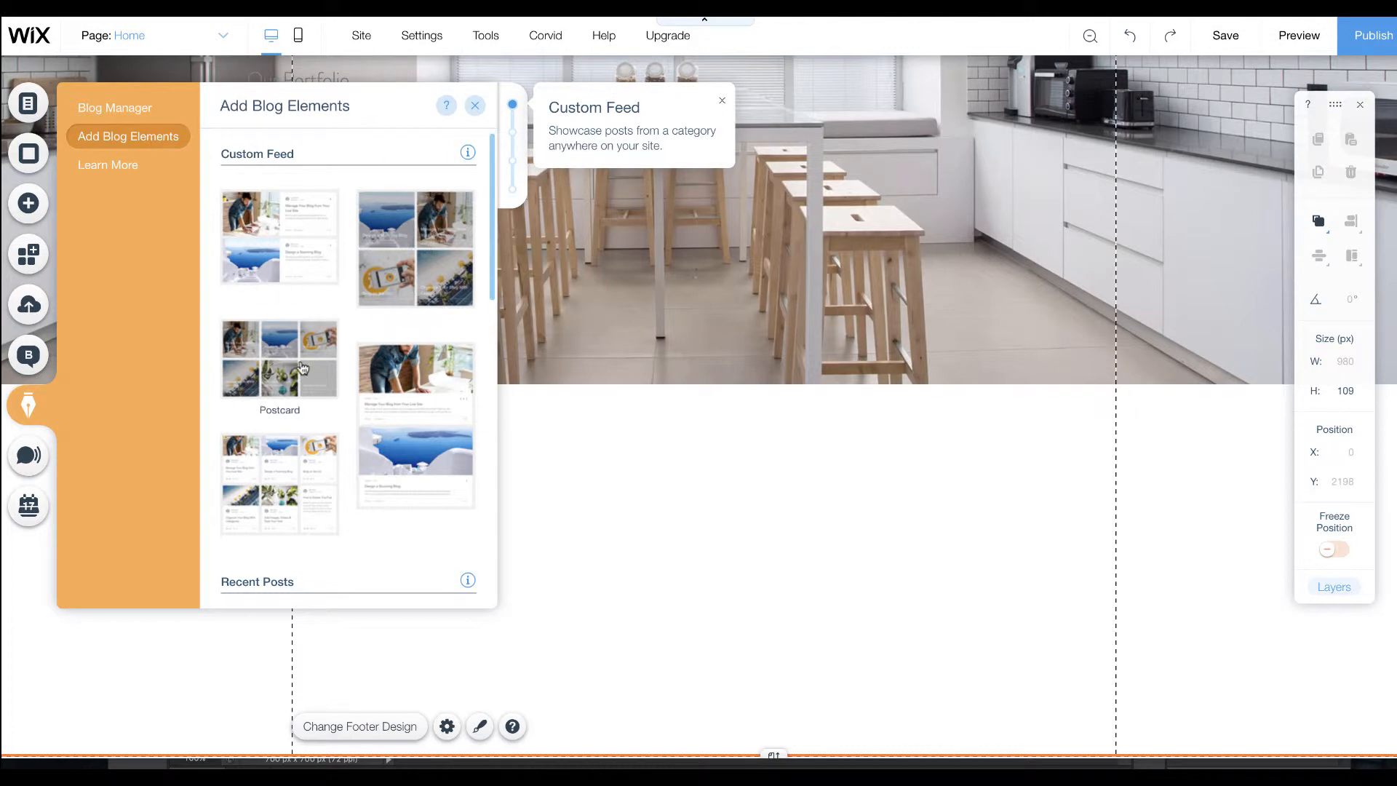
{"action": "scroll", "scroll_direction": "down", "scroll_amount": 3}
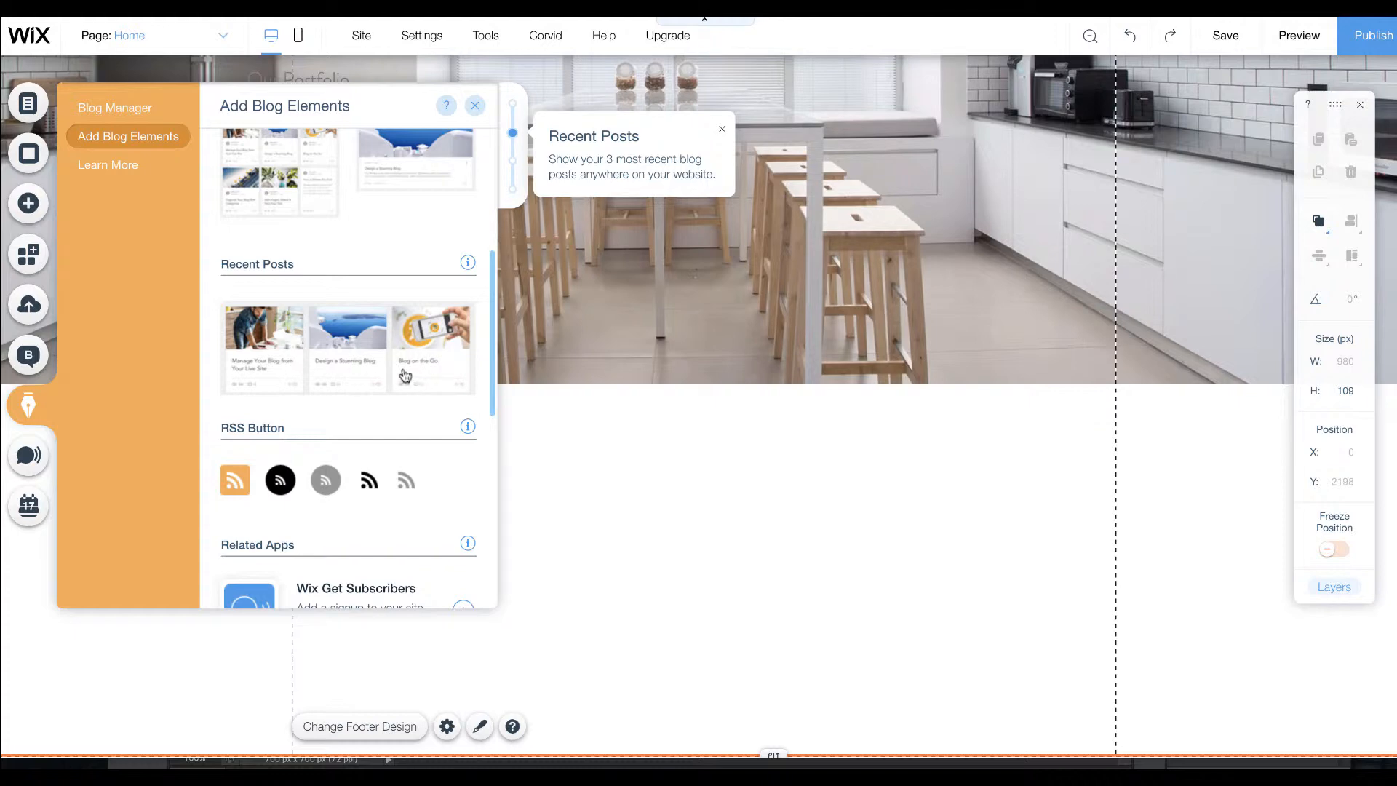
{"action": "left_click", "coordinate": [114, 108]}
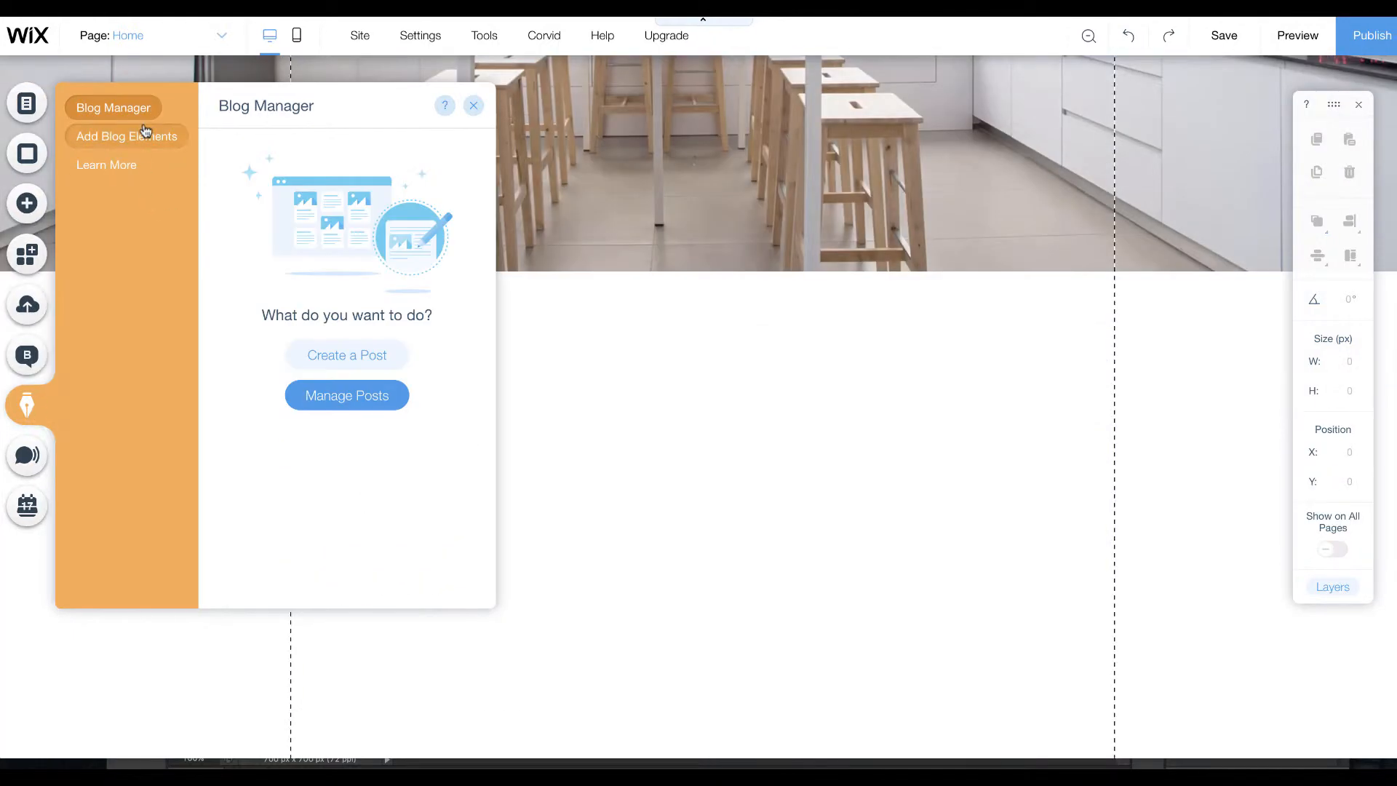
{"action": "left_click", "coordinate": [126, 136]}
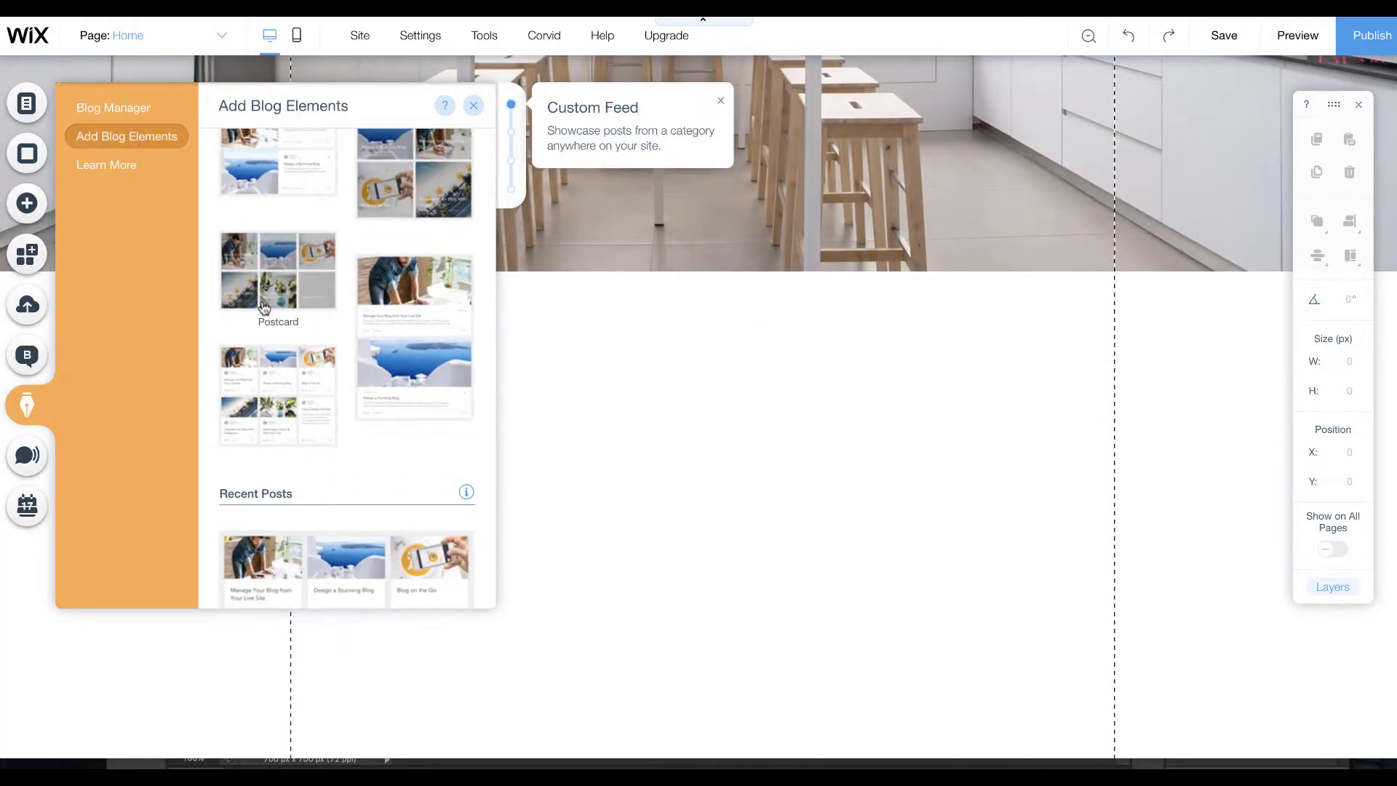
{"action": "left_click", "coordinate": [275, 414]}
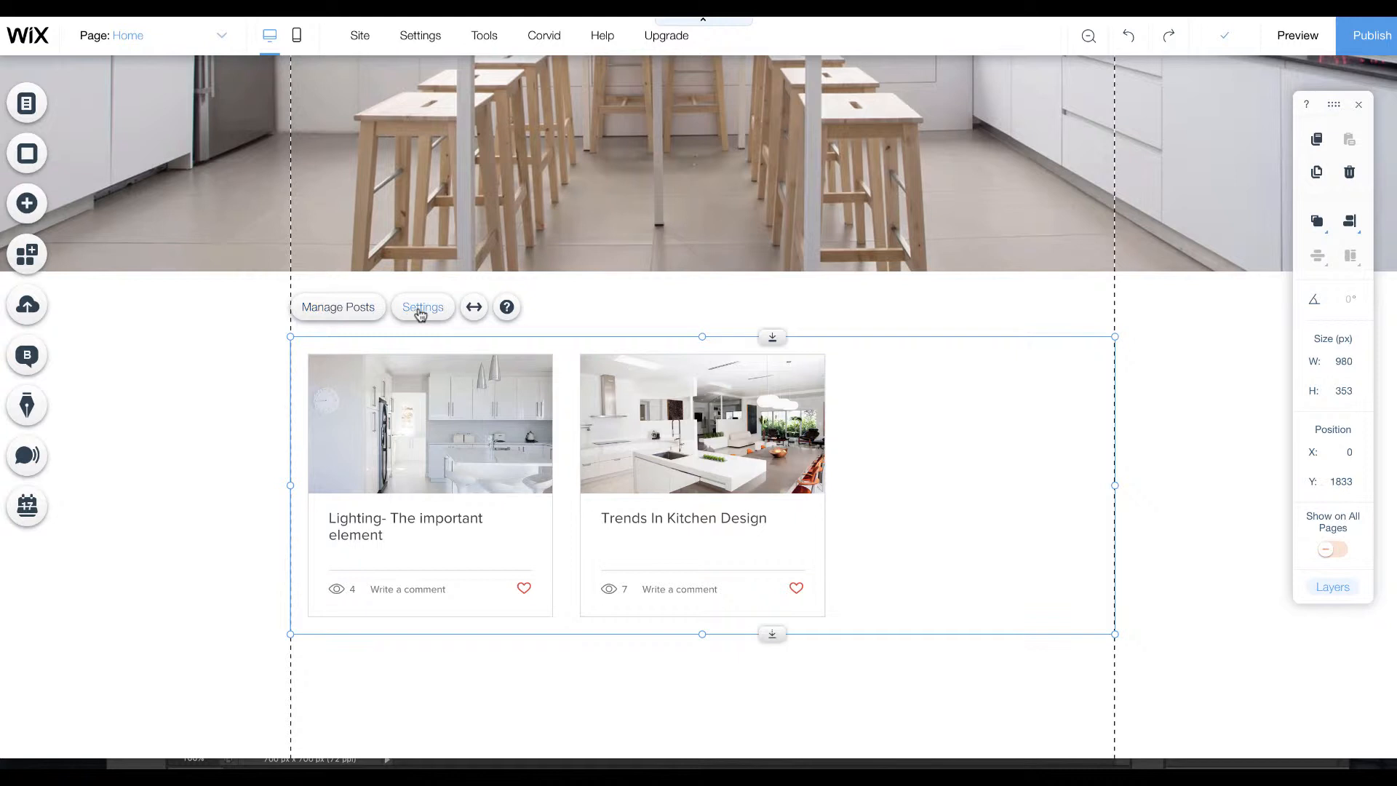
Turn on 'Show featured posts only' in the custom feed's Display settings.
{"action": "left_click", "coordinate": [423, 308]}
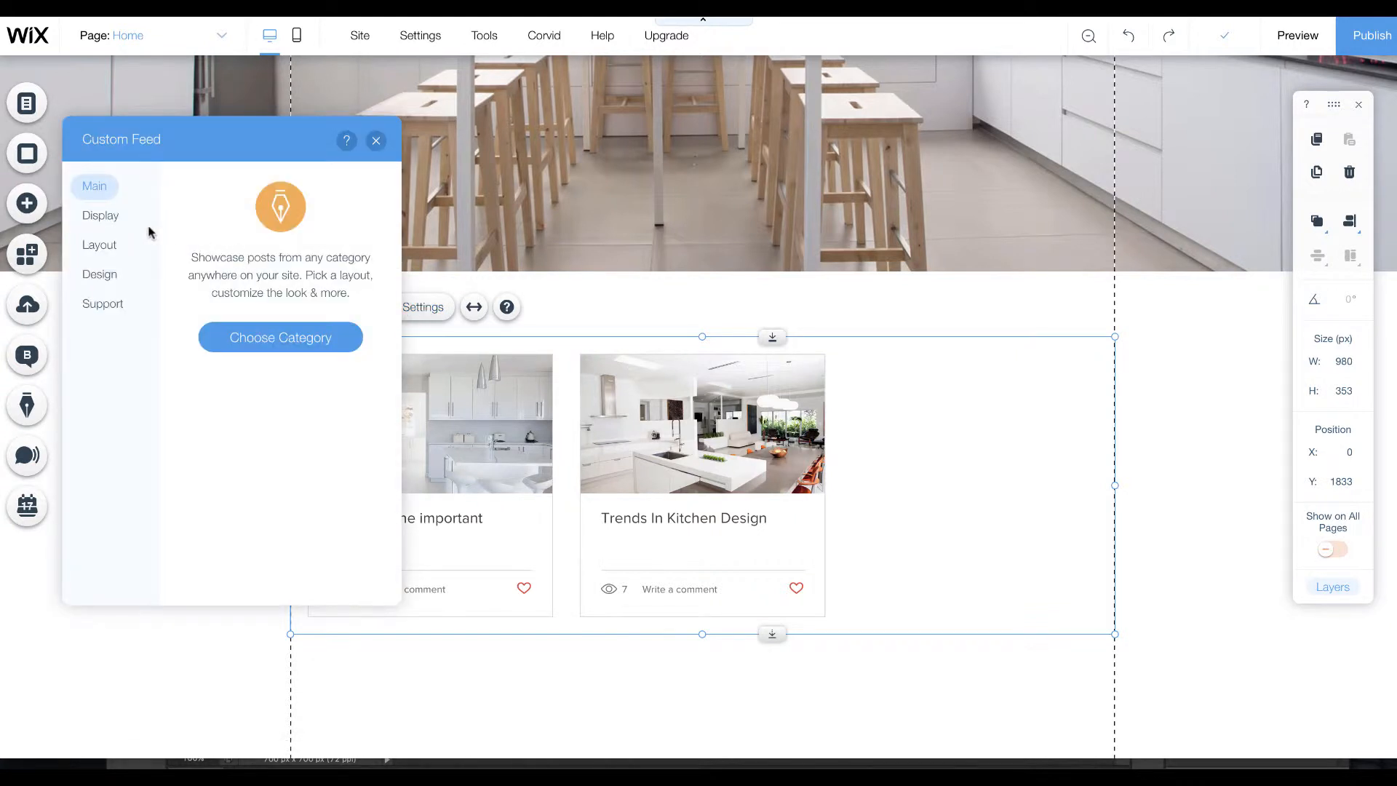
{"action": "left_click", "coordinate": [101, 215]}
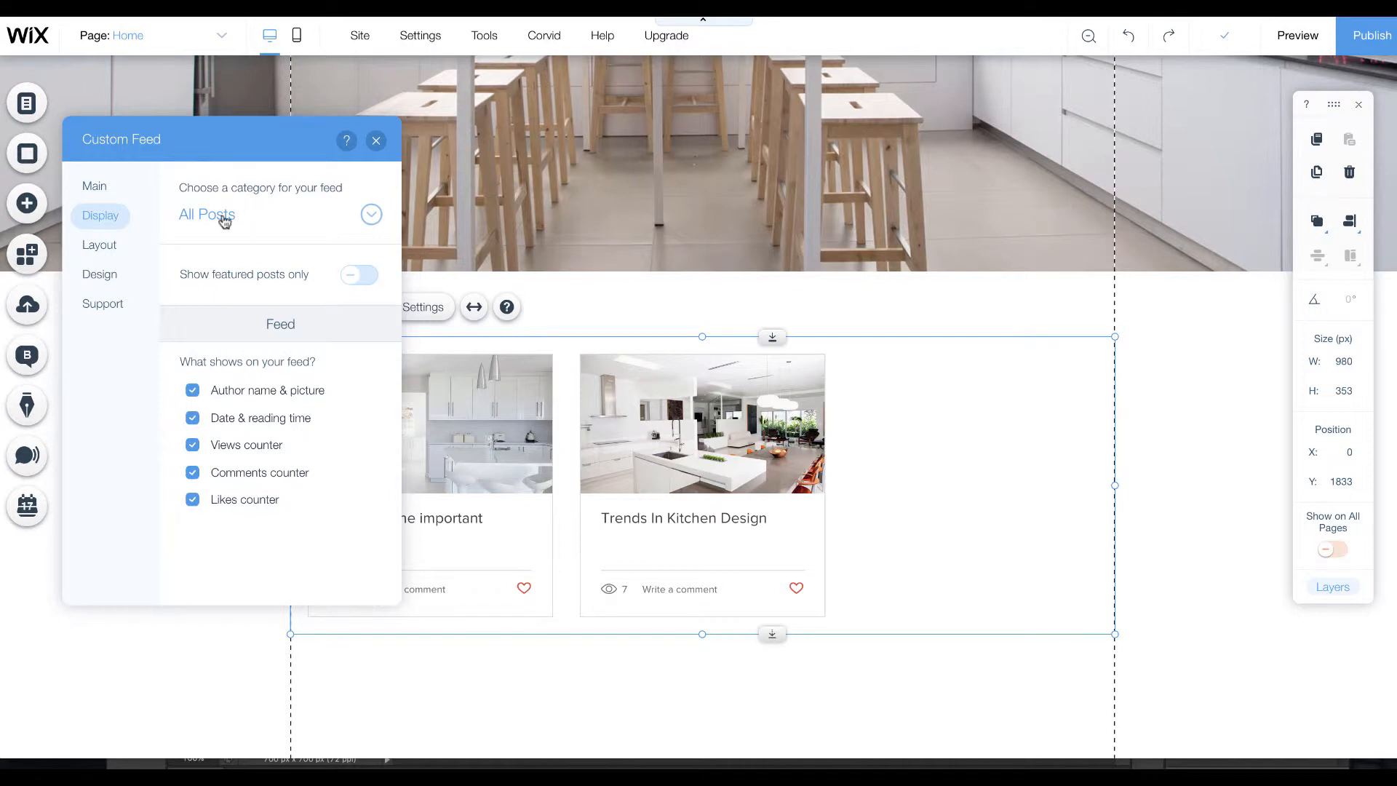
{"action": "left_click", "coordinate": [358, 274]}
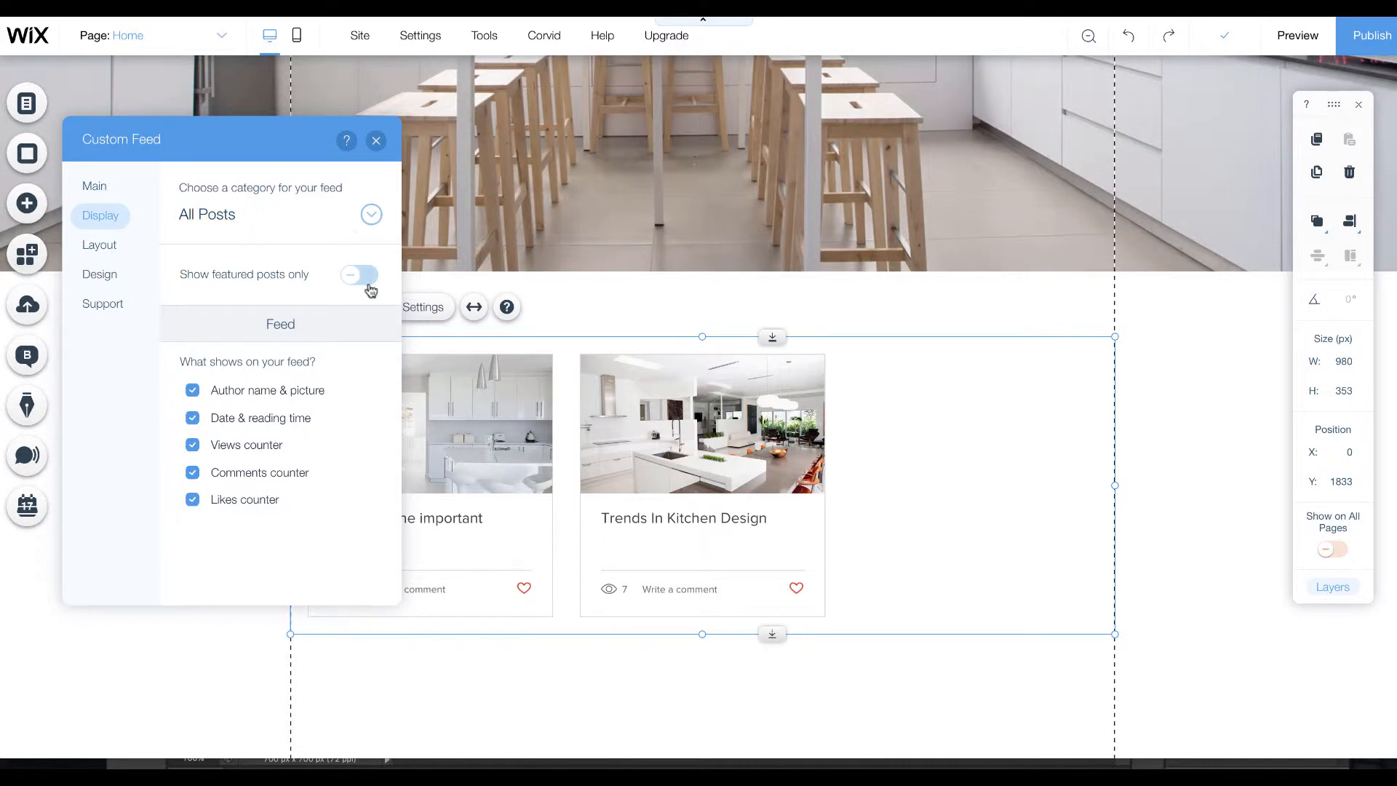
{"action": "left_click", "coordinate": [360, 275]}
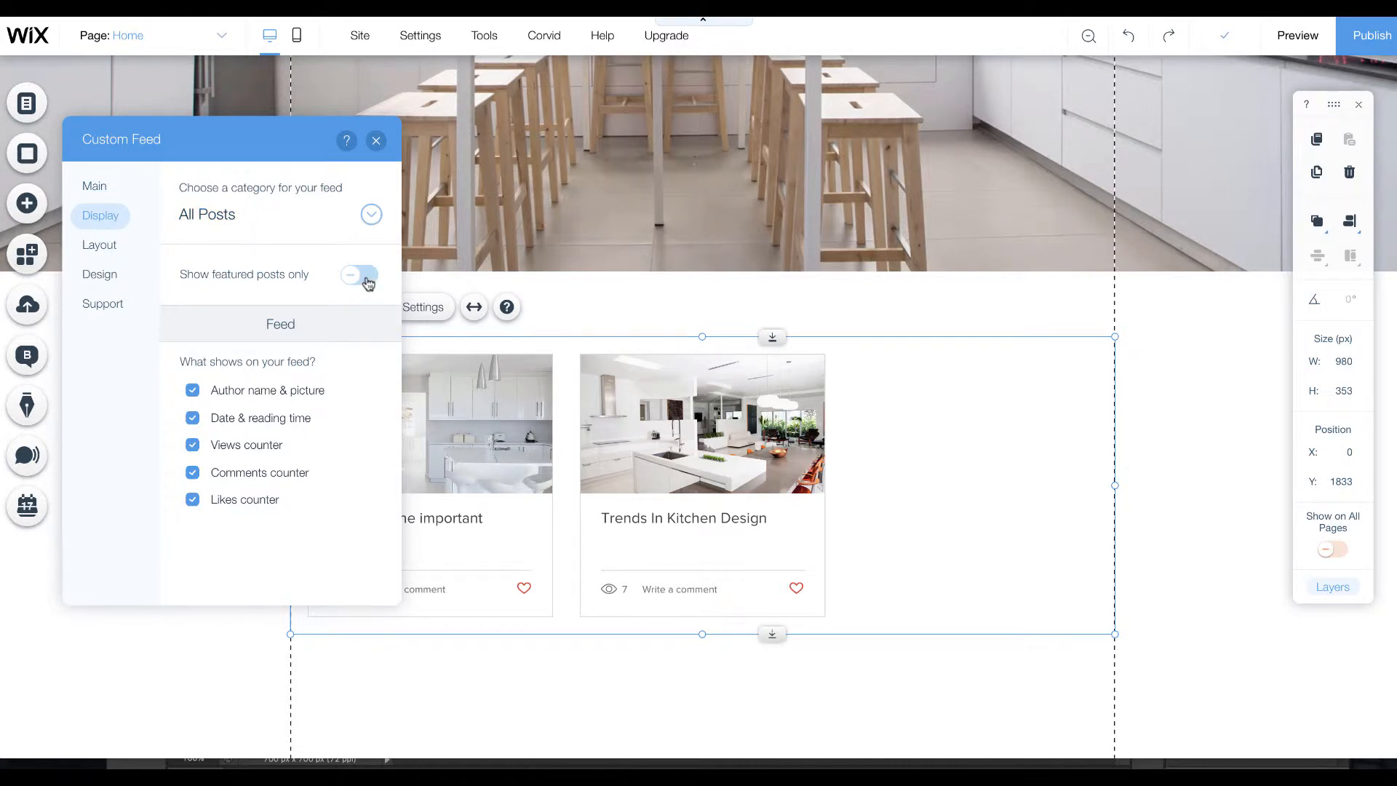
{"action": "left_click", "coordinate": [358, 275]}
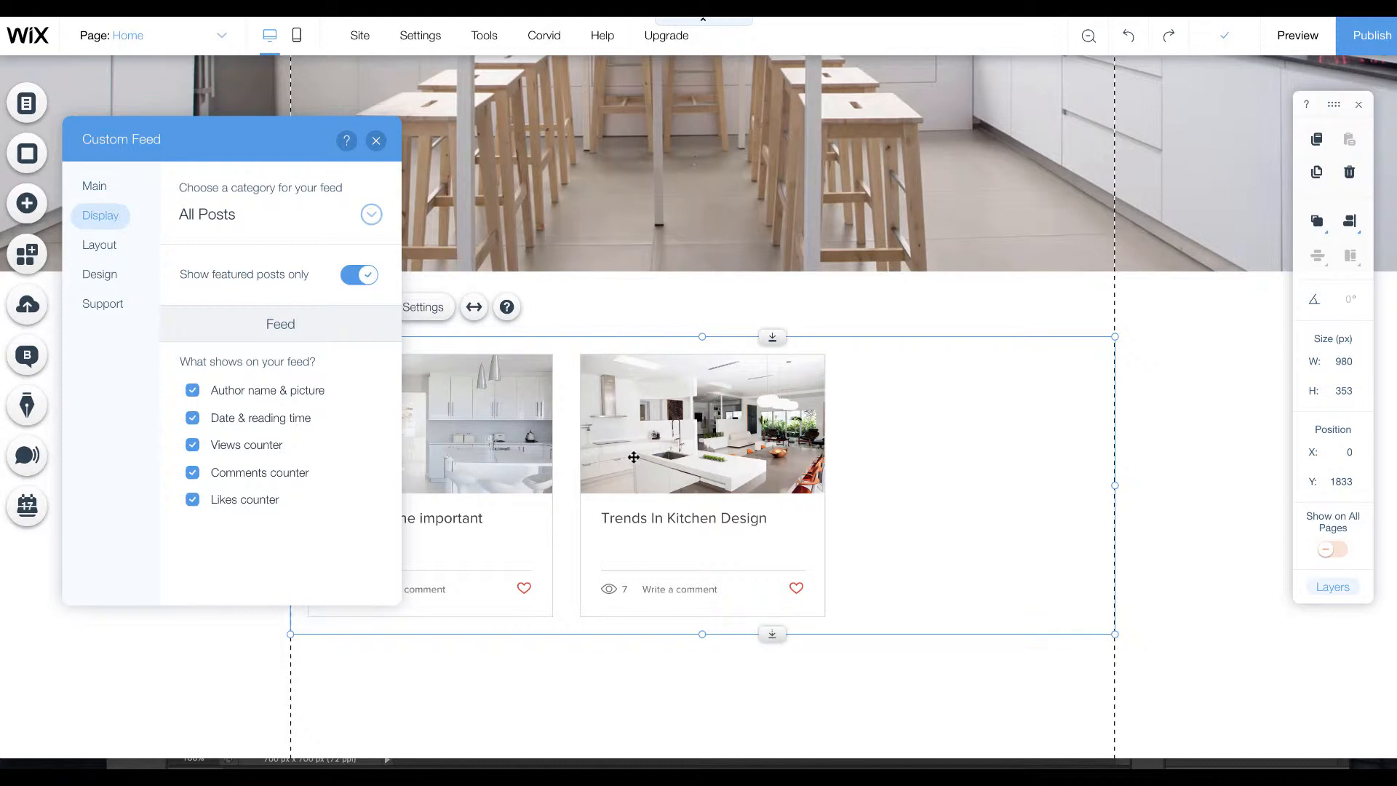
{"action": "mouse_move", "coordinate": [680, 597]}
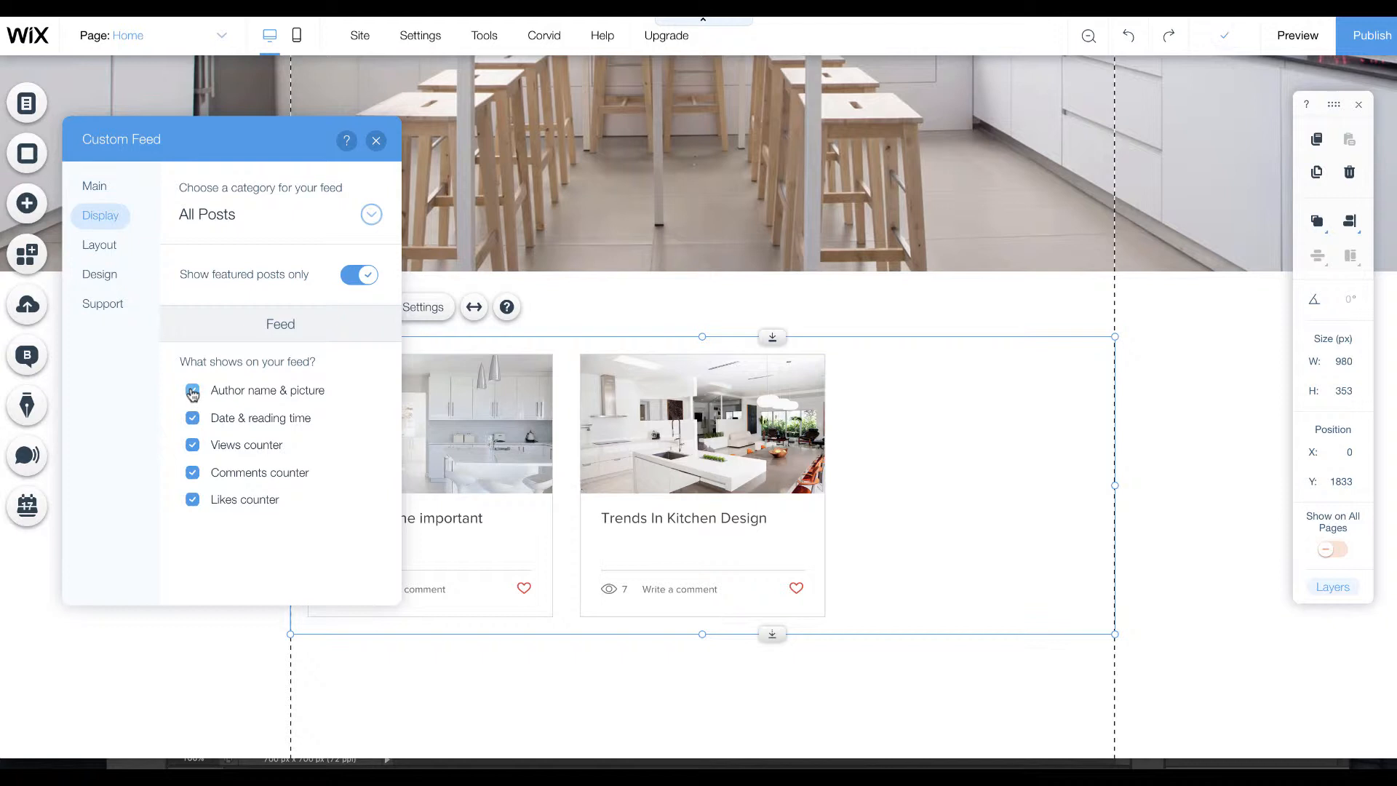
{"action": "left_click", "coordinate": [192, 391]}
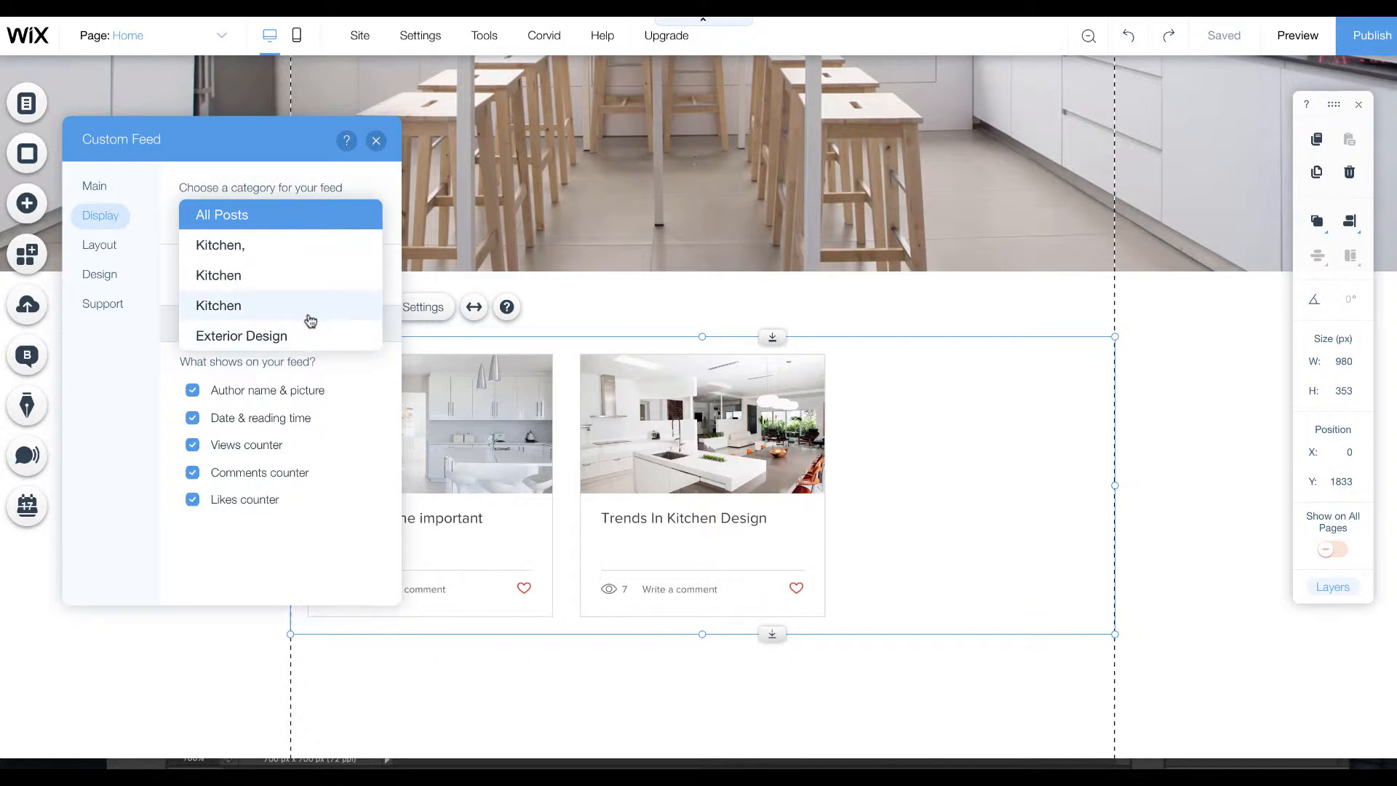
{"action": "mouse_move", "coordinate": [659, 350]}
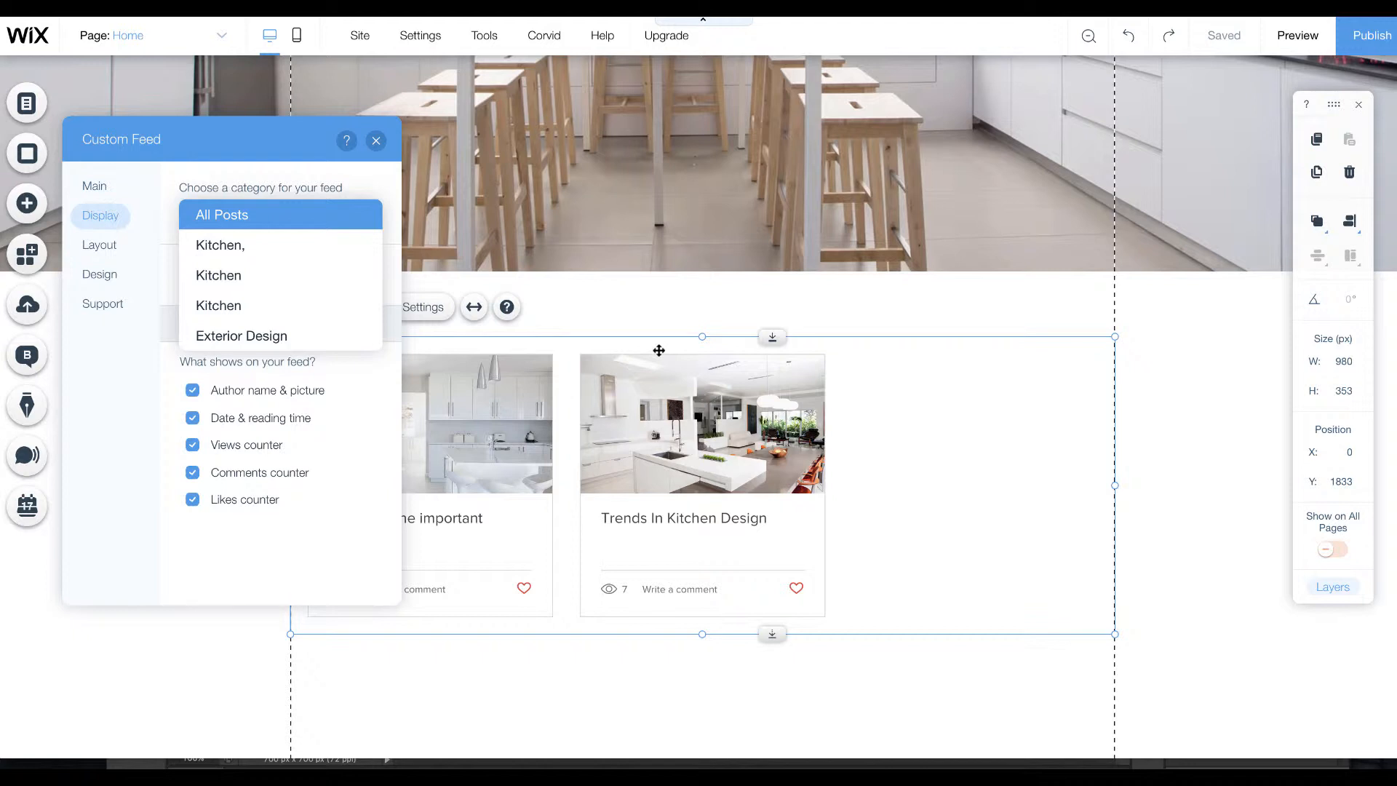
{"action": "mouse_move", "coordinate": [925, 512]}
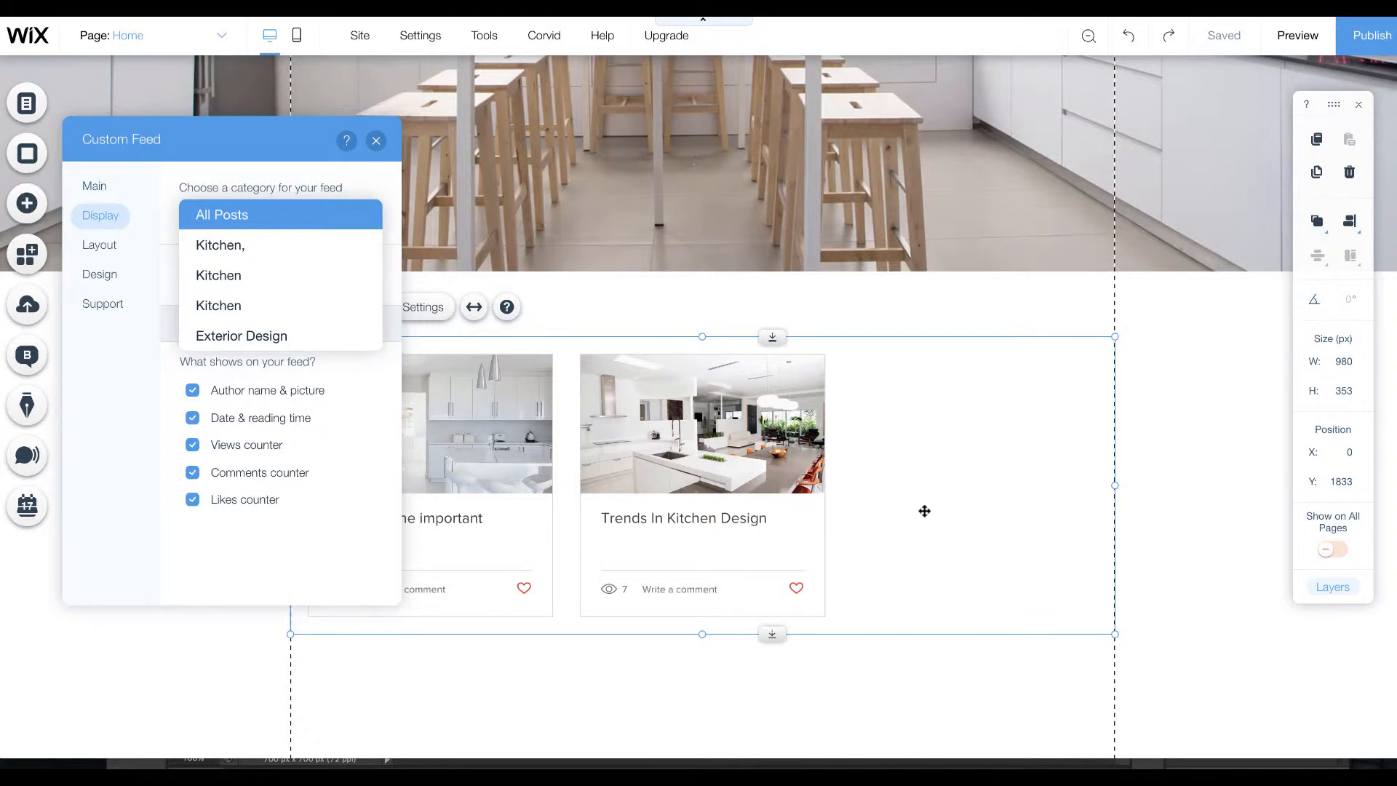
{"action": "mouse_move", "coordinate": [930, 515]}
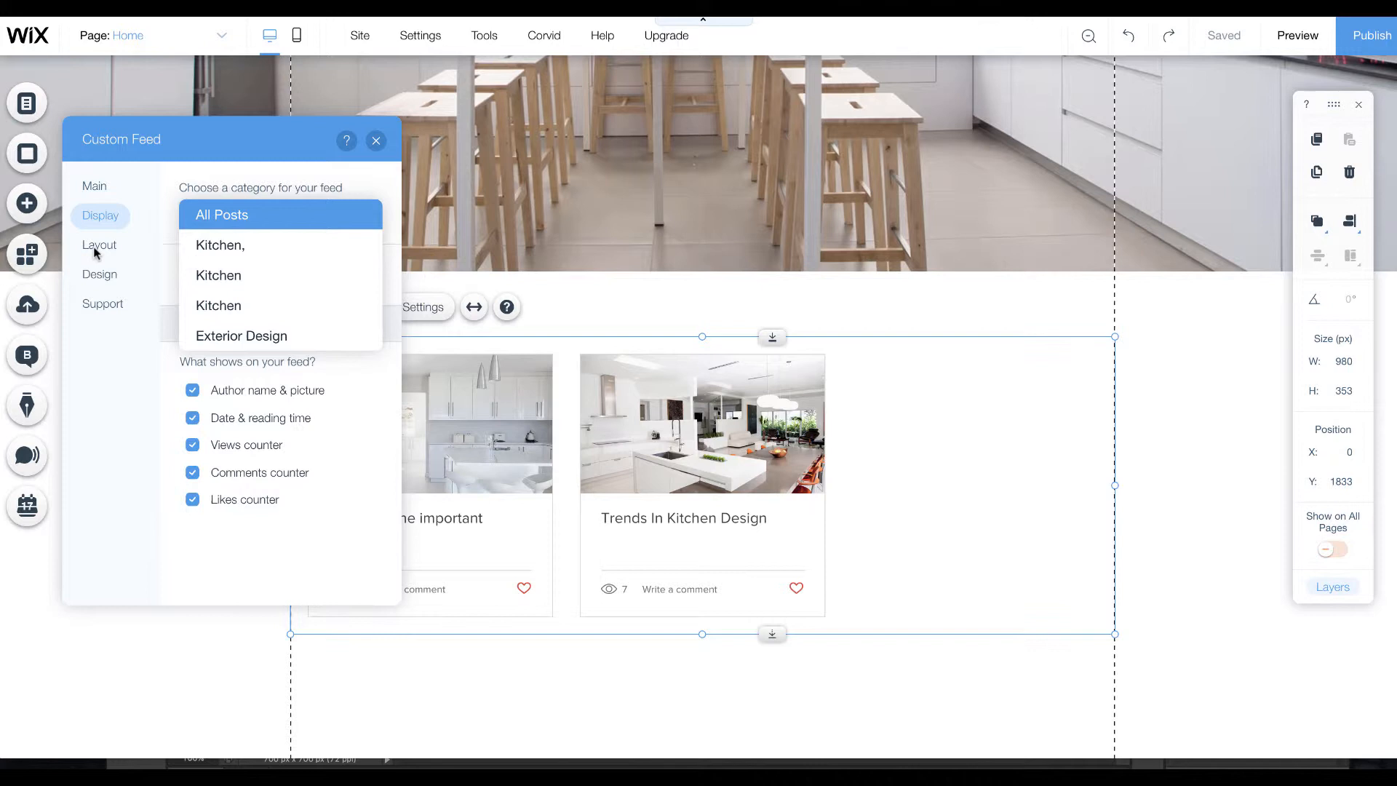
Switch the custom feed to the Side by Side layout.
{"action": "left_click", "coordinate": [99, 245]}
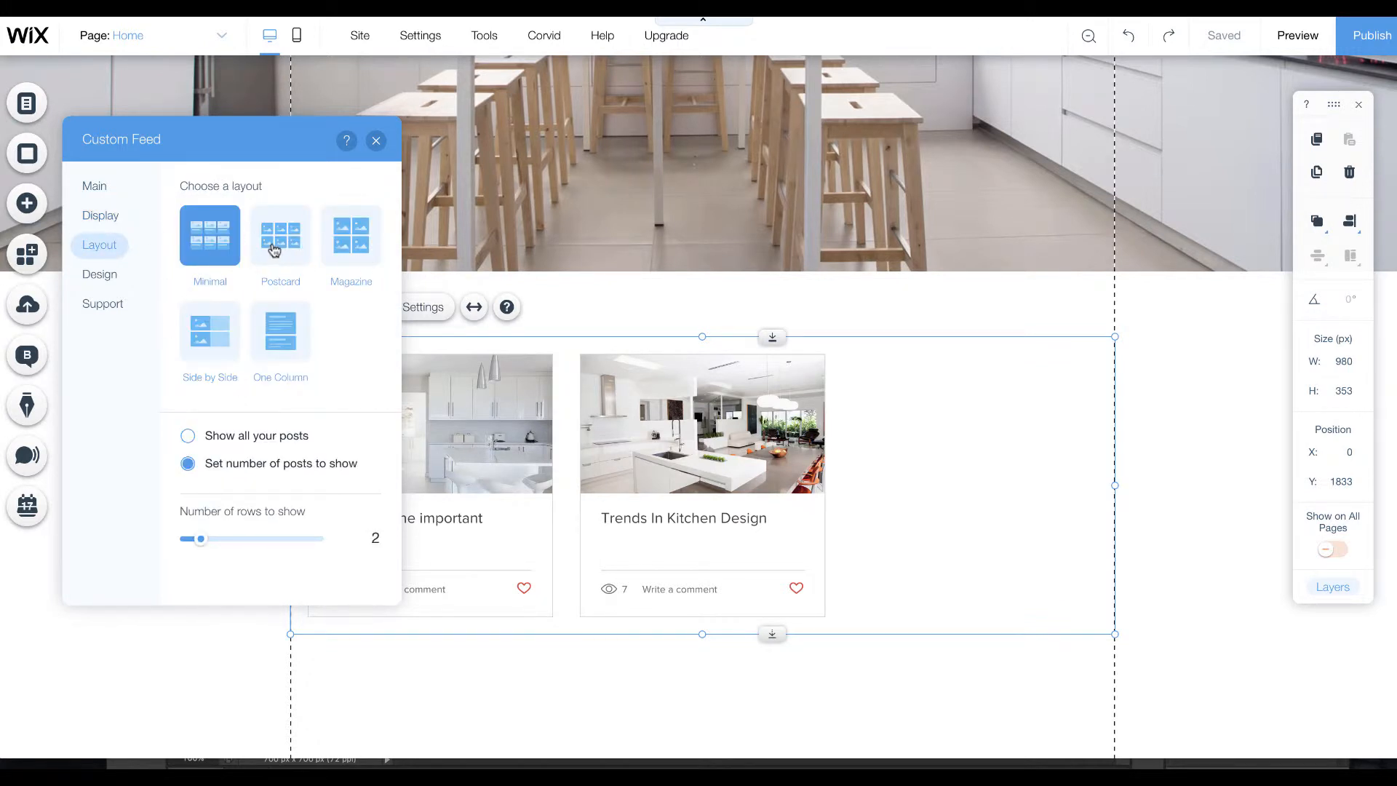
{"action": "left_click", "coordinate": [210, 330]}
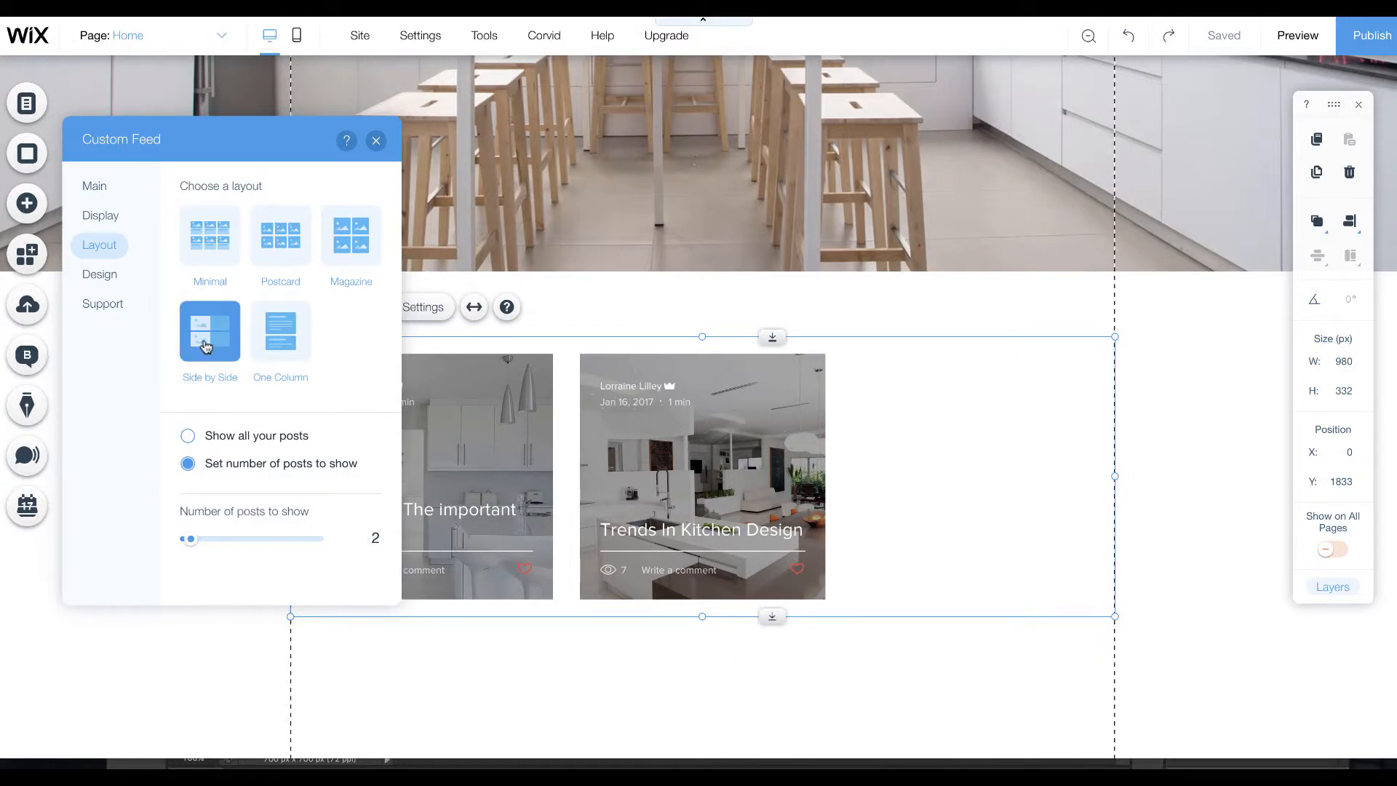
{"action": "left_click", "coordinate": [280, 331]}
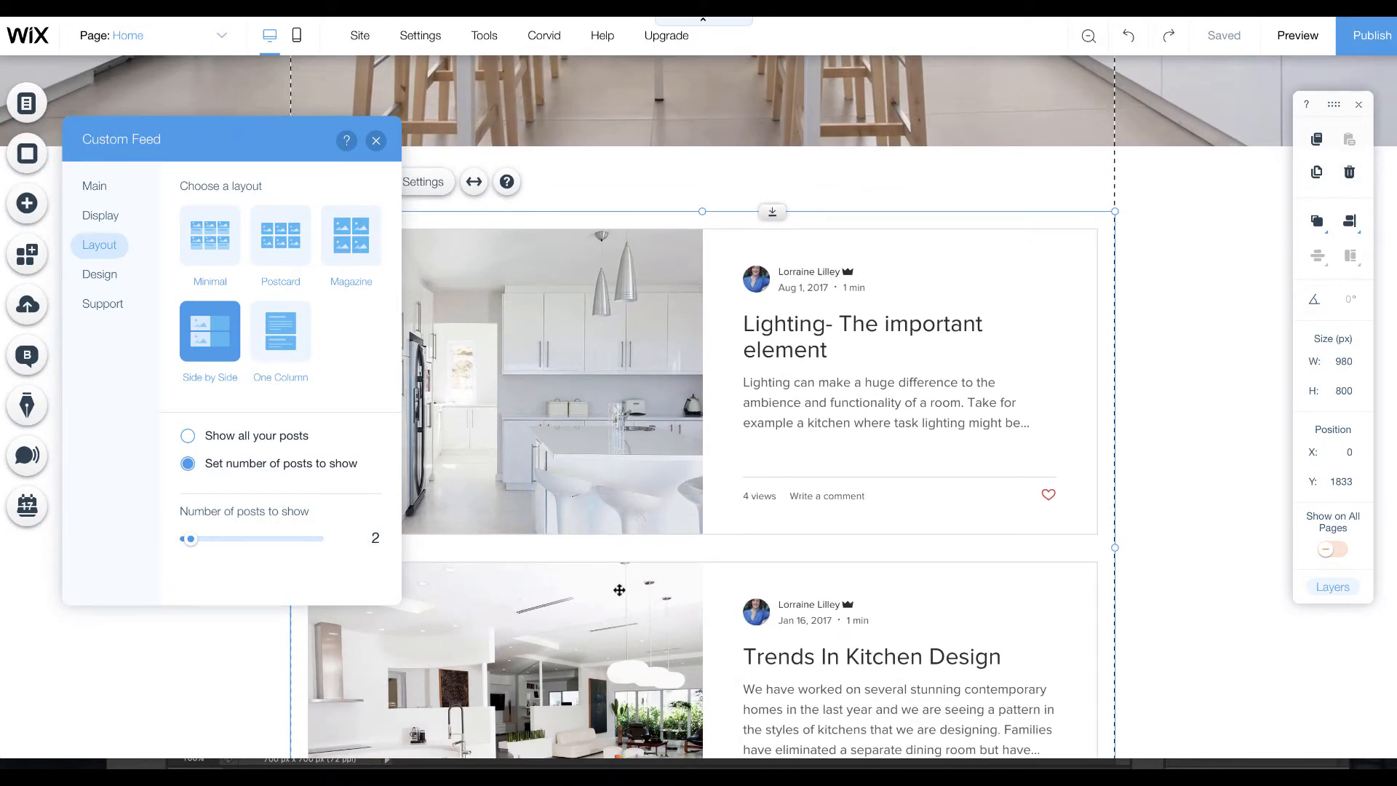
{"action": "scroll", "scroll_direction": "down", "scroll_amount": 3}
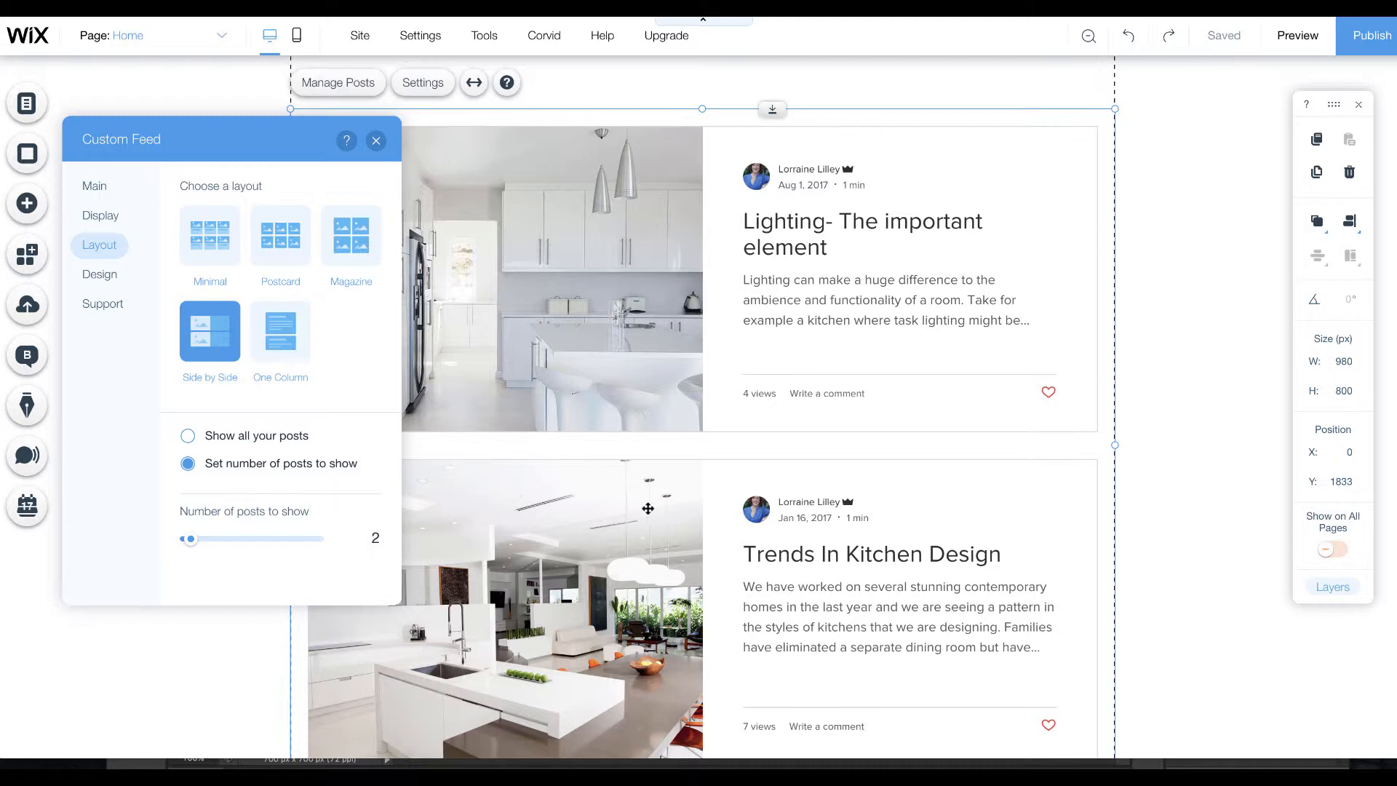
{"action": "mouse_move", "coordinate": [287, 343]}
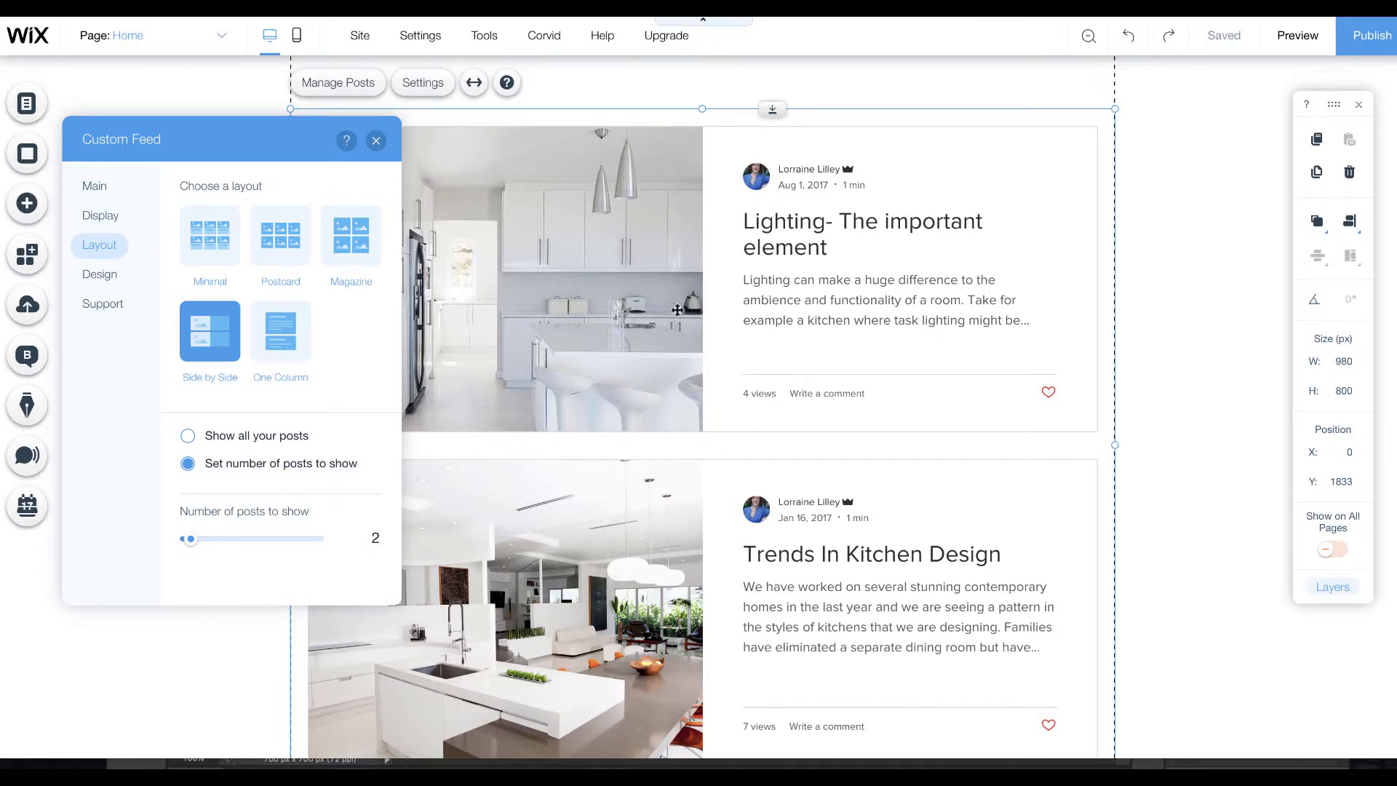
{"action": "mouse_move", "coordinate": [274, 338]}
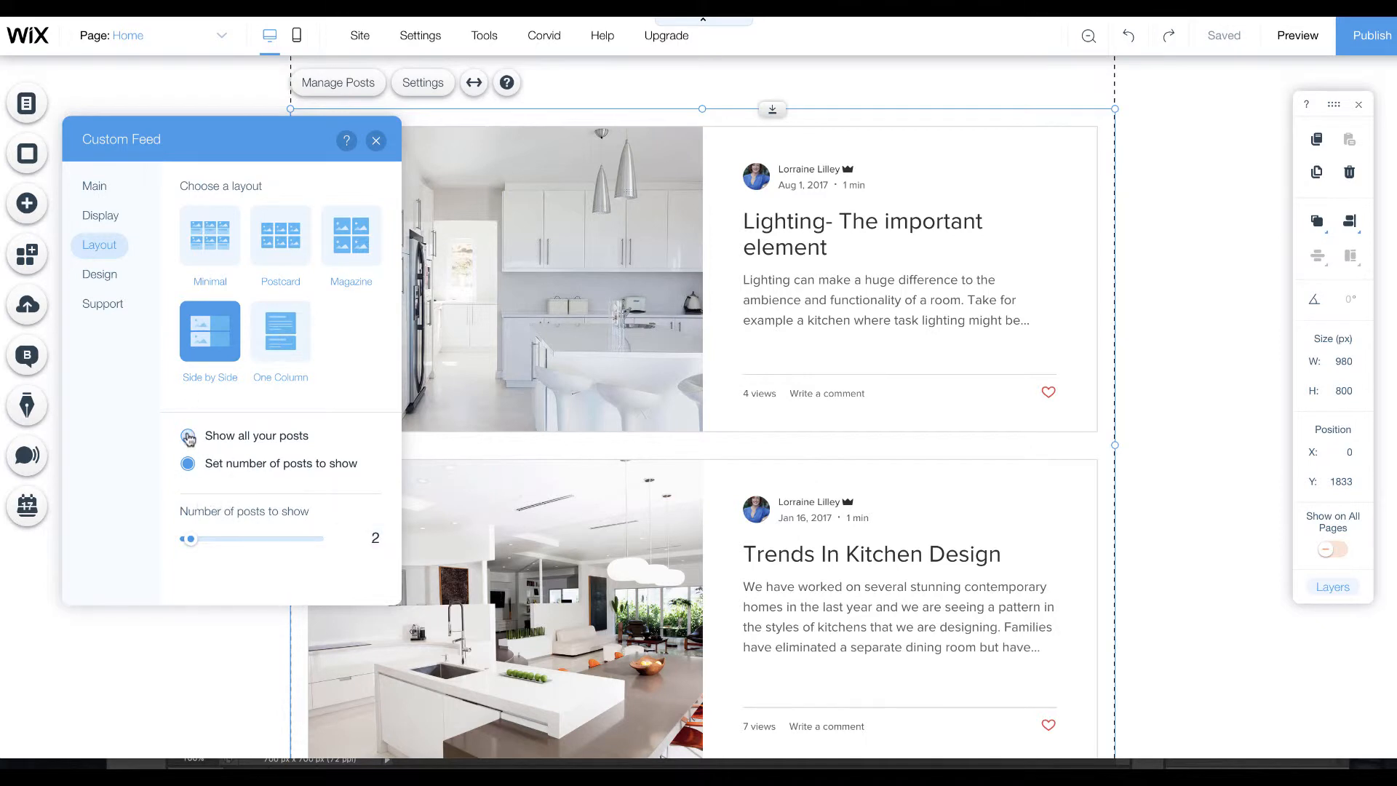
Limit the feed to a set number of posts, 3, and move to the Blog page.
{"action": "left_click", "coordinate": [187, 463]}
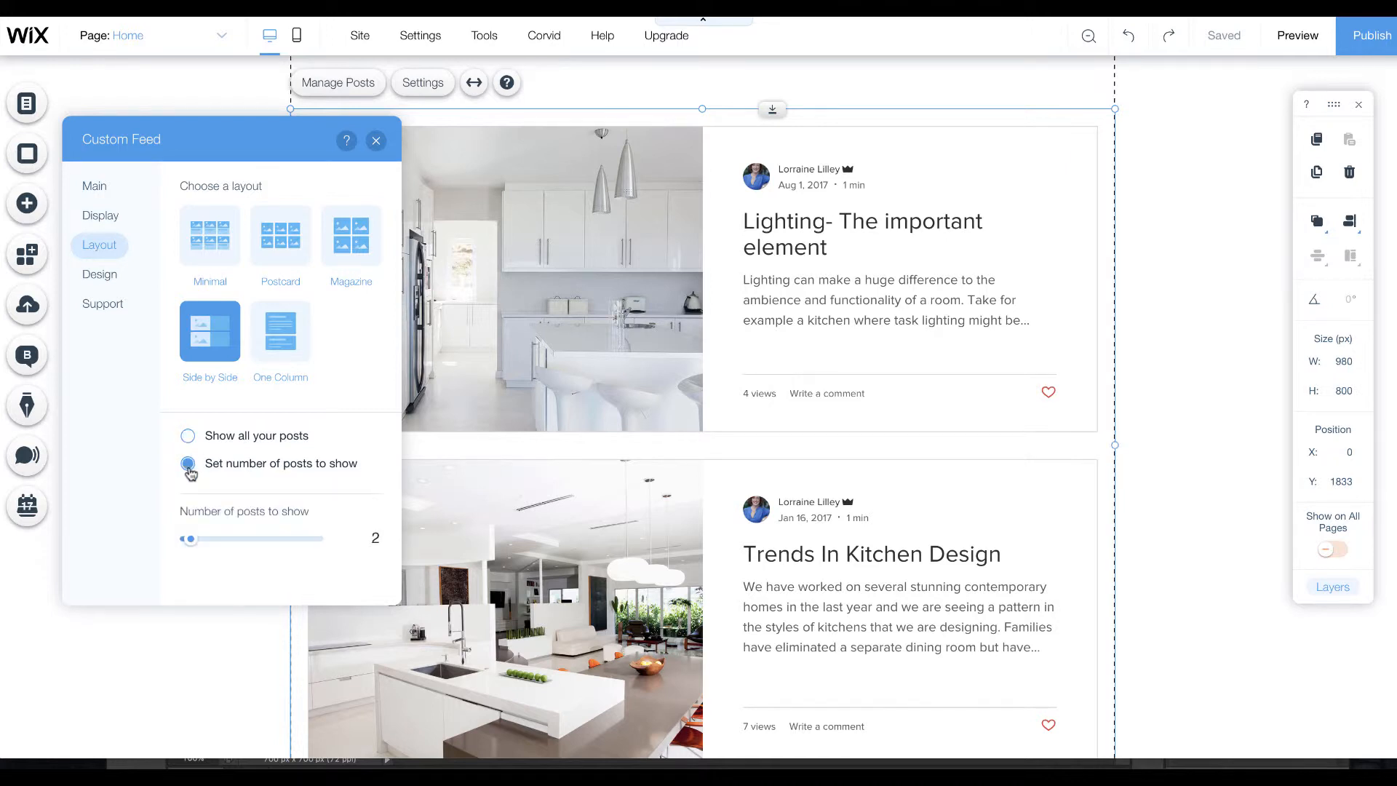
{"action": "left_click", "coordinate": [188, 464]}
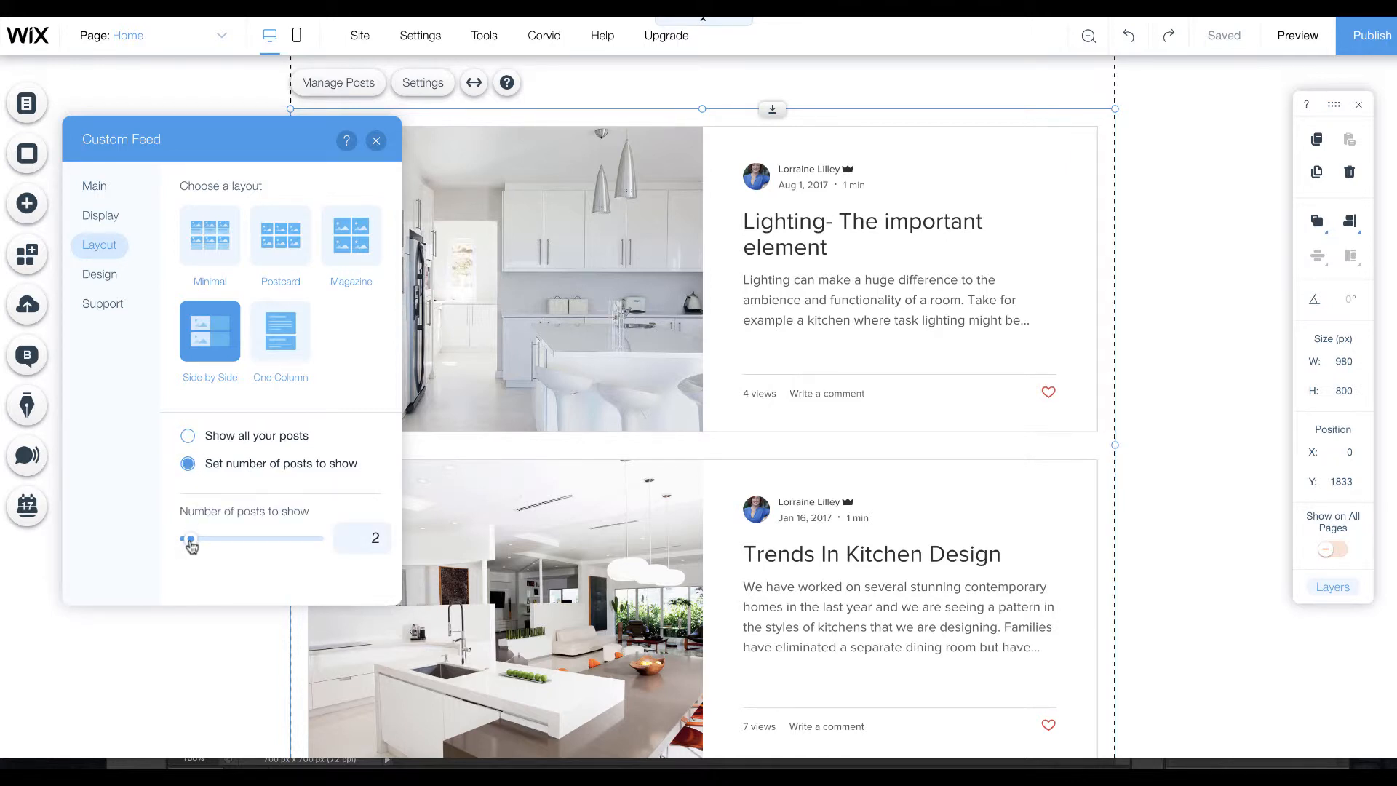
{"action": "left_click_drag", "start_coordinate": [187, 539], "coordinate": [198, 538]}
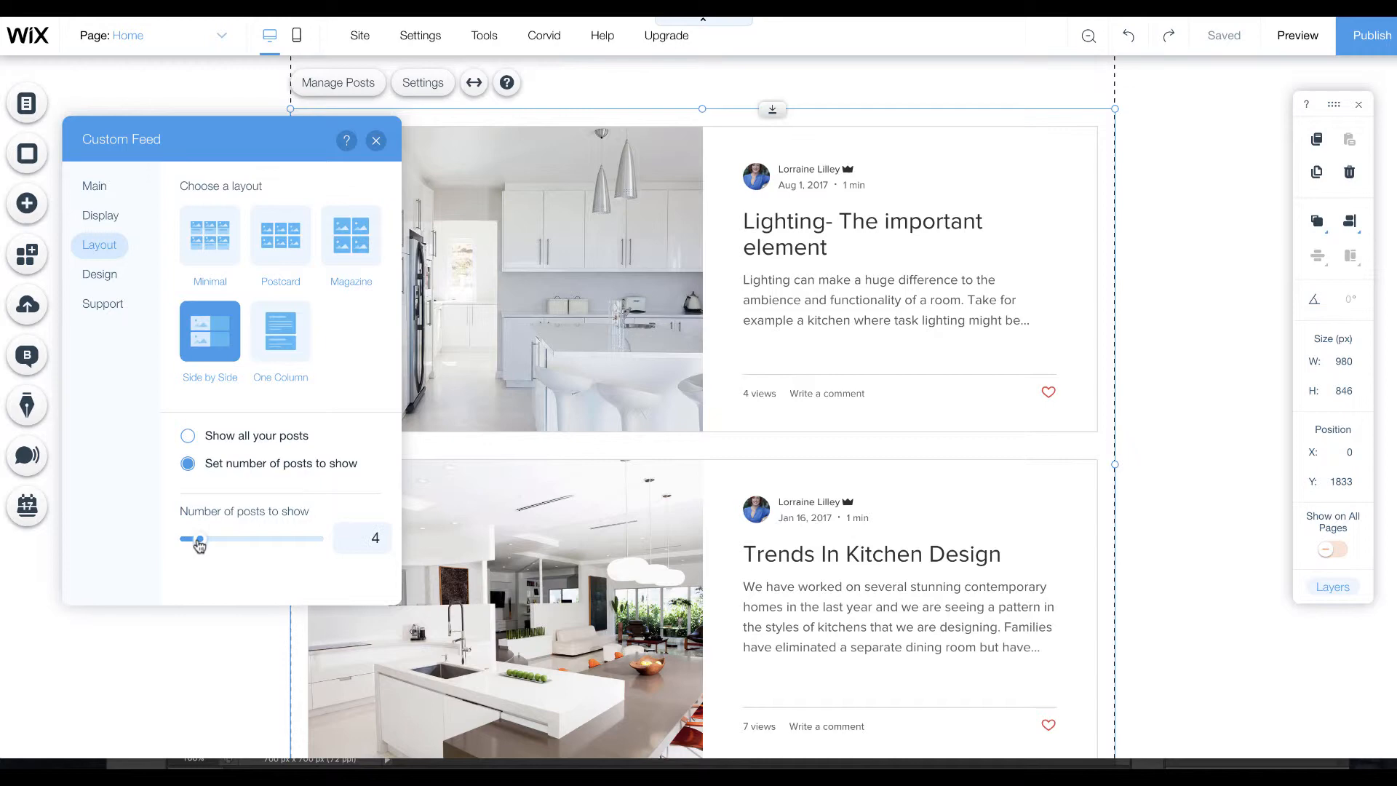
{"action": "left_click_drag", "start_coordinate": [198, 538], "coordinate": [192, 539]}
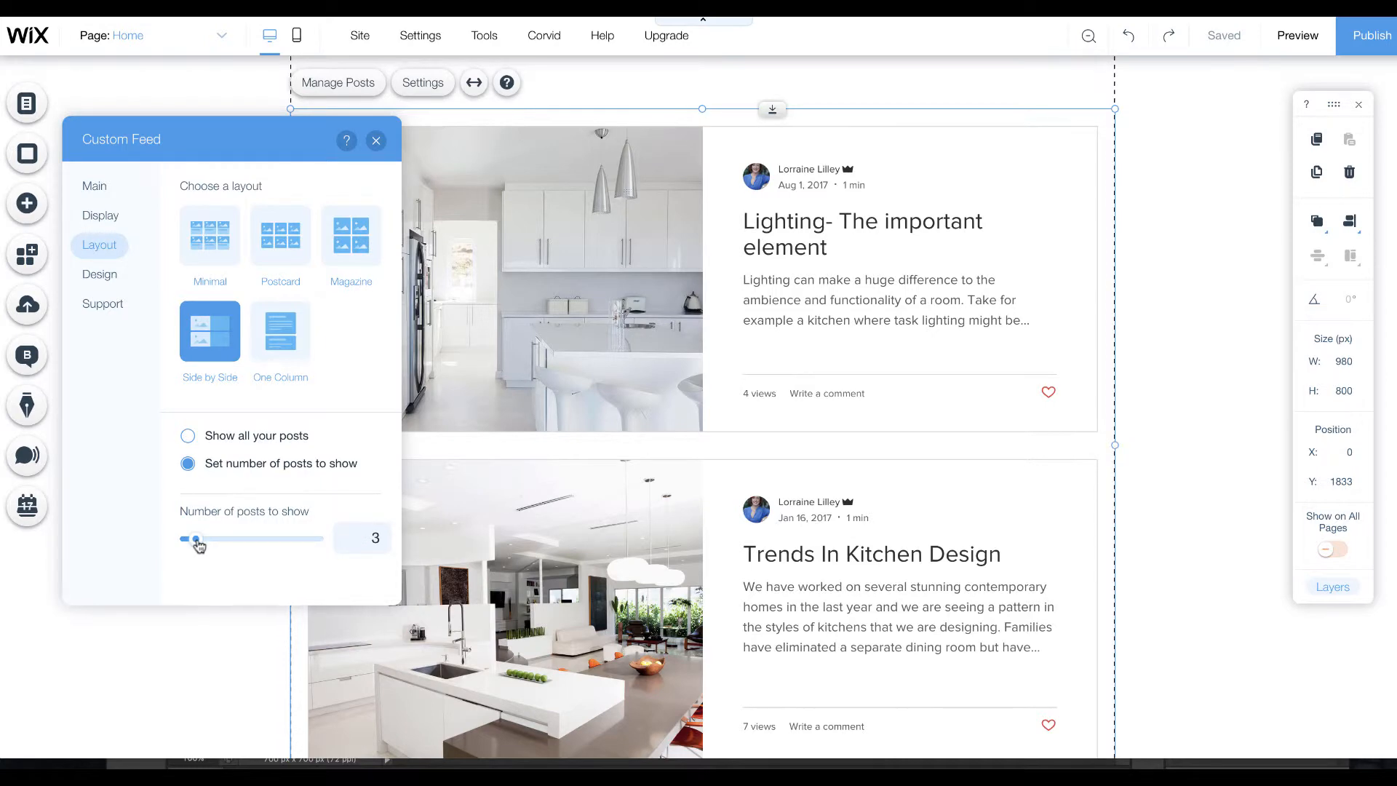
{"action": "left_click", "coordinate": [375, 140]}
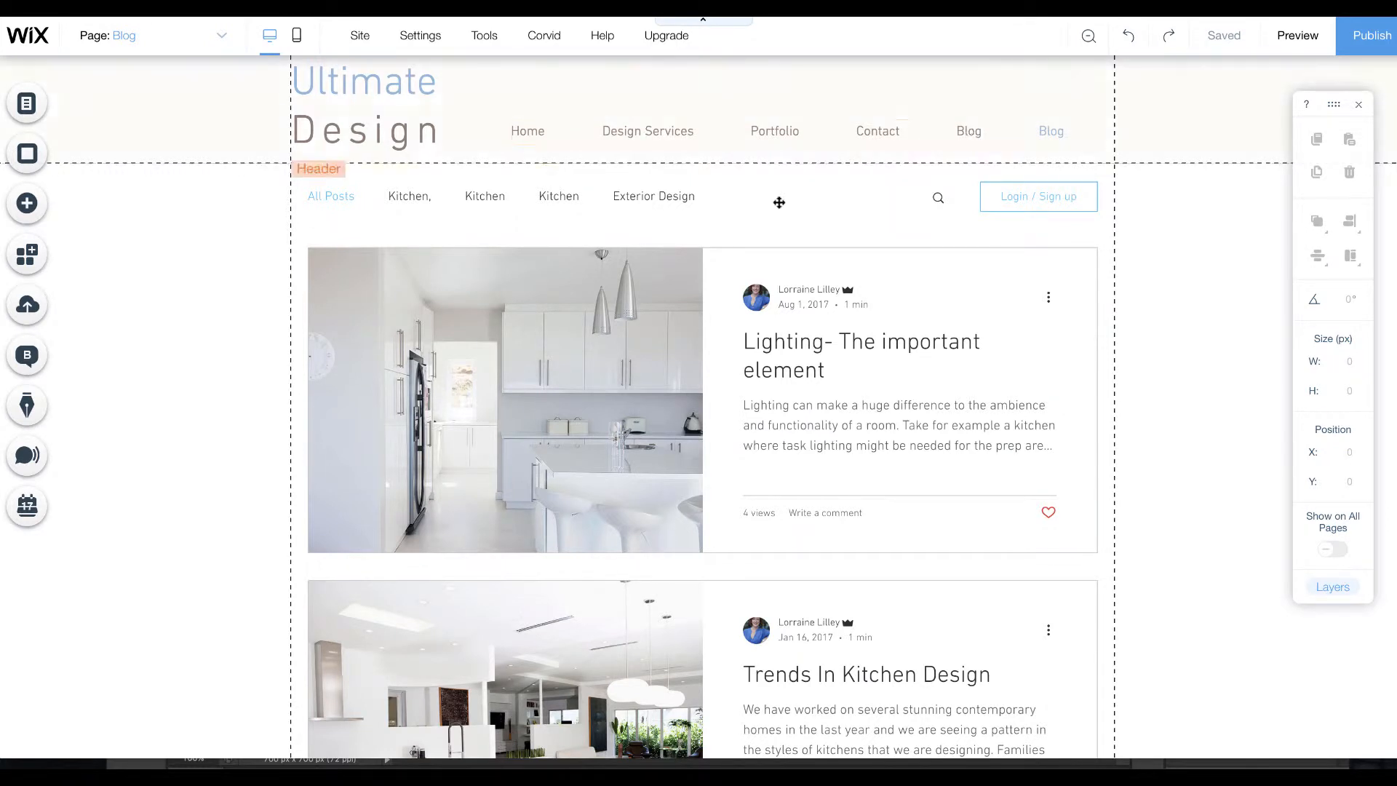
{"action": "mouse_move", "coordinate": [27, 355]}
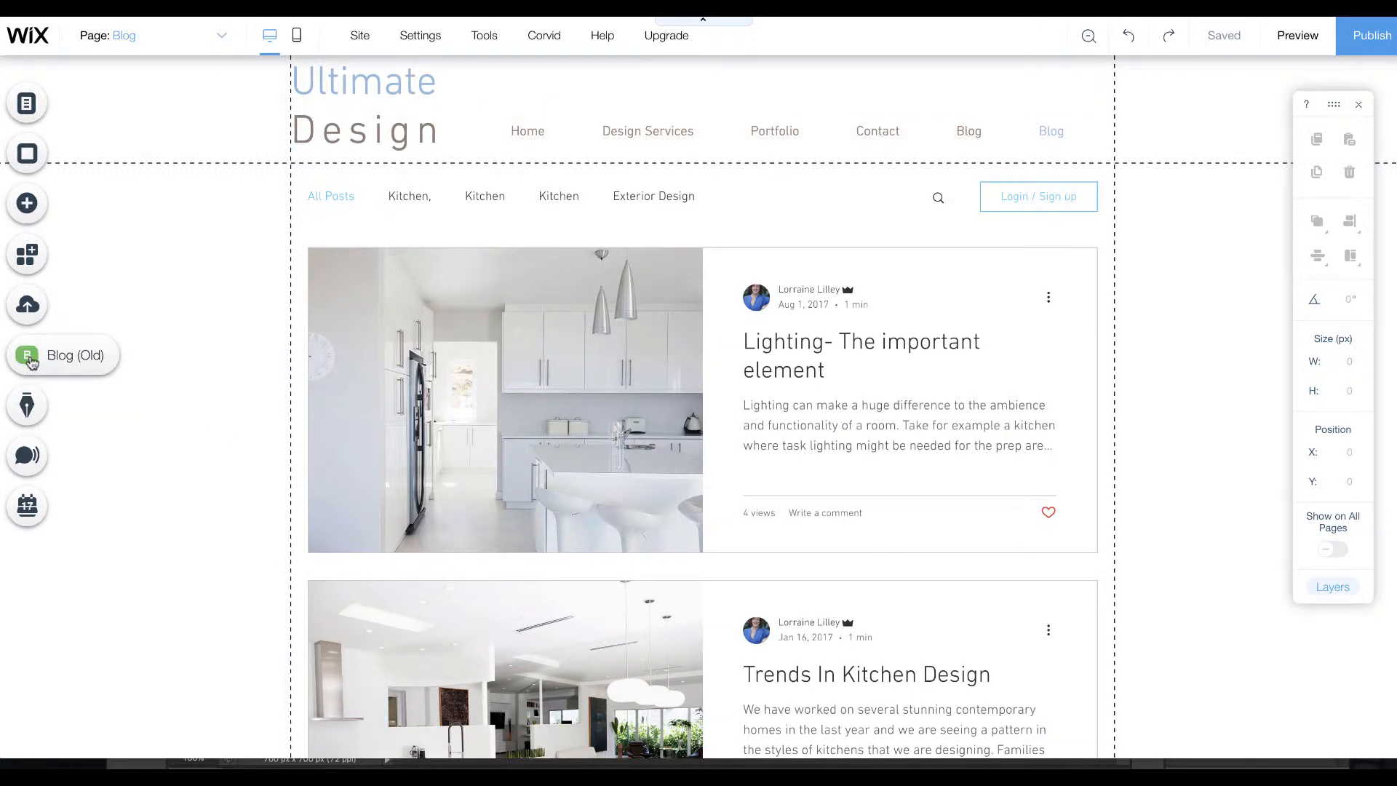
Review the old blog's All Posts list, then bring up the site's Pages panel.
{"action": "left_click", "coordinate": [27, 356]}
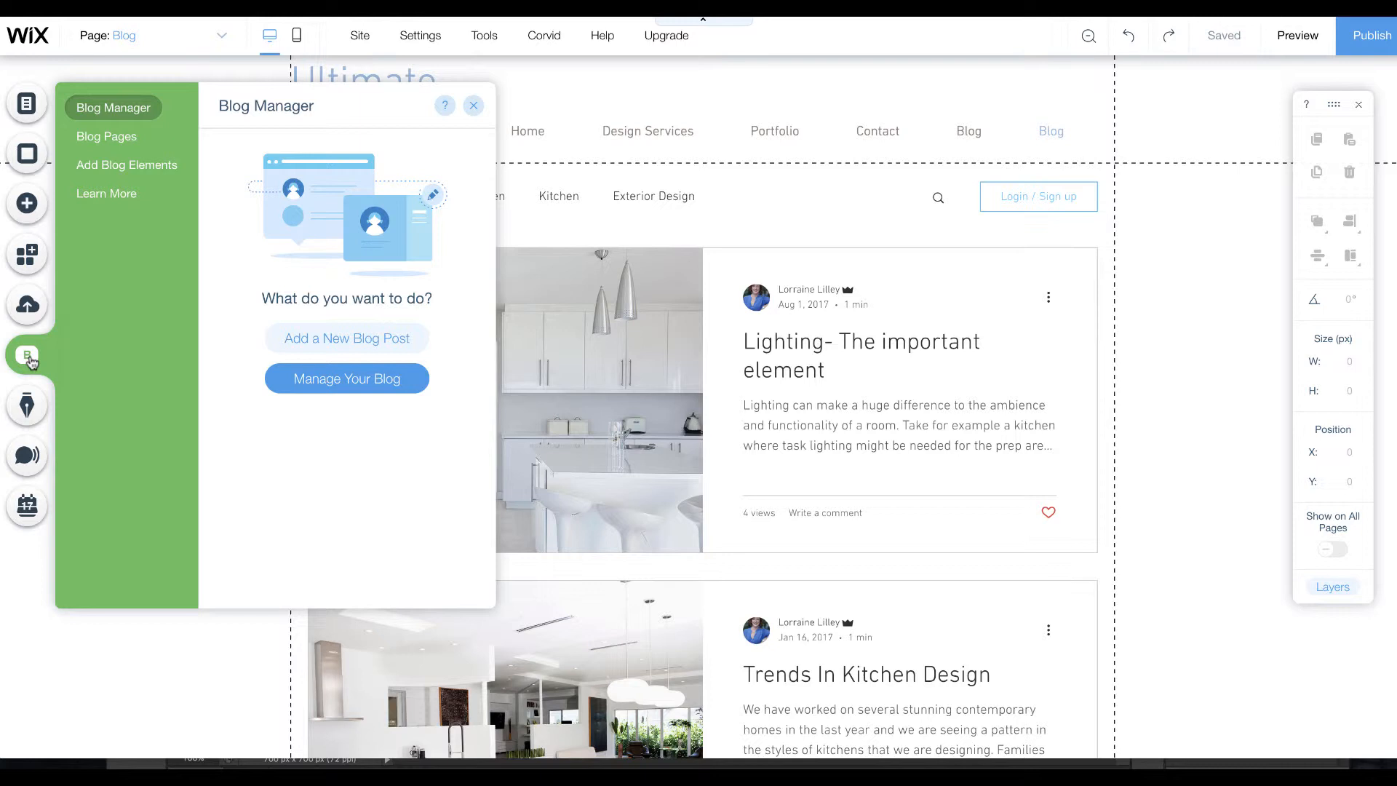
{"action": "left_click", "coordinate": [347, 379]}
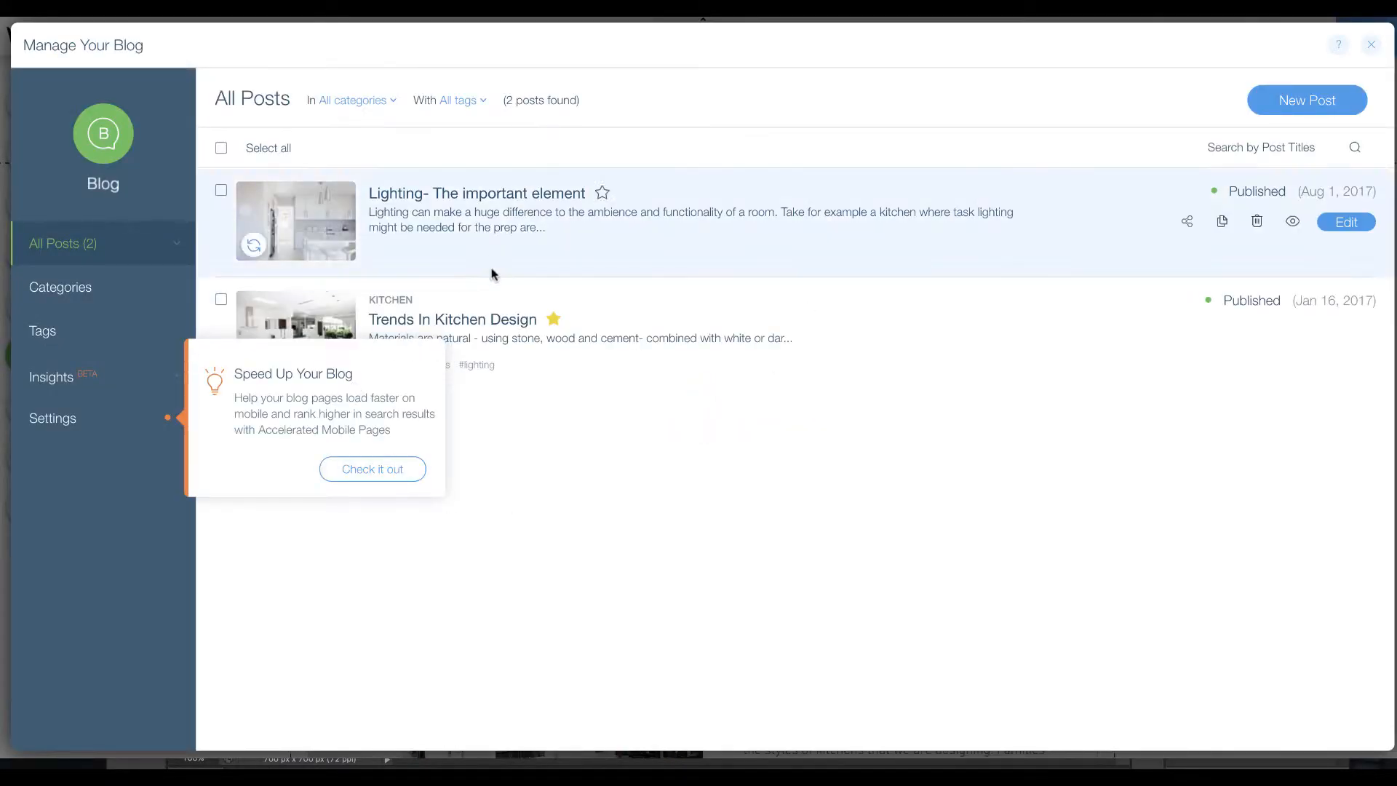
{"action": "mouse_move", "coordinate": [1373, 46]}
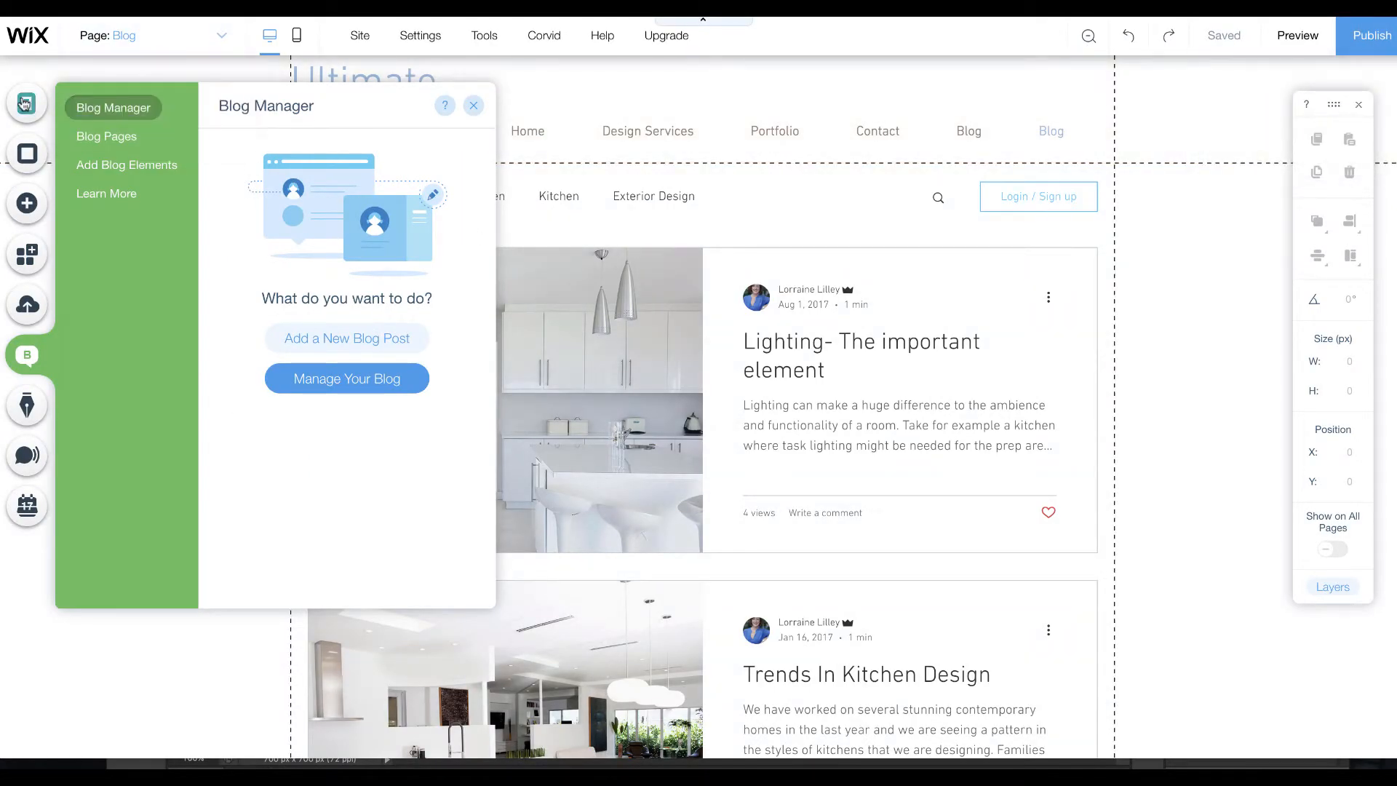
{"action": "left_click", "coordinate": [27, 103]}
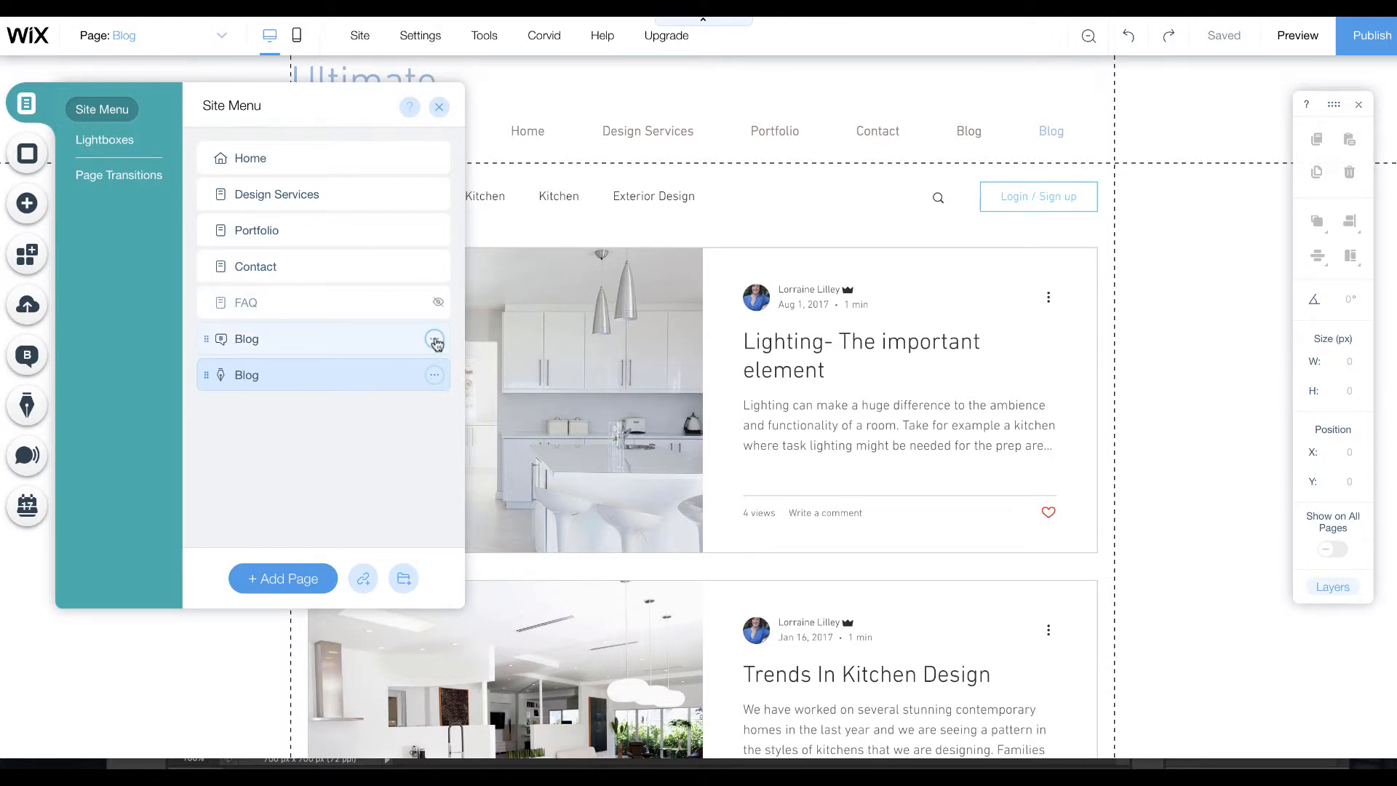
Hide the old Blog page from the site menu via its ... options.
{"action": "left_click", "coordinate": [434, 339]}
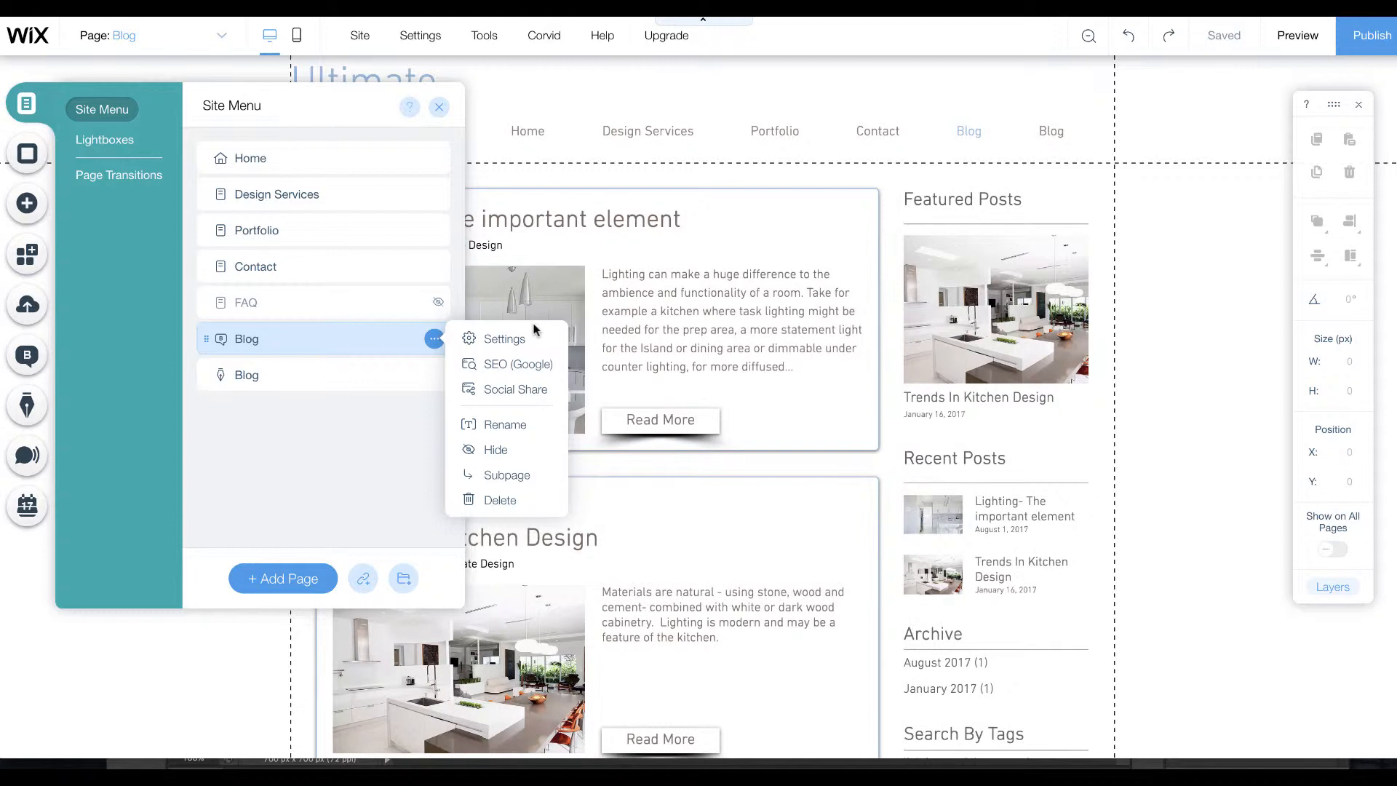
{"action": "mouse_move", "coordinate": [506, 454]}
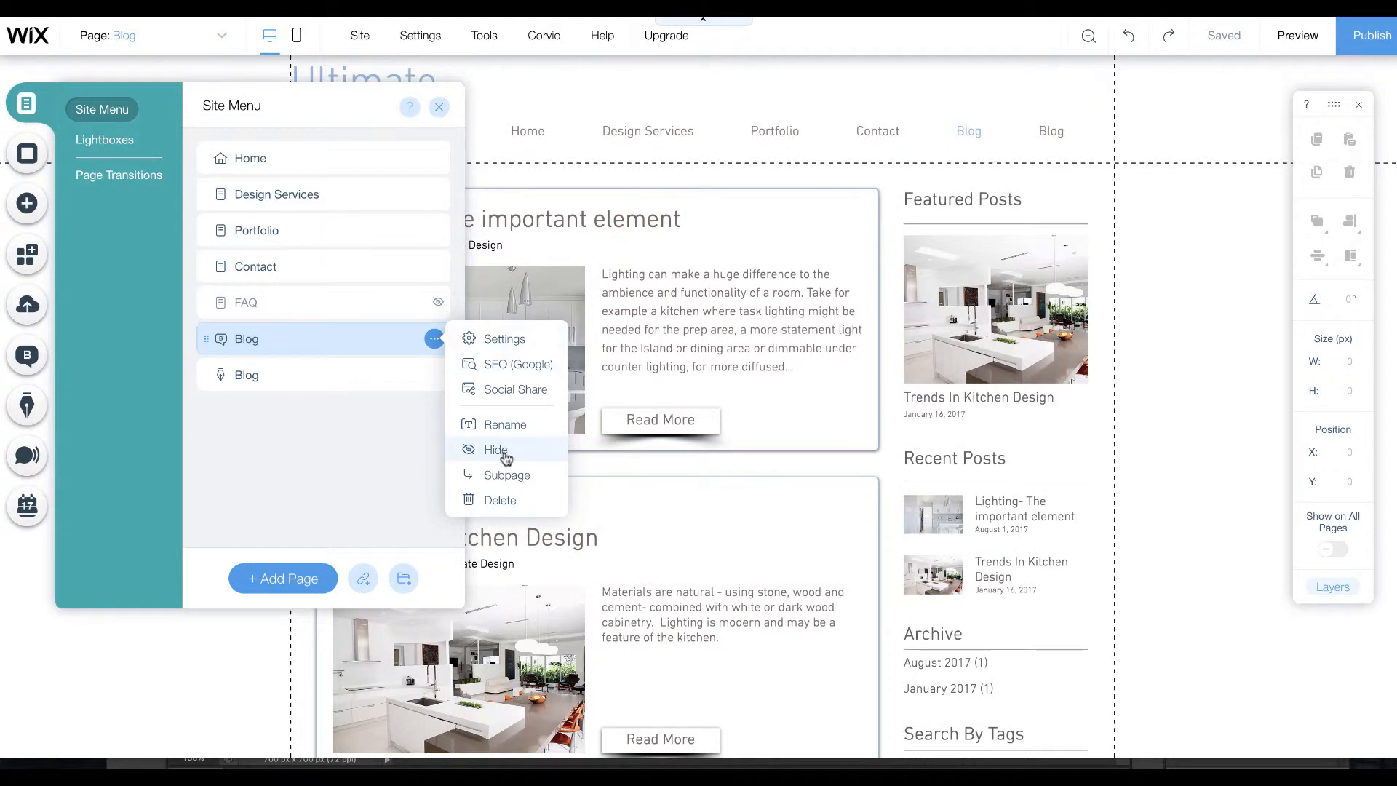
{"action": "left_click", "coordinate": [496, 450]}
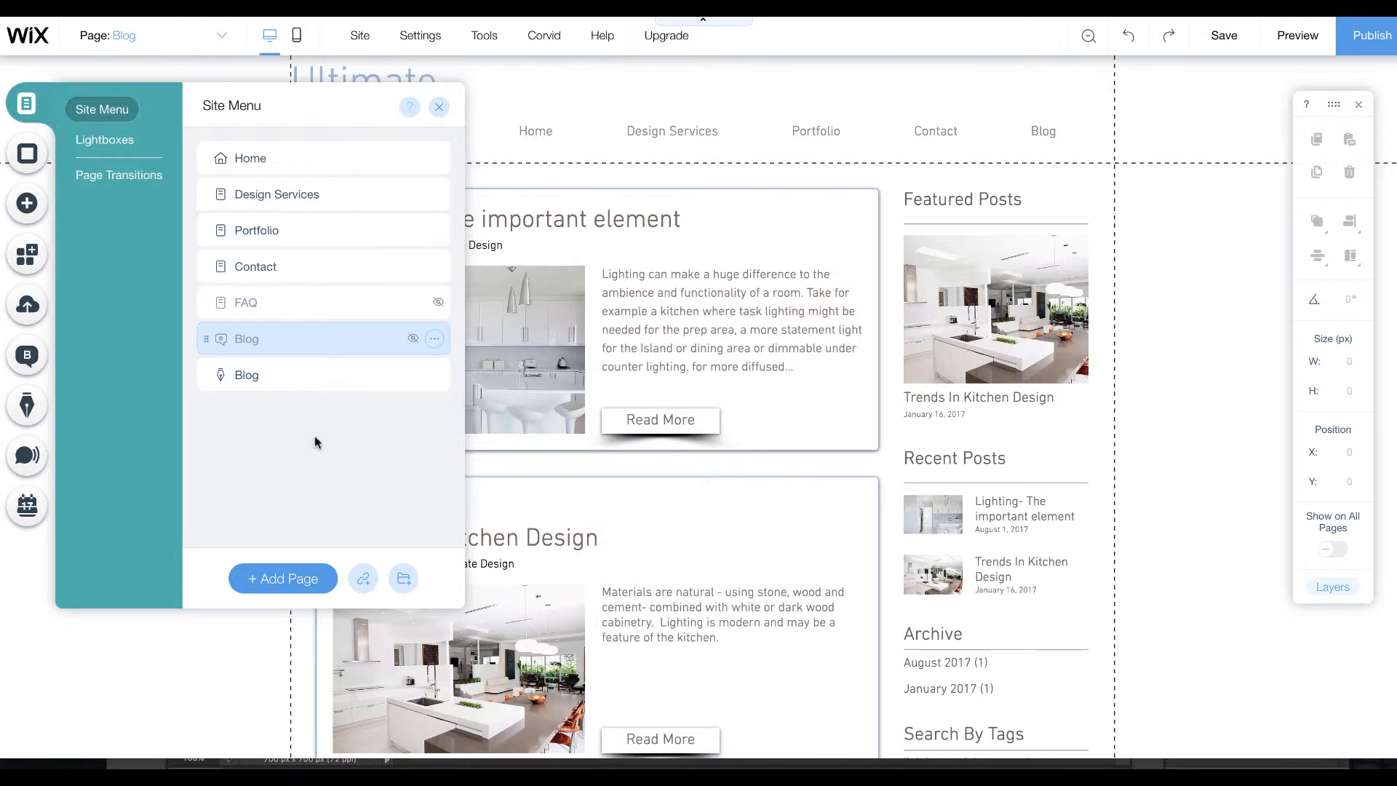
{"action": "mouse_move", "coordinate": [661, 303]}
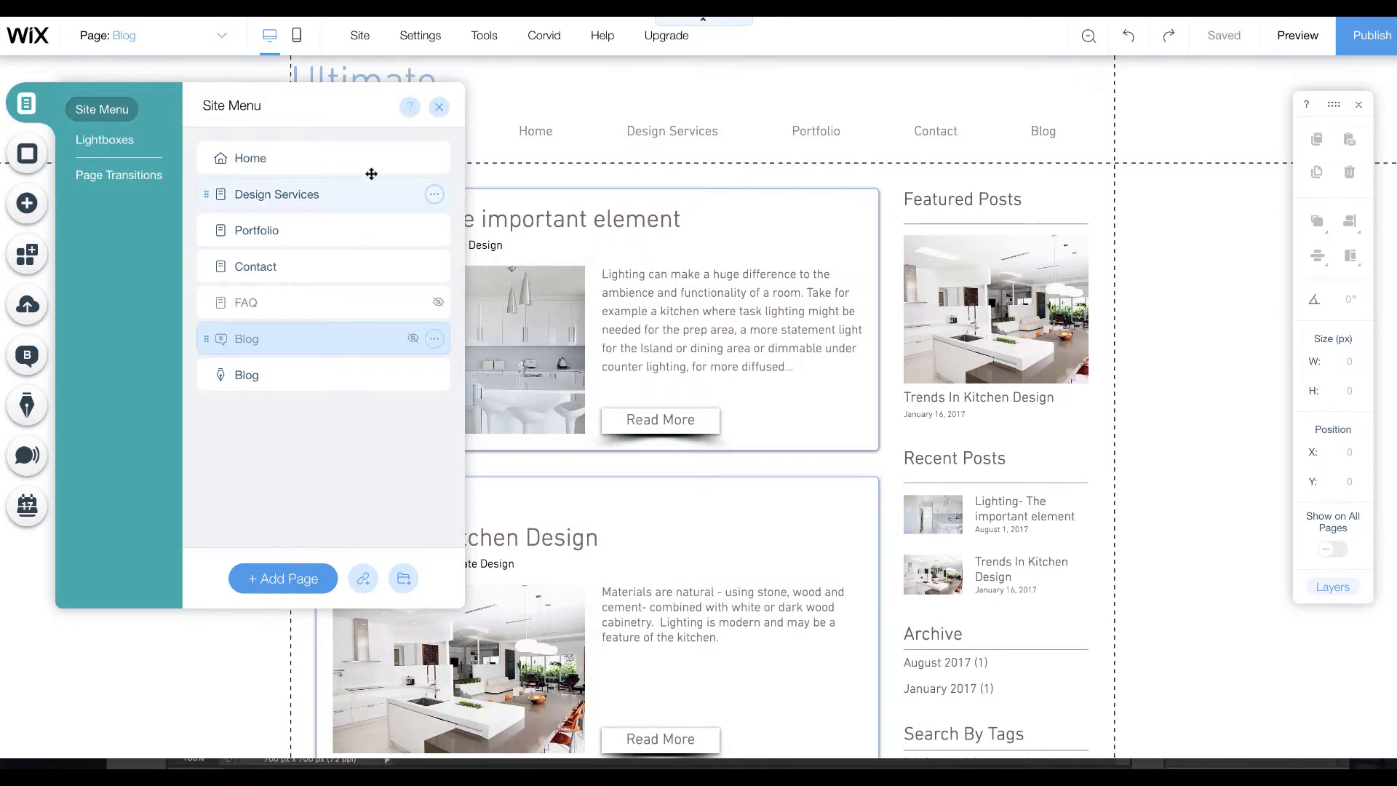
{"action": "left_click", "coordinate": [439, 107]}
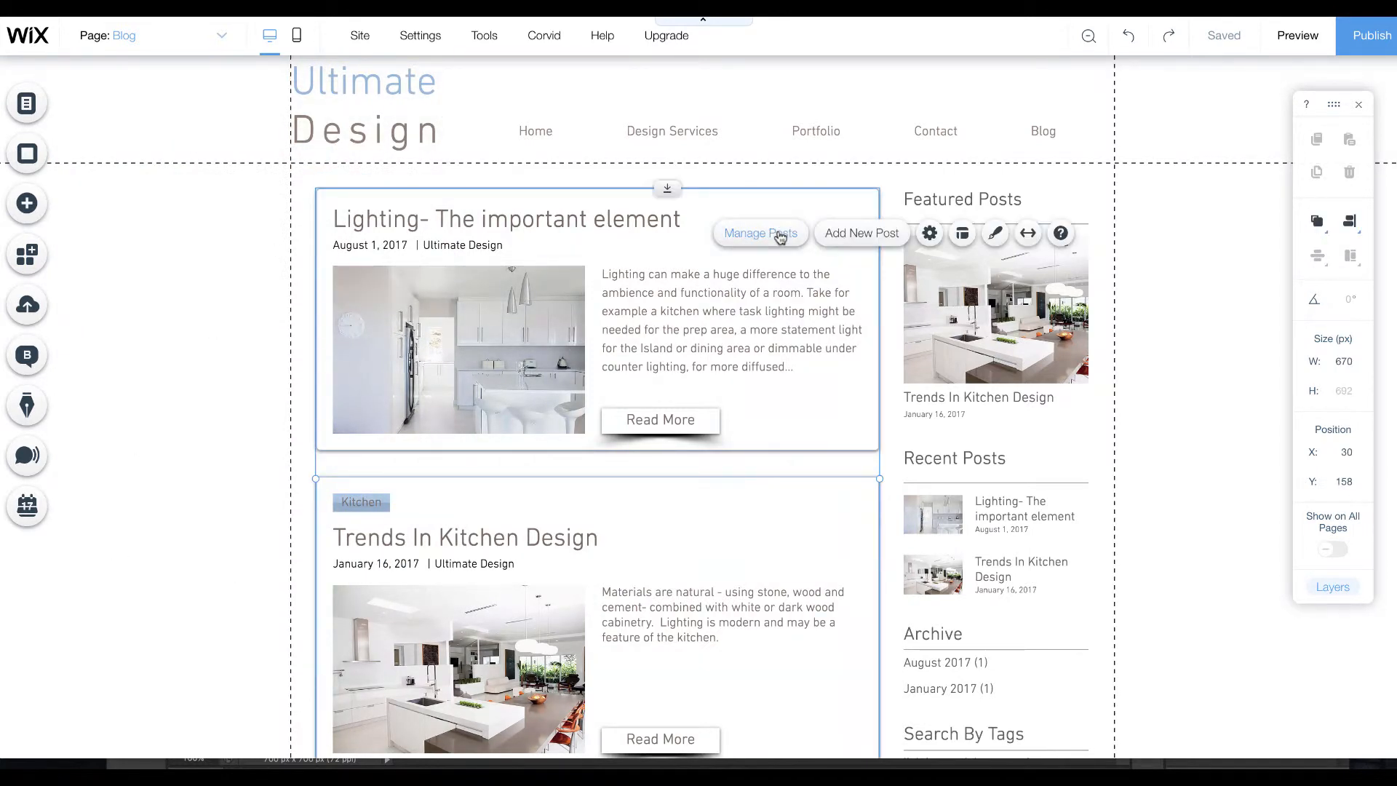
Bring up the share prompt for the Lighting- The important element post from Manage Posts.
{"action": "left_click", "coordinate": [761, 233]}
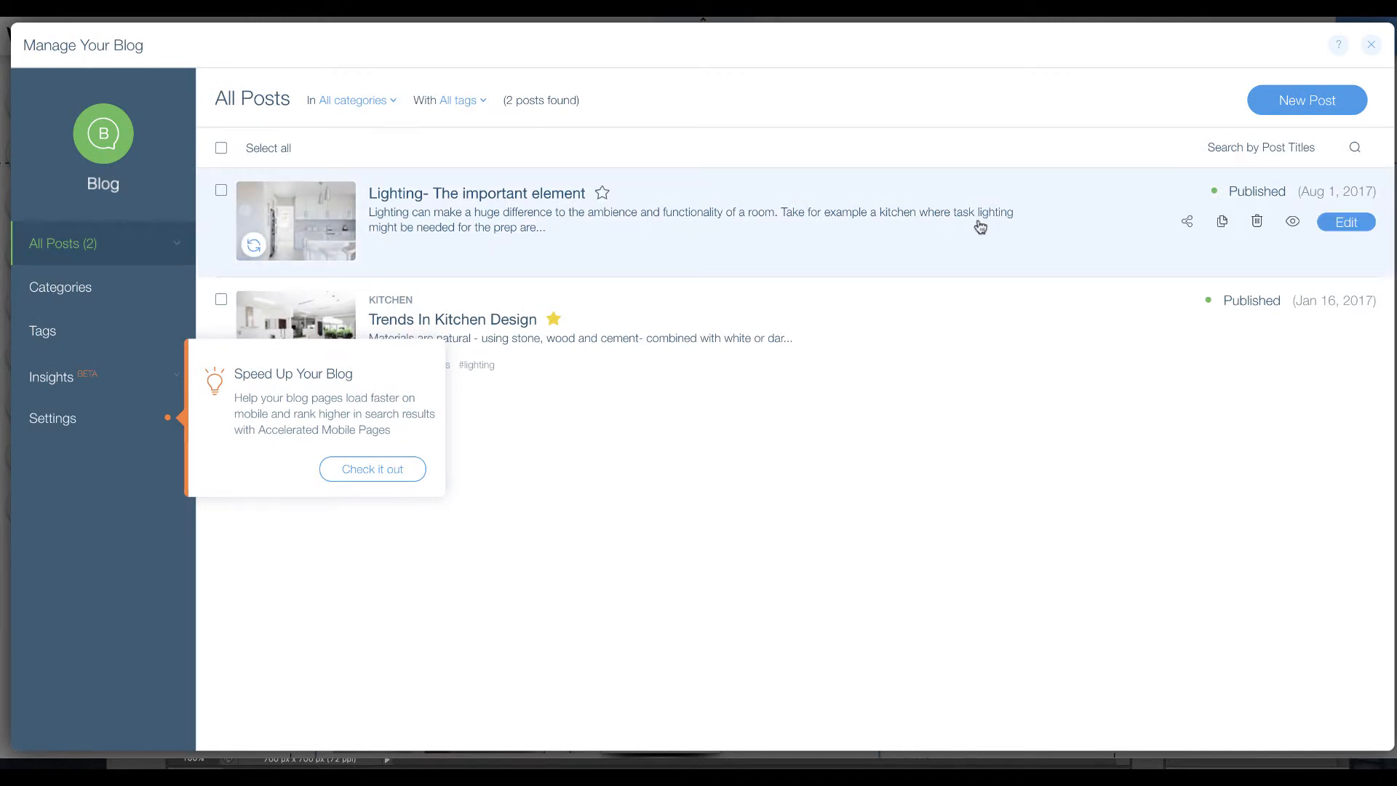
{"action": "mouse_move", "coordinate": [1187, 221]}
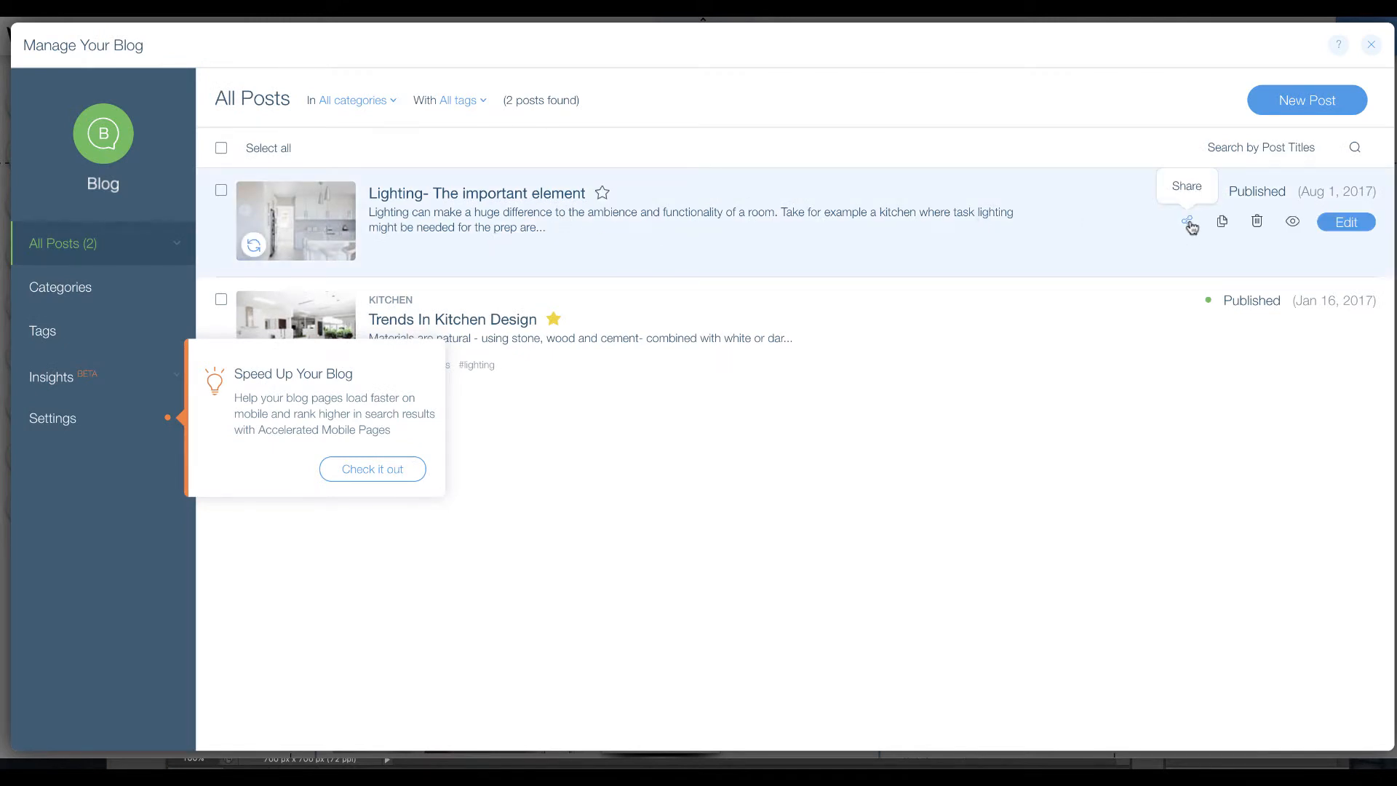
{"action": "left_click", "coordinate": [1190, 221]}
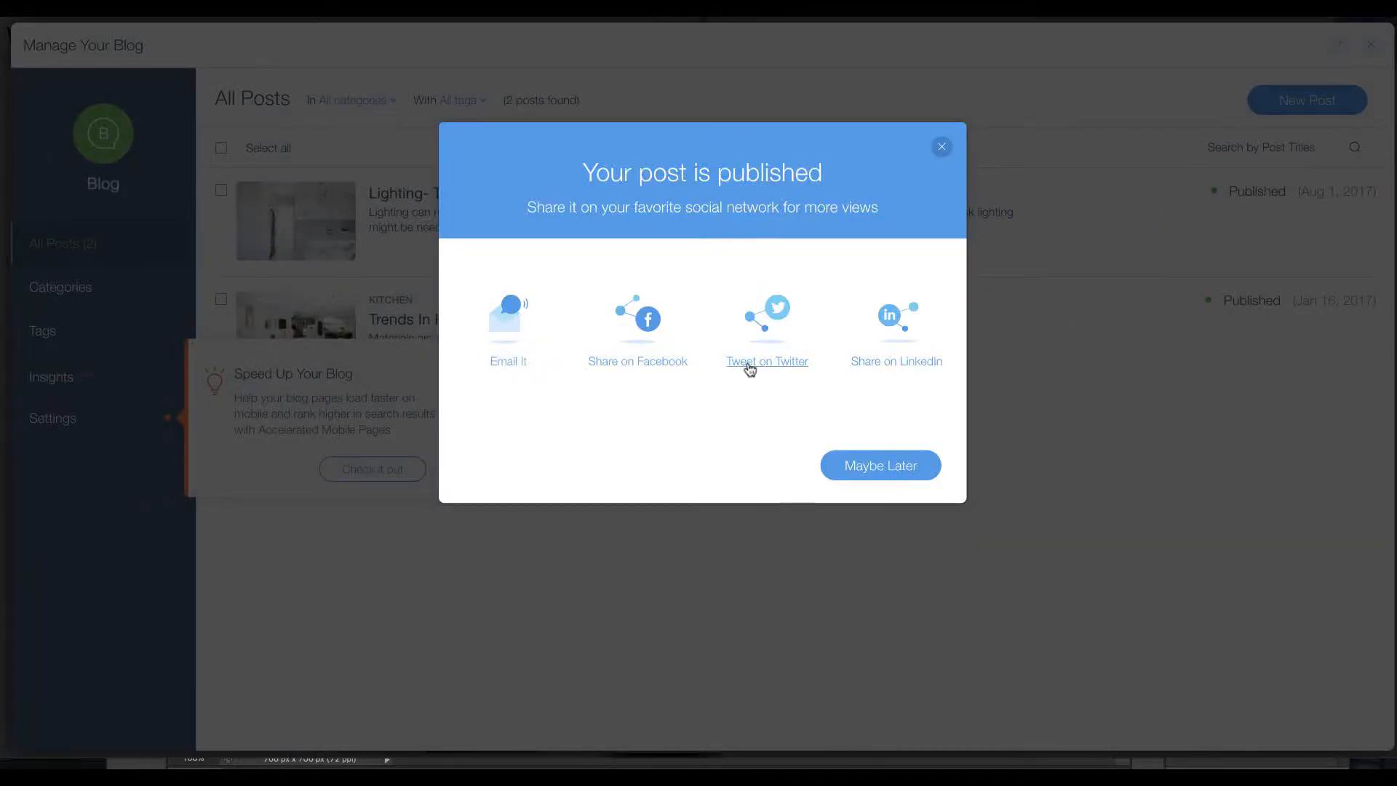
{"action": "mouse_move", "coordinate": [643, 335]}
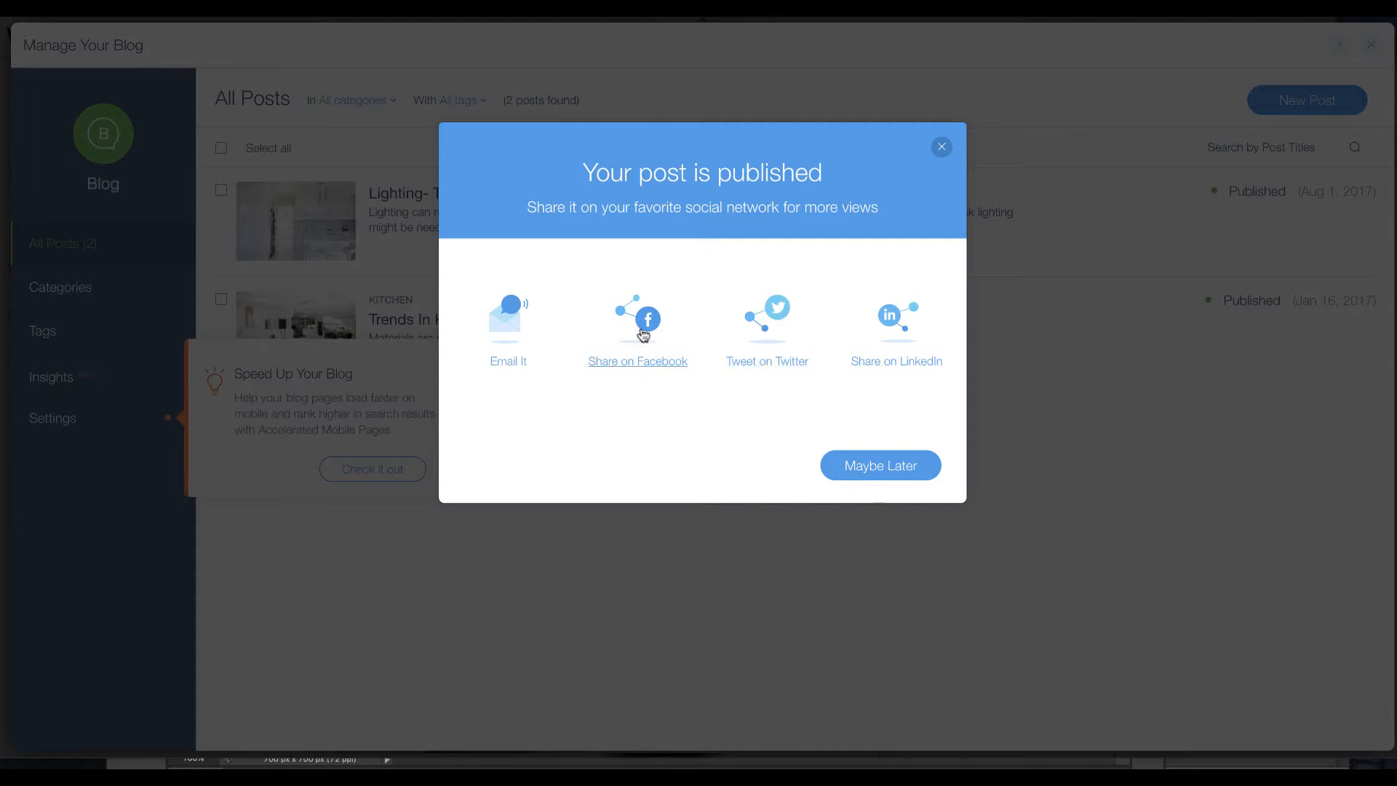
{"action": "mouse_move", "coordinate": [905, 314]}
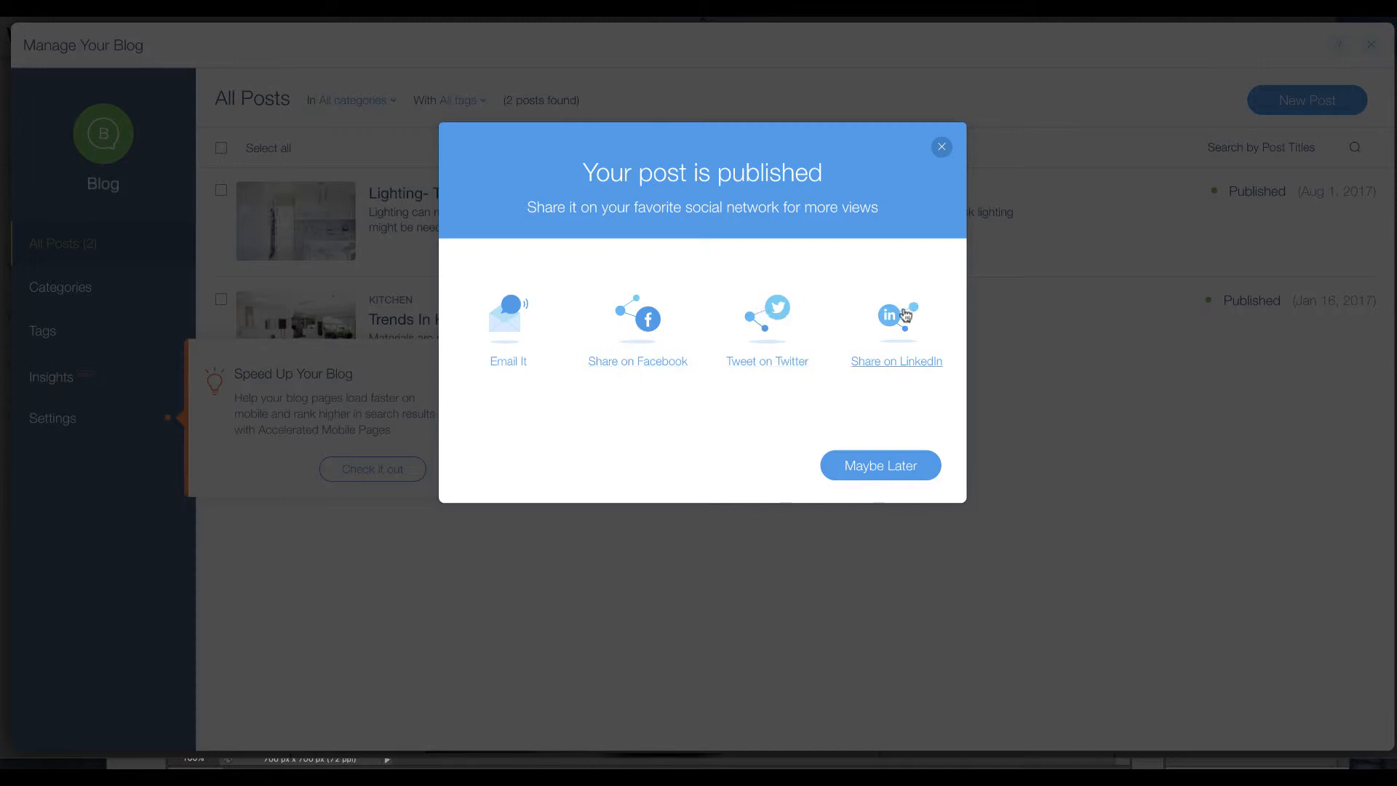
{"action": "mouse_move", "coordinate": [890, 319]}
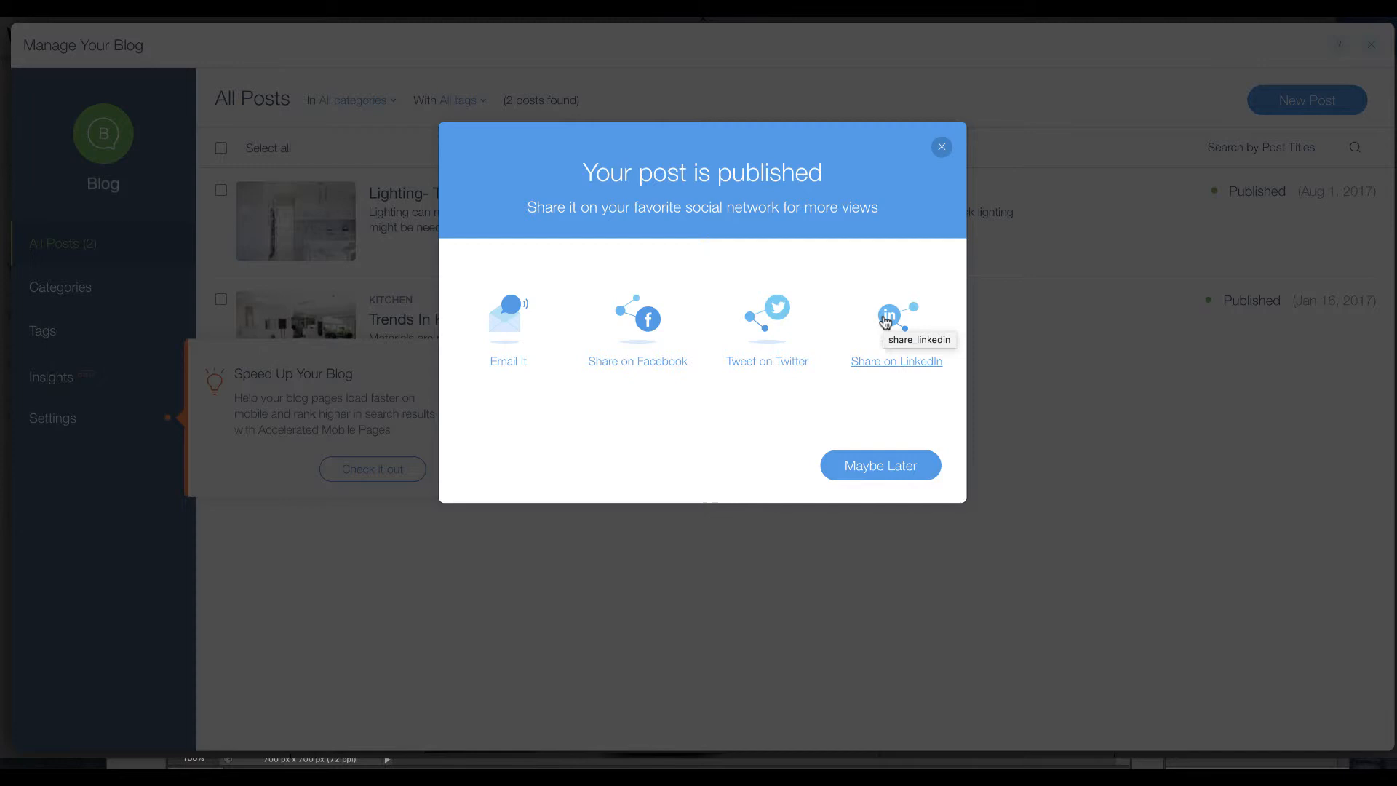
{"action": "mouse_move", "coordinate": [679, 317]}
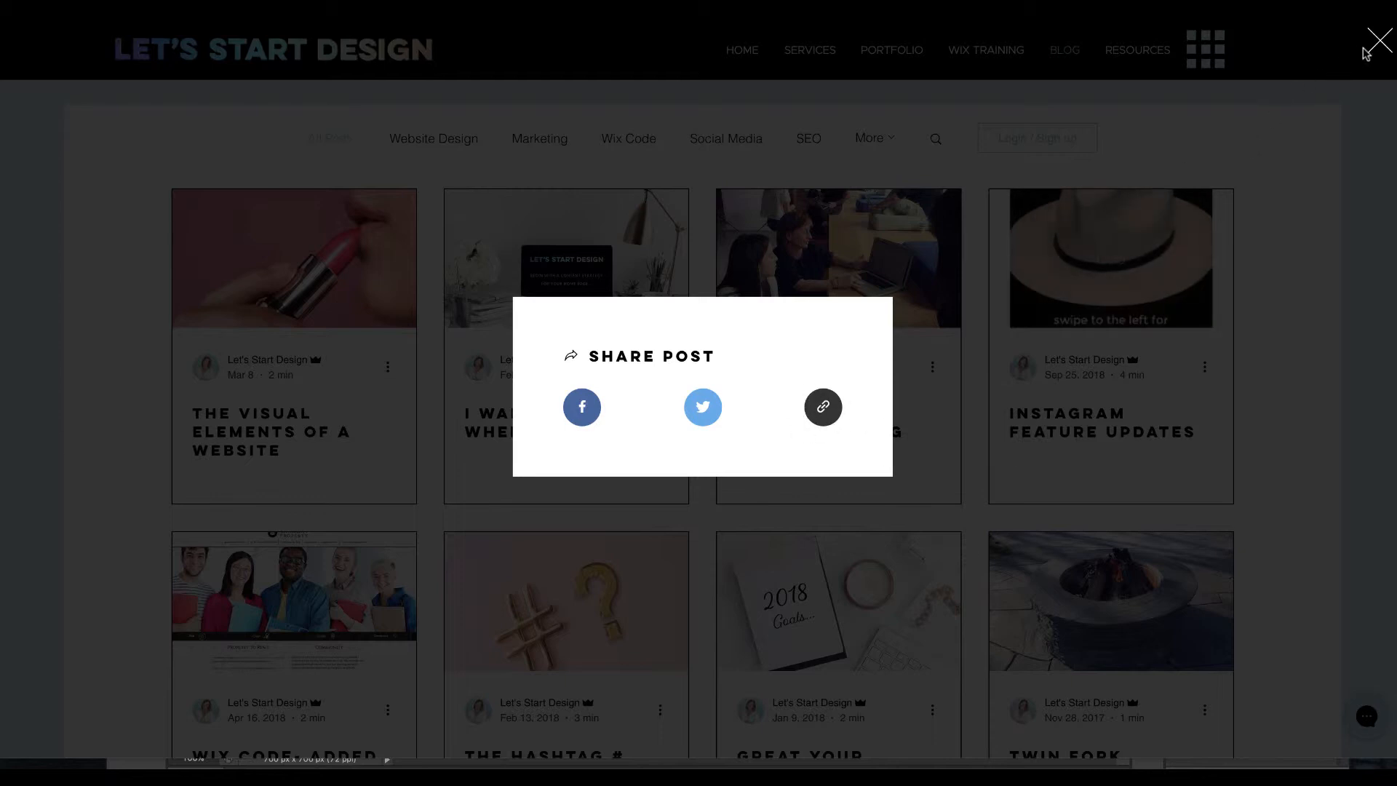
Close the share popup and share The Visual Elements of a Website post on the new blog.
{"action": "left_click", "coordinate": [1377, 40]}
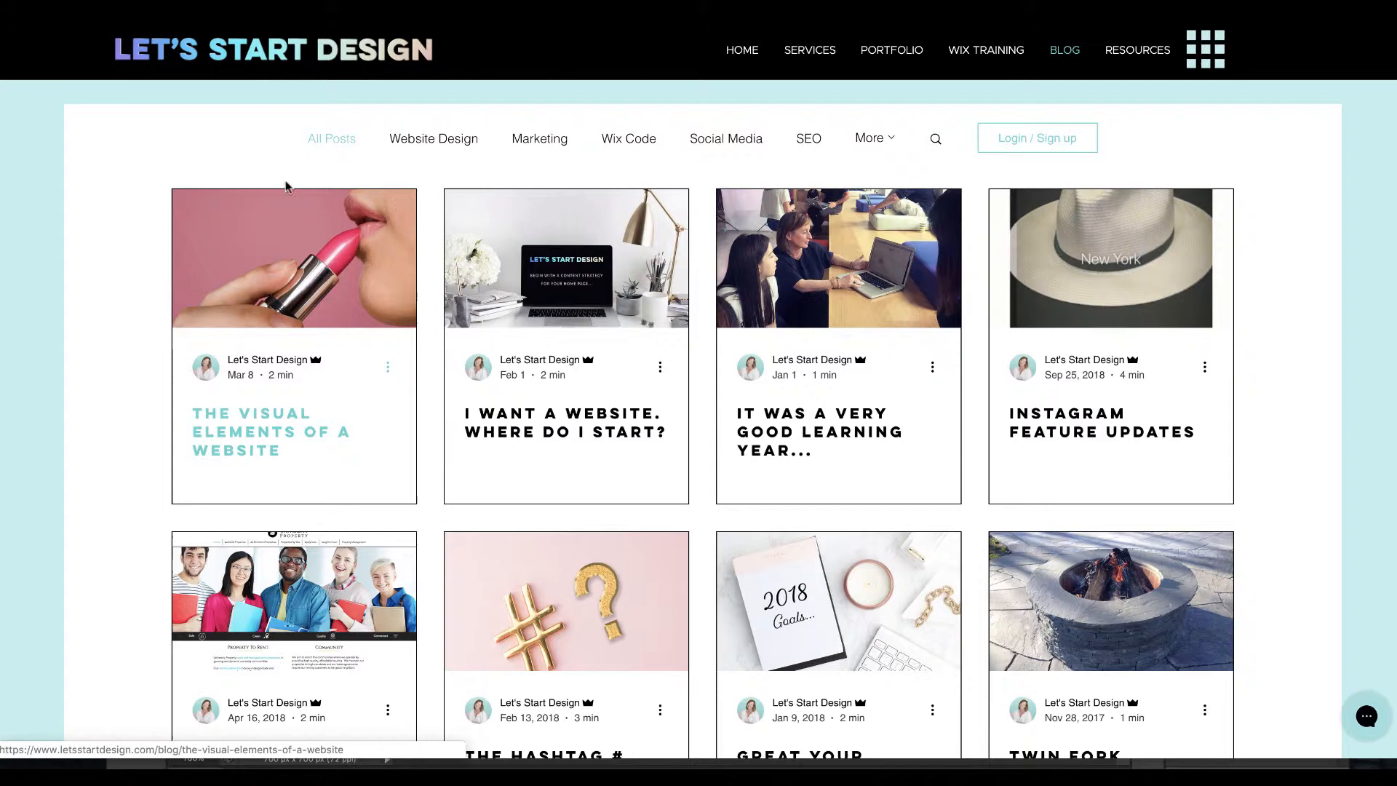
{"action": "left_click", "coordinate": [388, 366]}
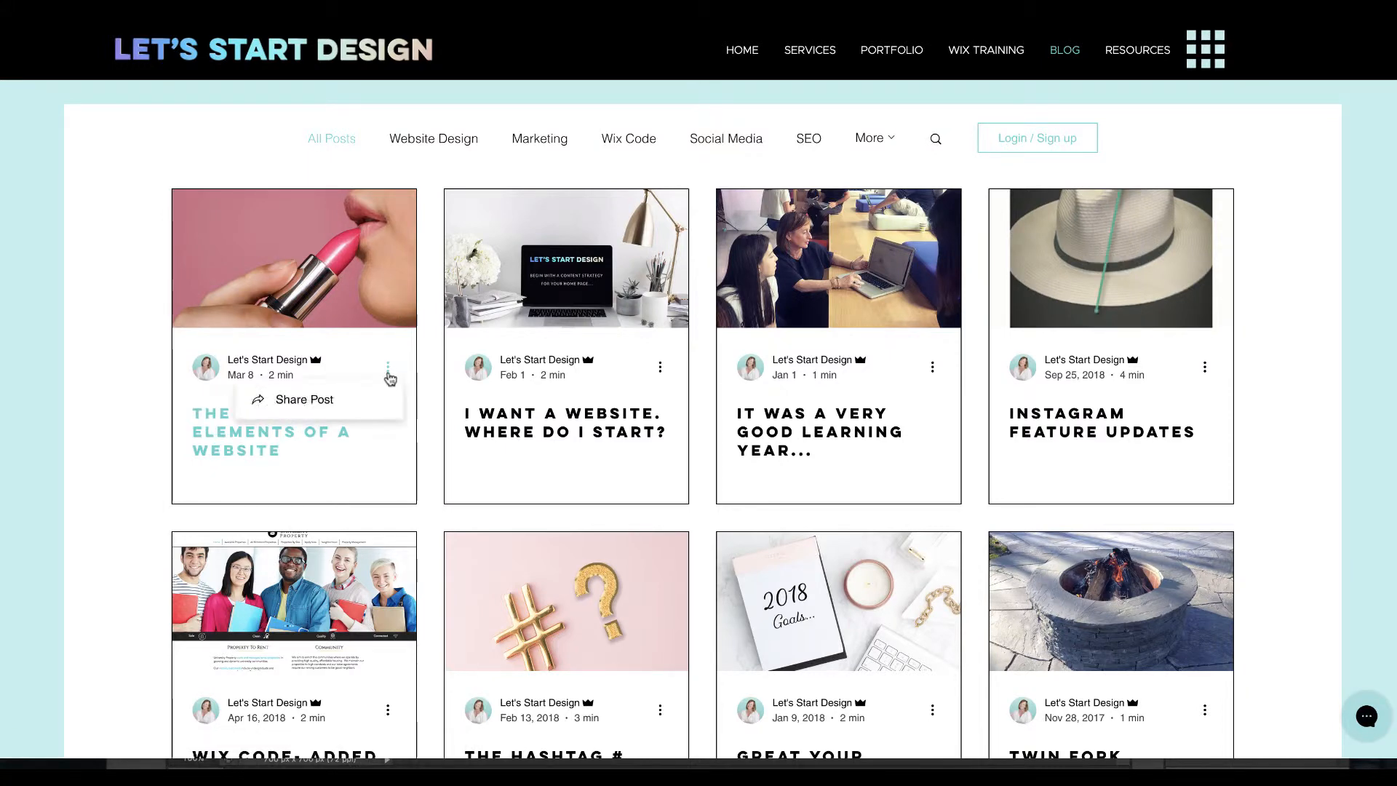
{"action": "left_click", "coordinate": [303, 400]}
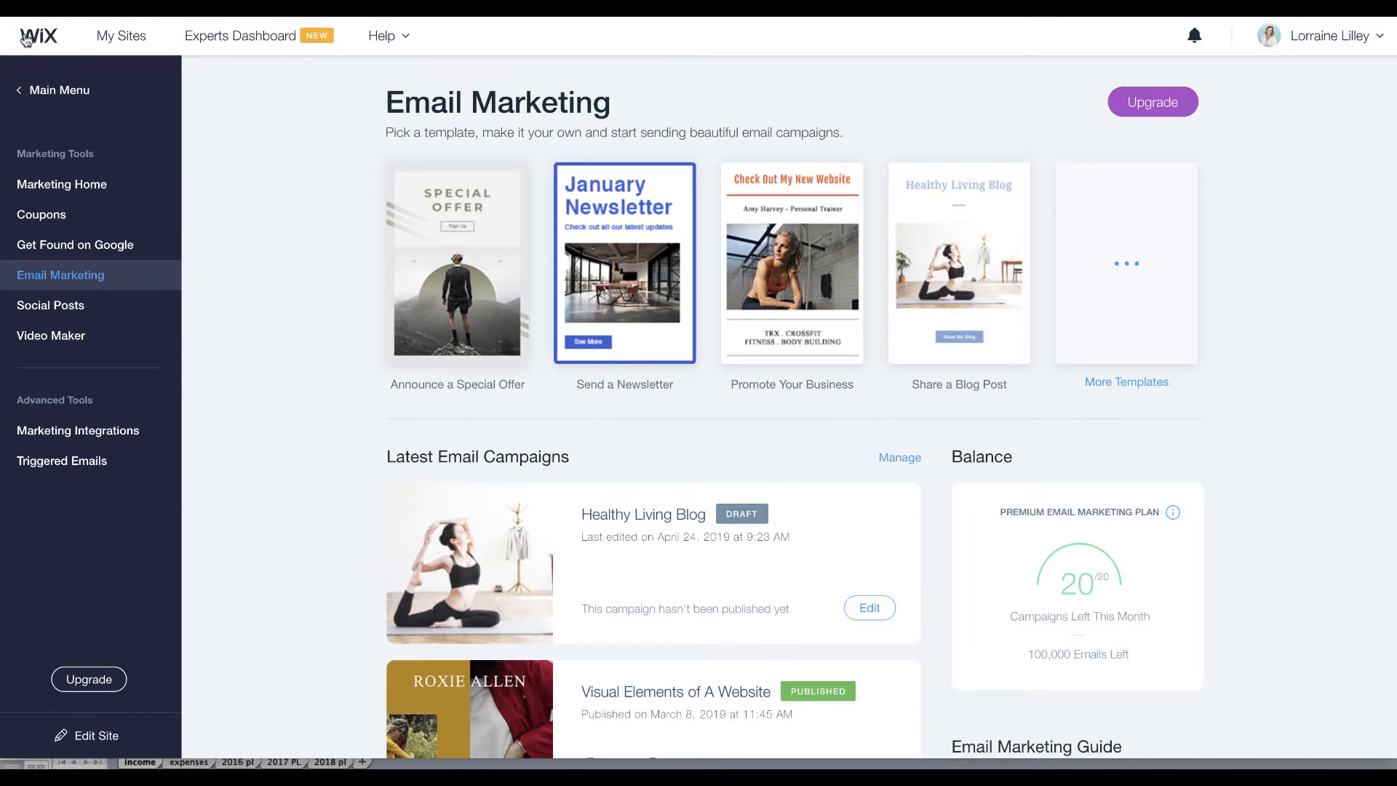
{"action": "mouse_move", "coordinate": [58, 291]}
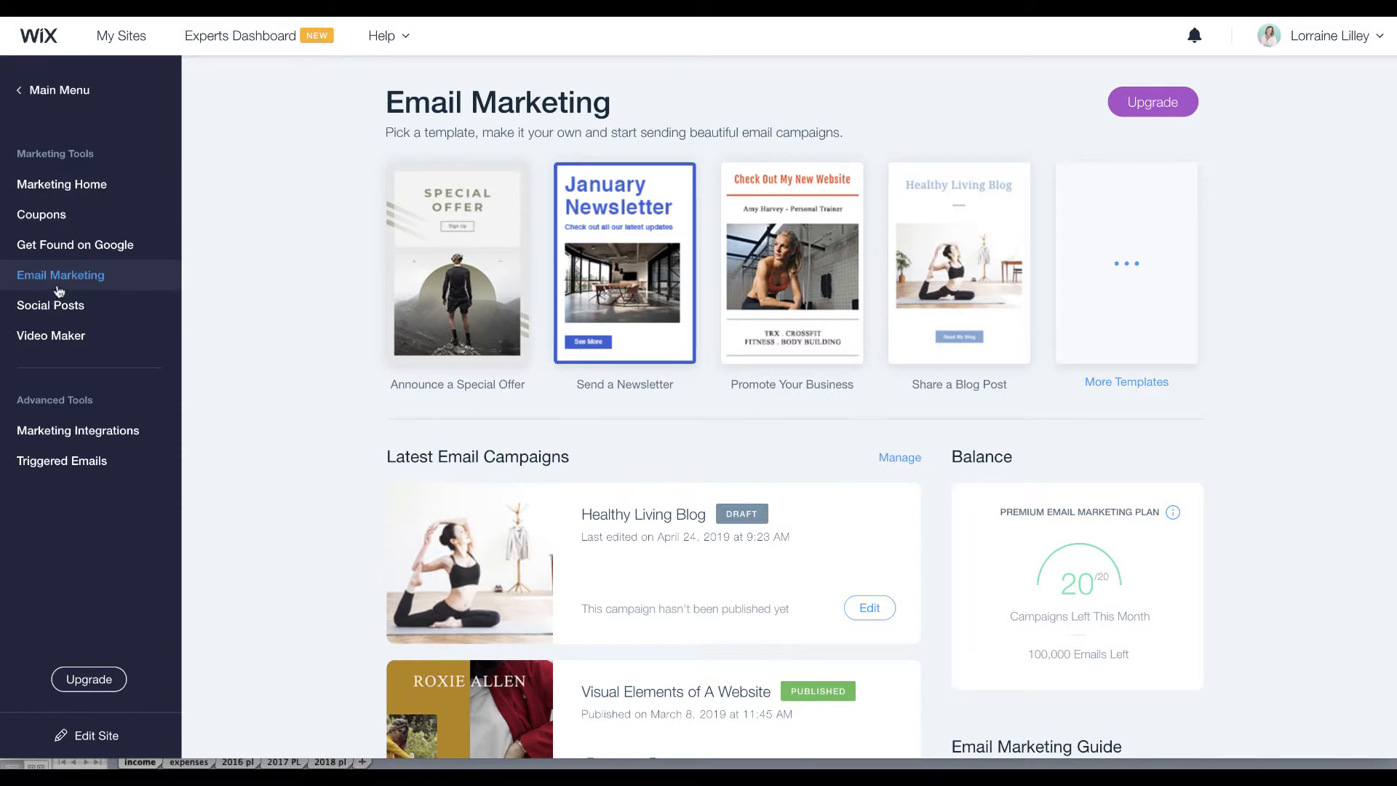
{"action": "mouse_move", "coordinate": [995, 355]}
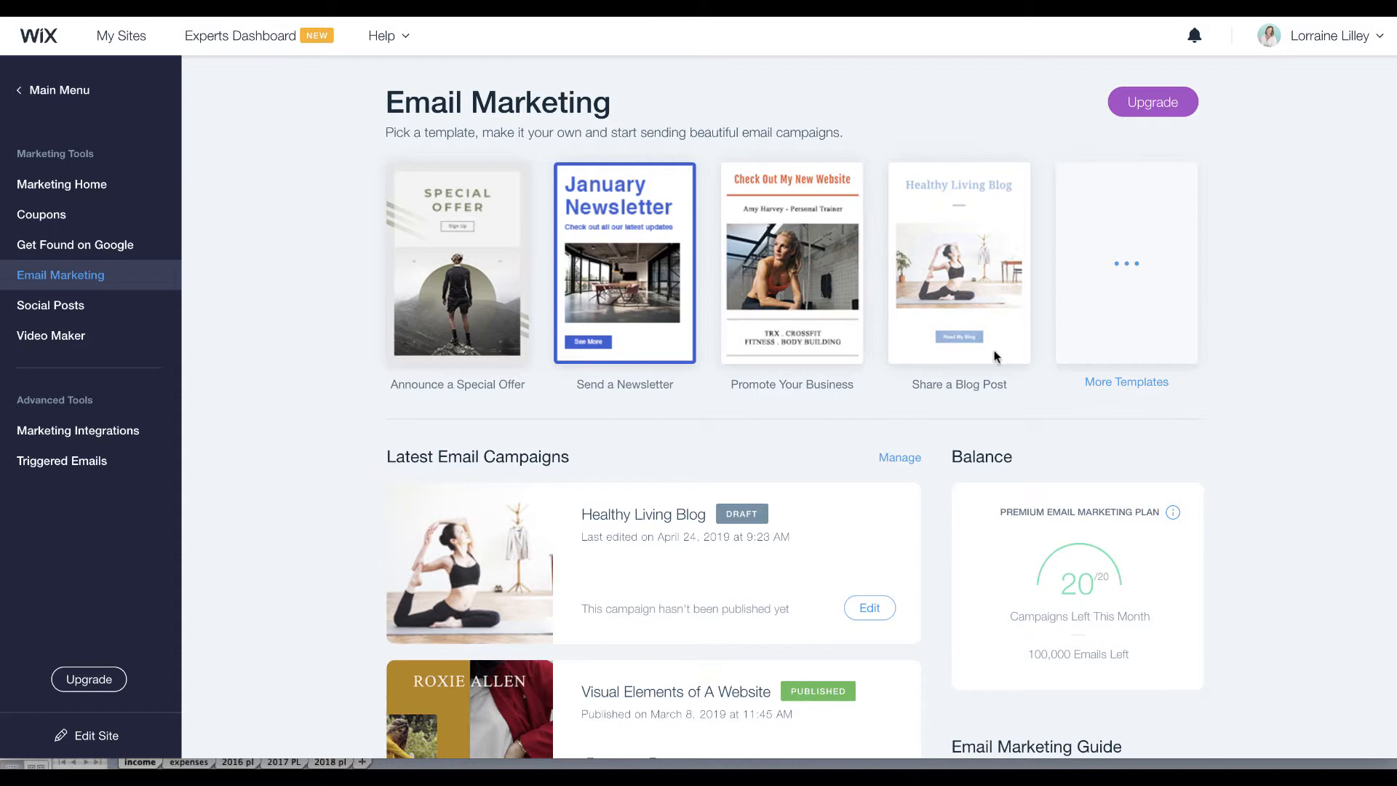
{"action": "mouse_move", "coordinate": [458, 263]}
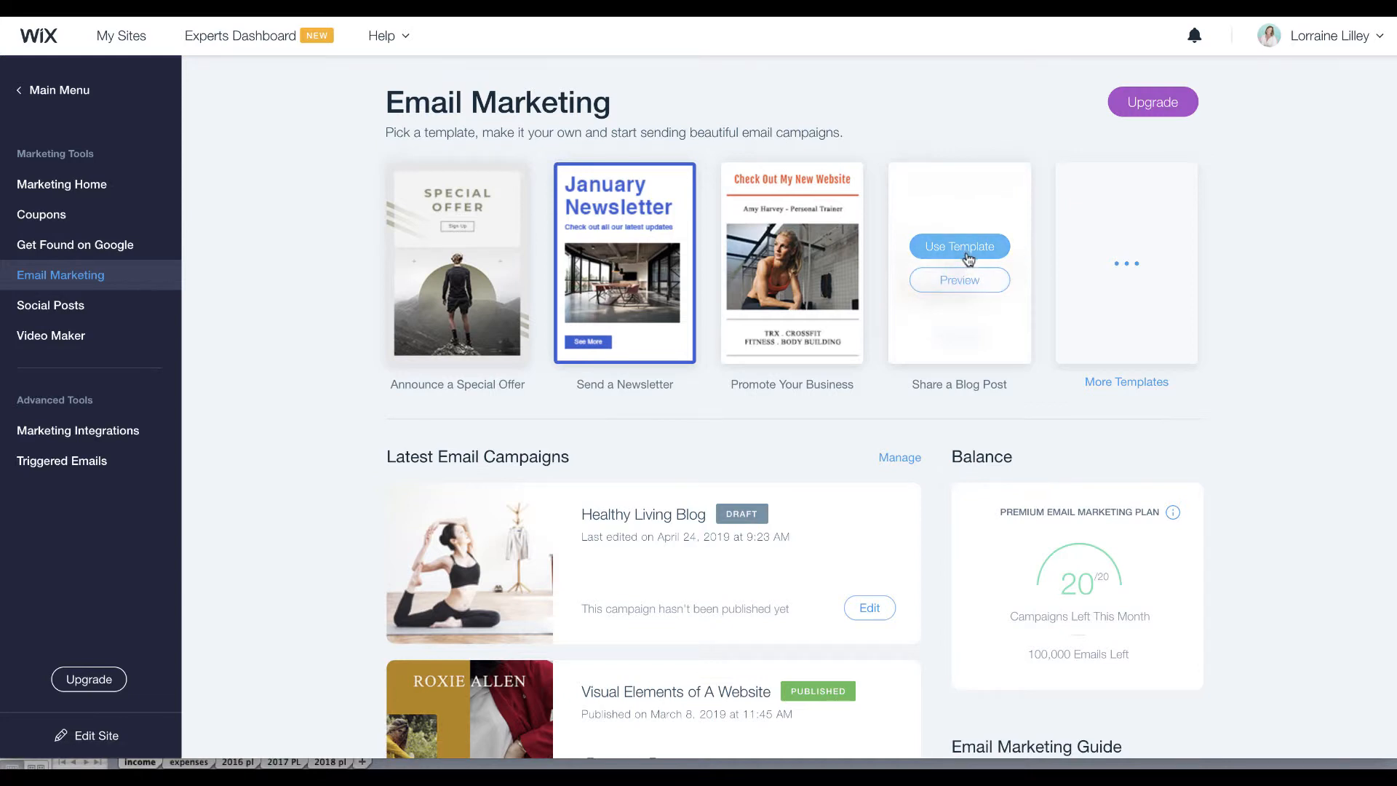
Start a campaign from the Share a Blog Post template.
{"action": "left_click", "coordinate": [959, 245]}
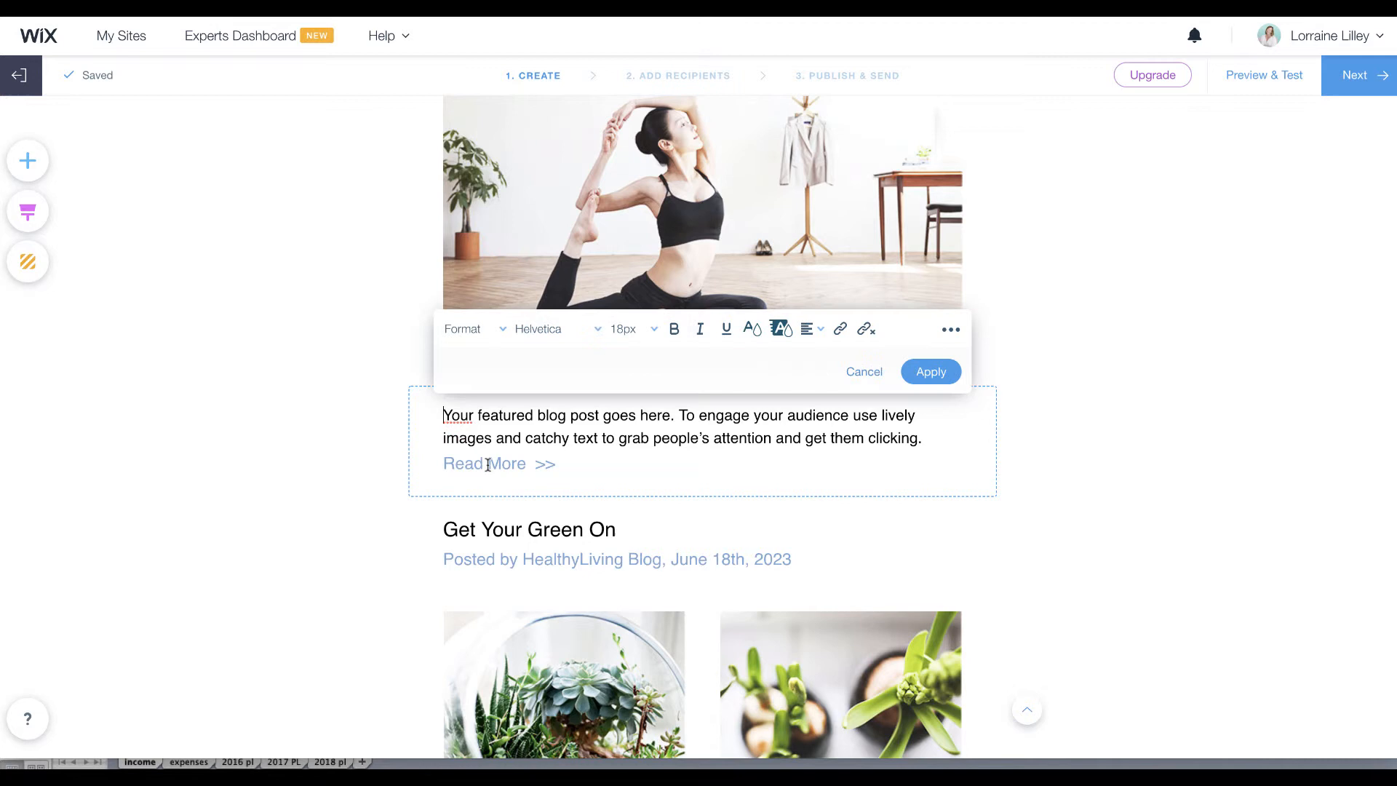
Bring up the Read My Blog button's link settings with the web address field active.
{"action": "double_click", "coordinate": [485, 463]}
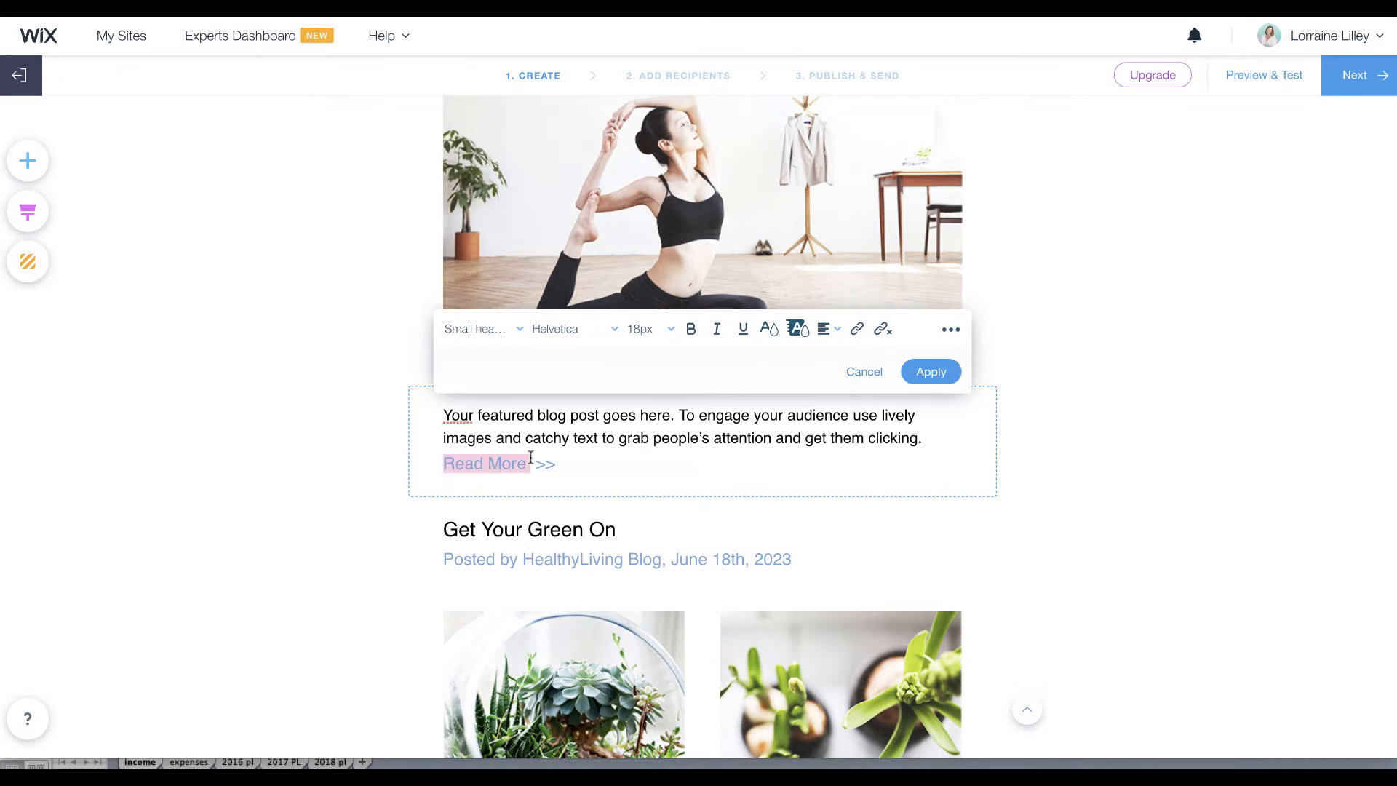
{"action": "left_click", "coordinate": [858, 329]}
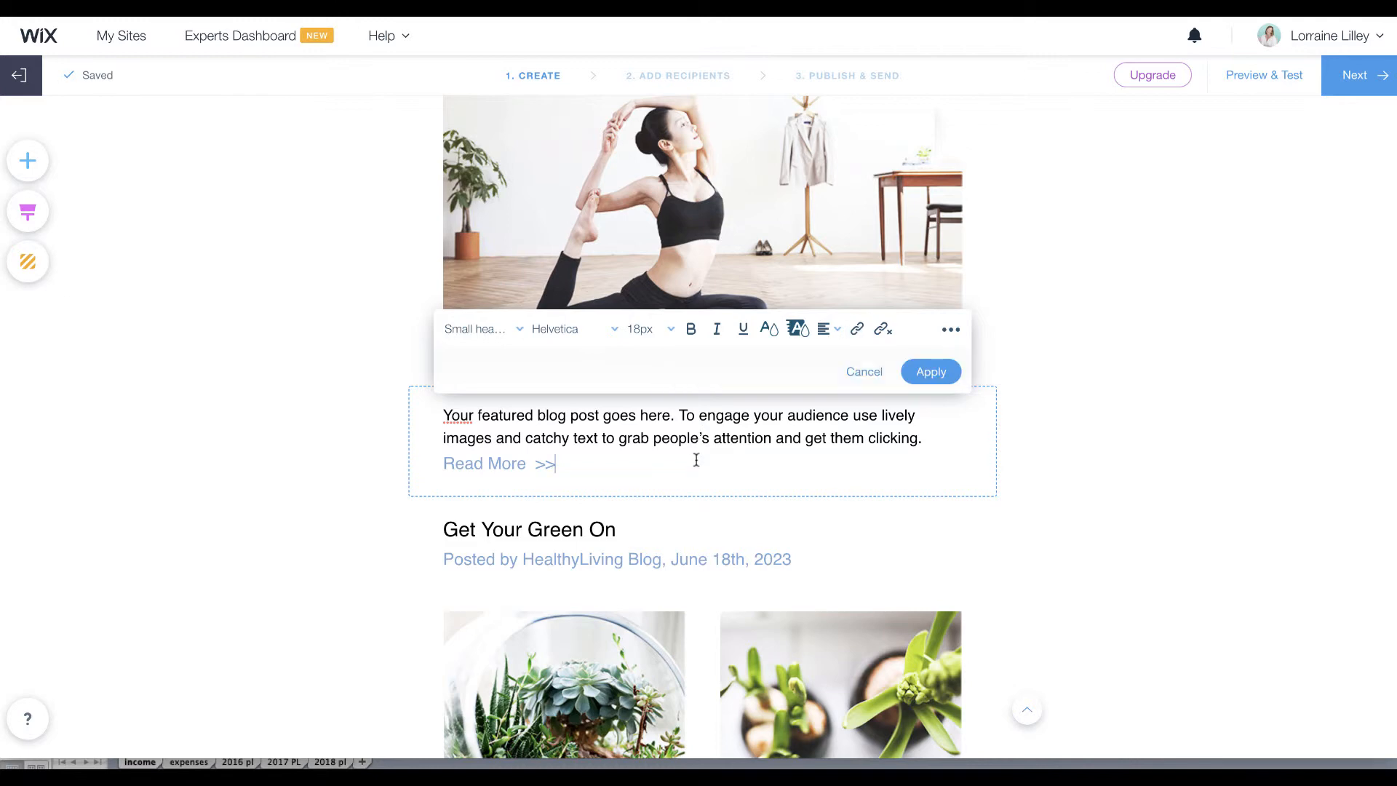
{"action": "scroll", "scroll_direction": "down", "scroll_amount": 3}
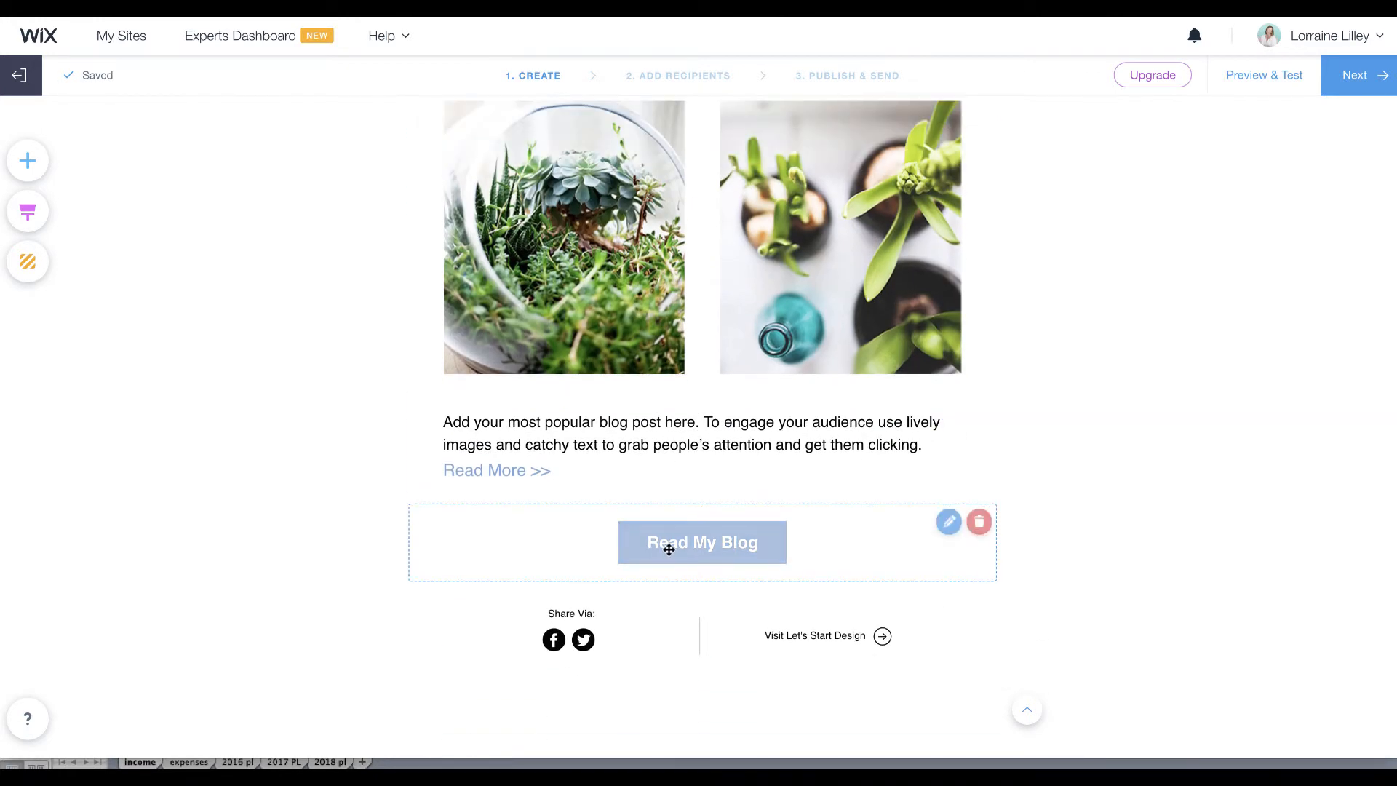
{"action": "left_click", "coordinate": [948, 521]}
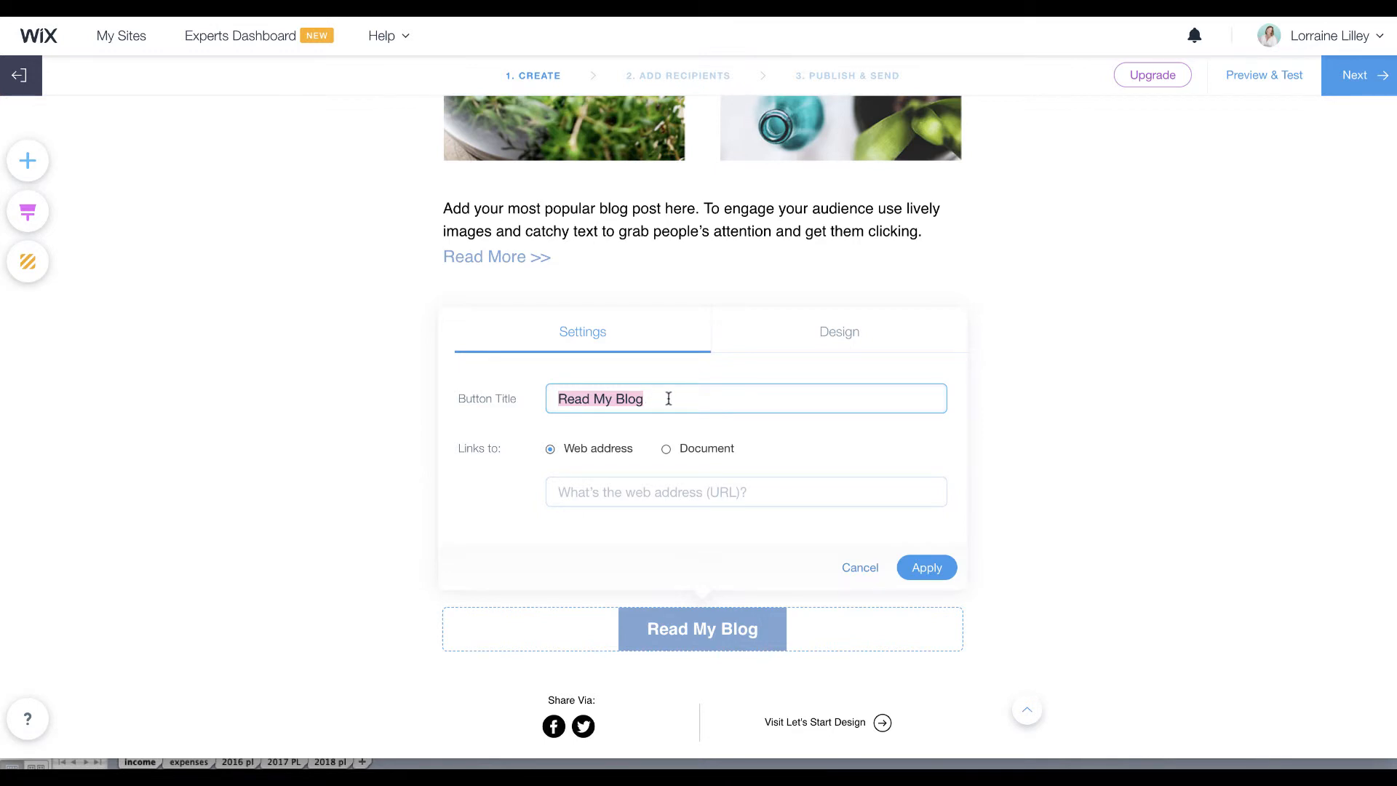
{"action": "left_click", "coordinate": [747, 492]}
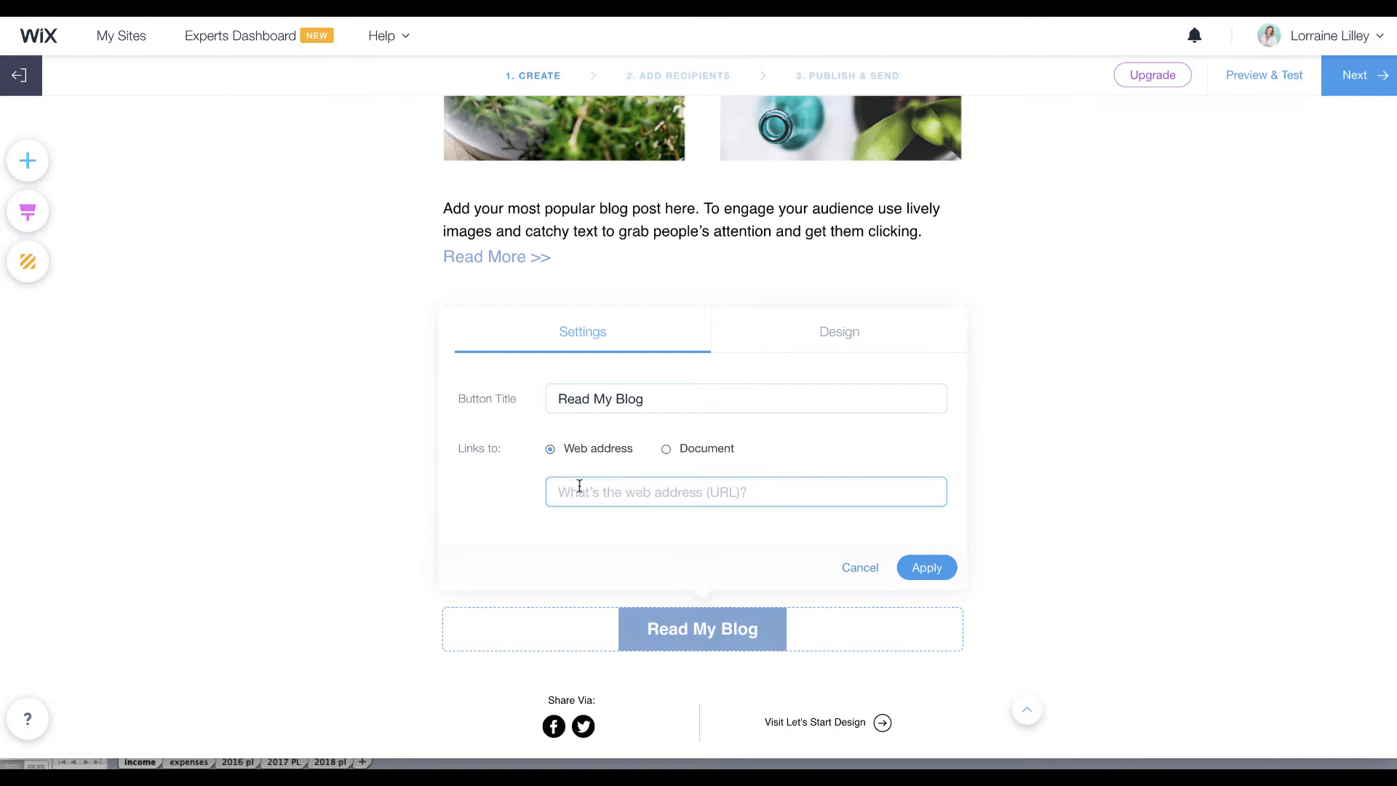
{"action": "left_click", "coordinate": [747, 492]}
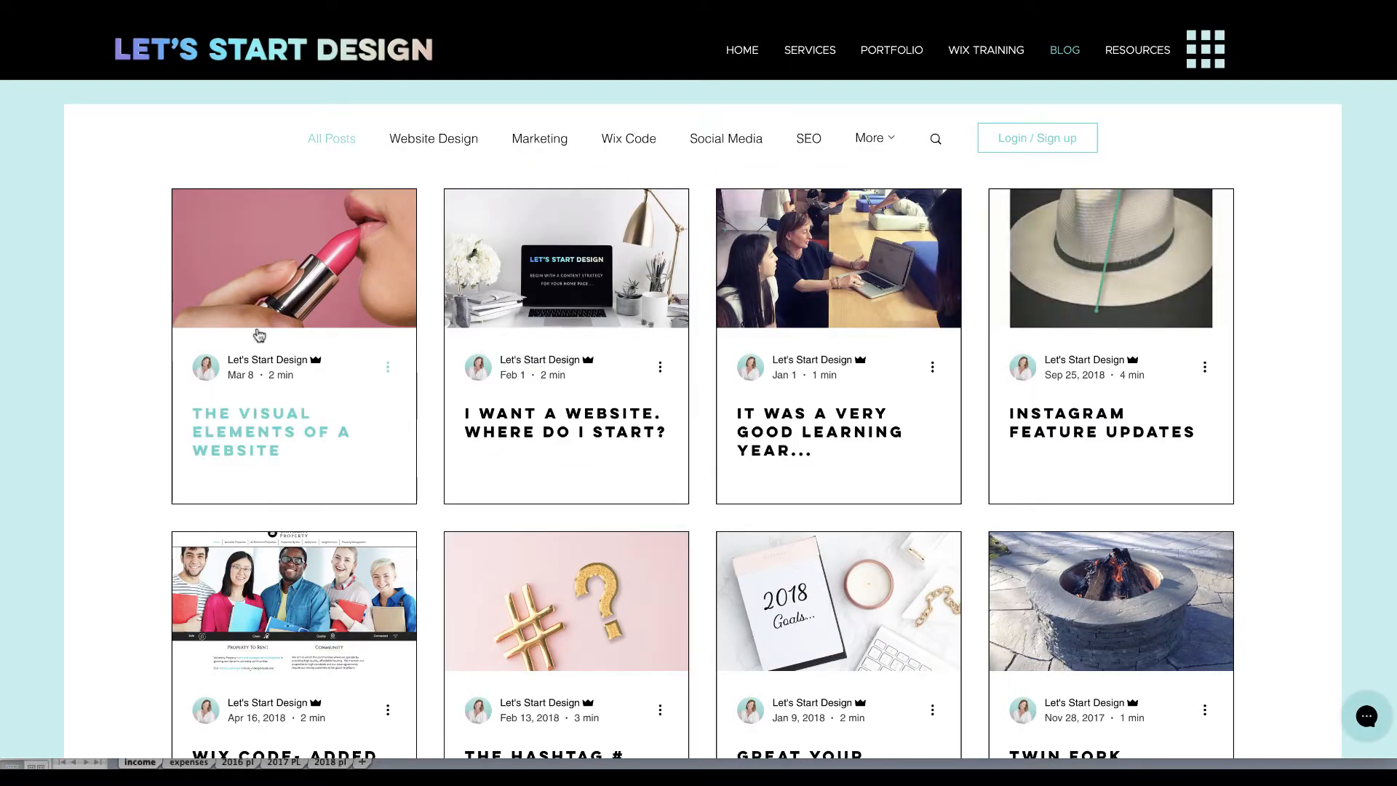
{"action": "mouse_move", "coordinate": [387, 372]}
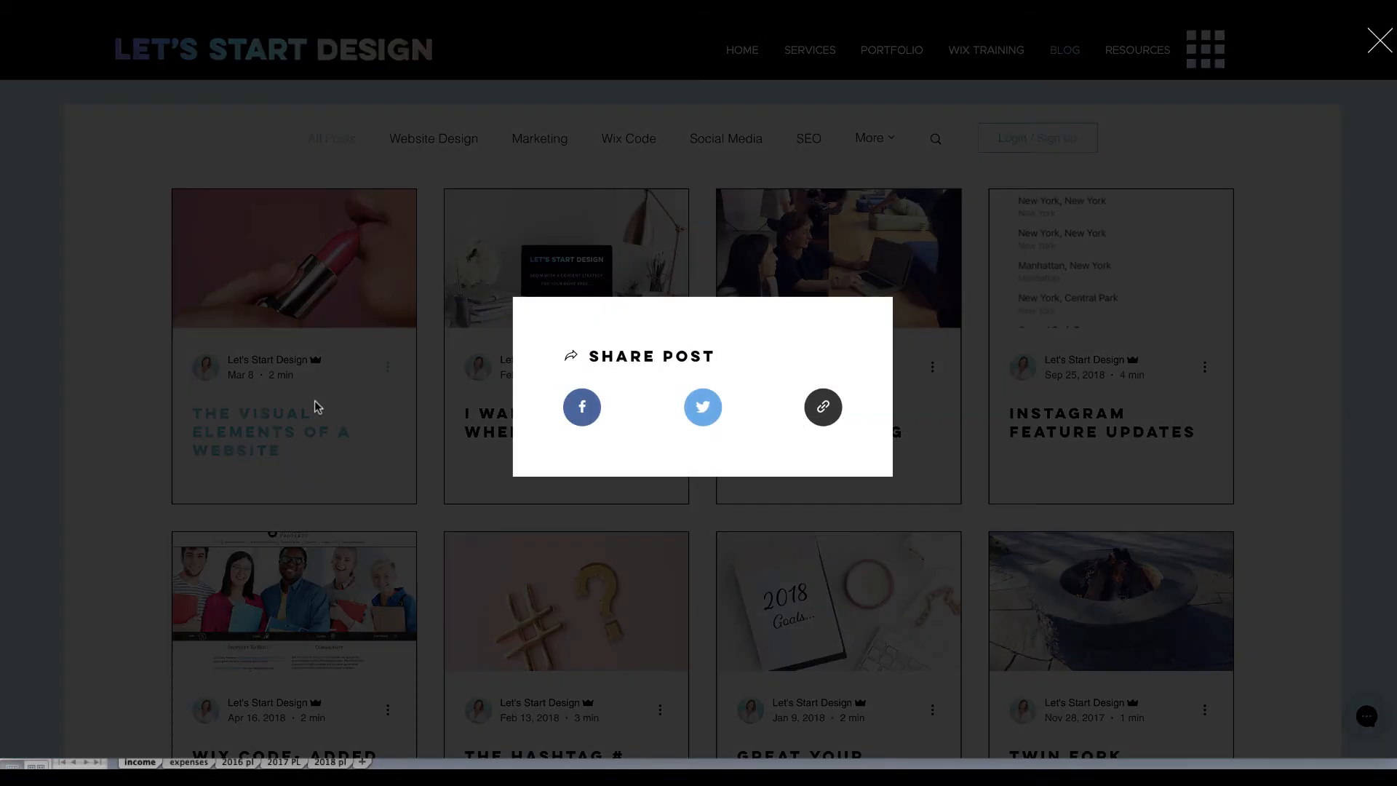
Copy the link to The Visual Elements of a Website post.
{"action": "left_click", "coordinate": [823, 407]}
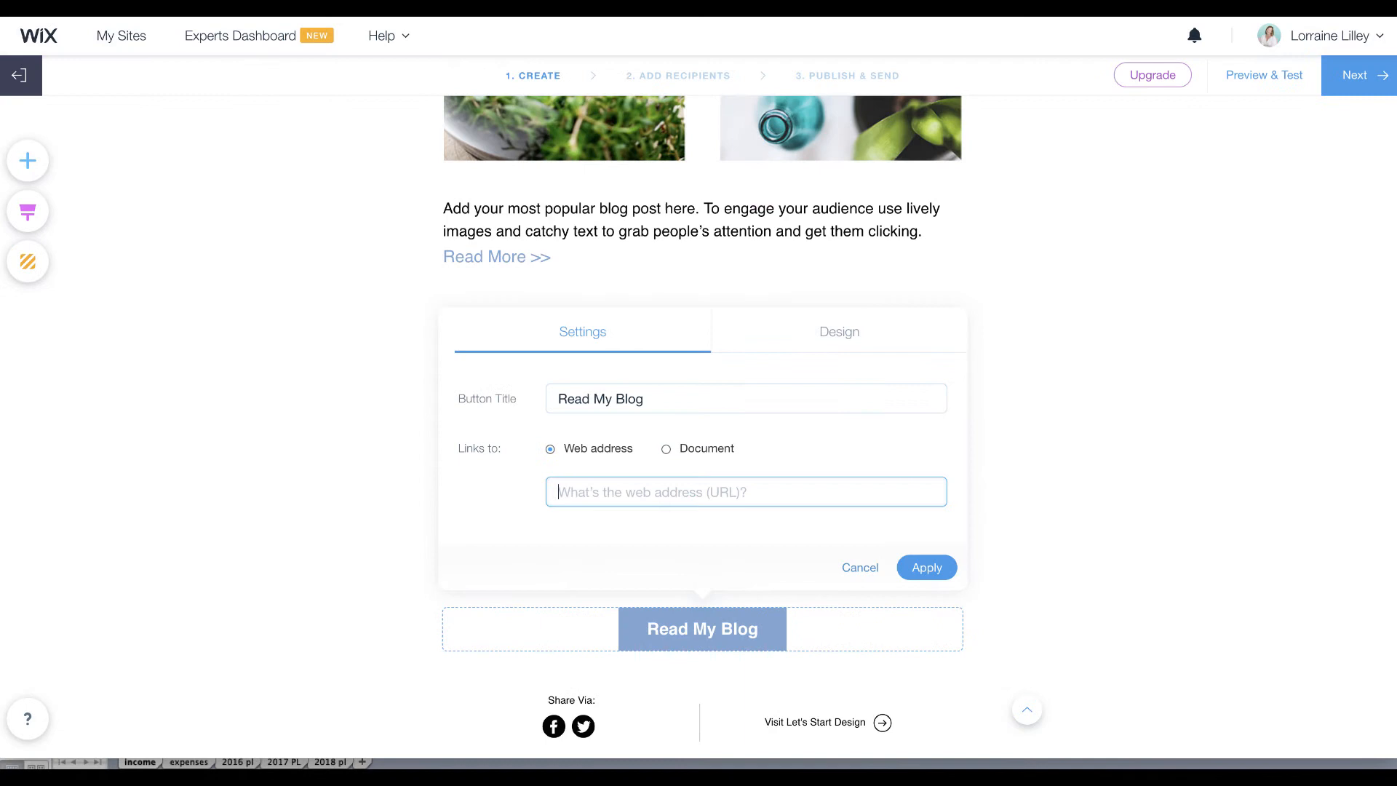
{"action": "type", "text": "www.letsstartdesign.com/blog/the-visual-elements-of-a-website"}
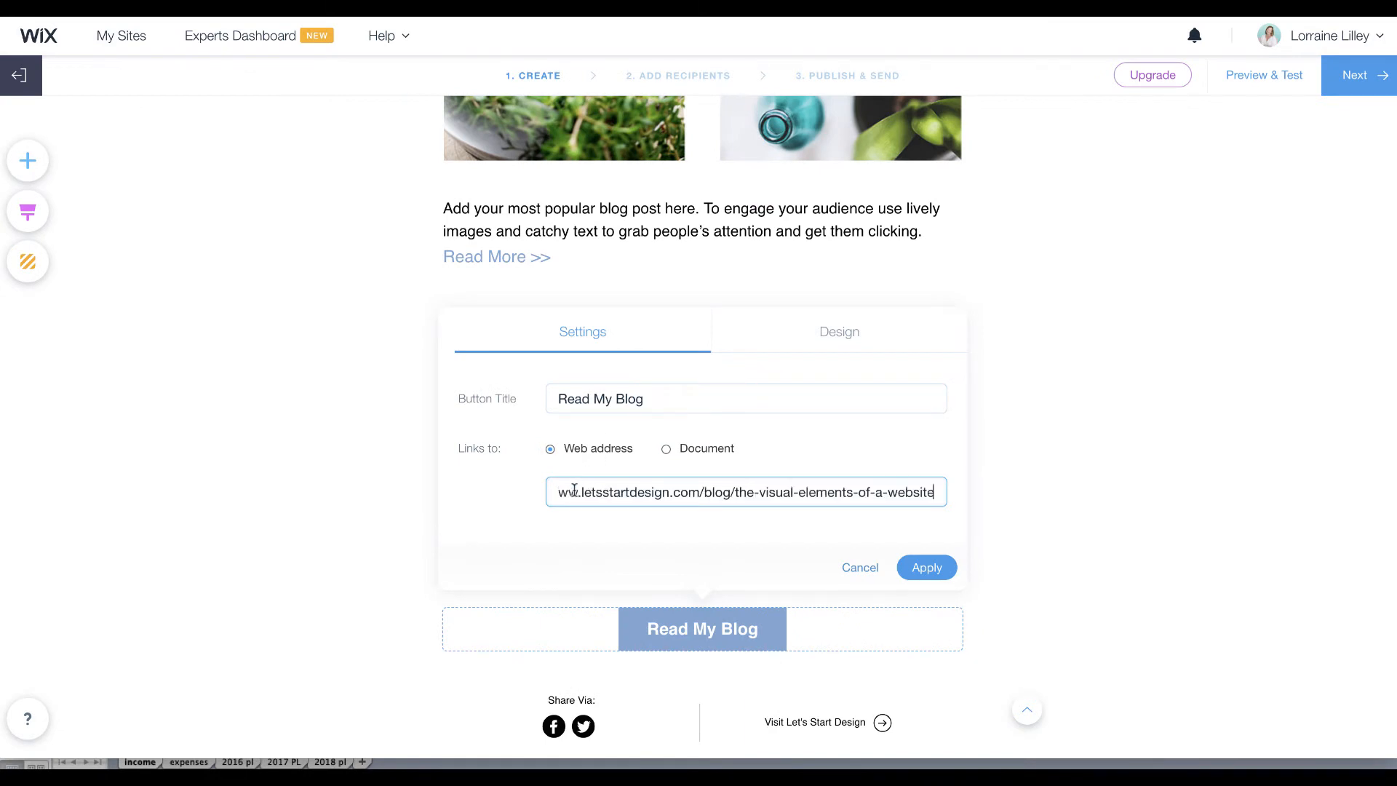
{"action": "left_click", "coordinate": [926, 567]}
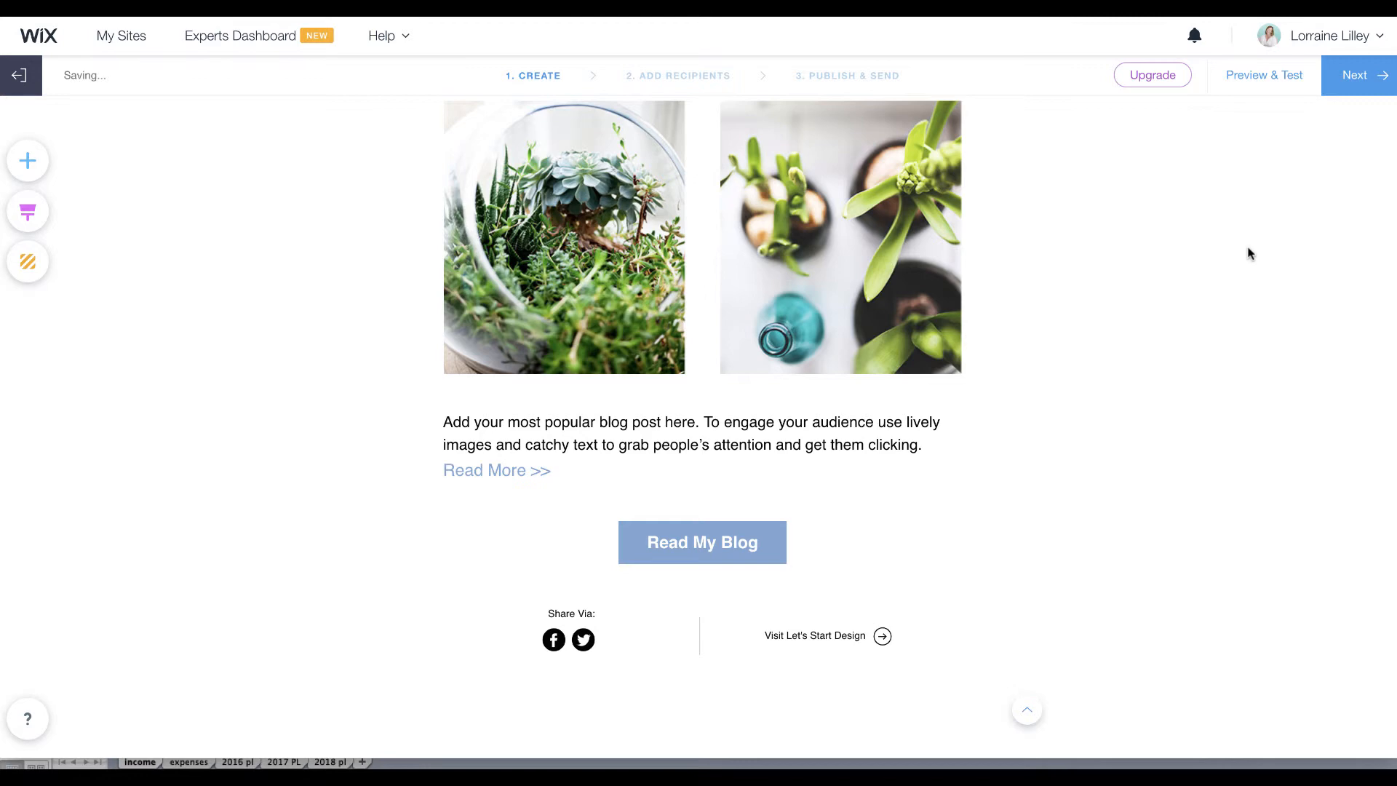
{"action": "left_click", "coordinate": [702, 542]}
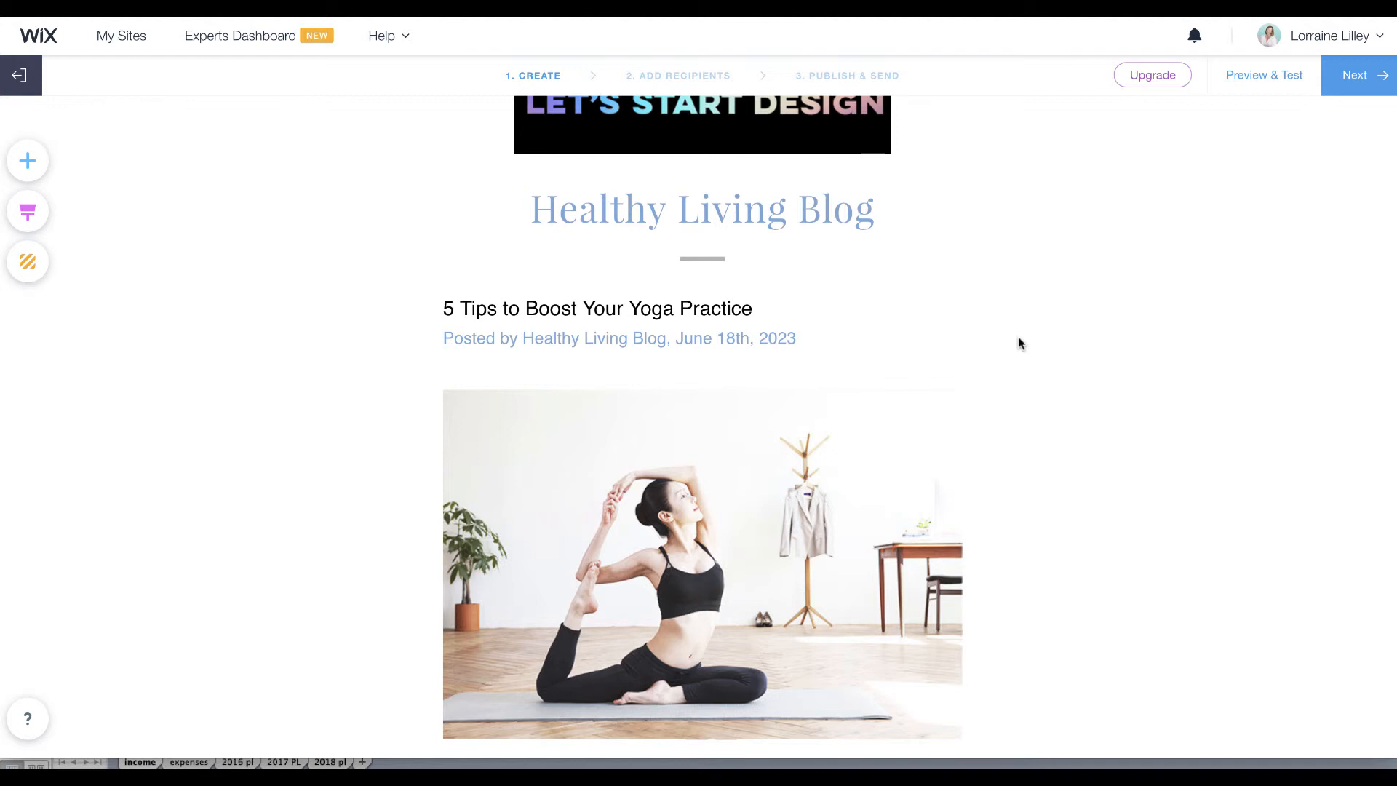
{"action": "scroll", "scroll_direction": "down", "scroll_amount": 3}
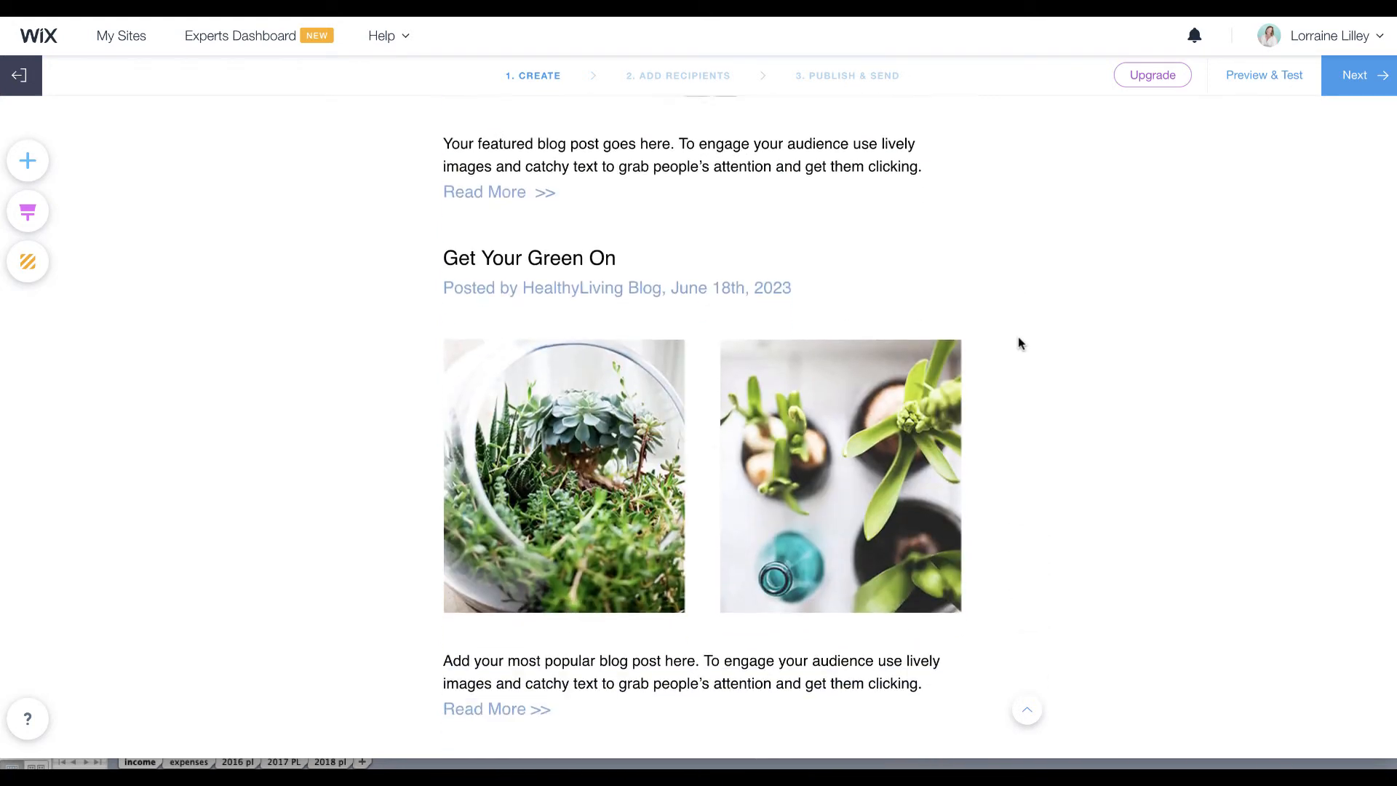
{"action": "scroll", "scroll_direction": "down", "scroll_amount": 3}
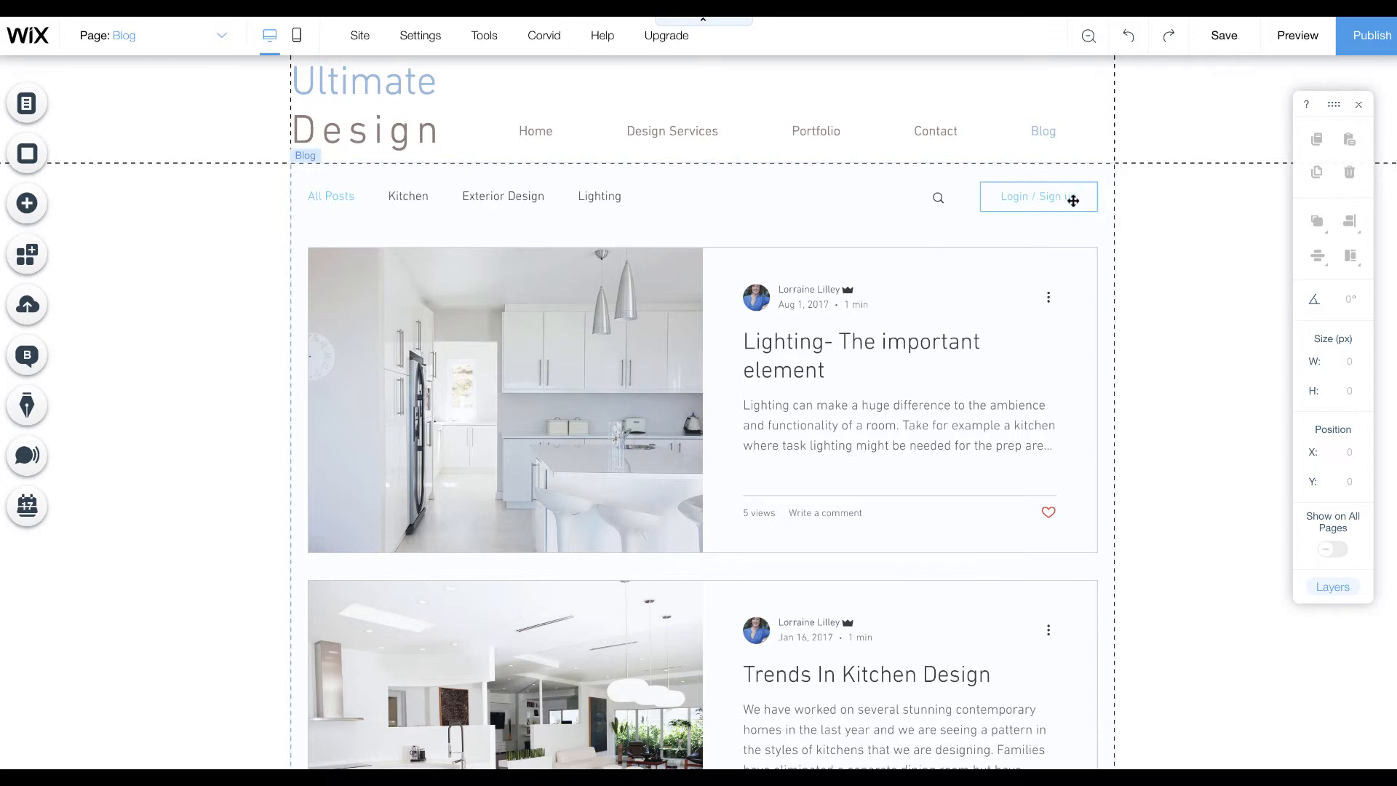
{"action": "mouse_move", "coordinate": [1037, 345]}
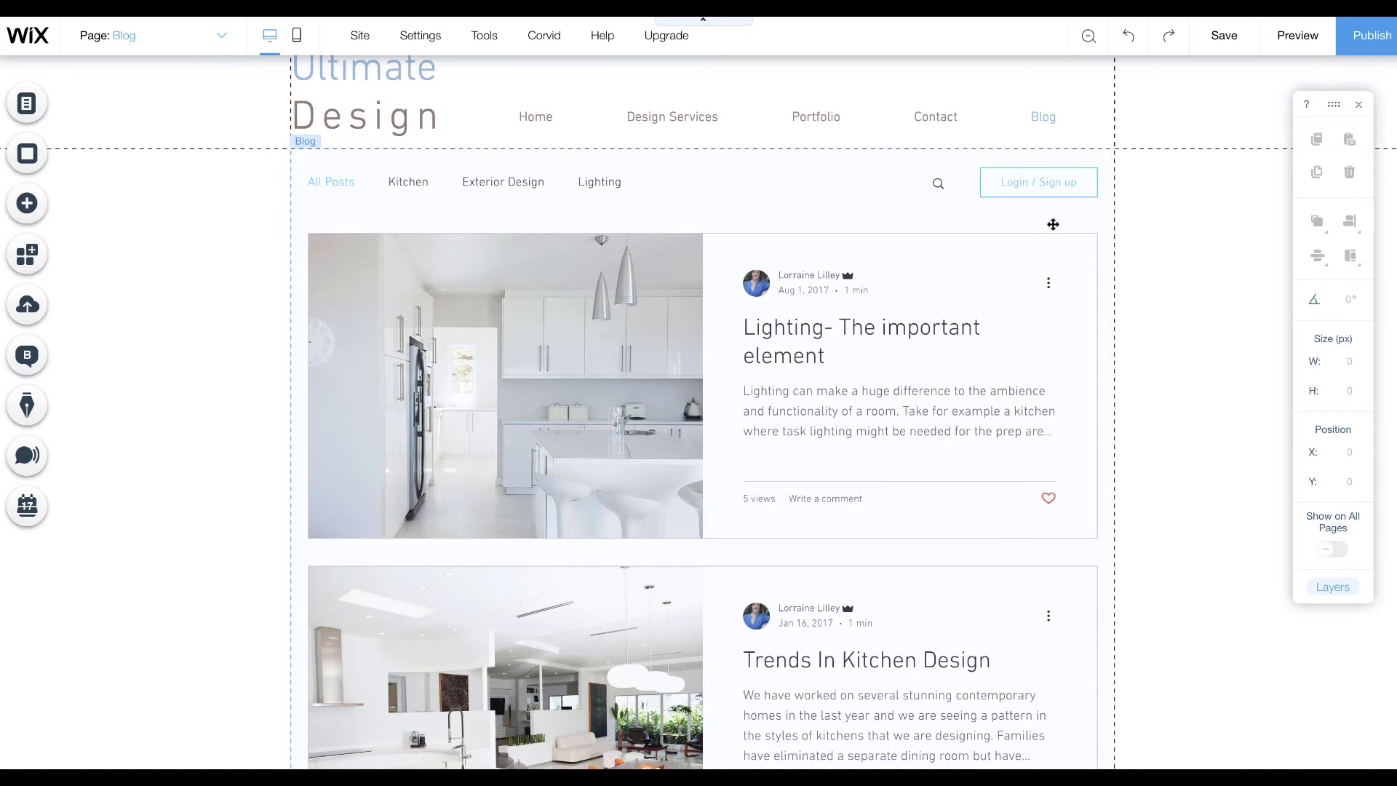
{"action": "mouse_move", "coordinate": [813, 291]}
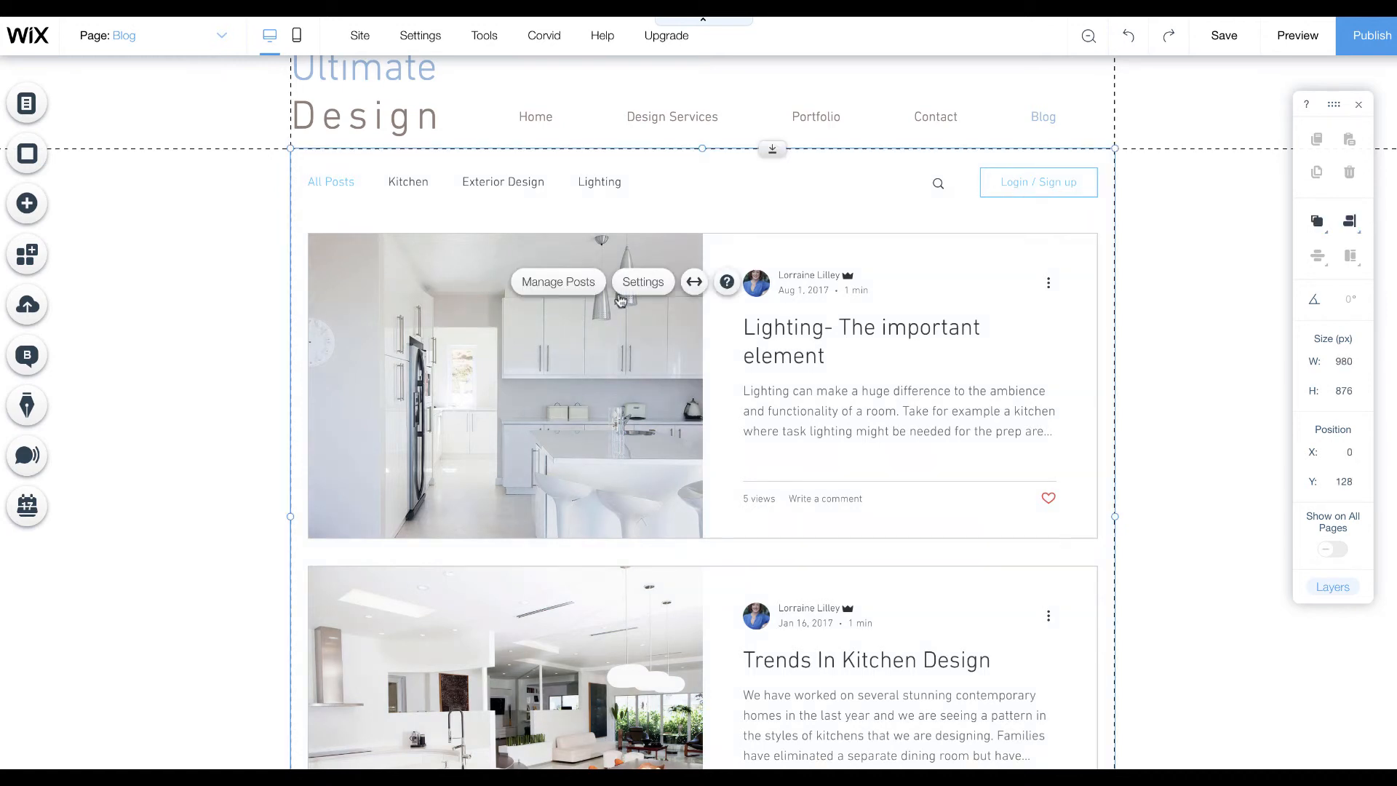
Confirm the subscriber email-notification toggle is on in the blog feed's settings.
{"action": "left_click", "coordinate": [643, 282]}
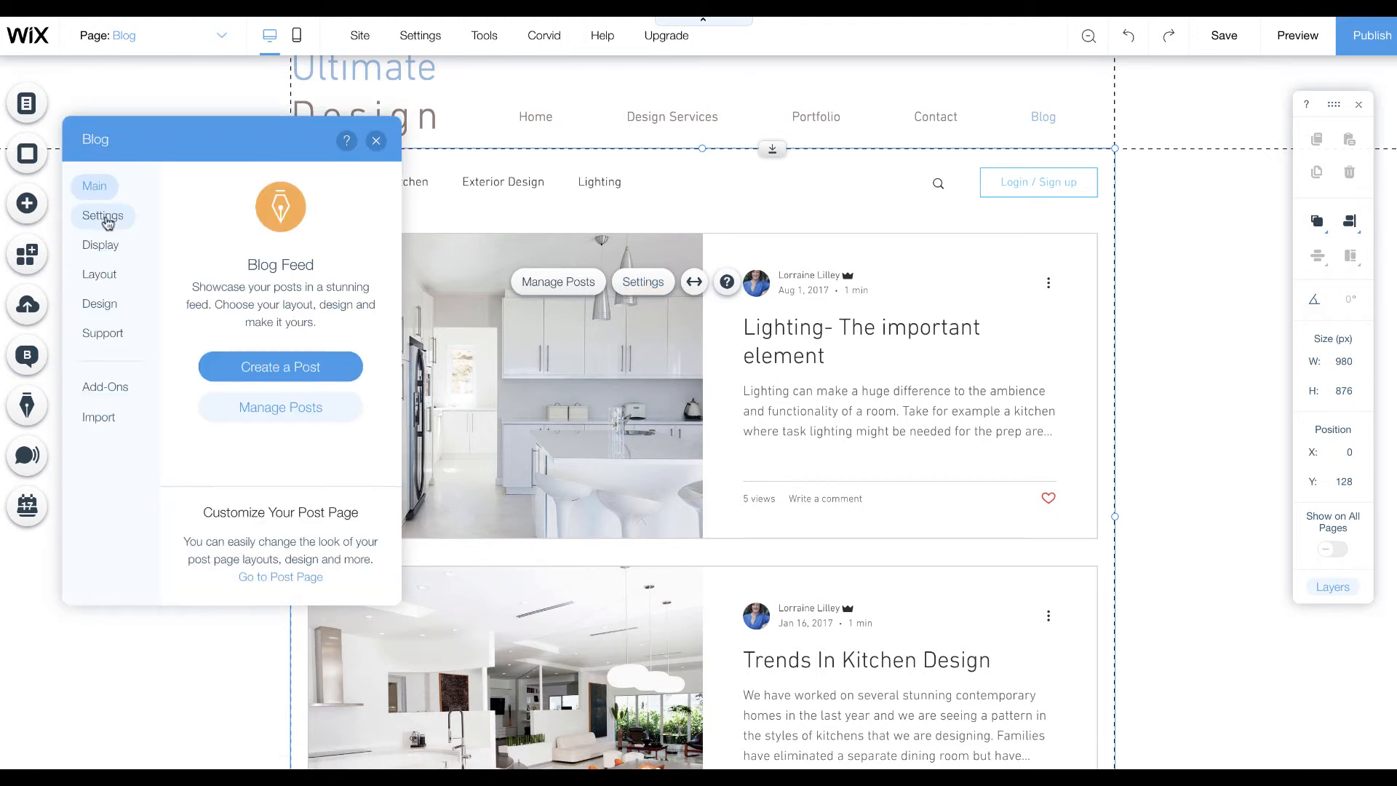
{"action": "left_click", "coordinate": [103, 216]}
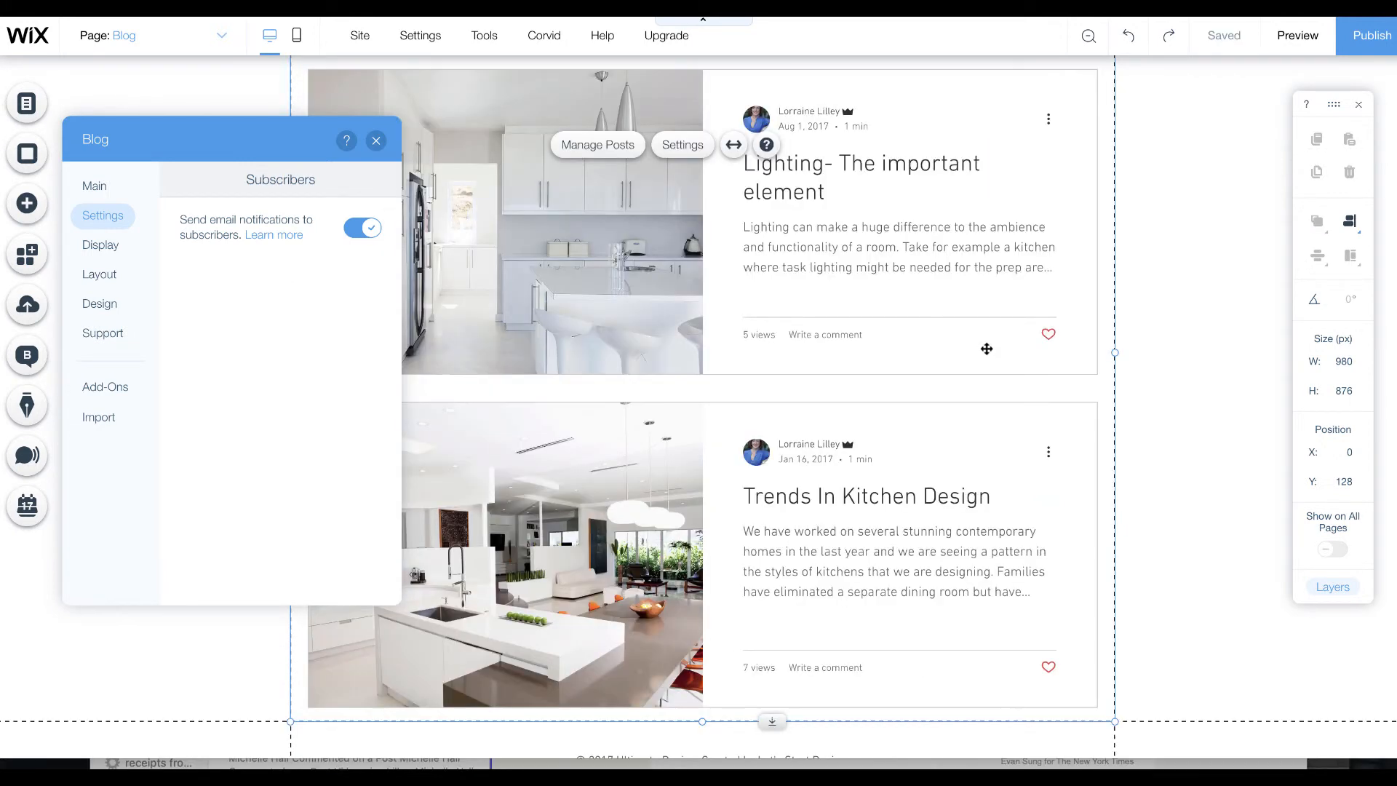
{"action": "mouse_move", "coordinate": [384, 155]}
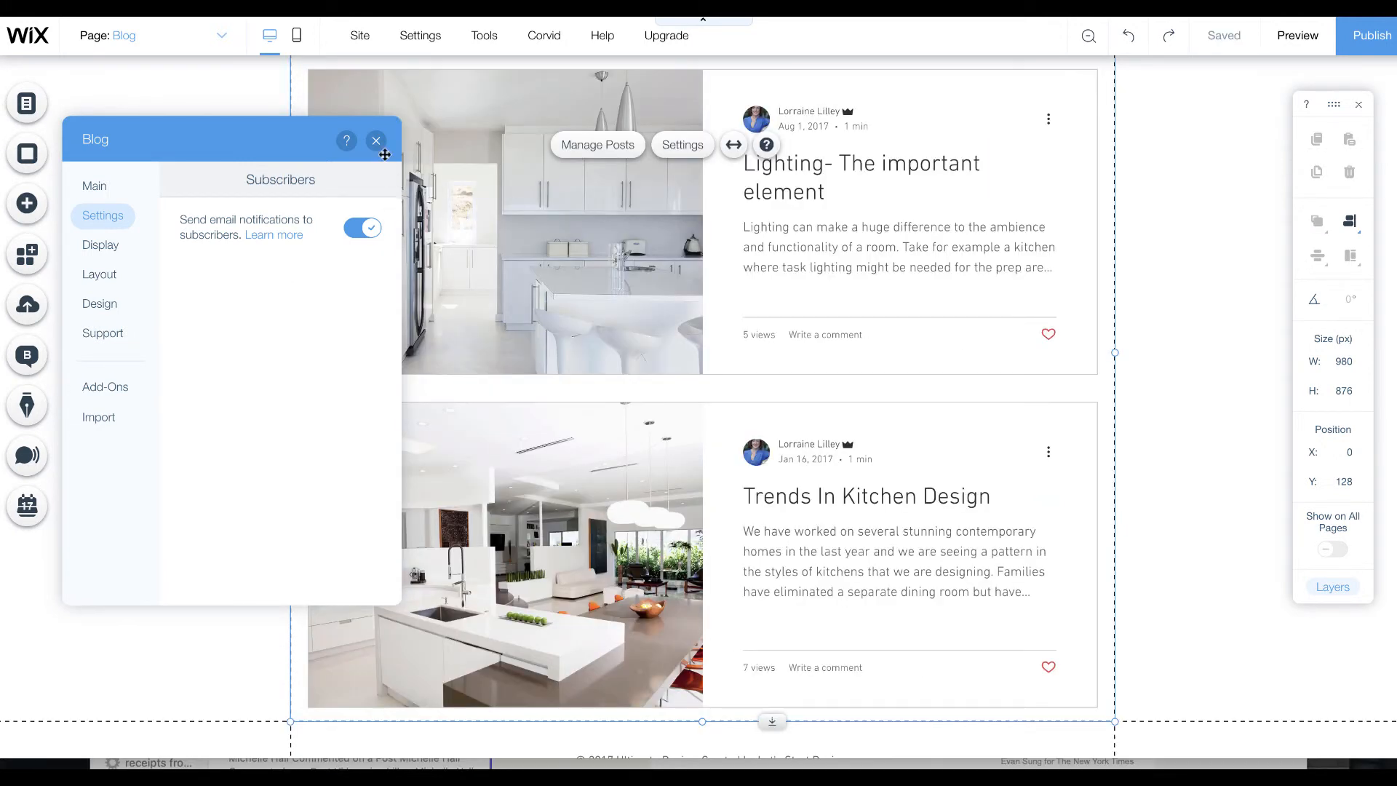
{"action": "left_click", "coordinate": [376, 140]}
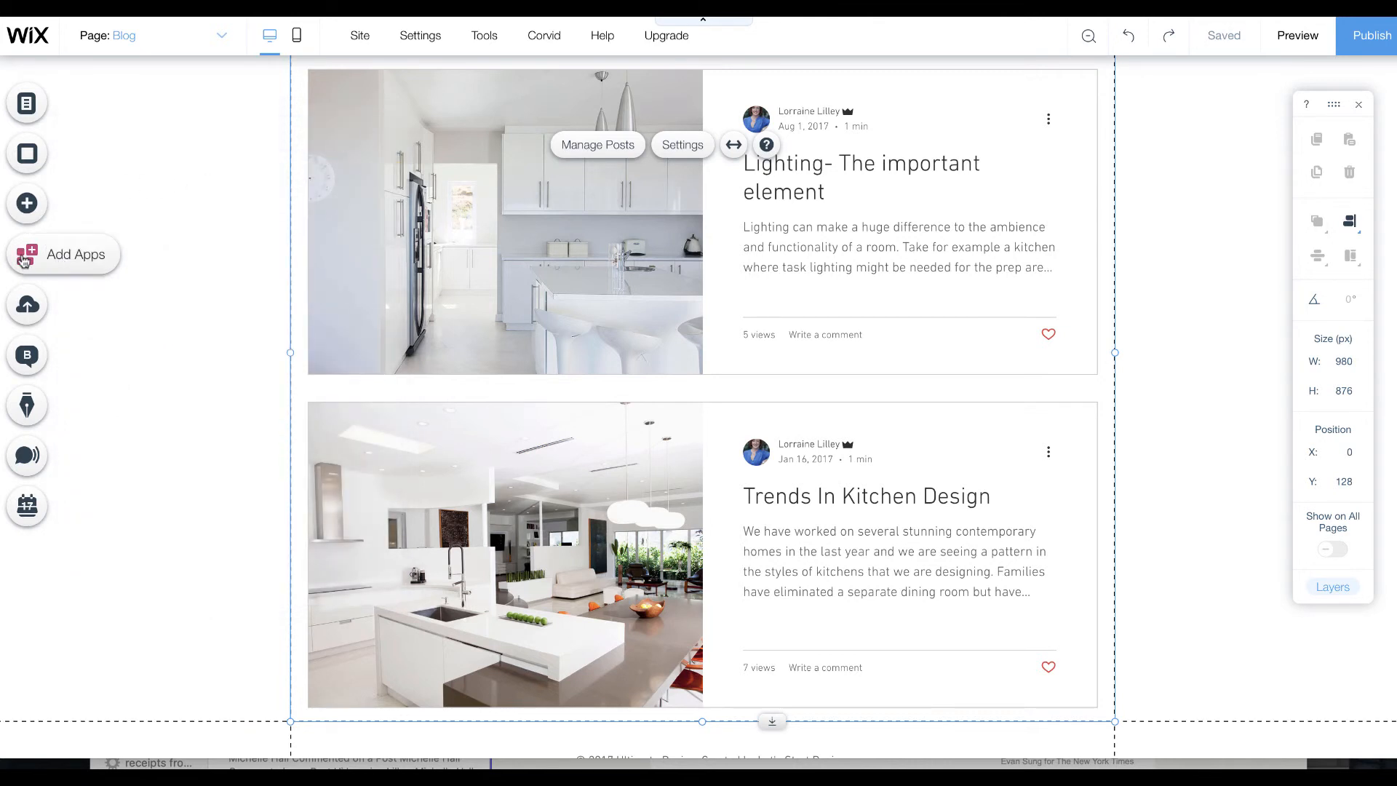
Add a 'Join our mailing list' subscribe form from the app market, searching 'su'.
{"action": "left_click", "coordinate": [27, 254]}
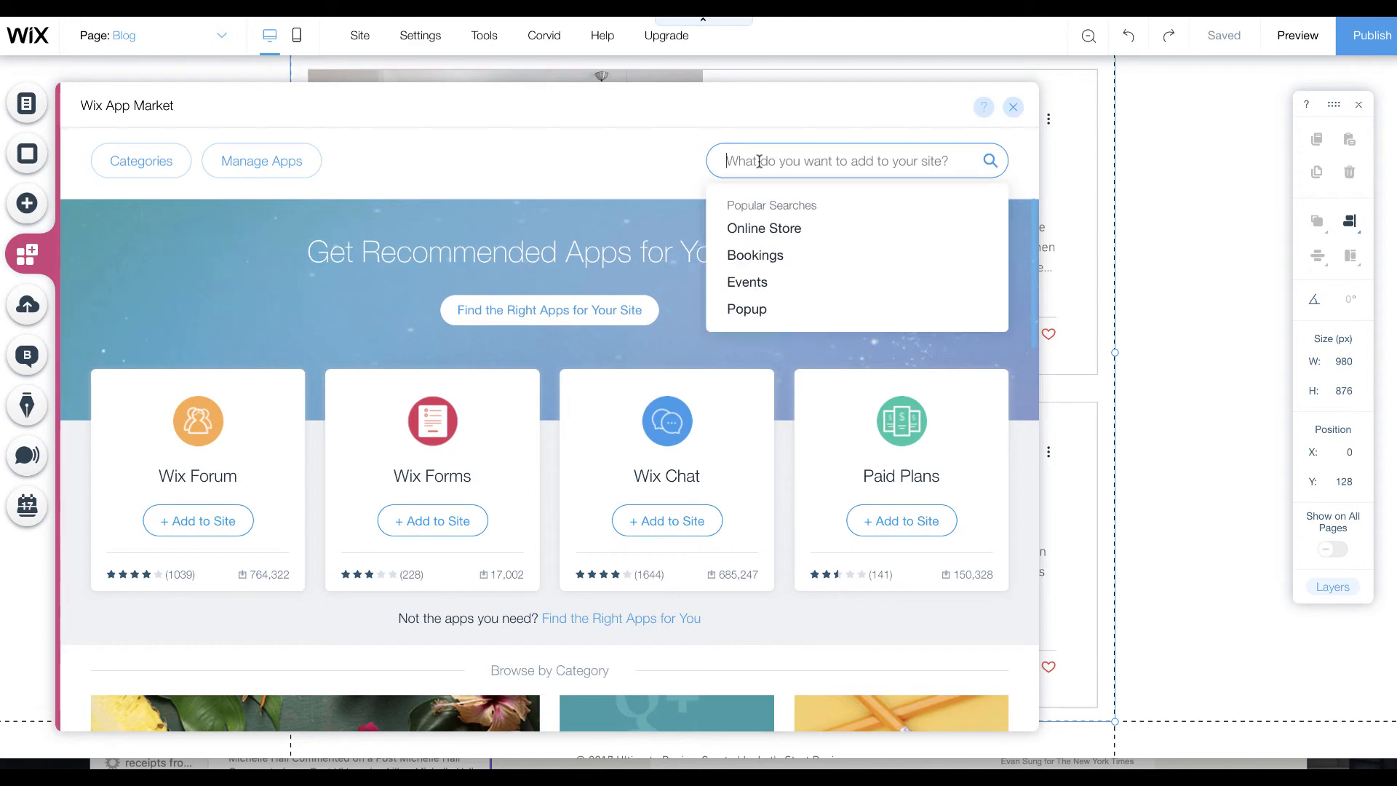
{"action": "type", "text": "su"}
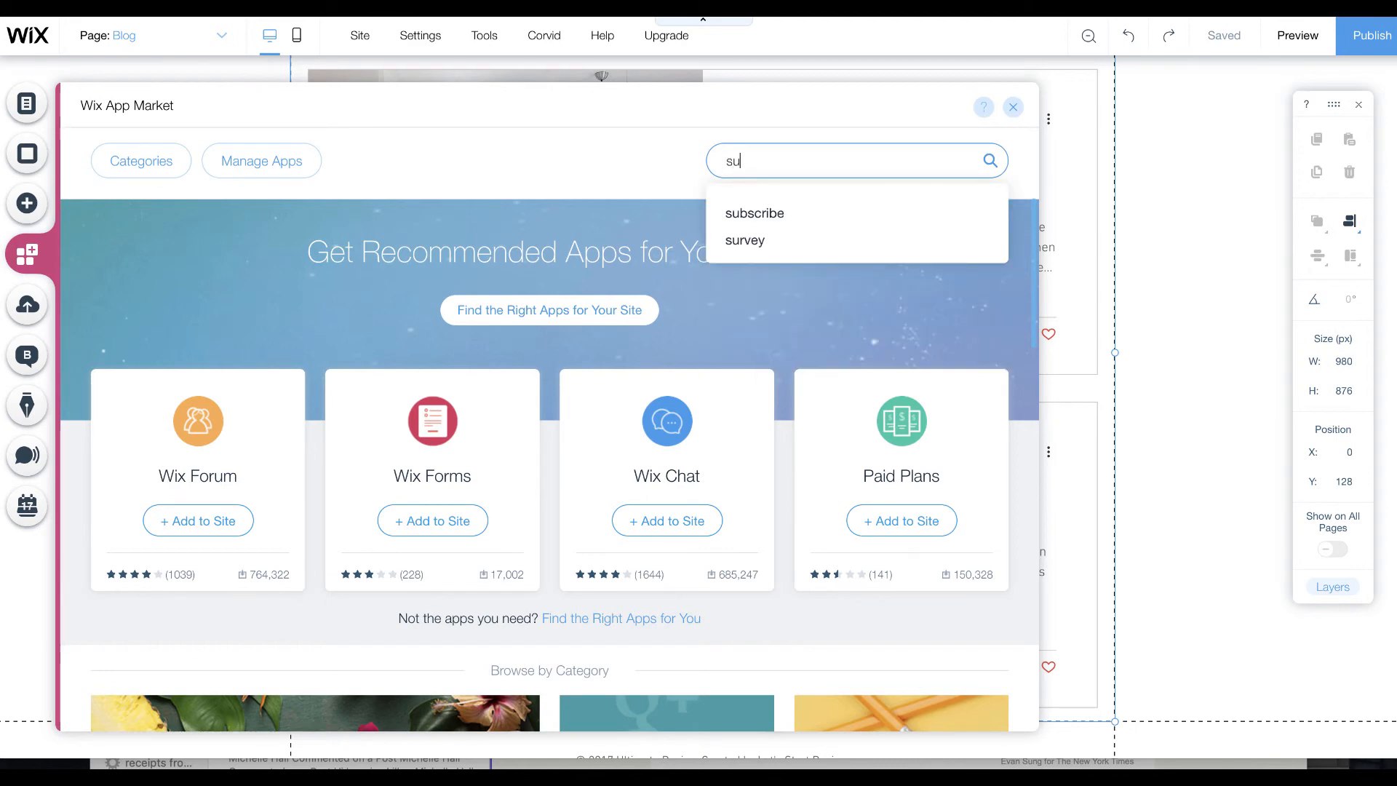
{"action": "left_click", "coordinate": [754, 213]}
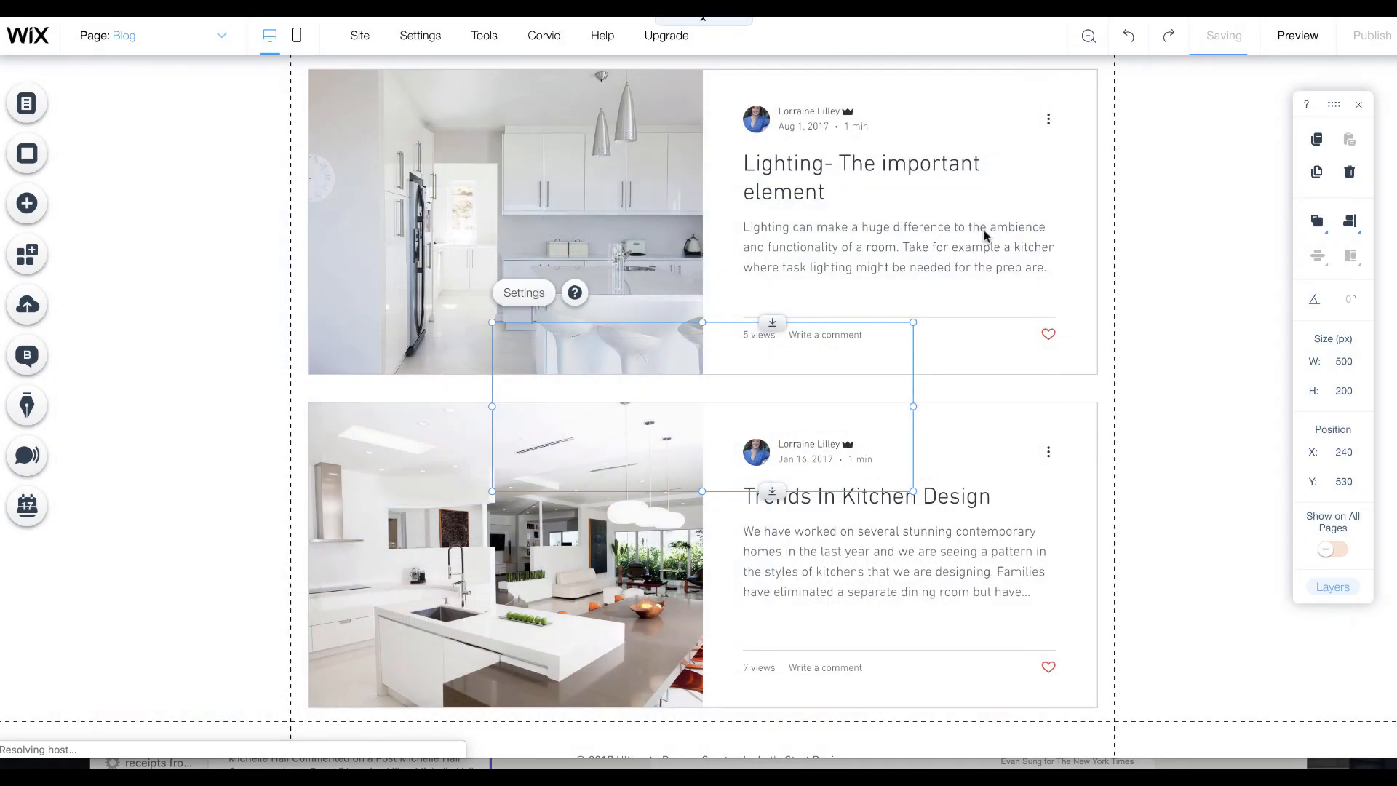
Place the subscribe form below the second post and widen it to match the posts.
{"action": "left_click_drag", "start_coordinate": [702, 407], "coordinate": [693, 501]}
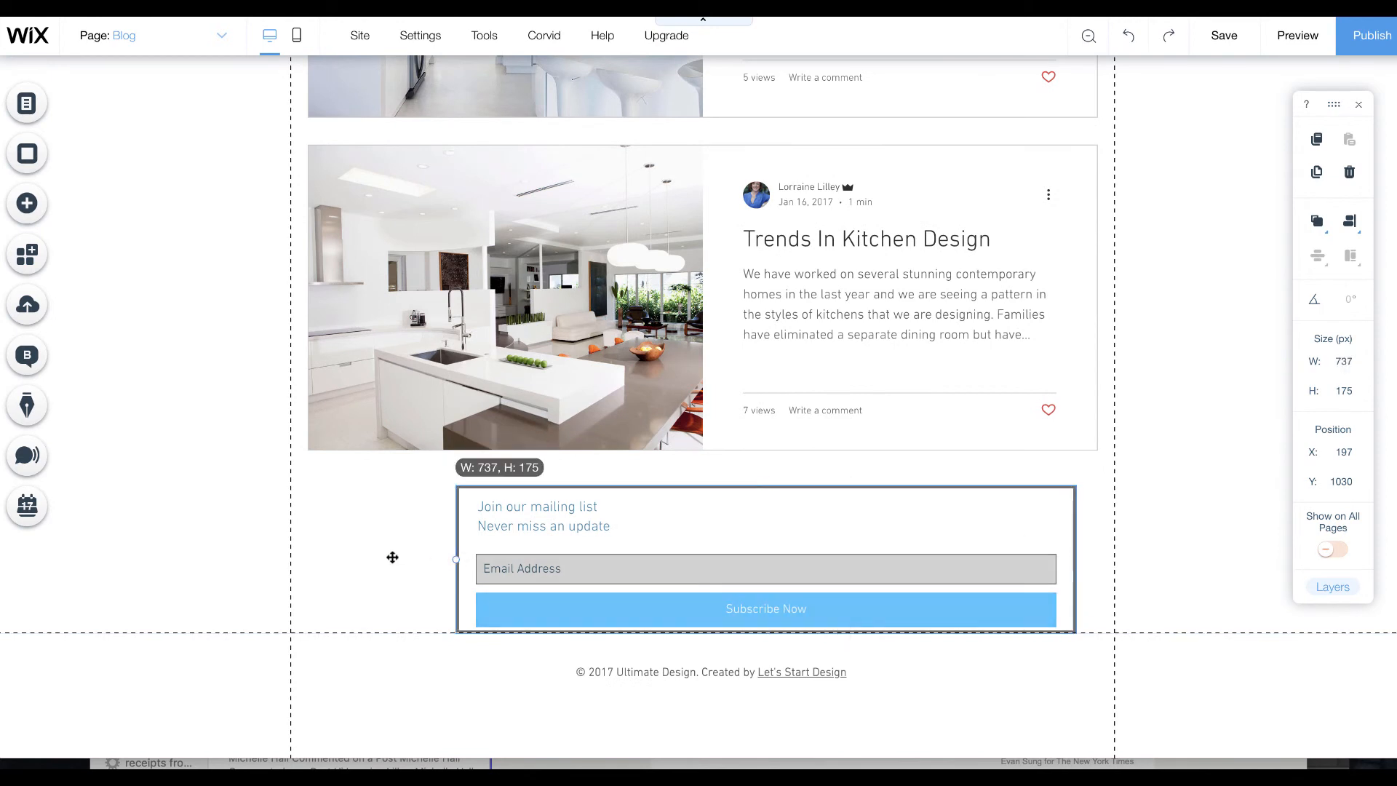
{"action": "left_click_drag", "start_coordinate": [457, 560], "coordinate": [316, 560]}
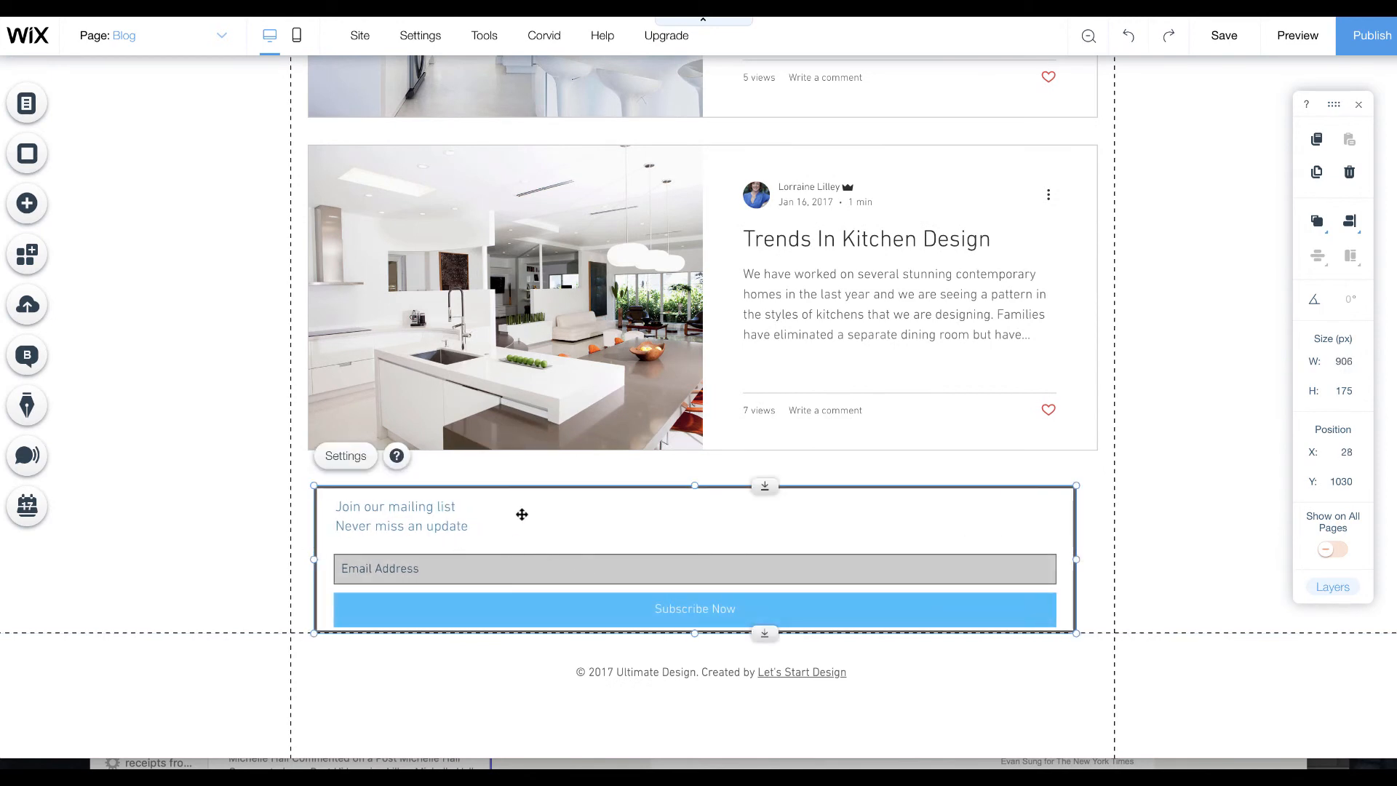
{"action": "mouse_move", "coordinate": [547, 580]}
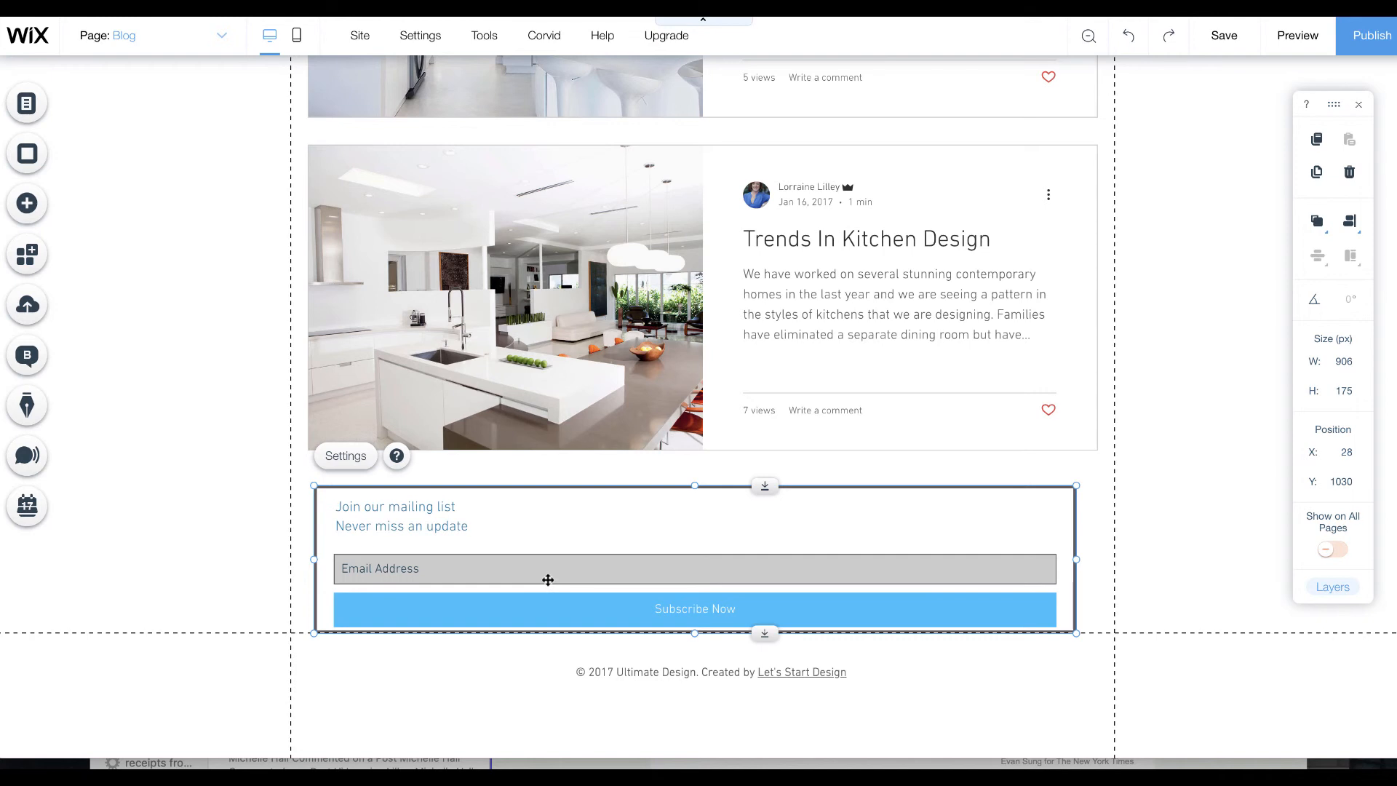
{"action": "mouse_move", "coordinate": [476, 499]}
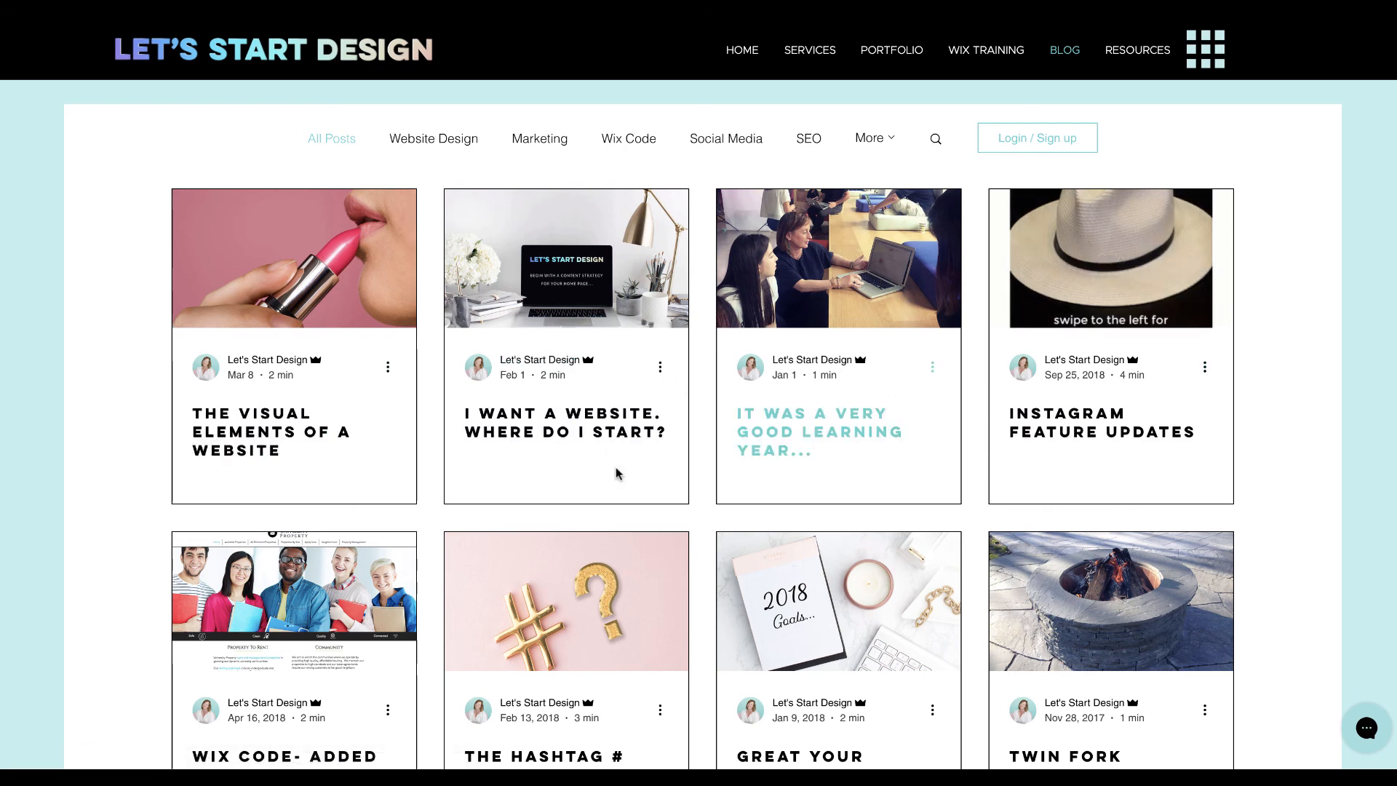
{"action": "mouse_move", "coordinate": [744, 618]}
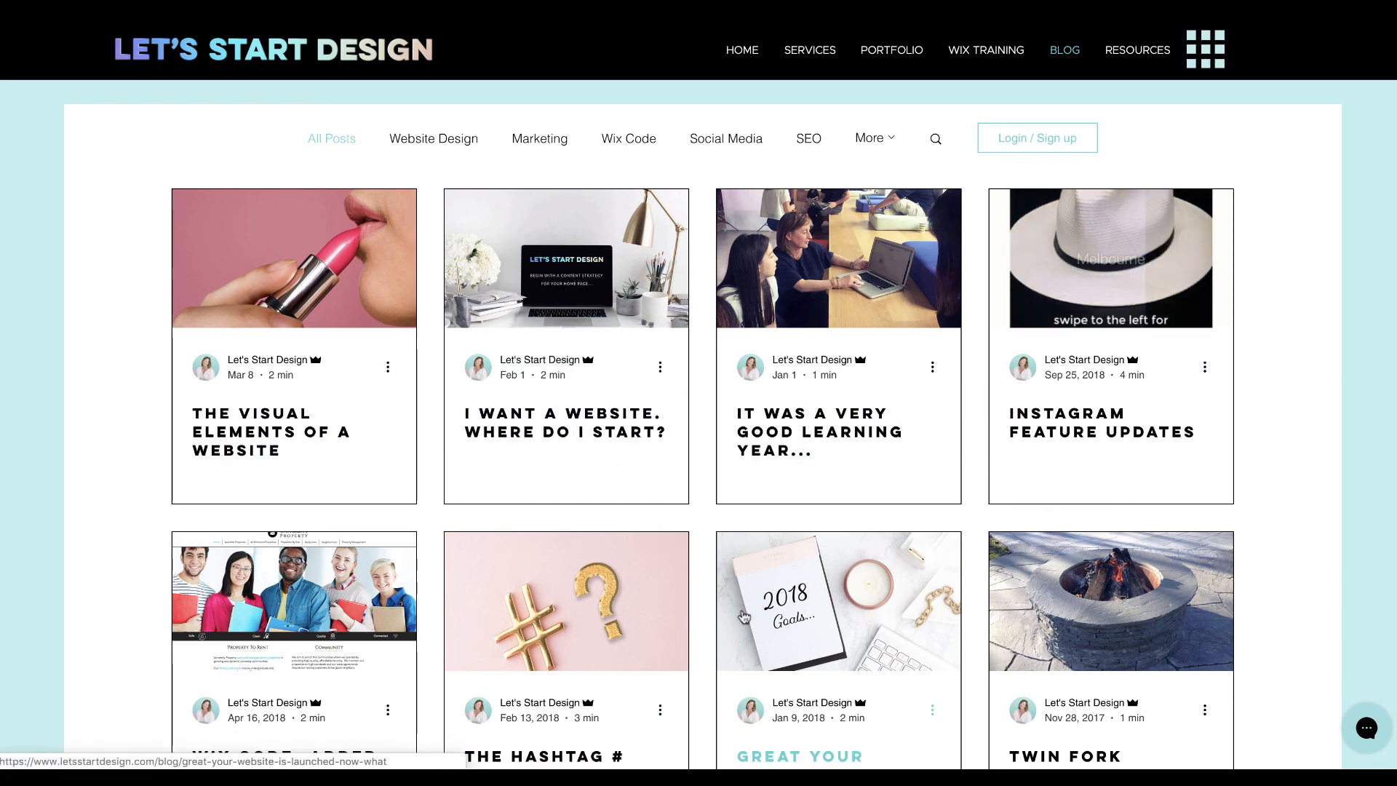